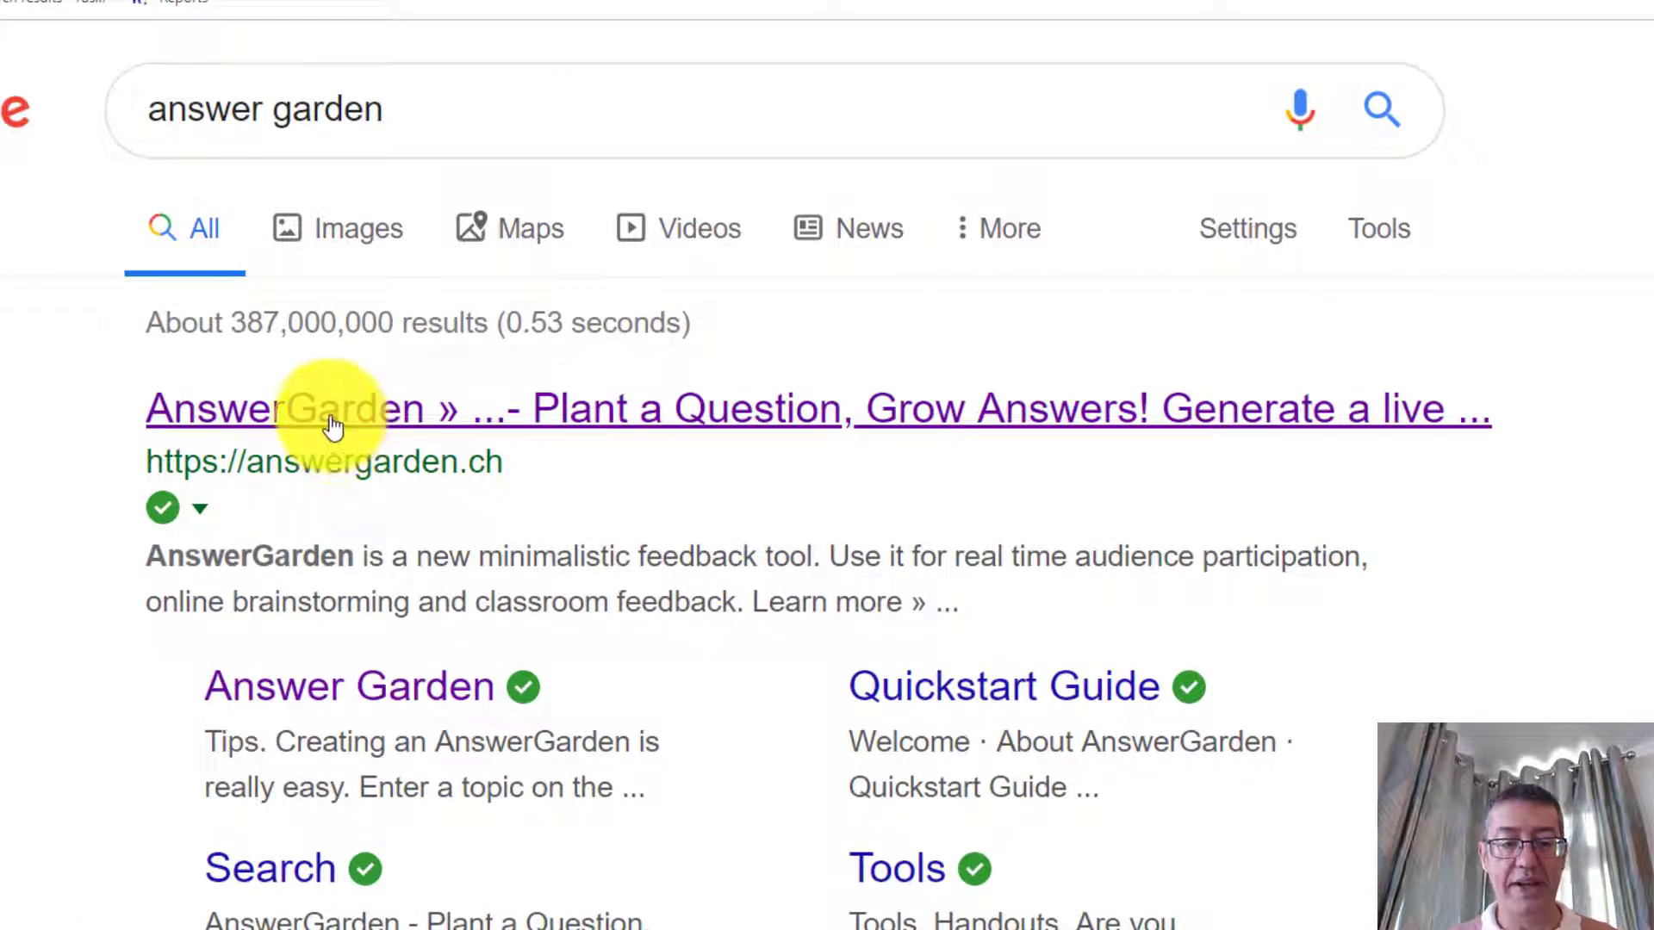
- Open AnswerGarden, start a new garden and enter 'What technology do you use most in the classroom?'
click(285, 409)
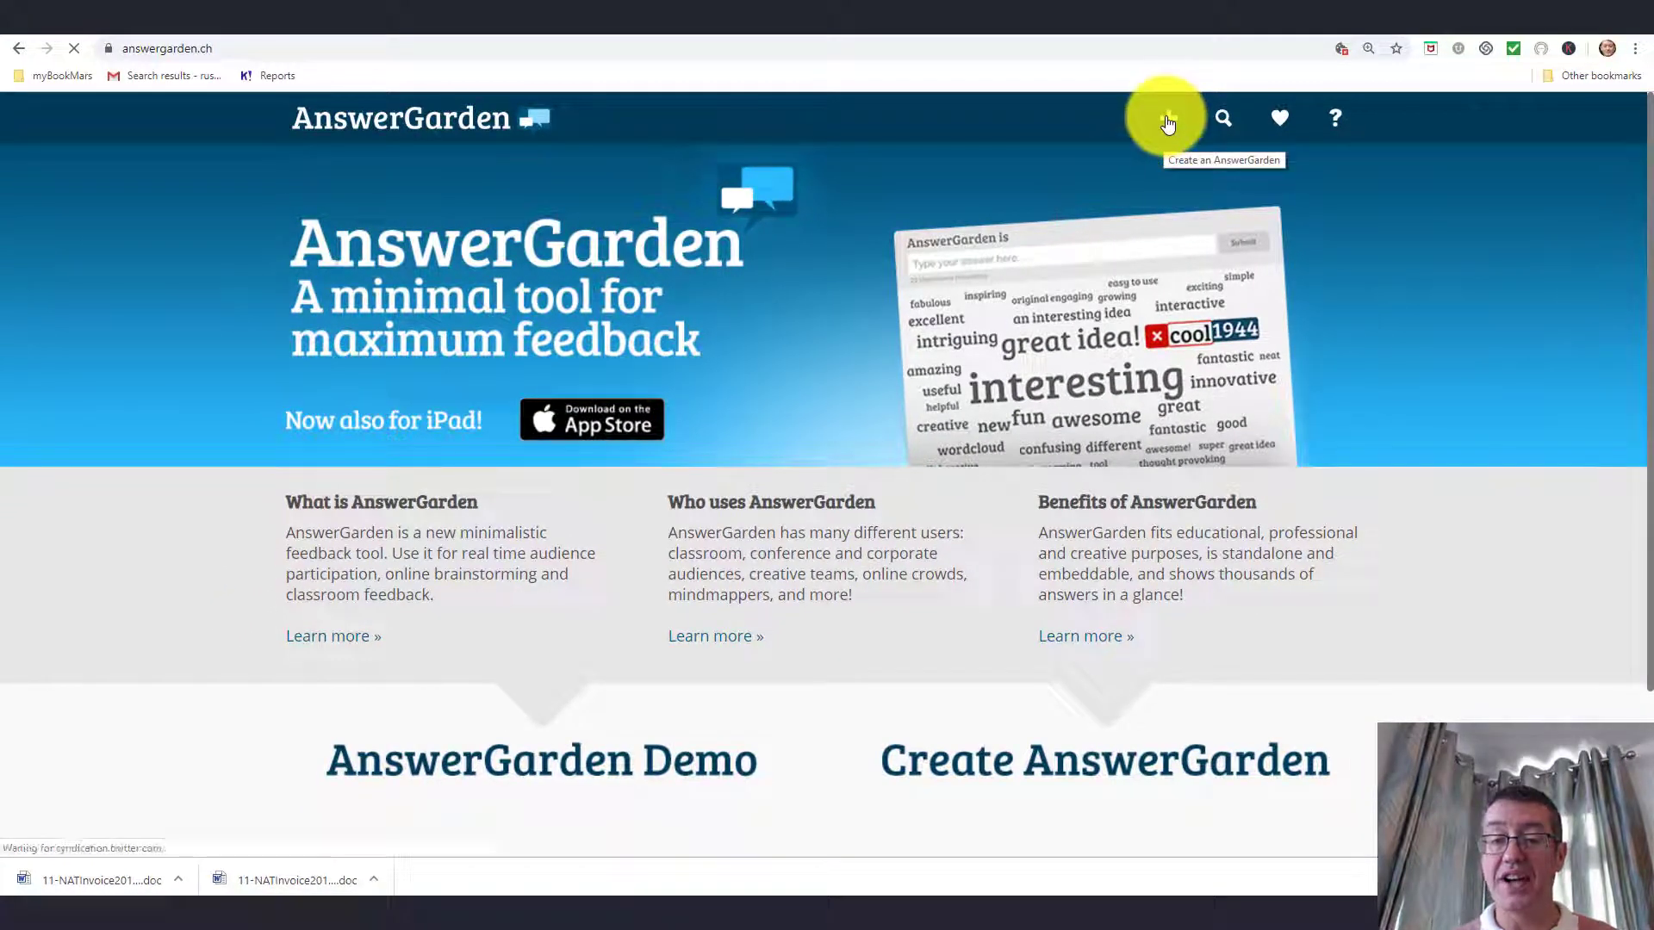
click(1166, 117)
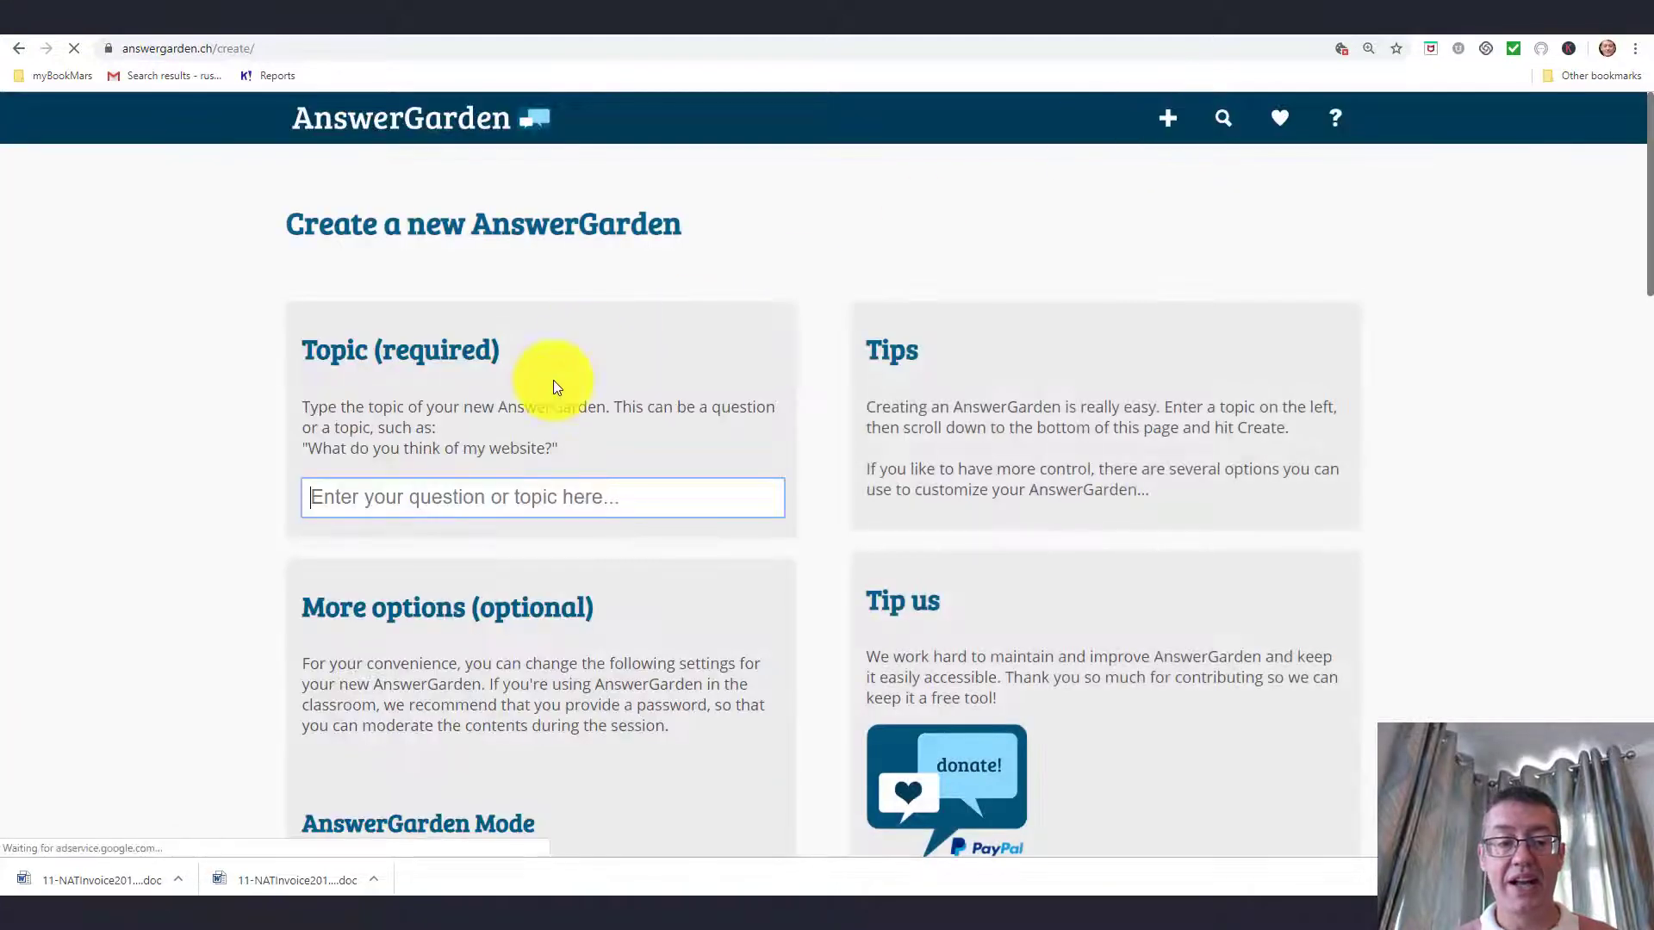
click(541, 497)
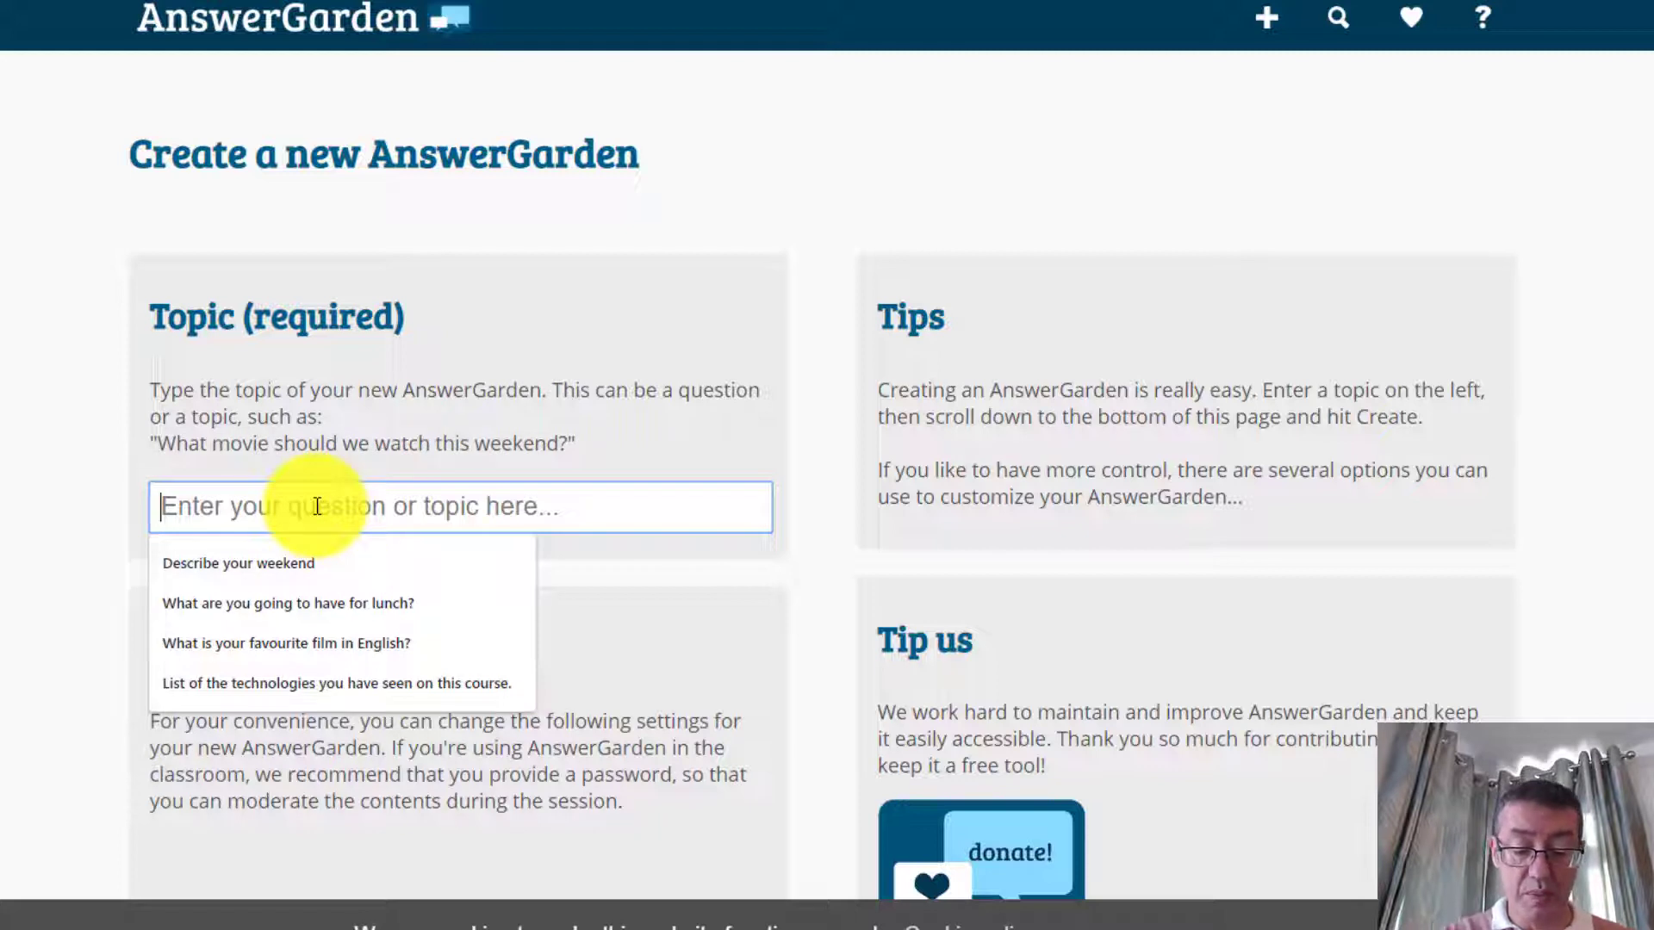
text(What t)
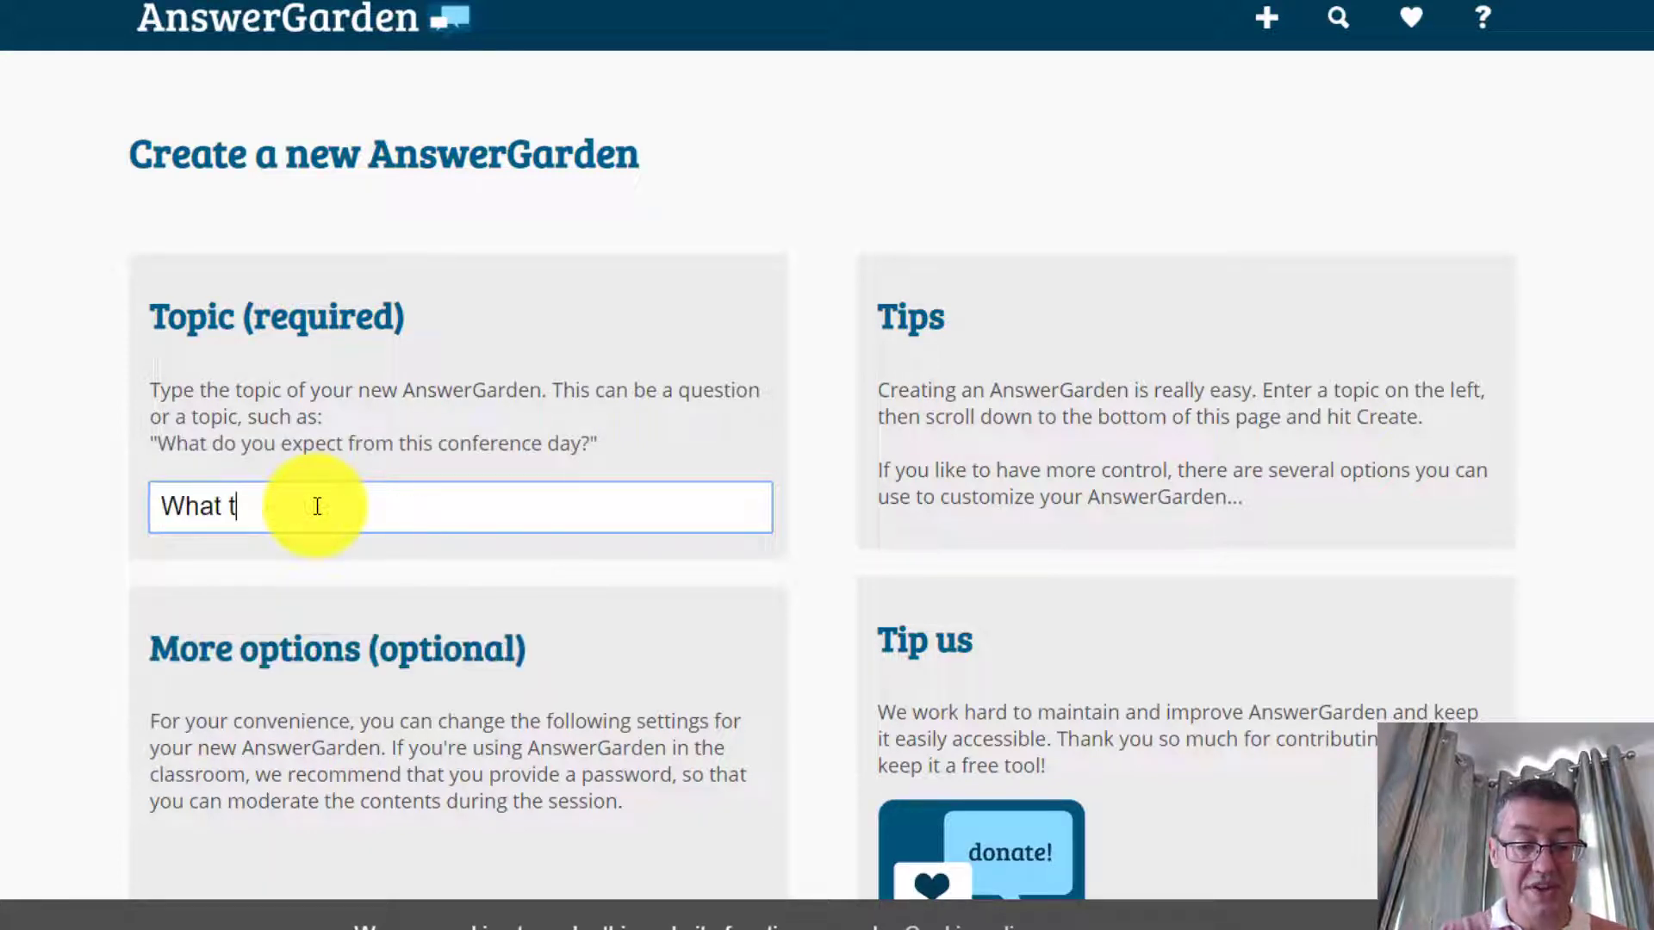
text(echnology do)
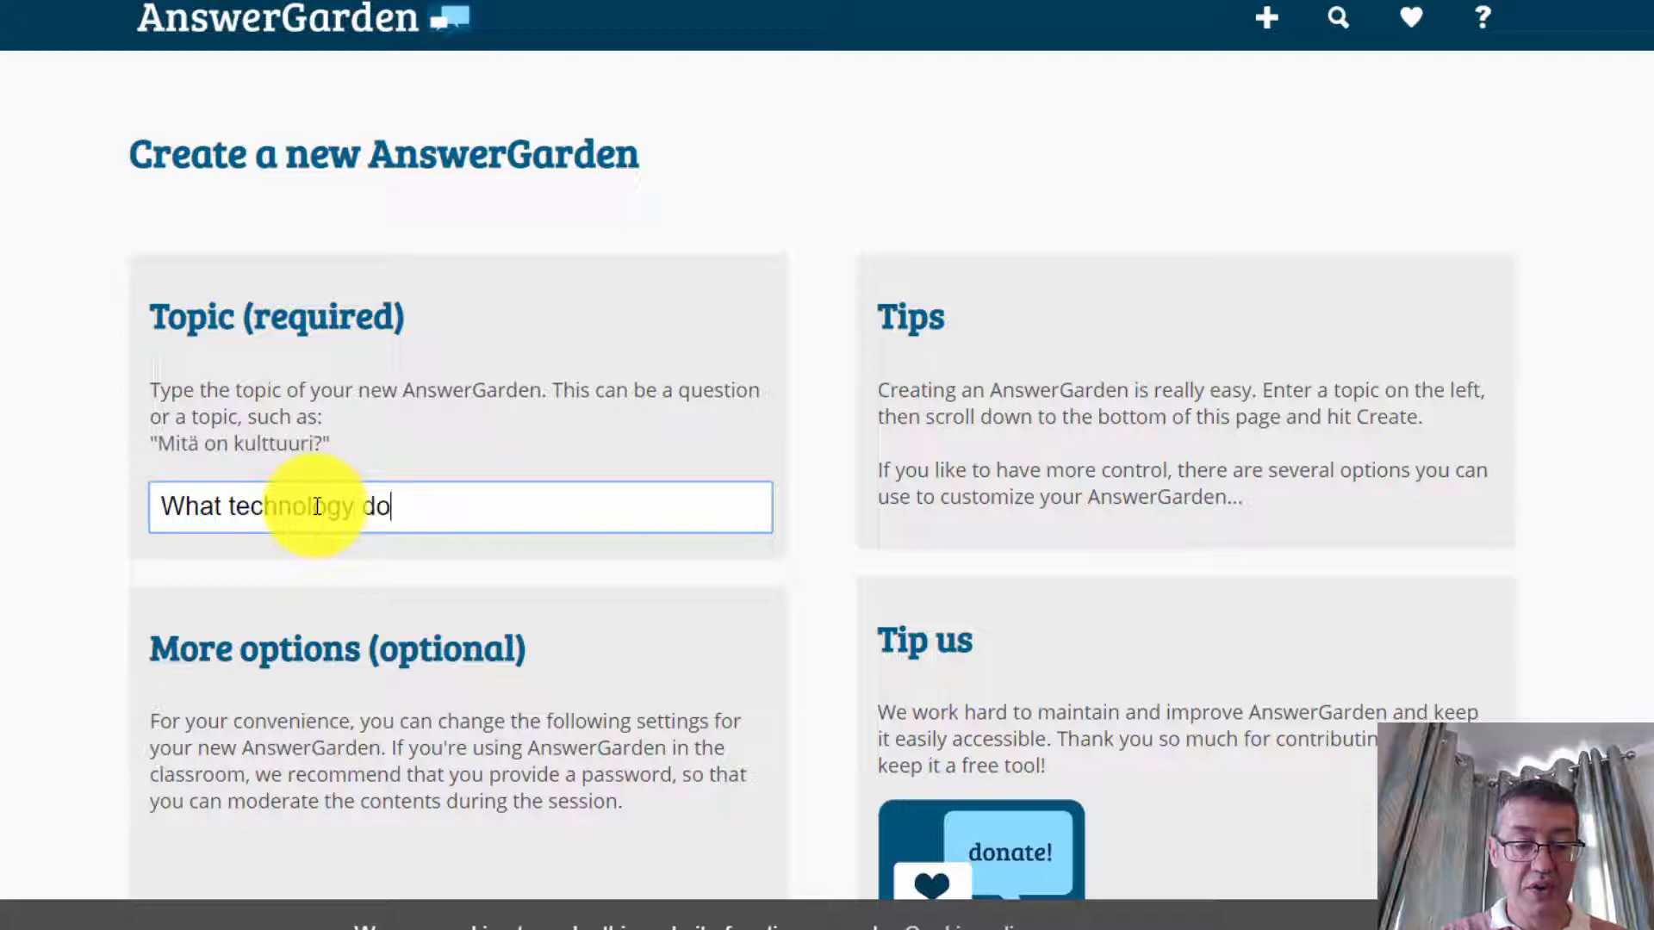
text(you use most)
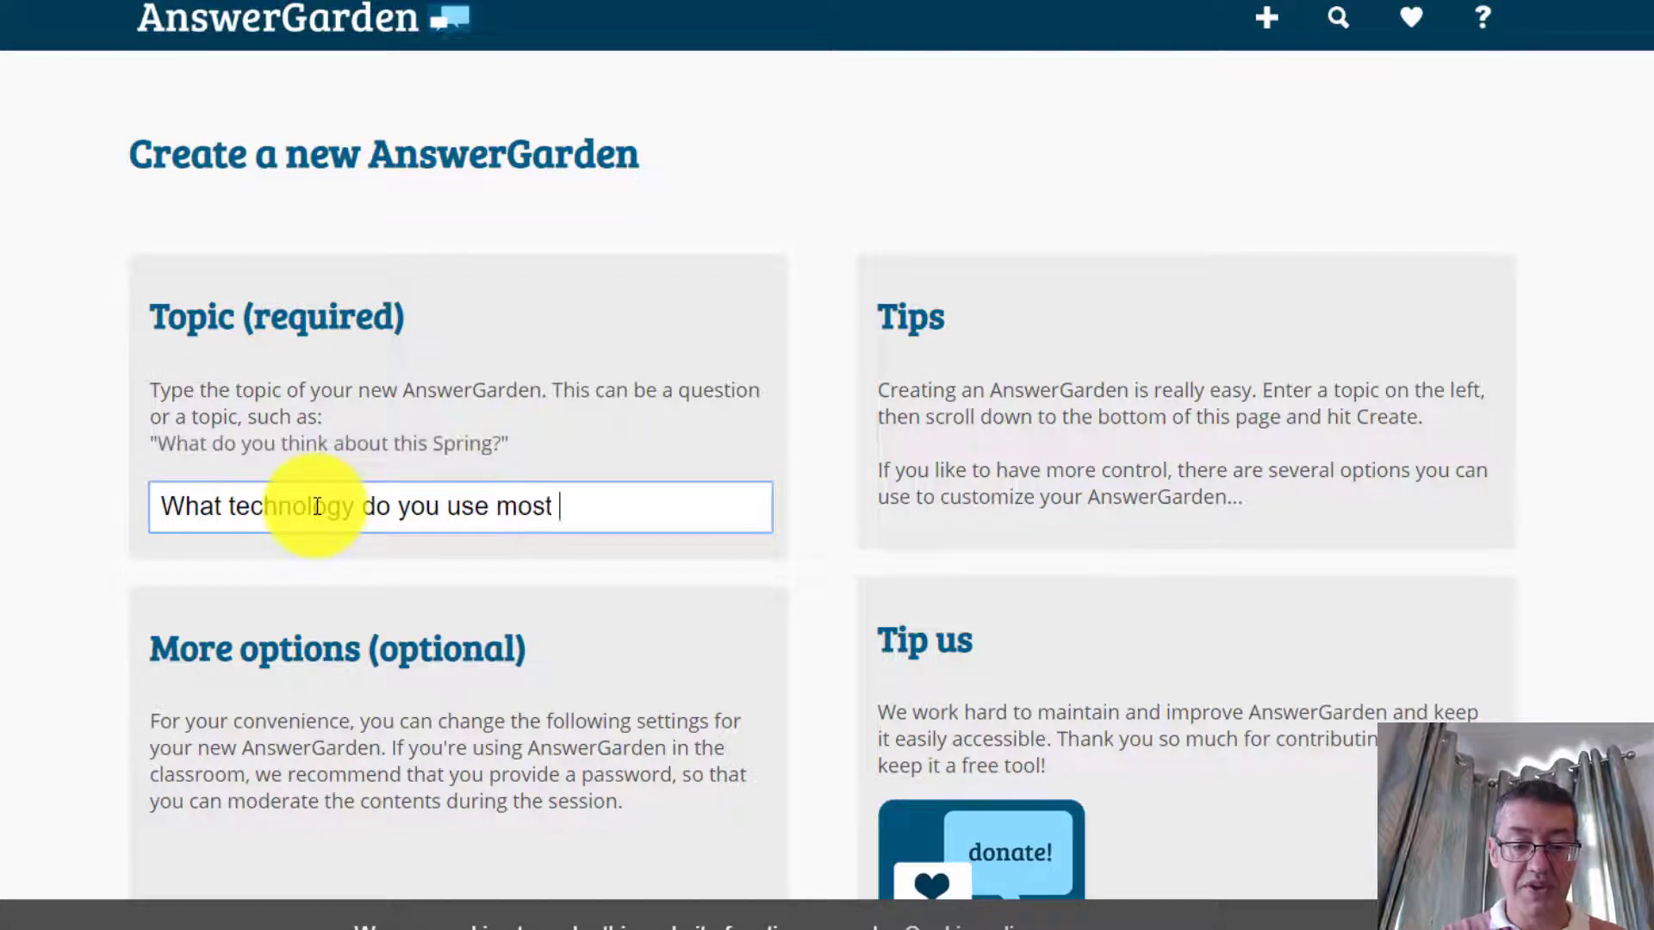
text(in the class)
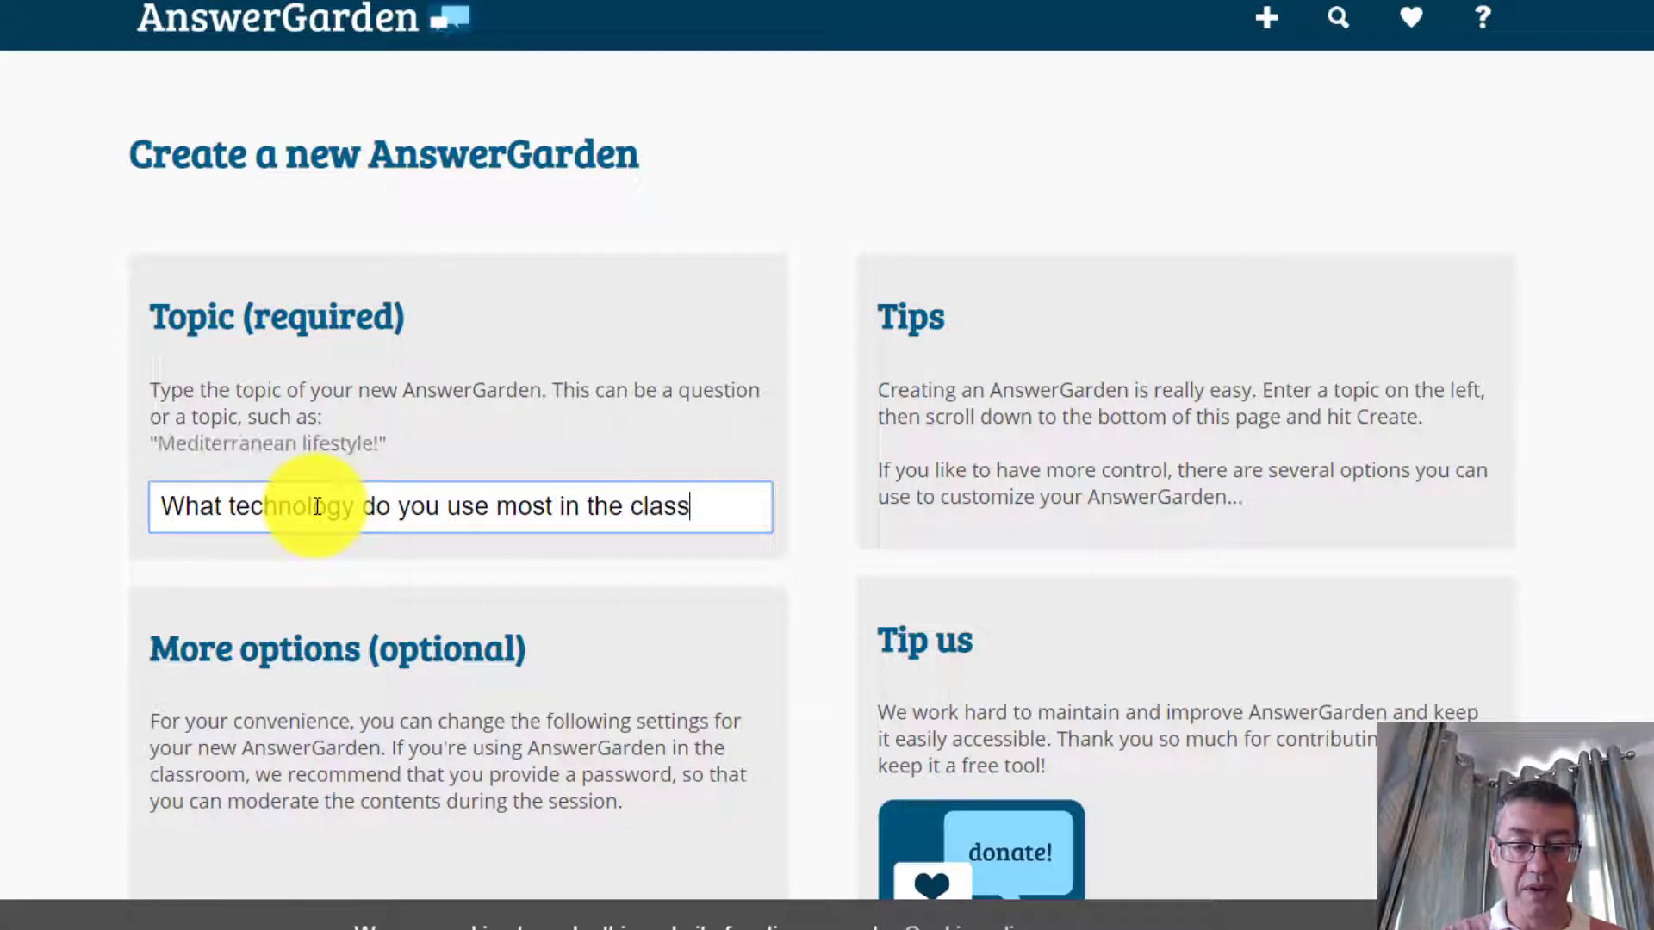
text(room?)
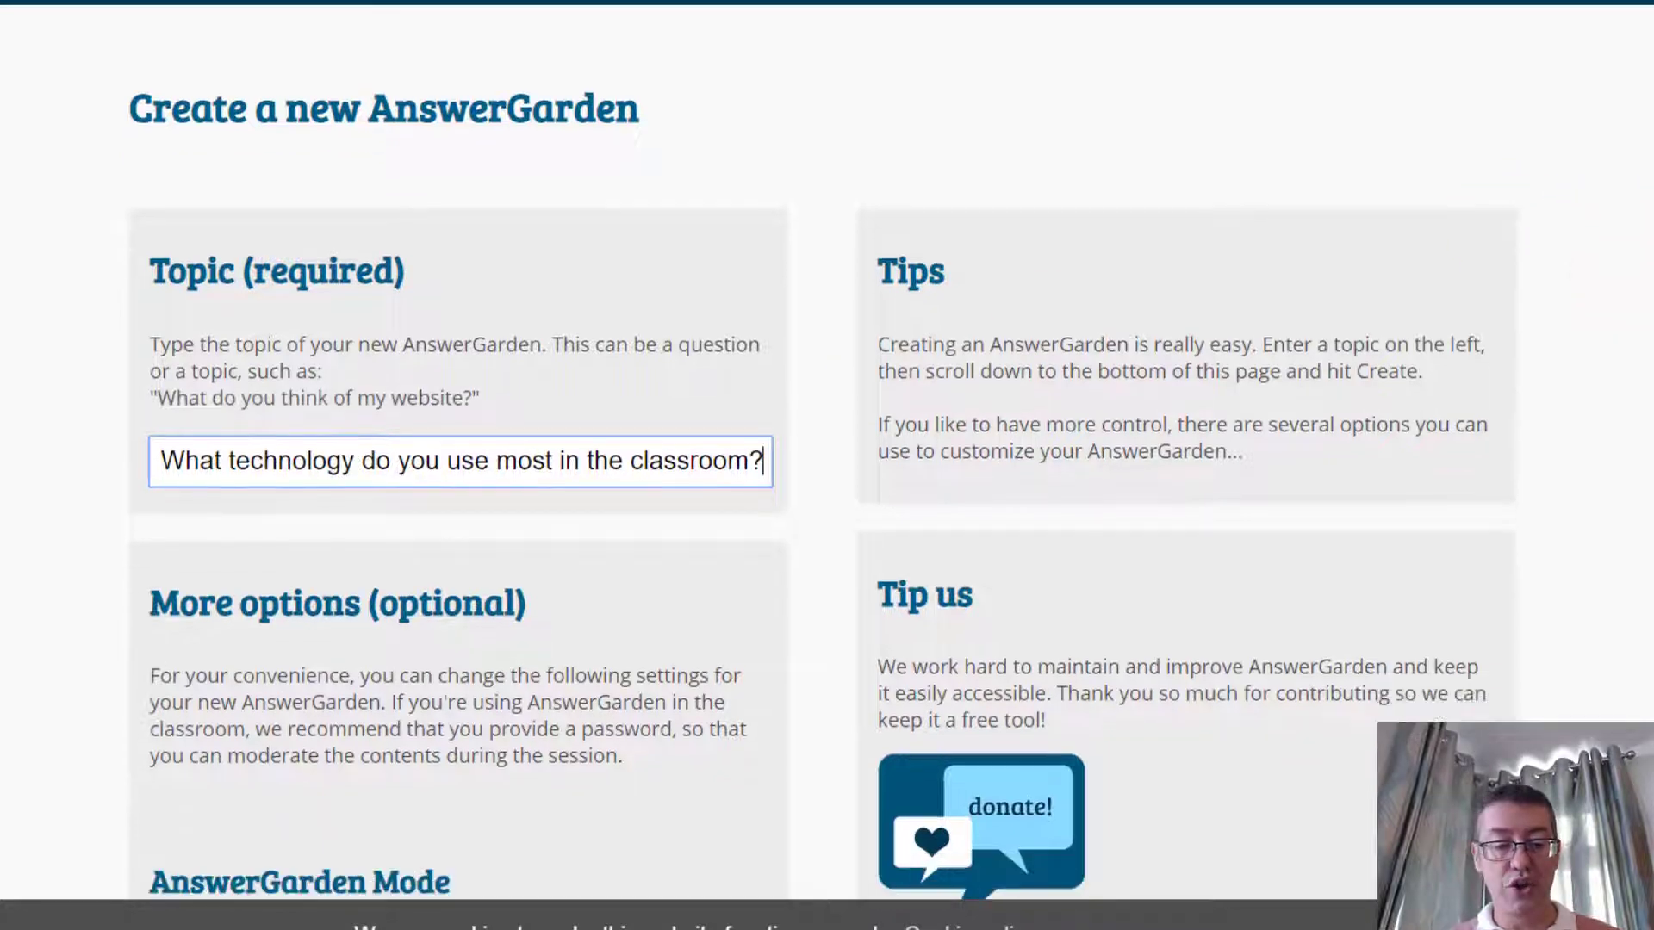
- Choose Brainstorm mode and a 40-character answer length, then scroll to the end of the settings
scroll(down, 3)
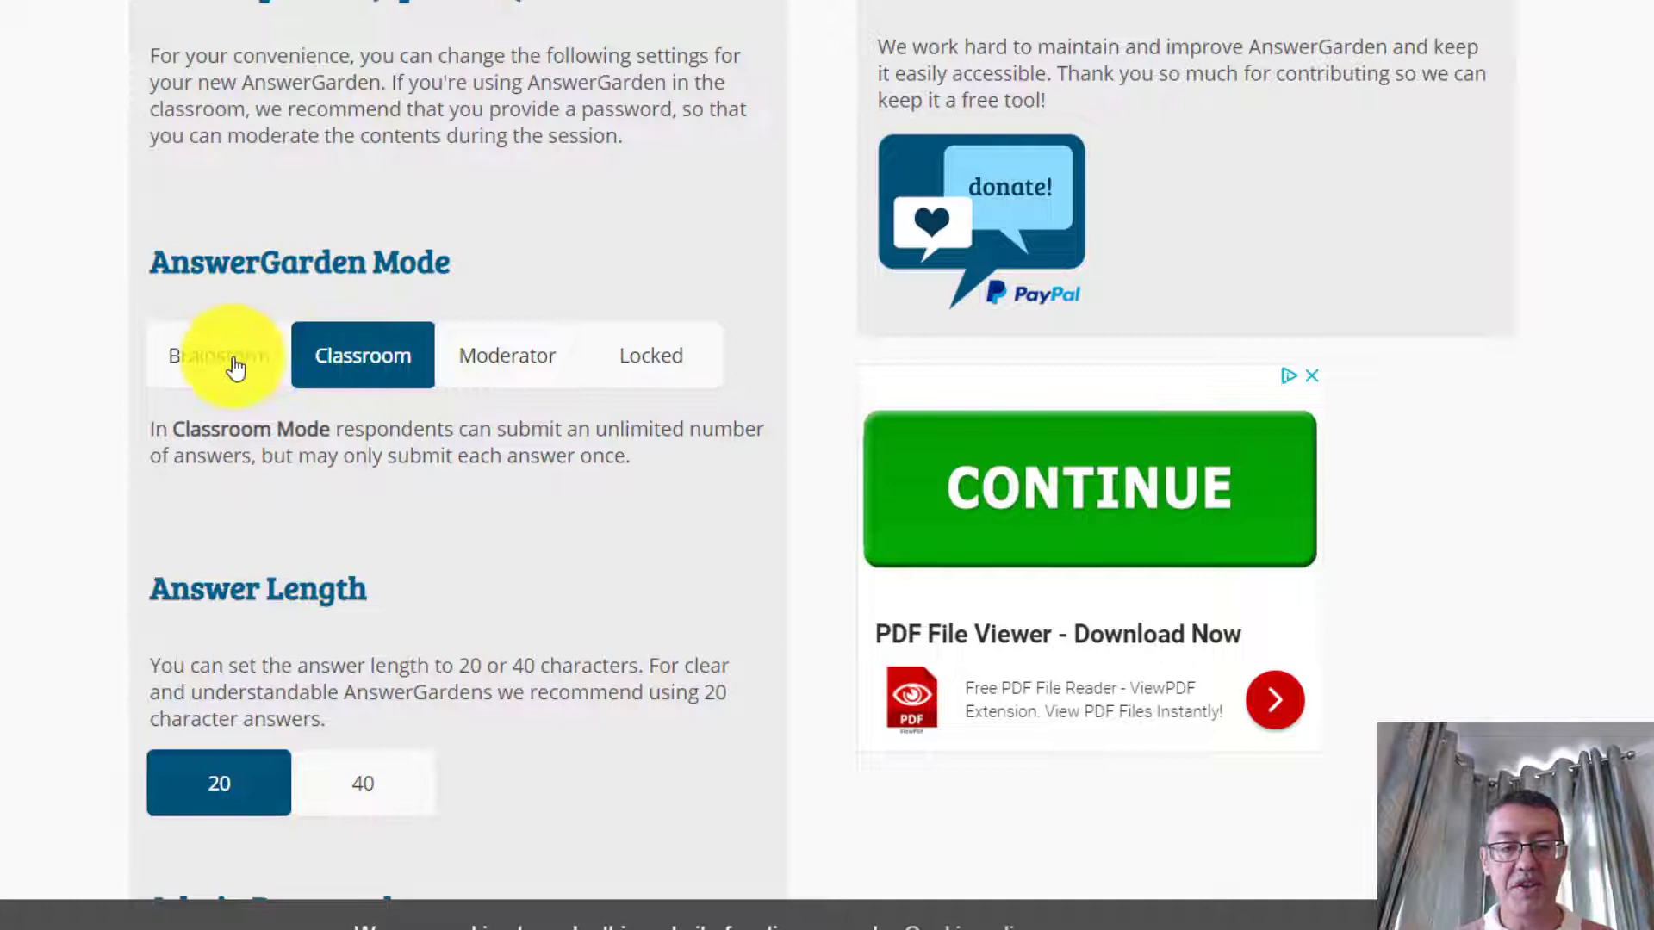
click(218, 354)
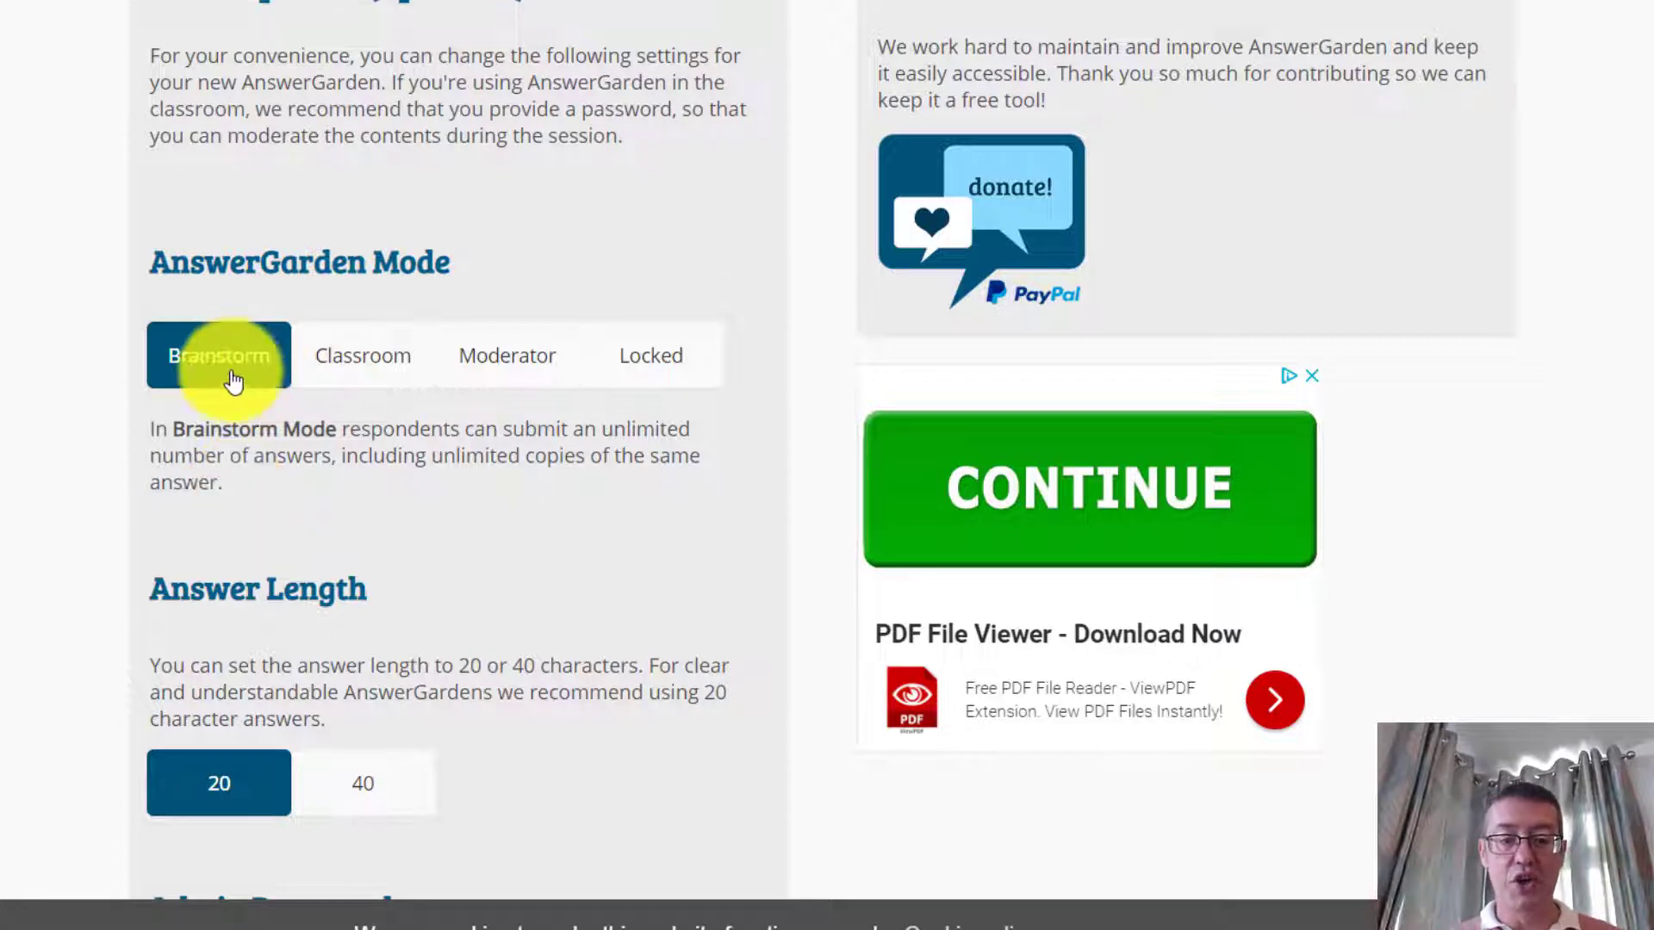
click(362, 356)
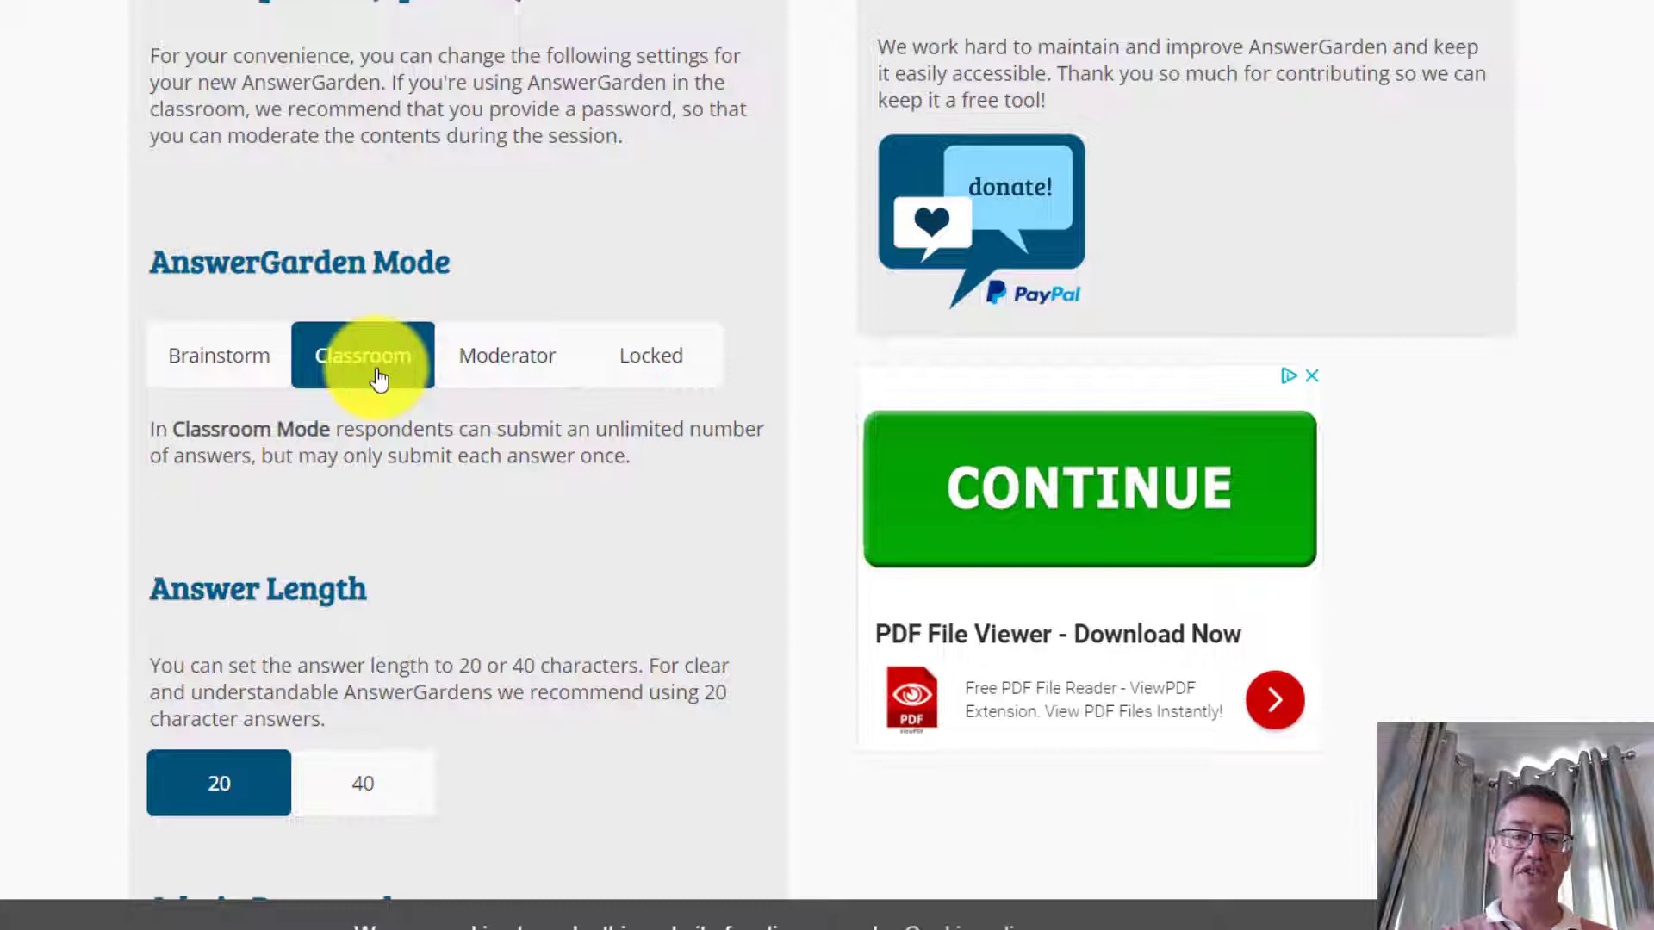
mouse_move(203, 369)
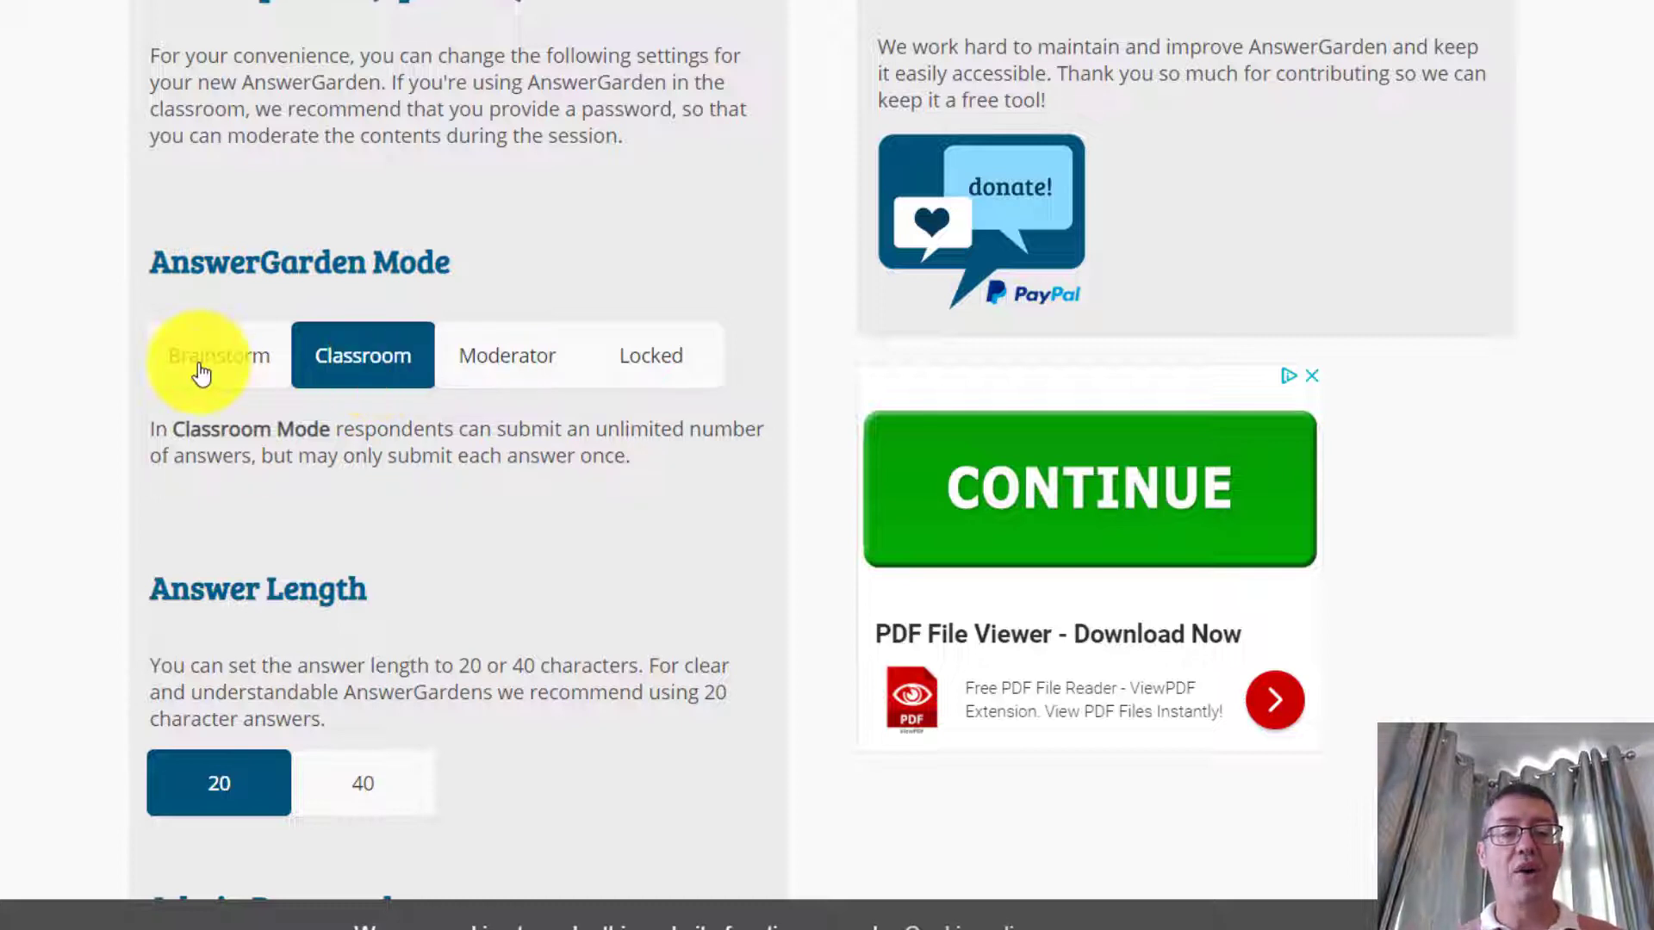
click(218, 354)
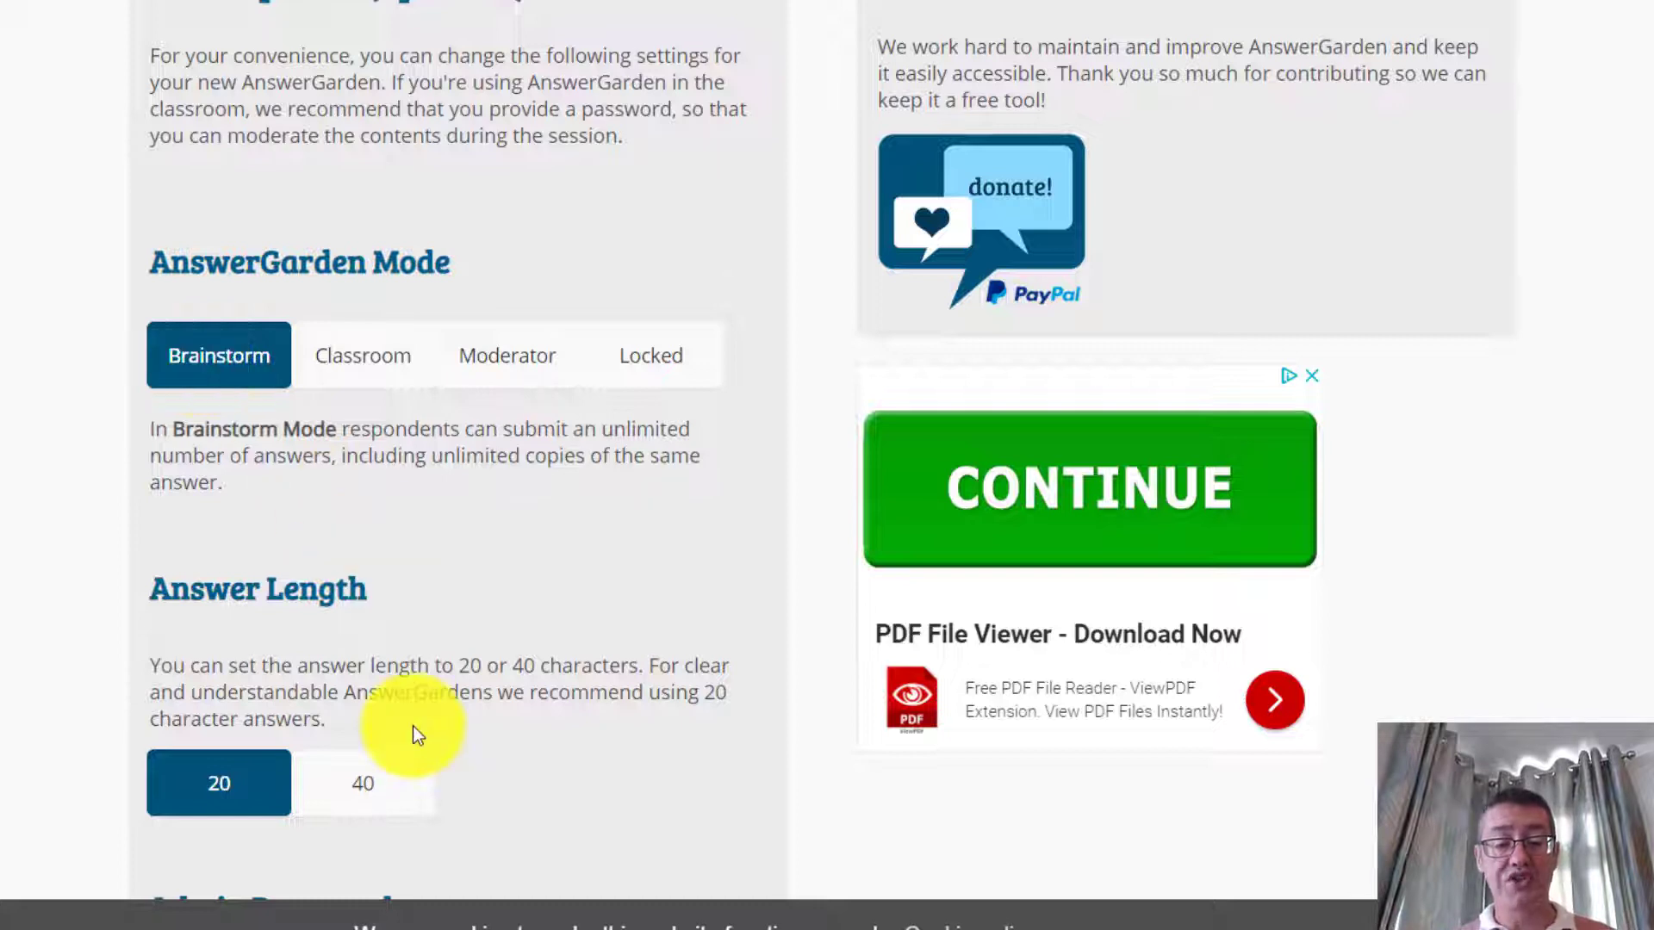
mouse_move(358, 780)
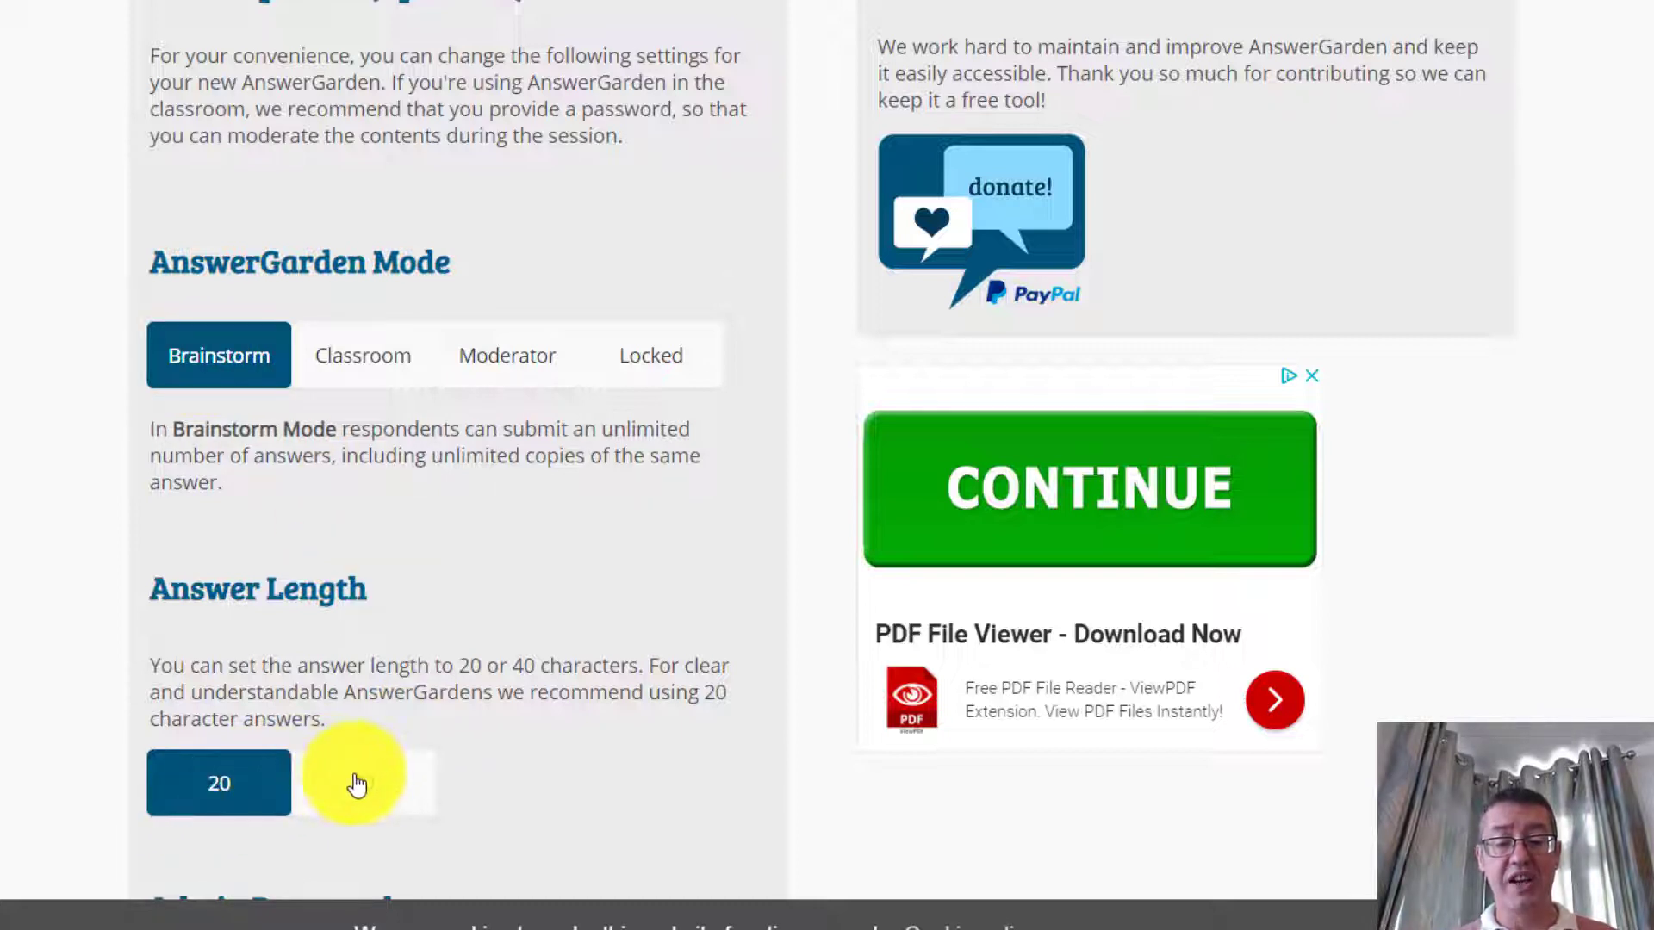
click(363, 783)
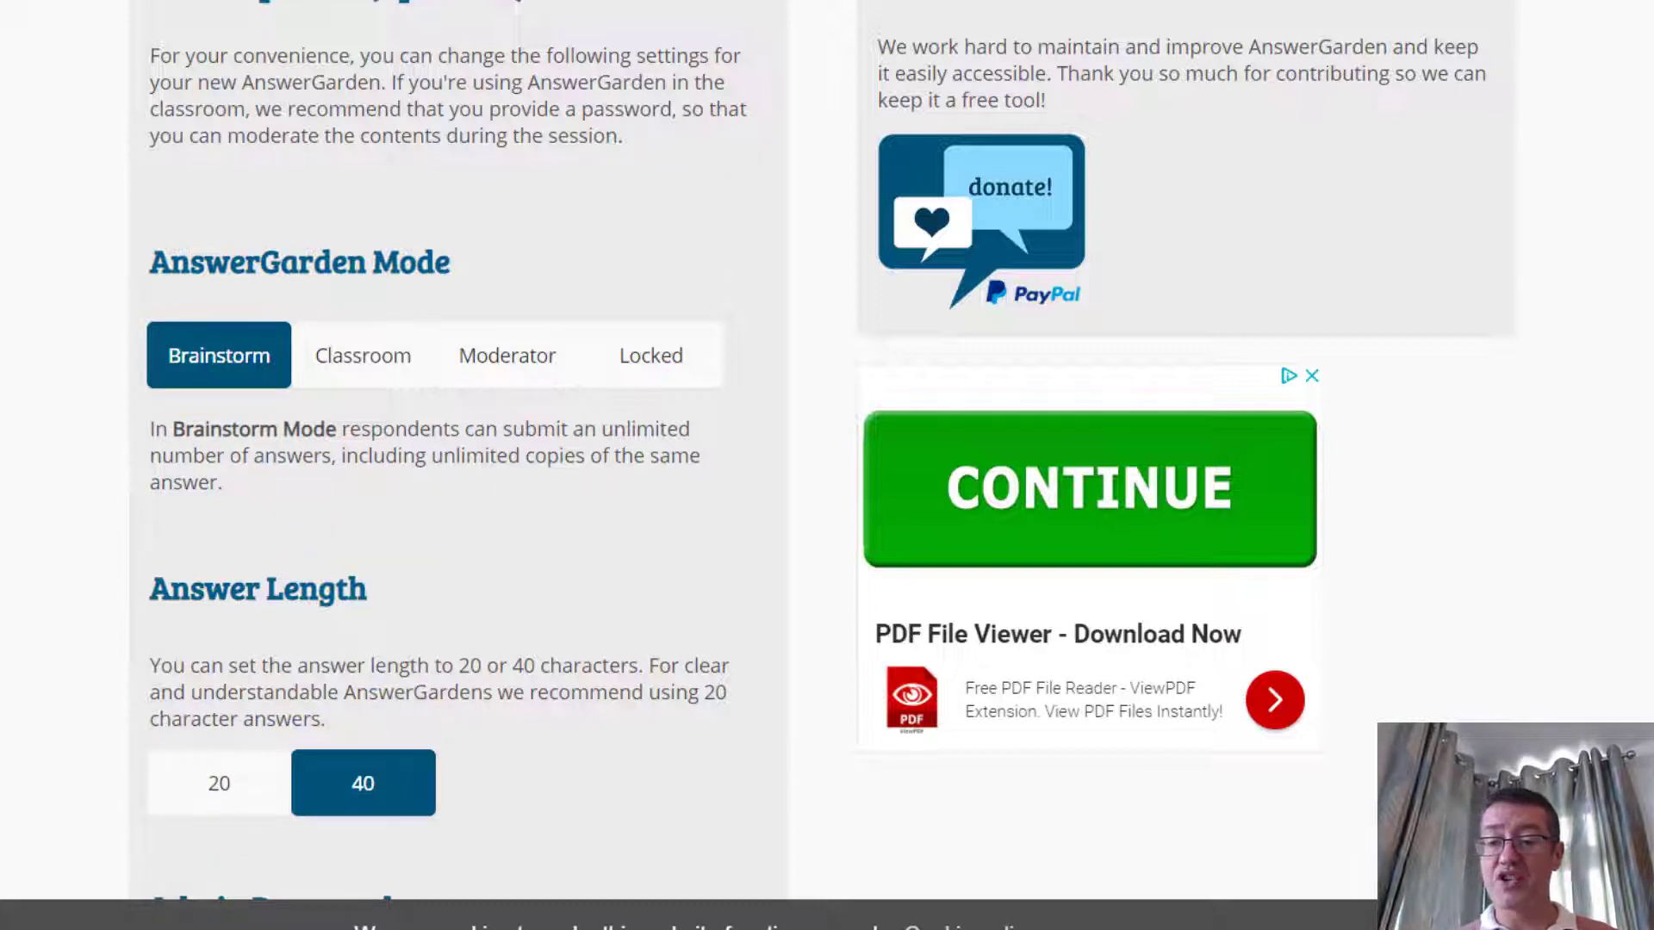
scroll(down, 3)
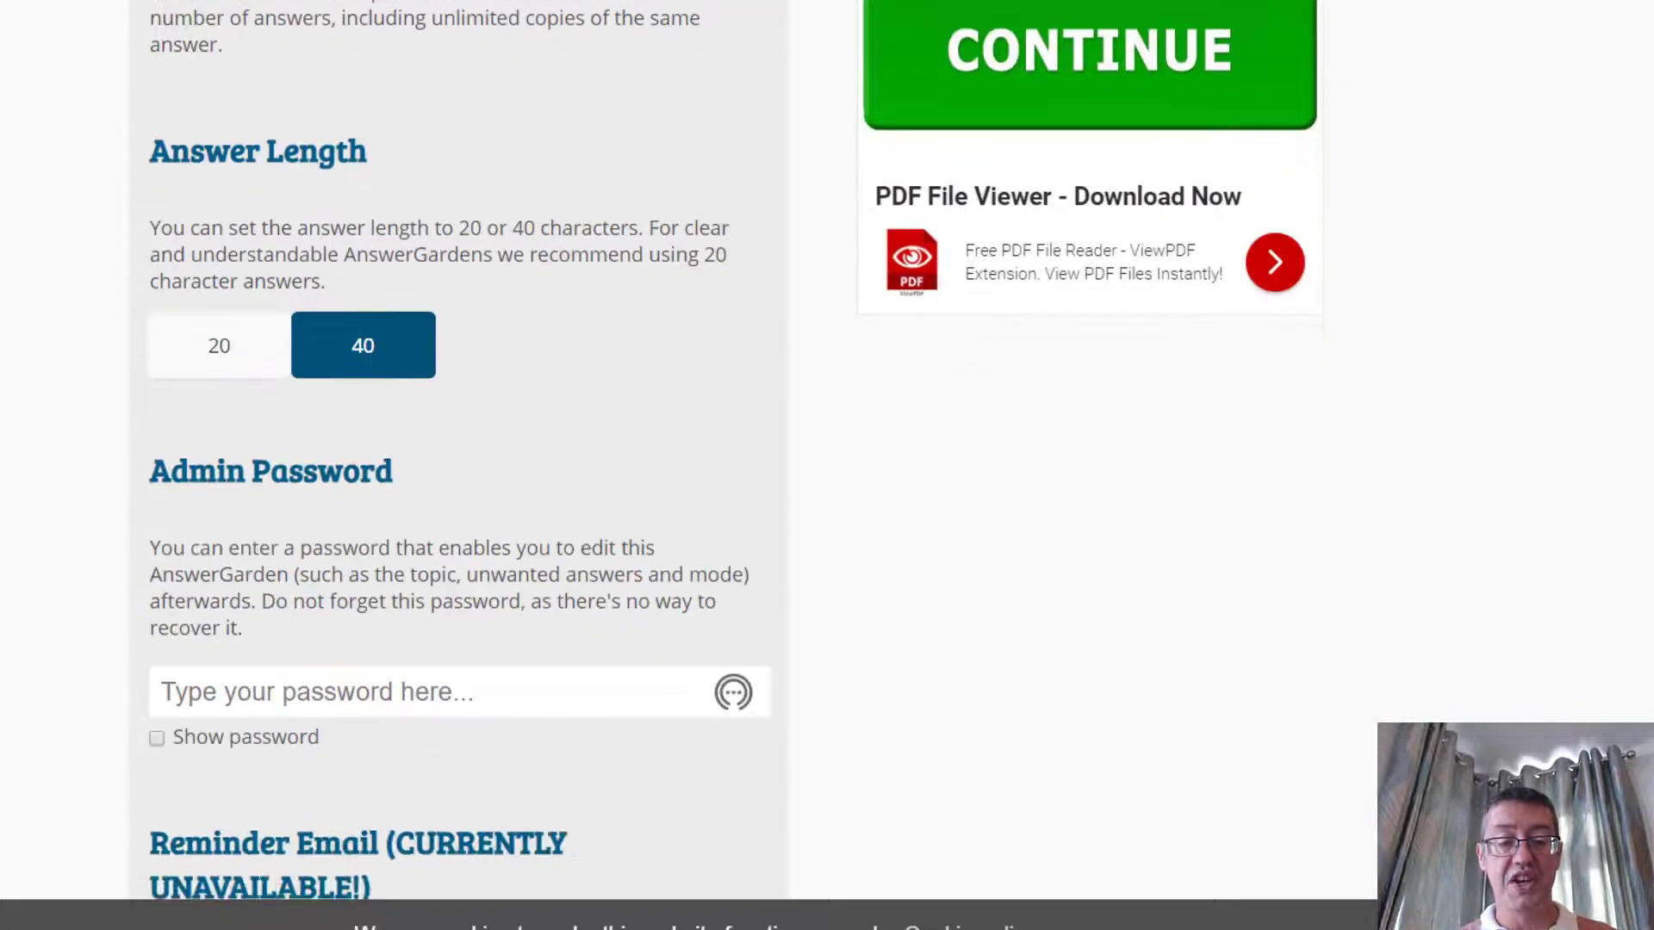
scroll(down, 3)
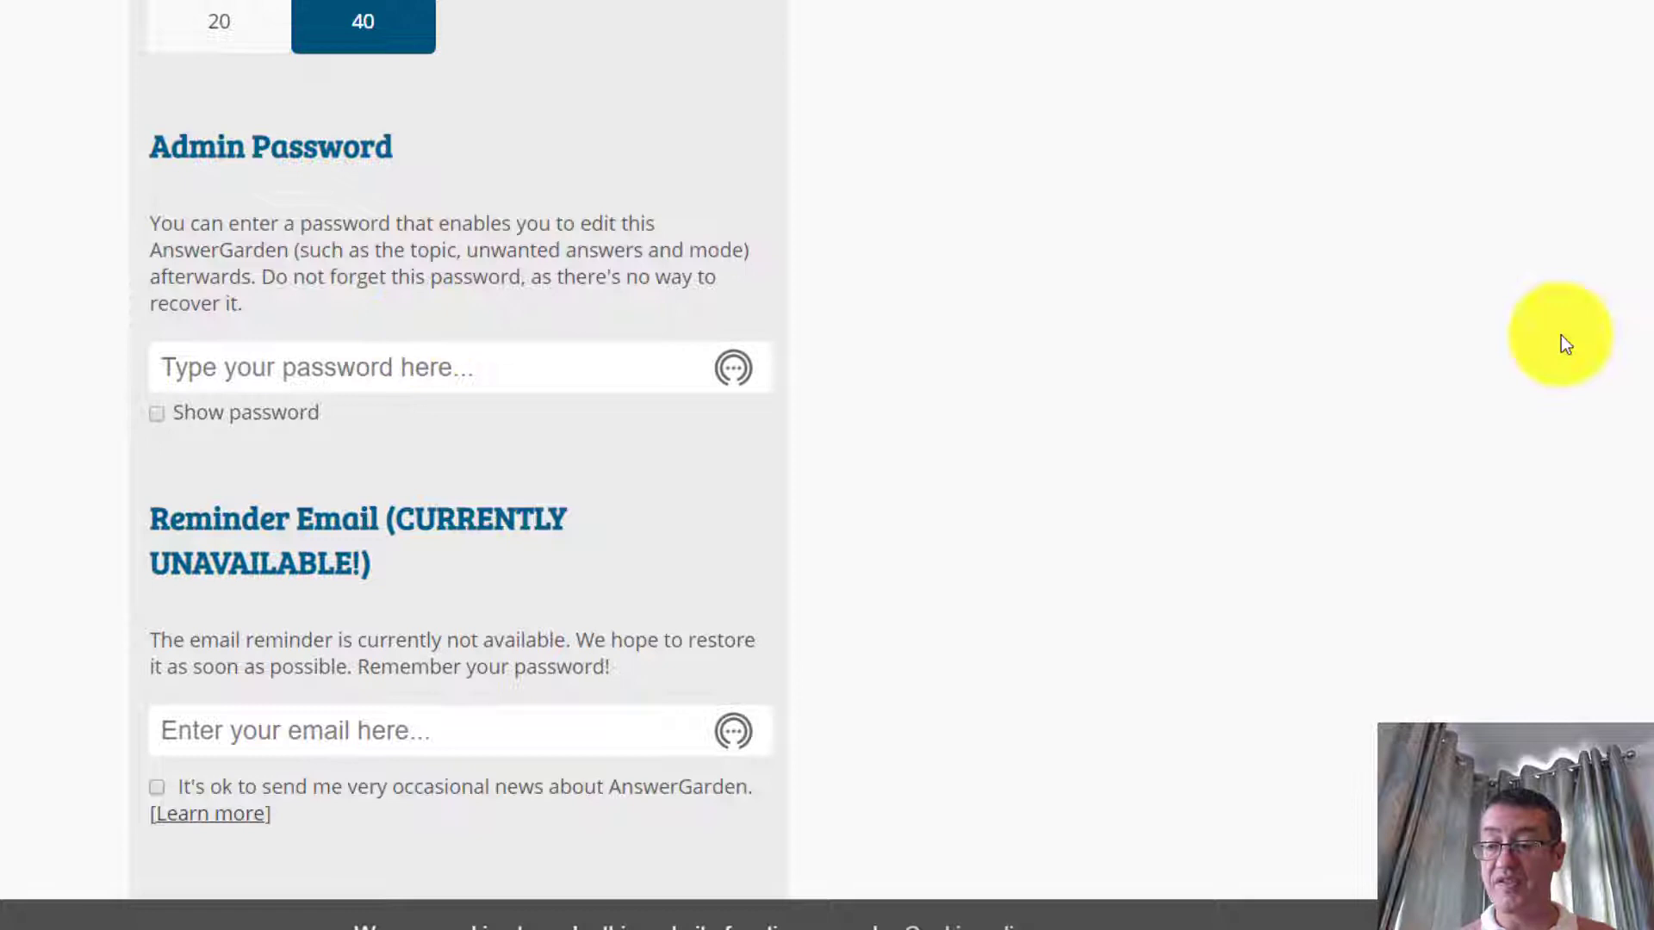
scroll(down, 3)
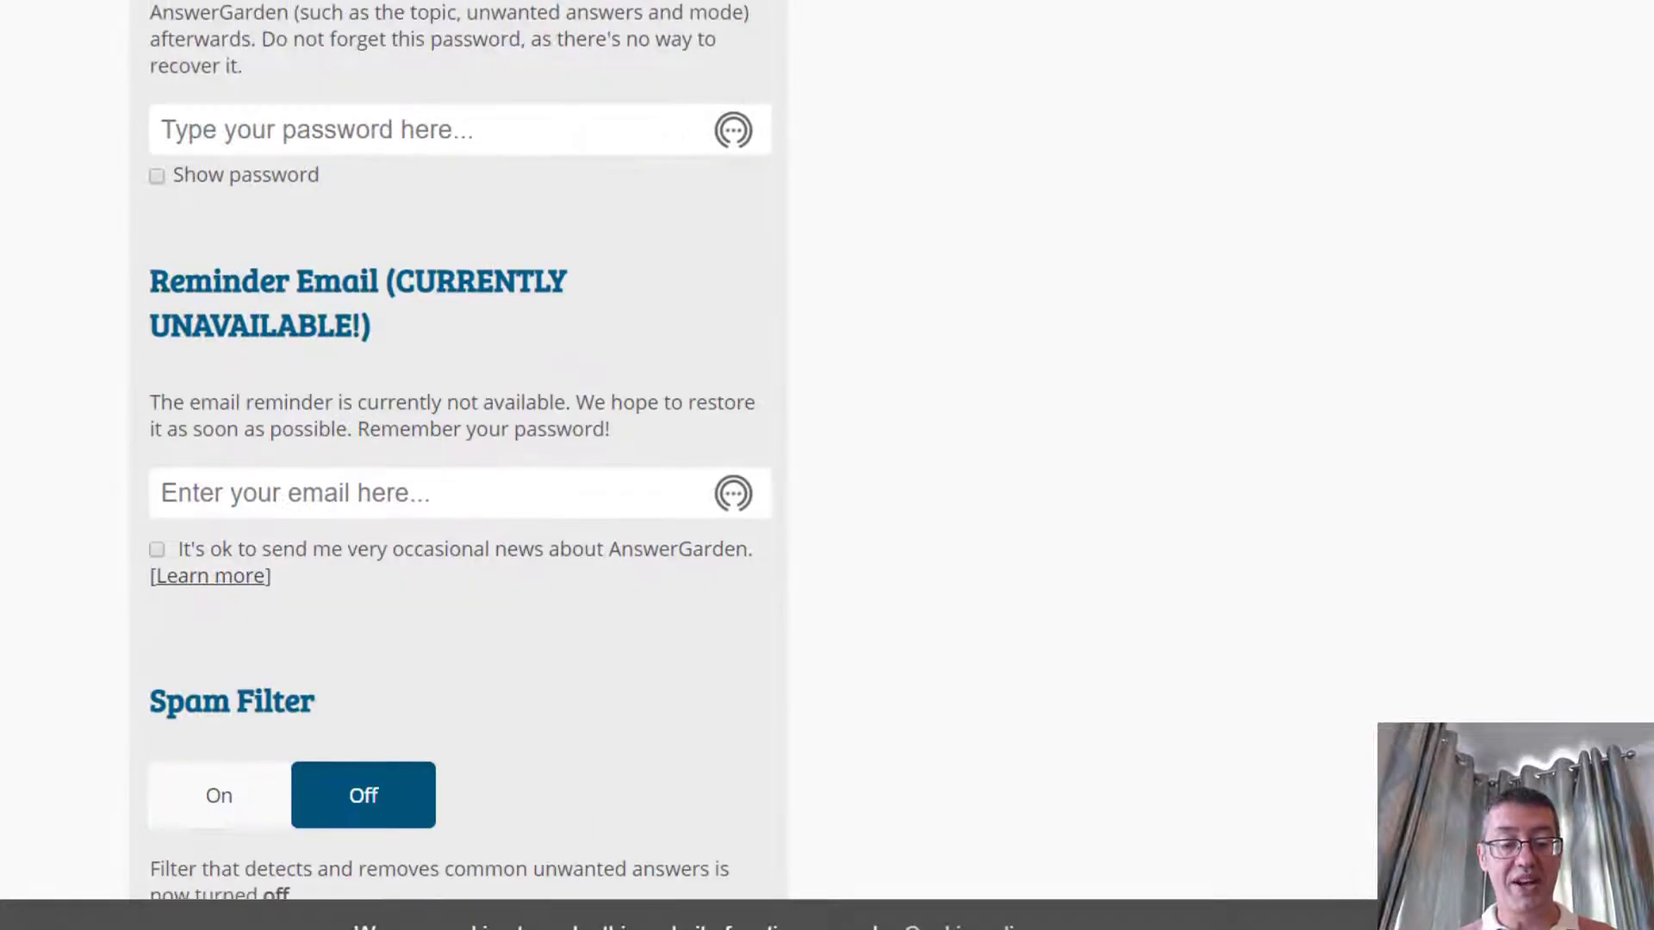
scroll(down, 3)
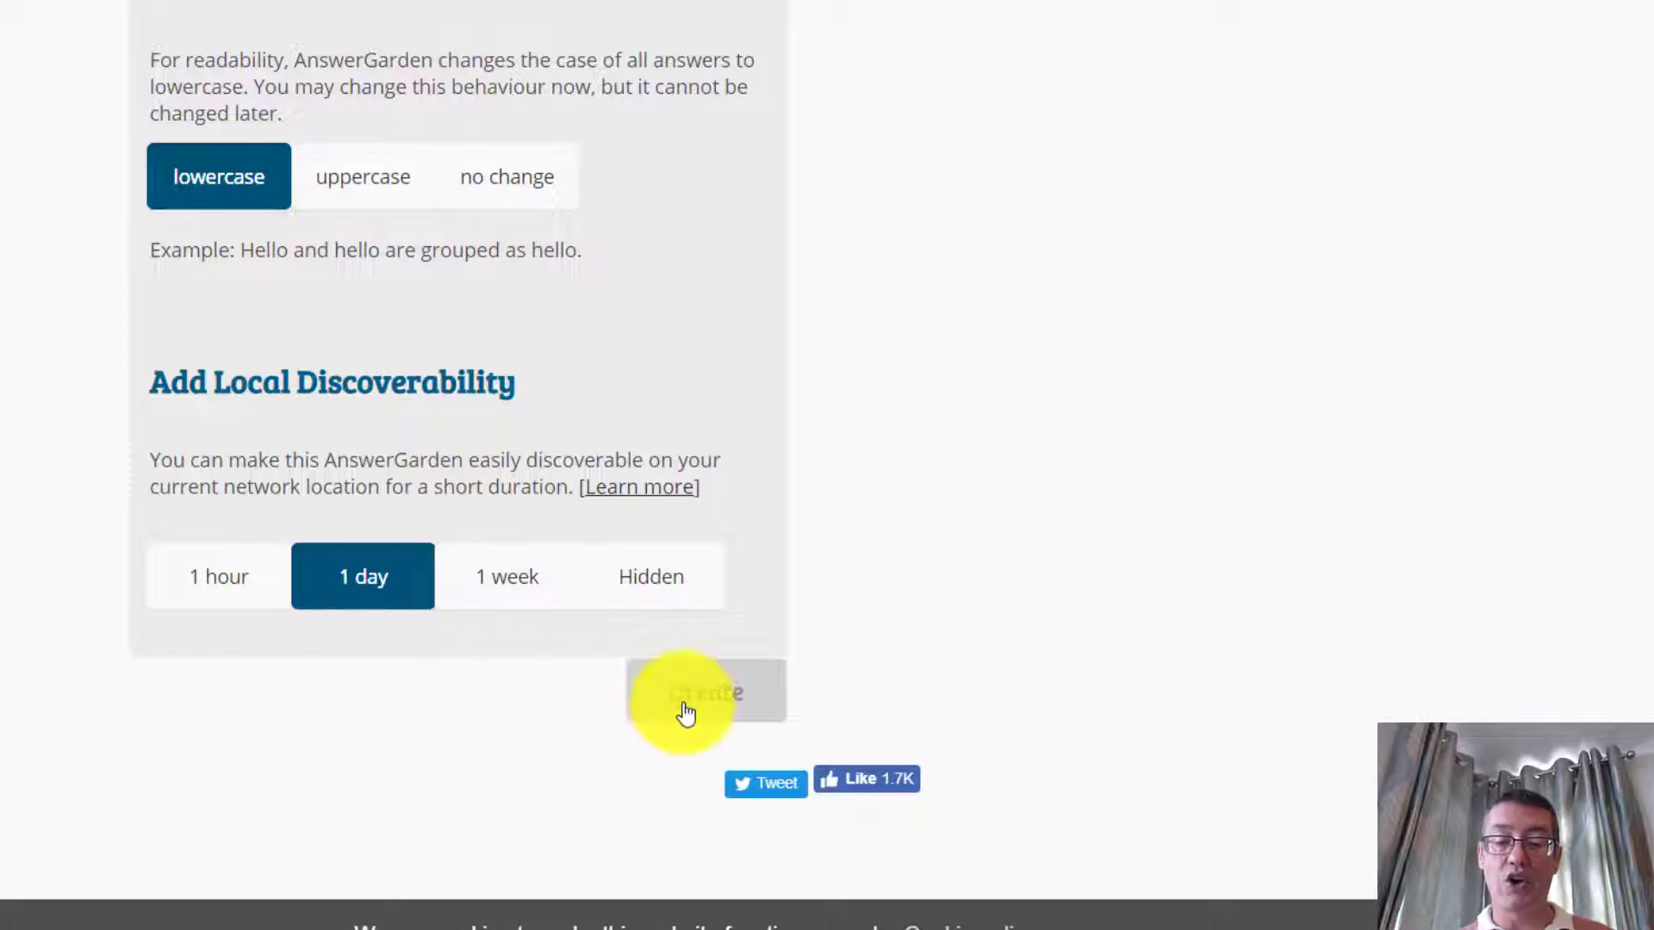
- Create the garden, submit 'kahoot' as the first answer, and start typing 'google forms'
click(705, 693)
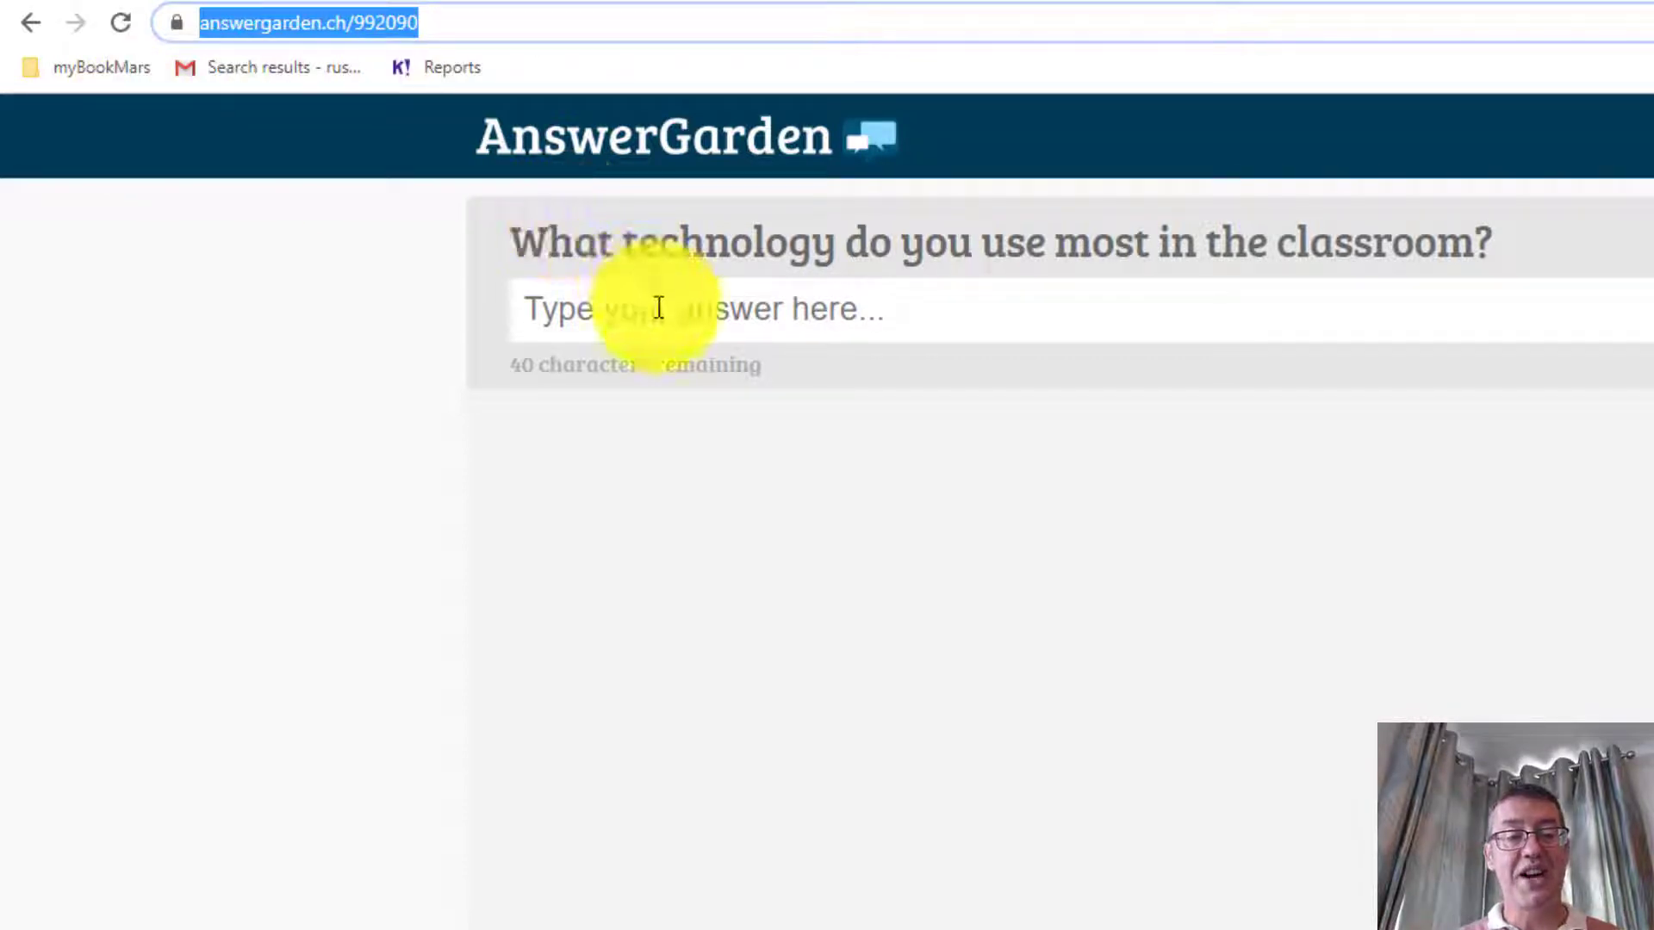
click(696, 308)
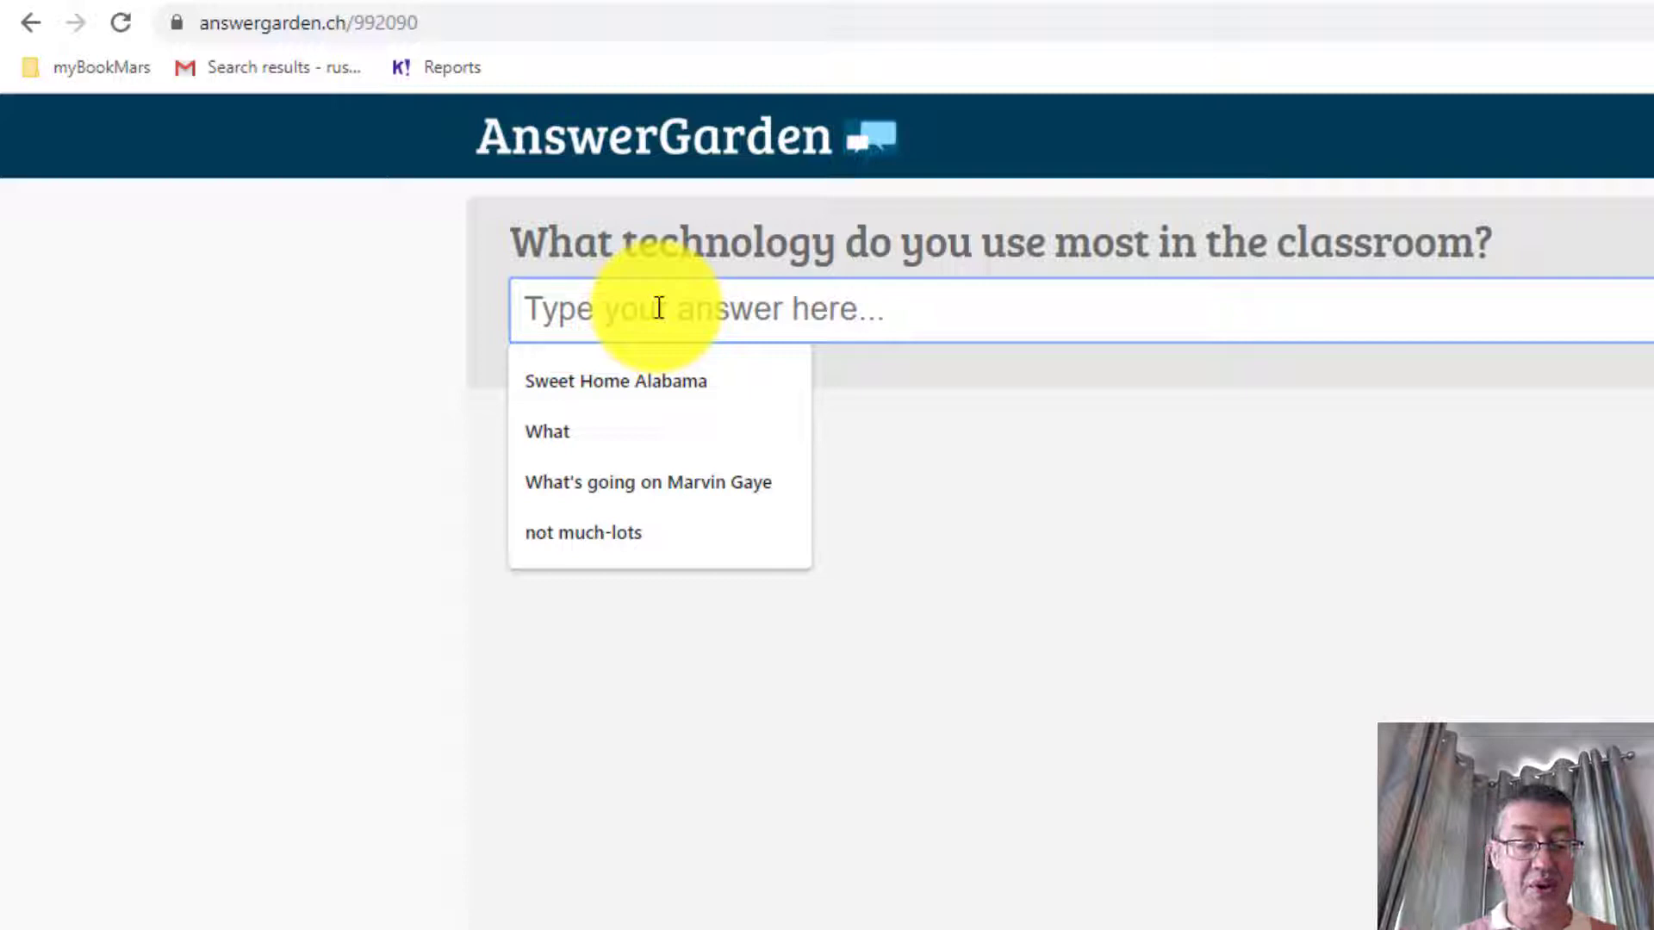
text(Ka)
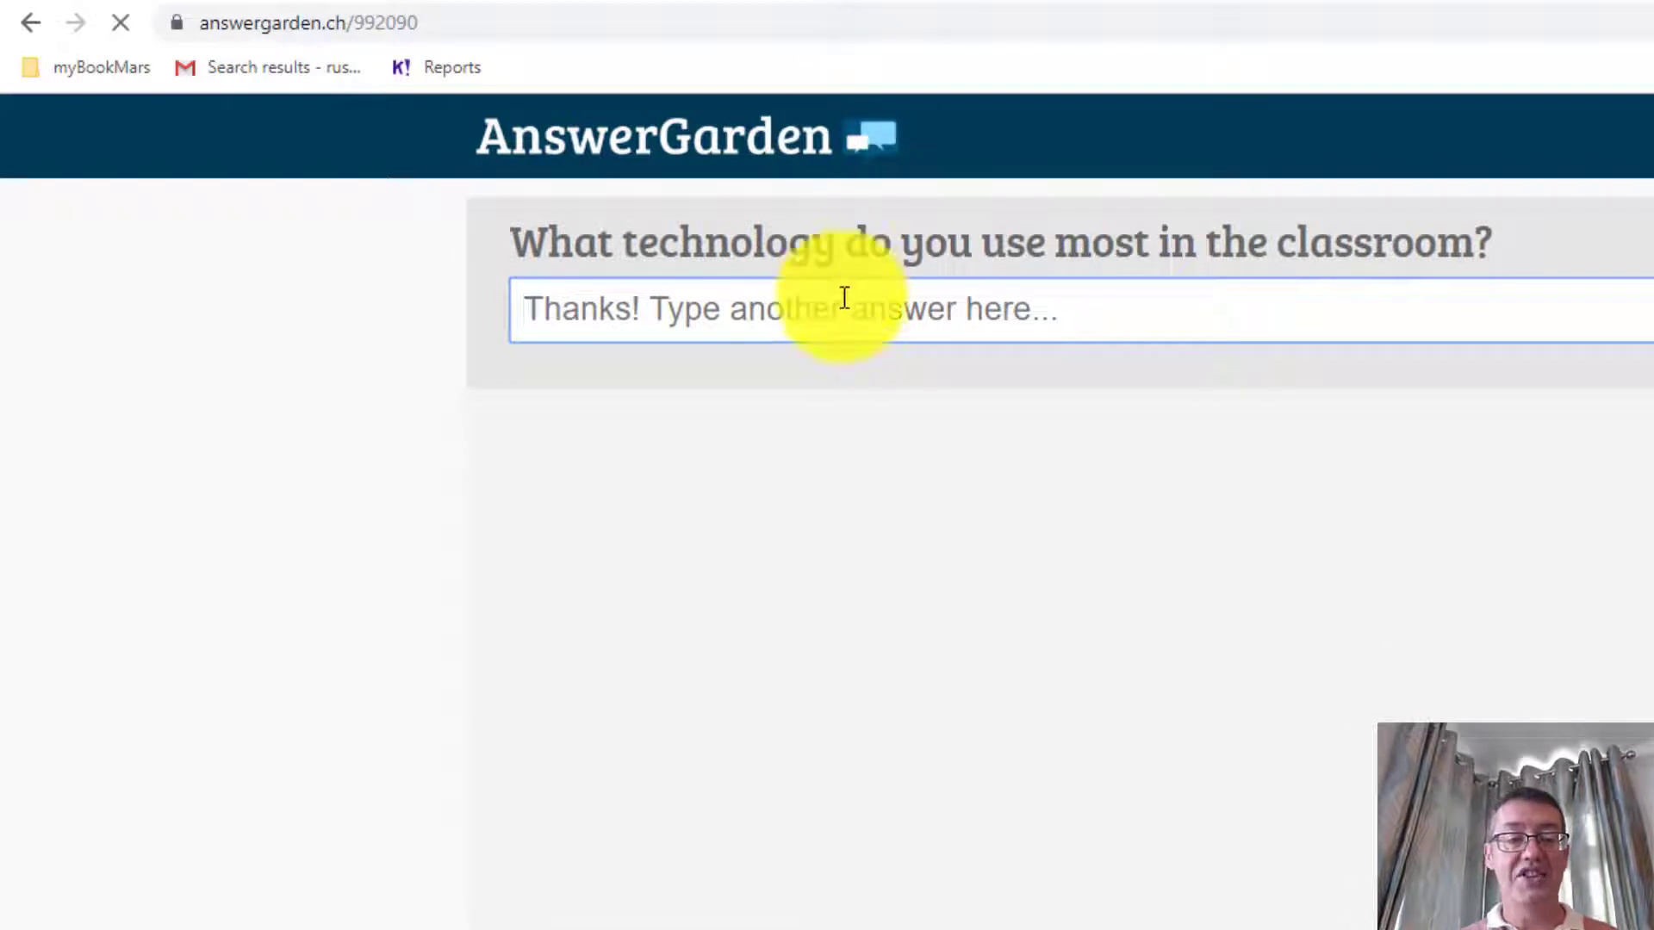
click(795, 301)
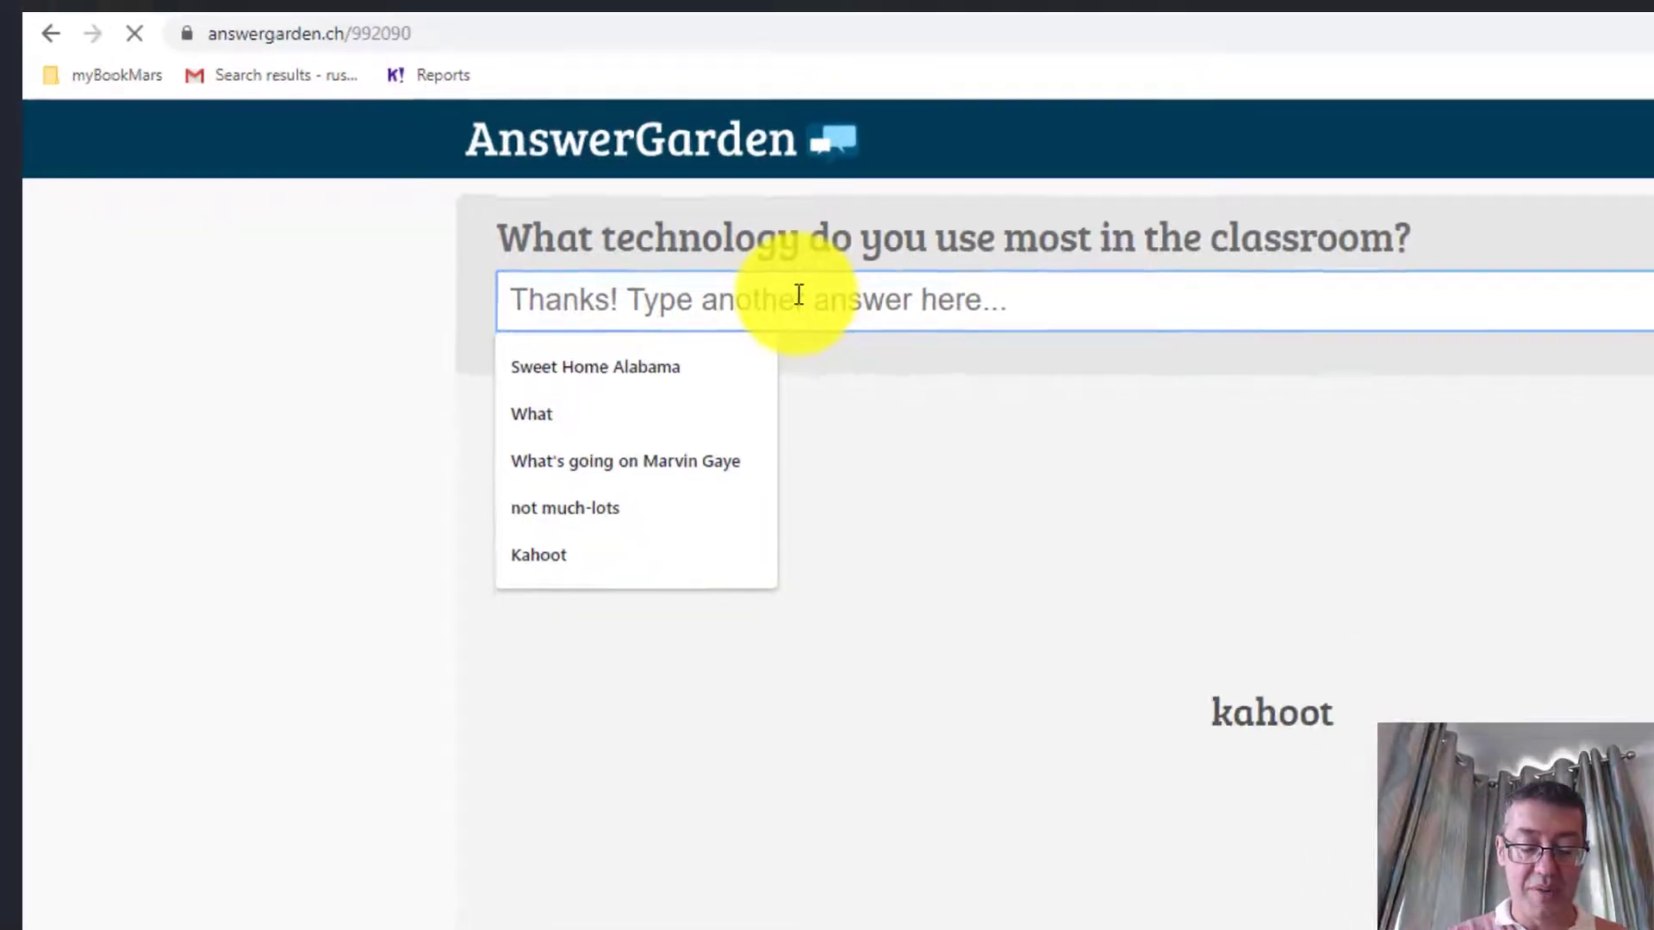
text(S)
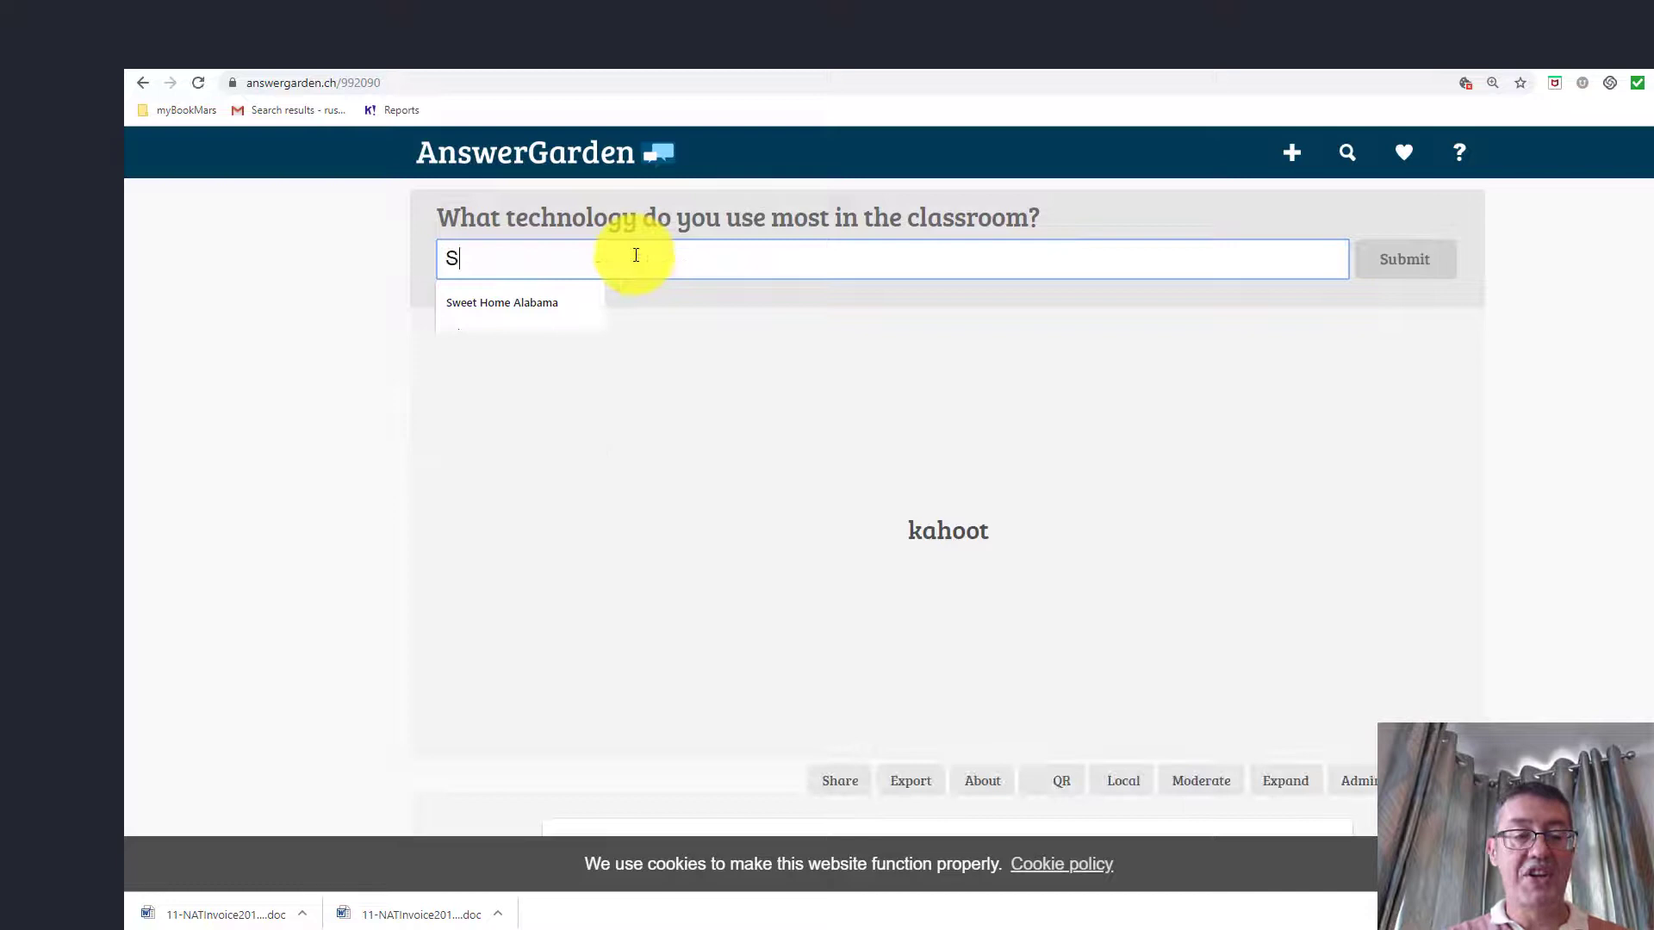
text(google forms)
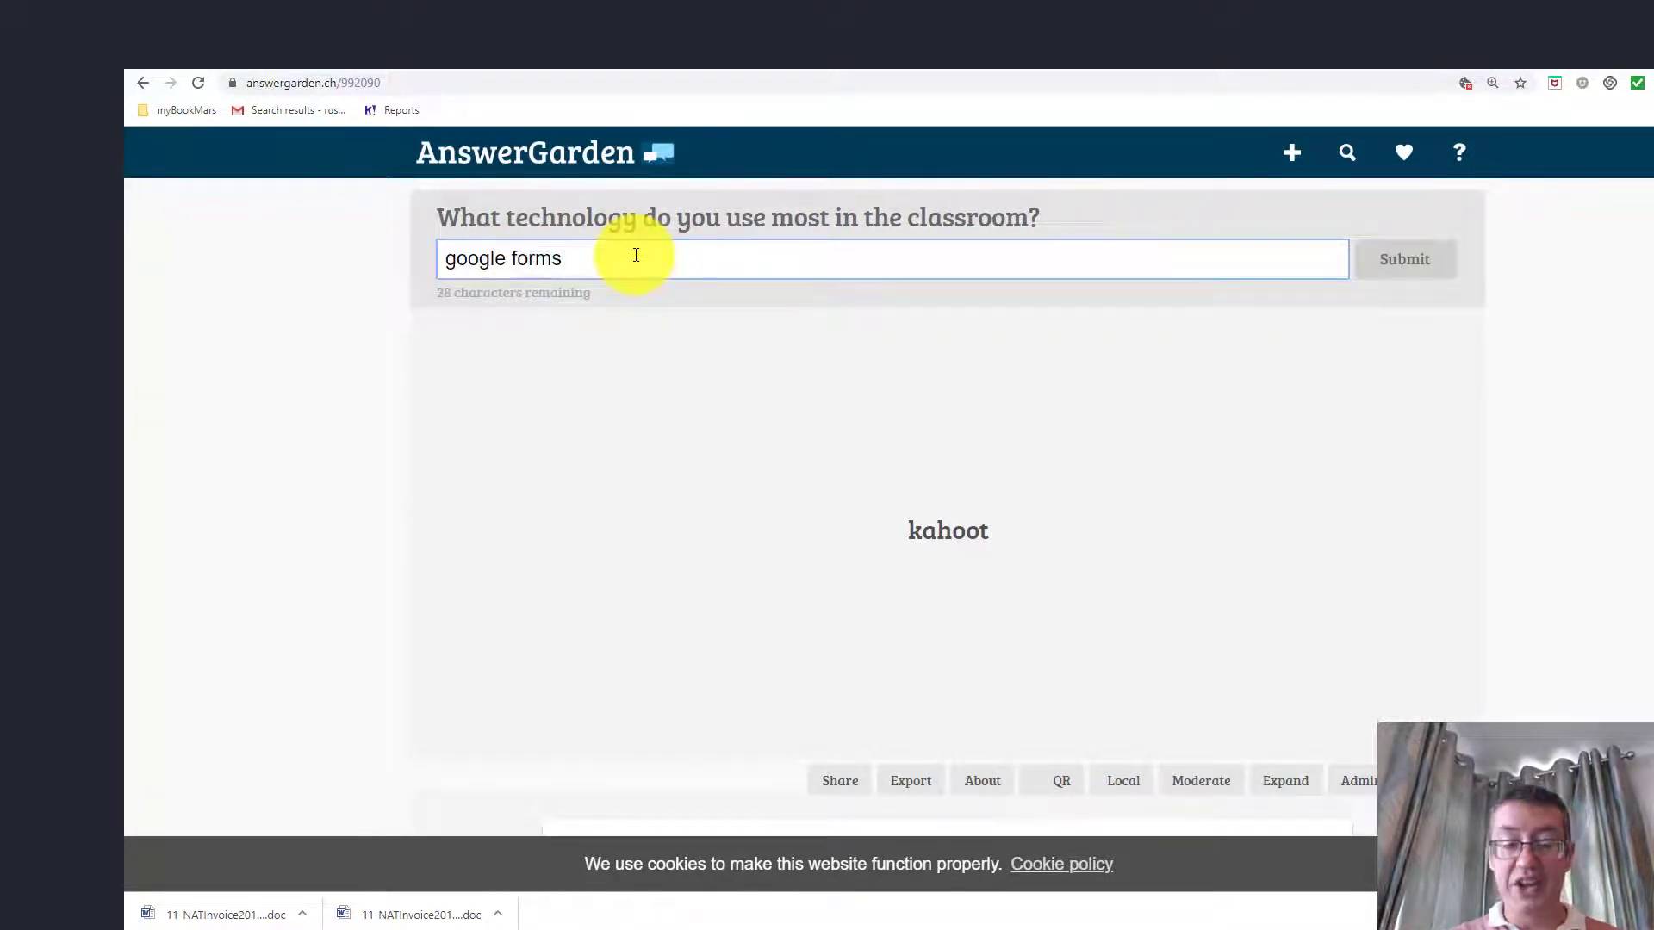
click(1403, 258)
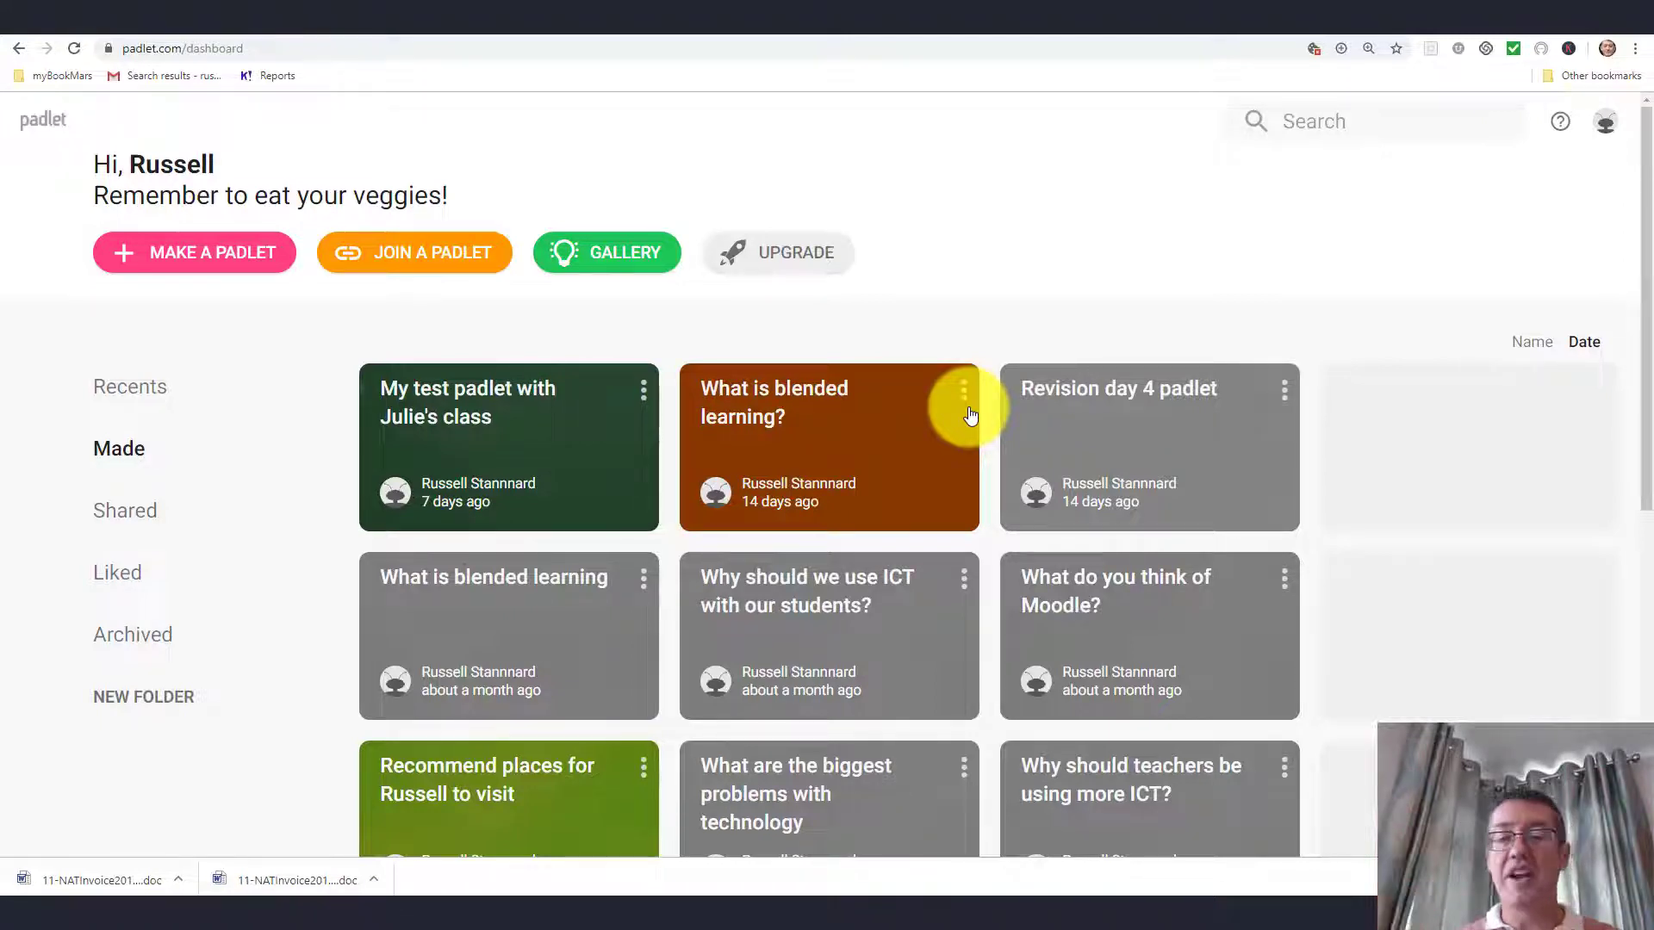
mouse_move(644, 291)
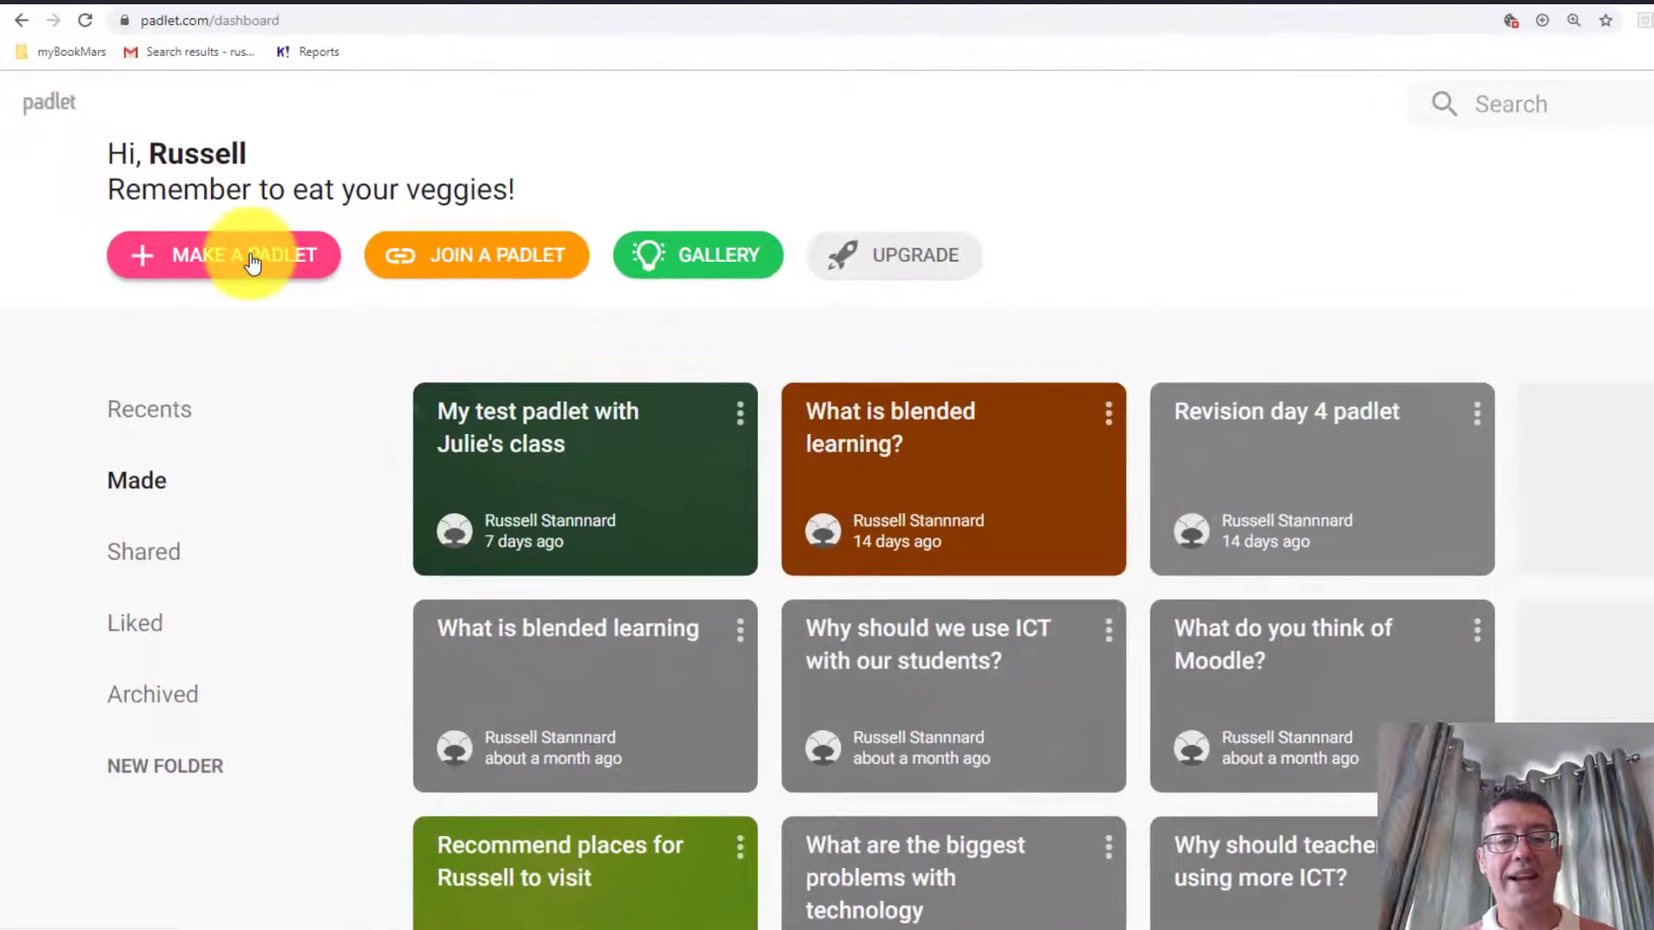
- Make a new padlet using the Grid layout
click(224, 255)
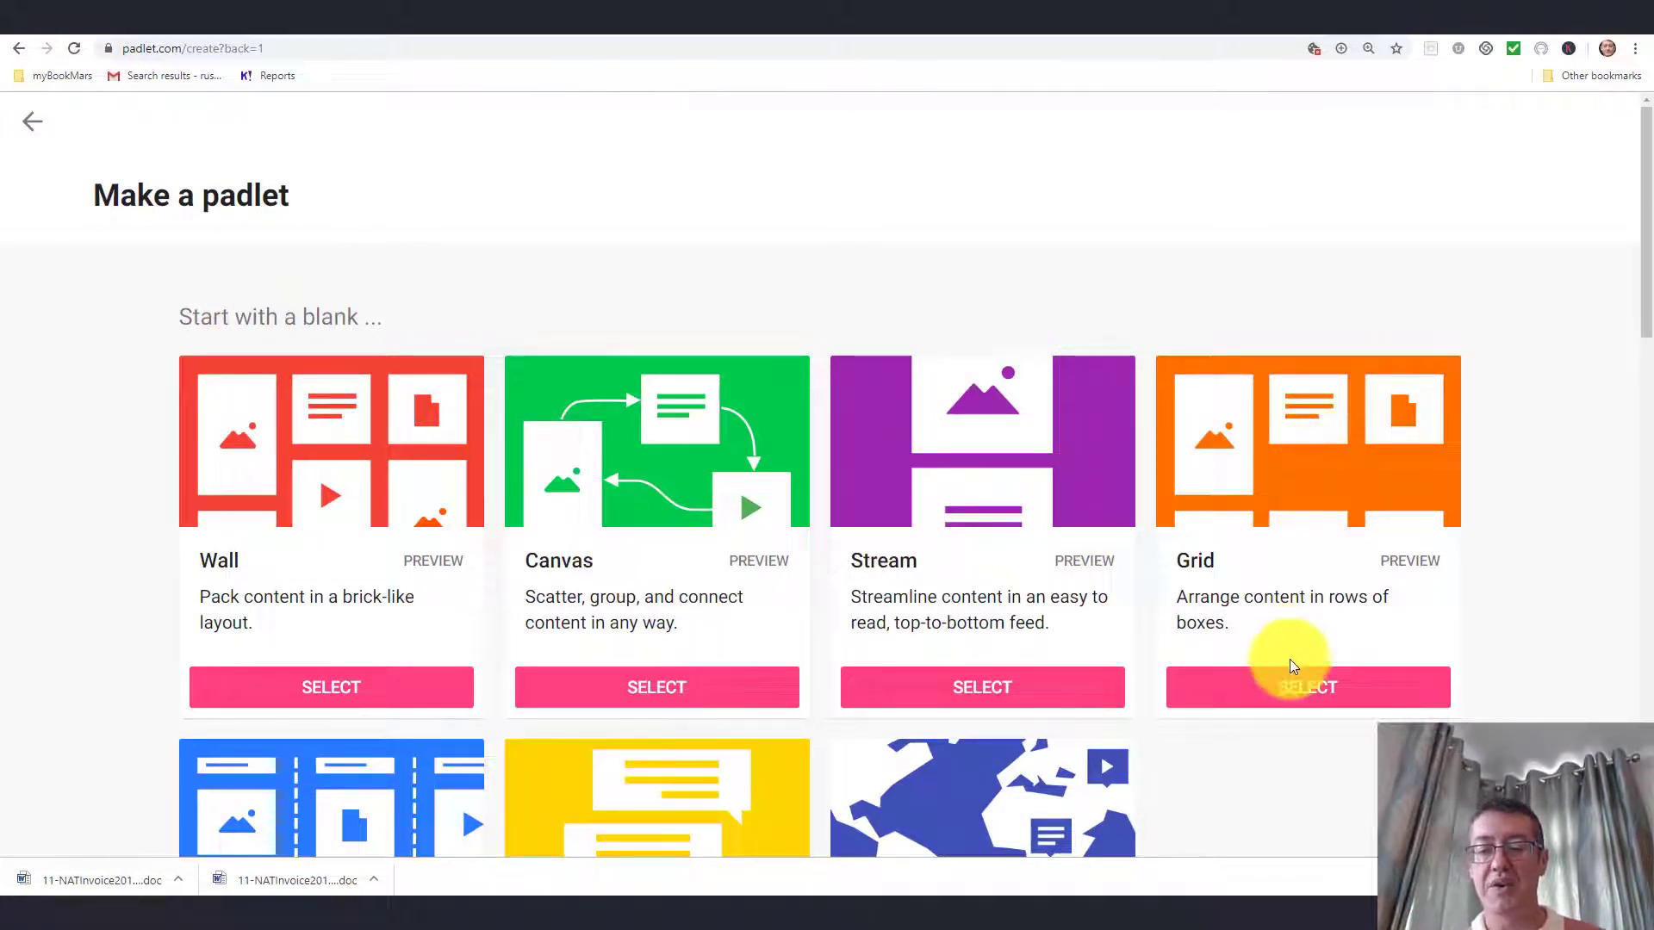
click(1306, 688)
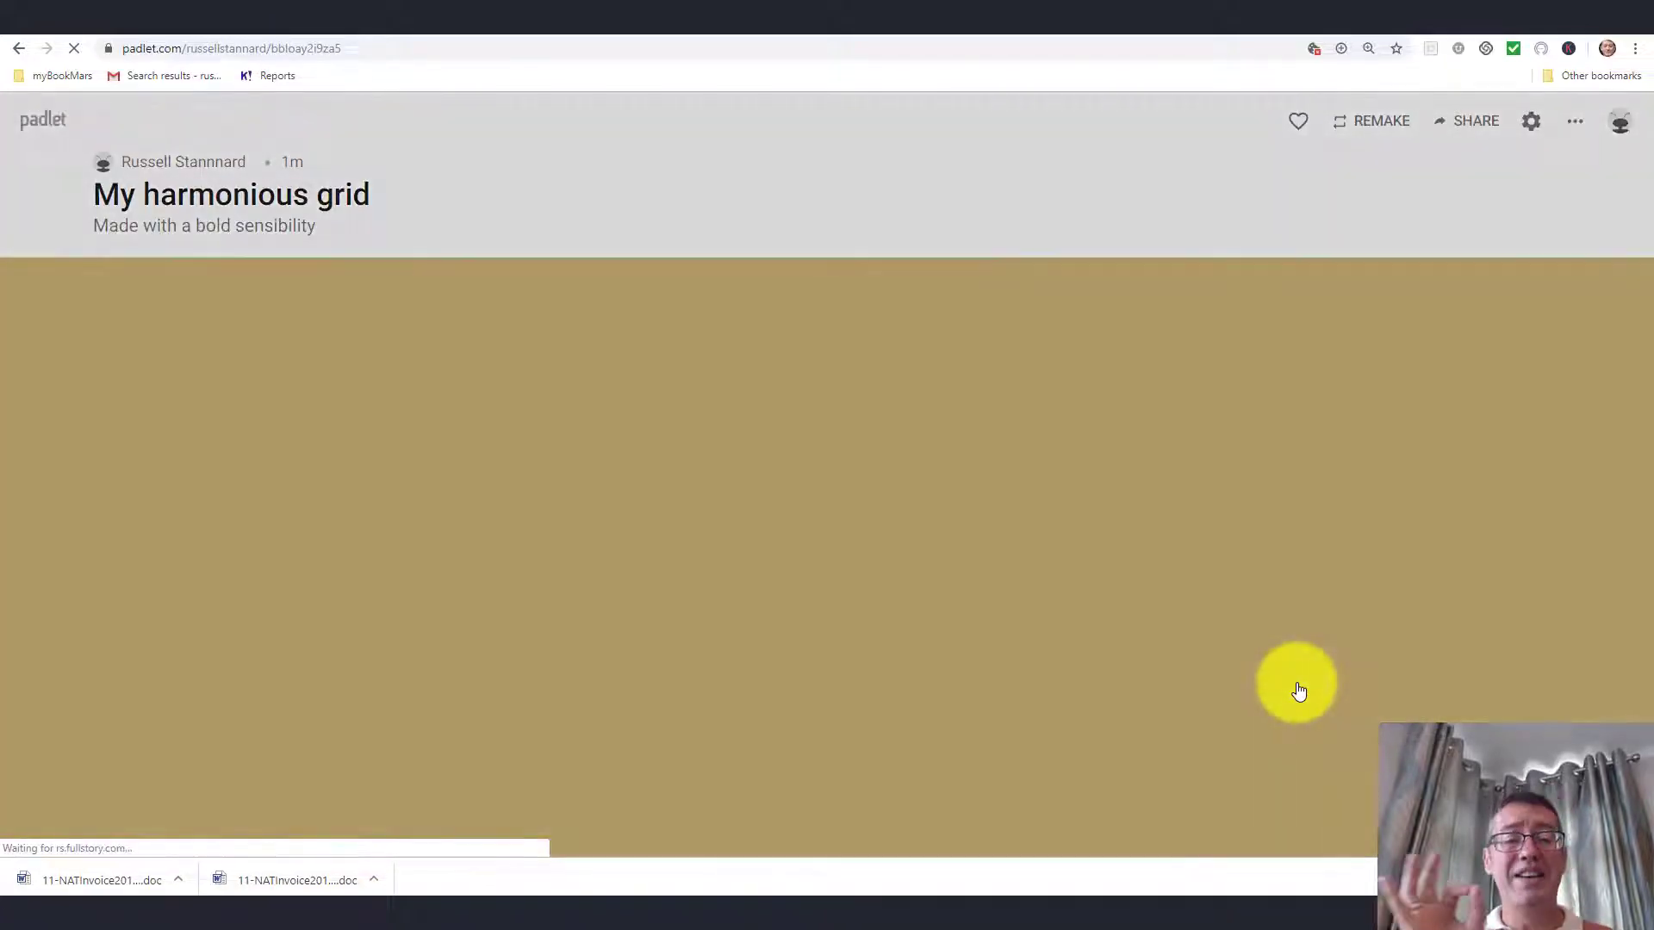
- Title the padlet 'What technologies do you use?' with description 'Padlet on technologies', then start posting
click(1531, 121)
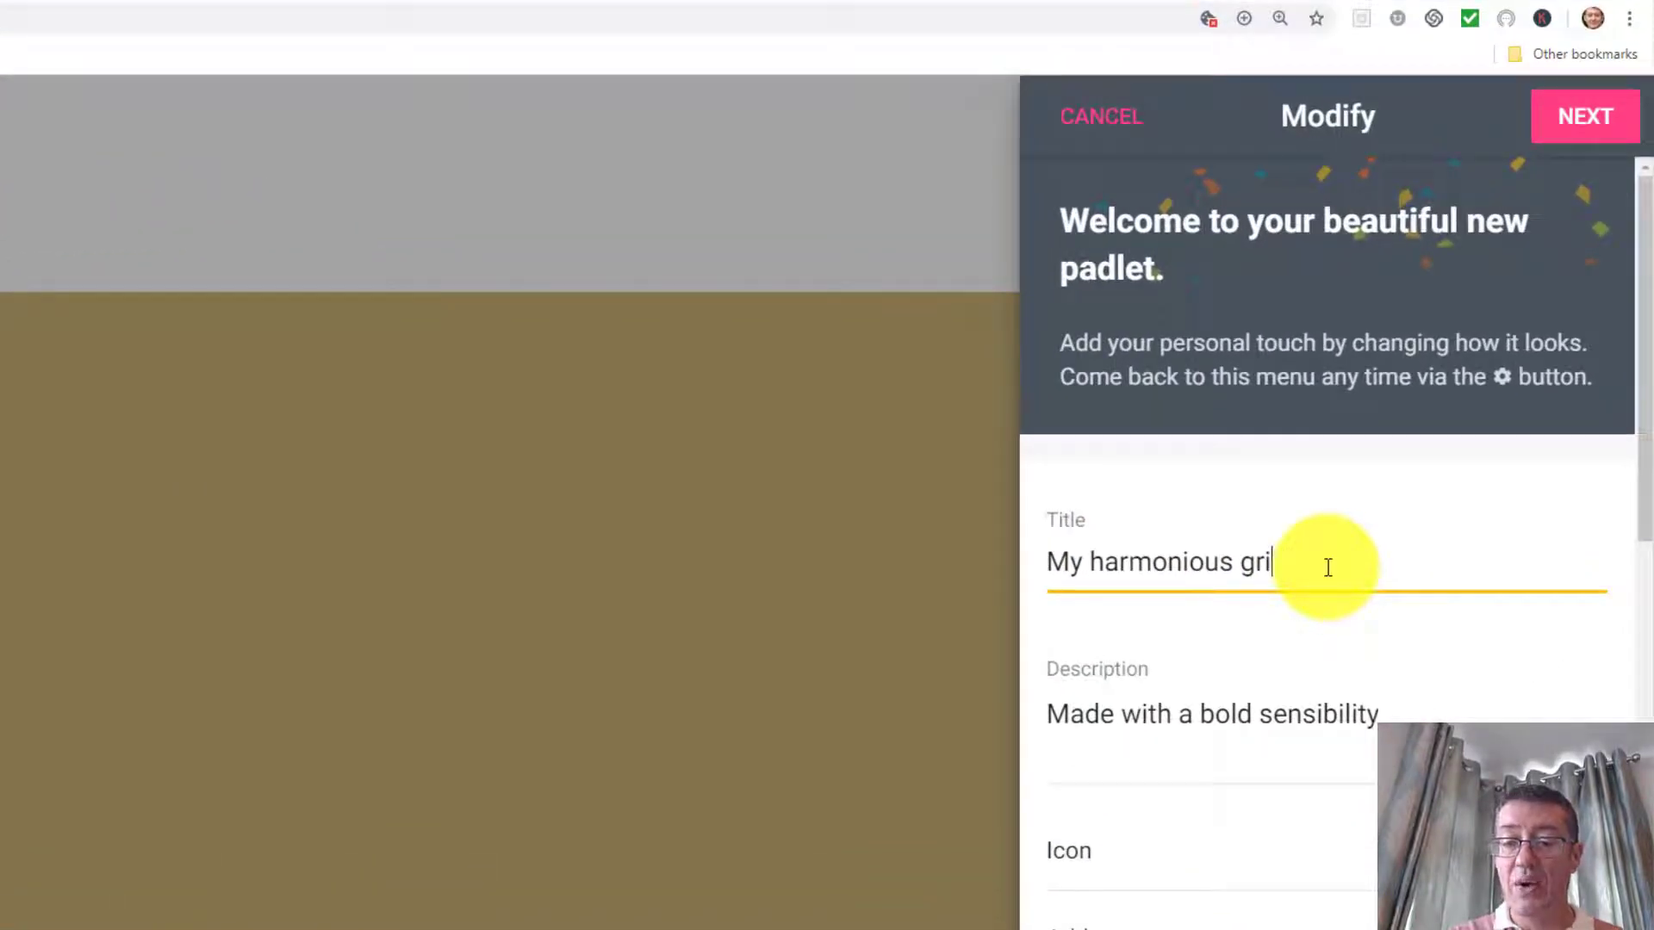
text(What technologies do you use?)
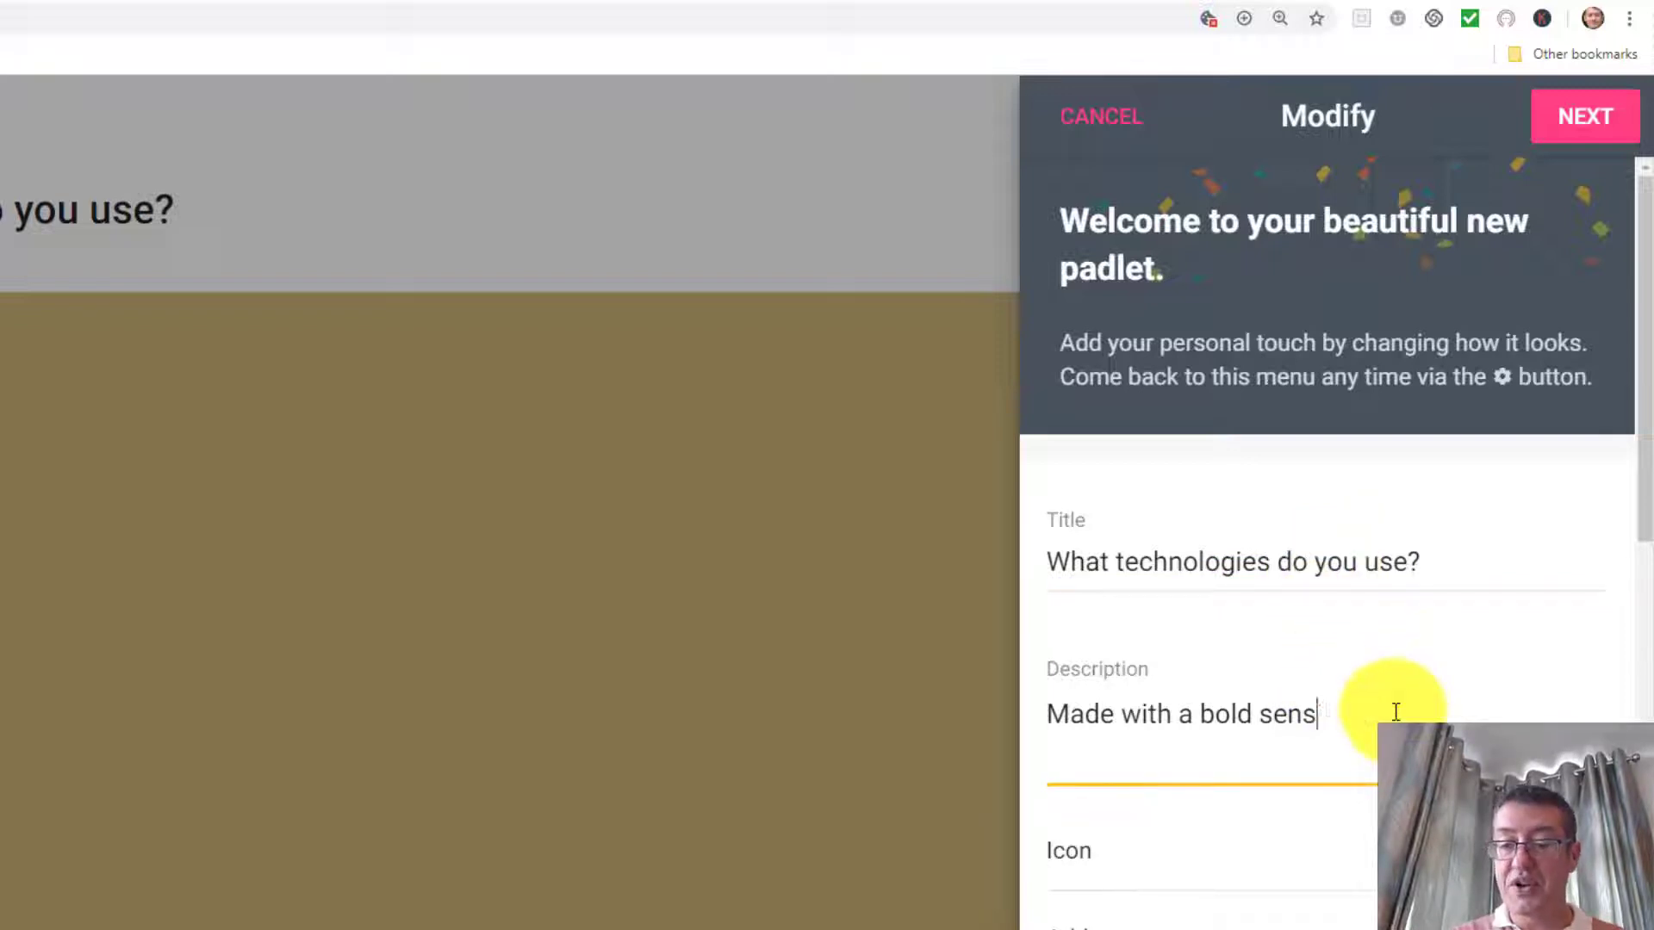
text(Pd)
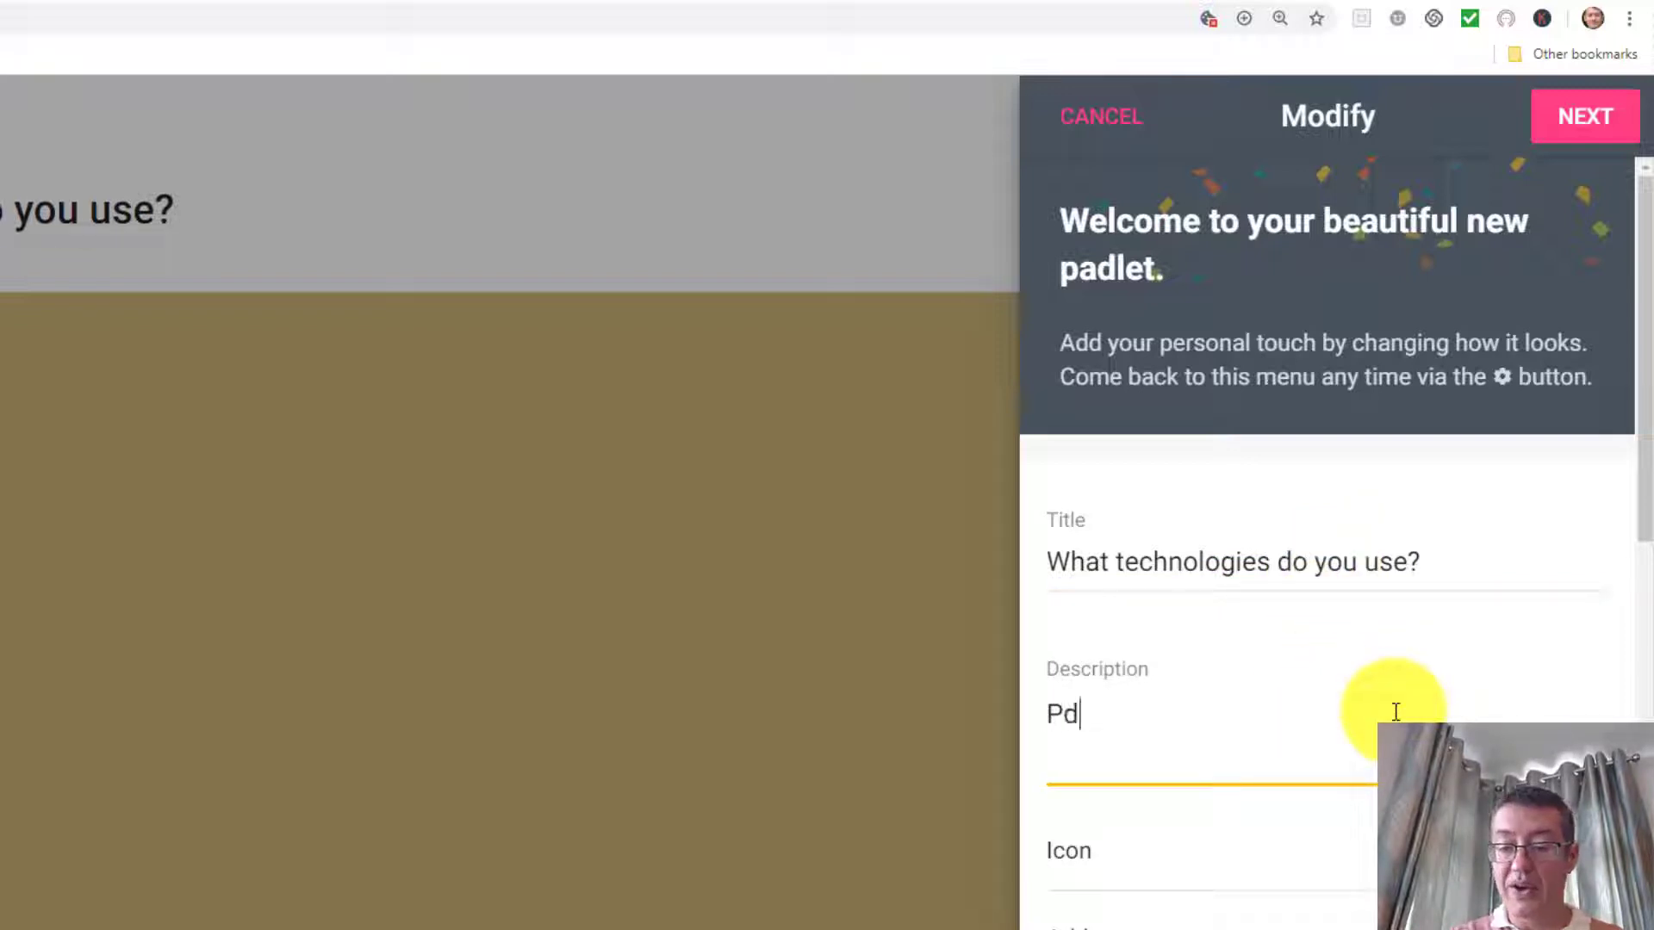
text(adlet on technol)
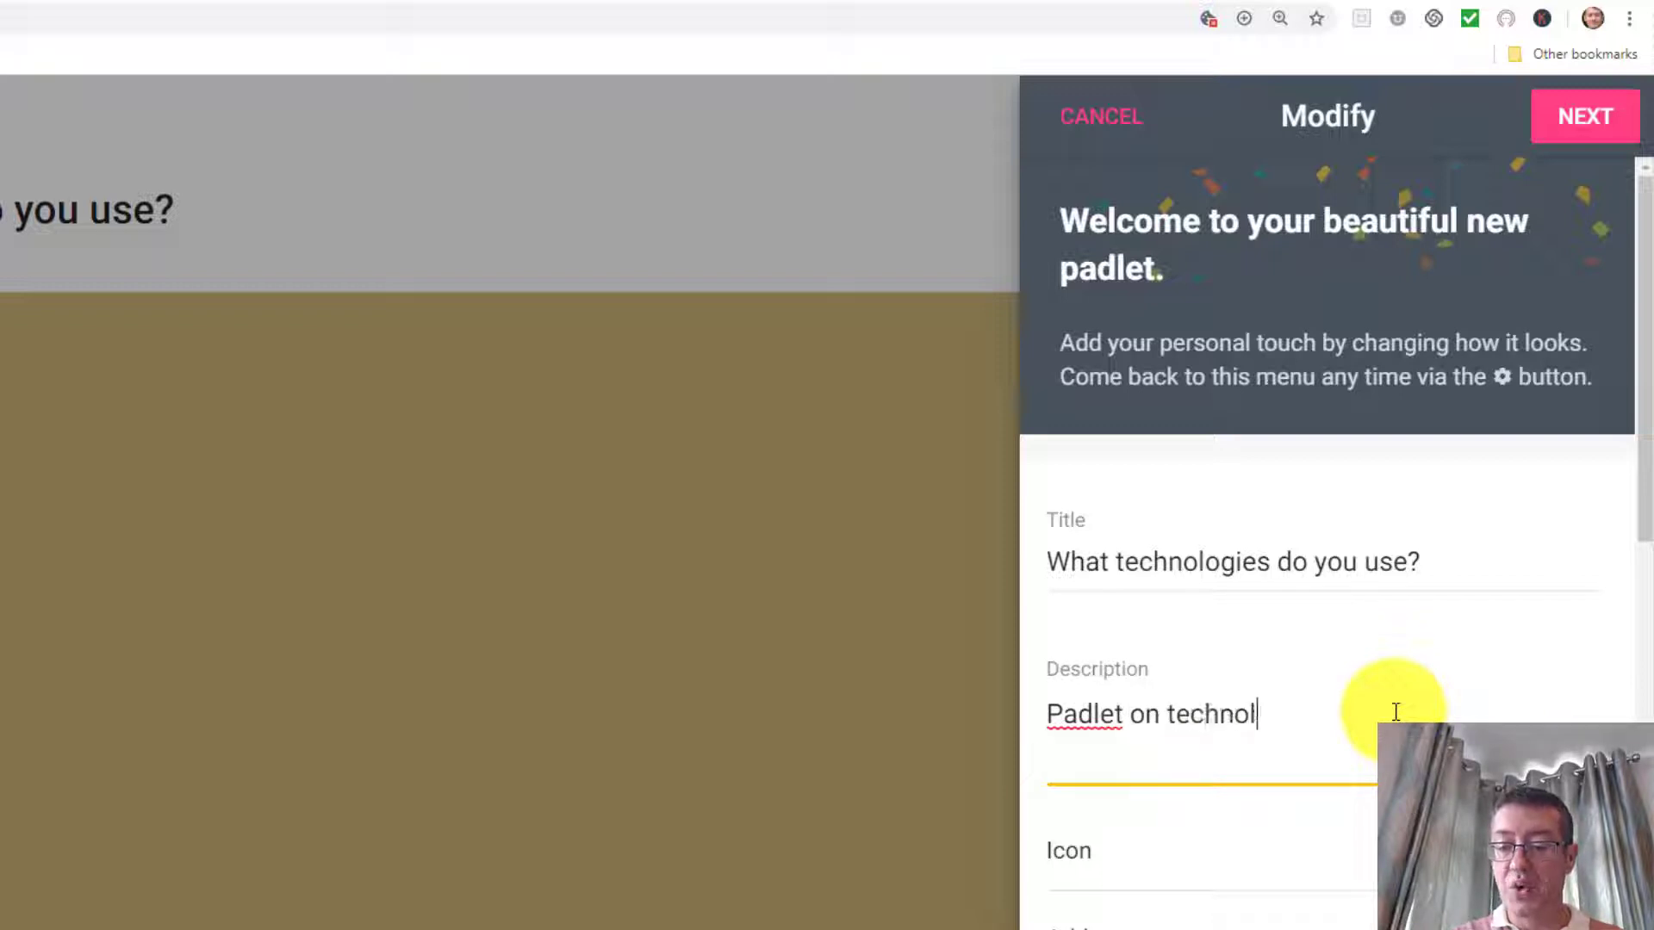
text(ogies)
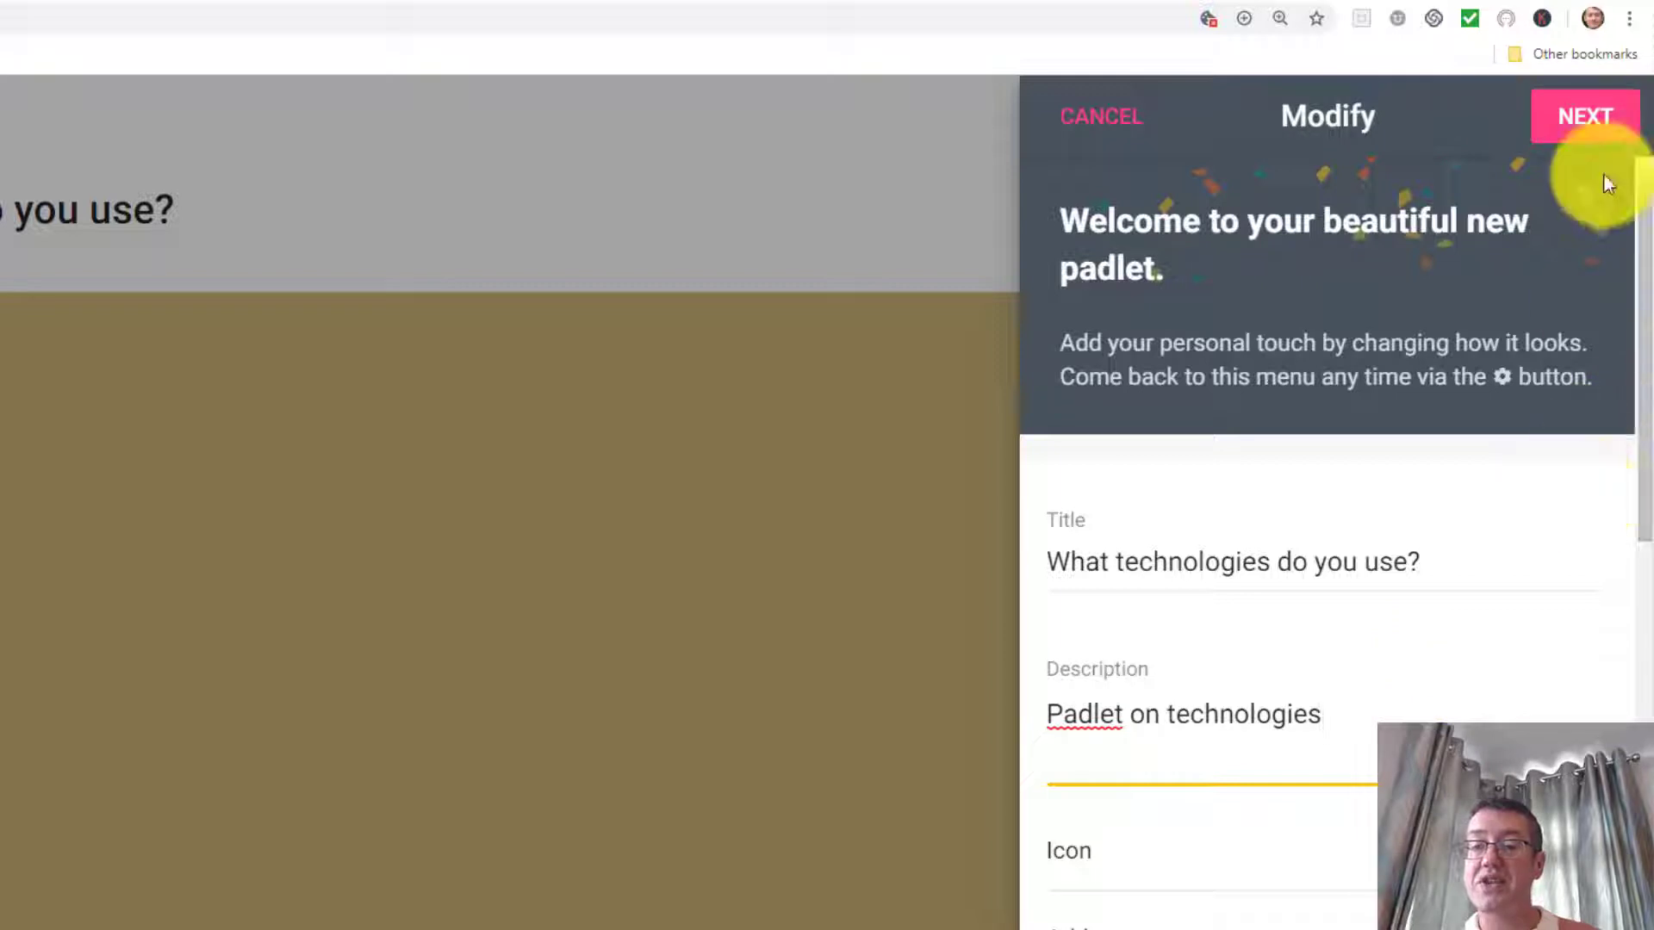
click(1587, 116)
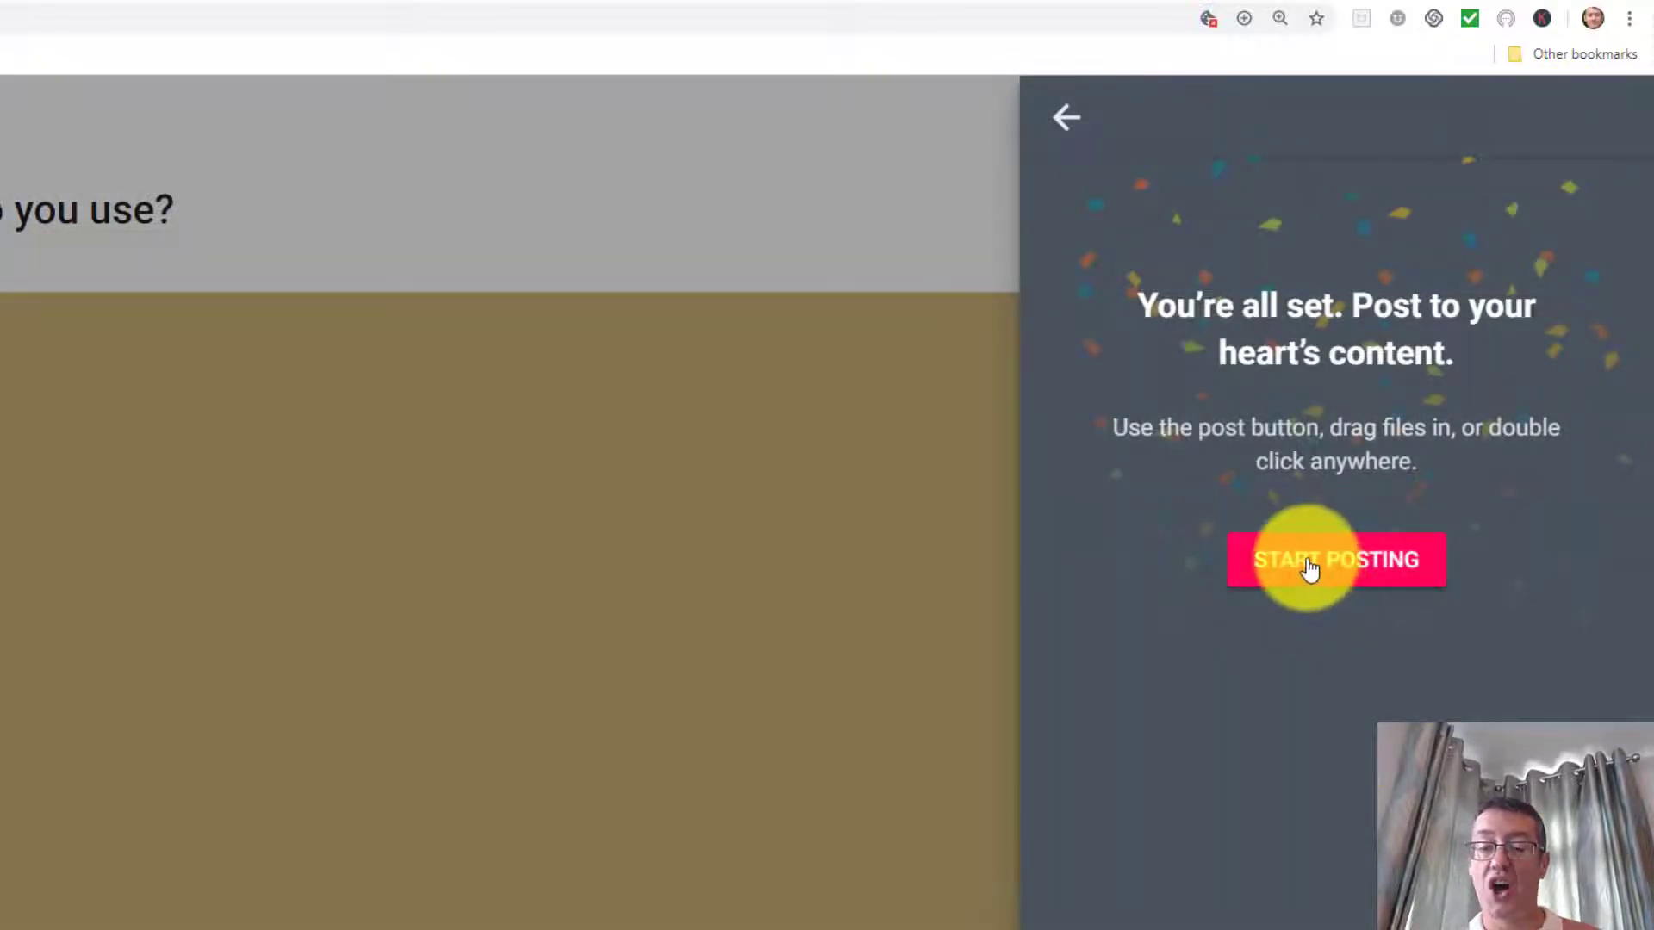
click(1335, 559)
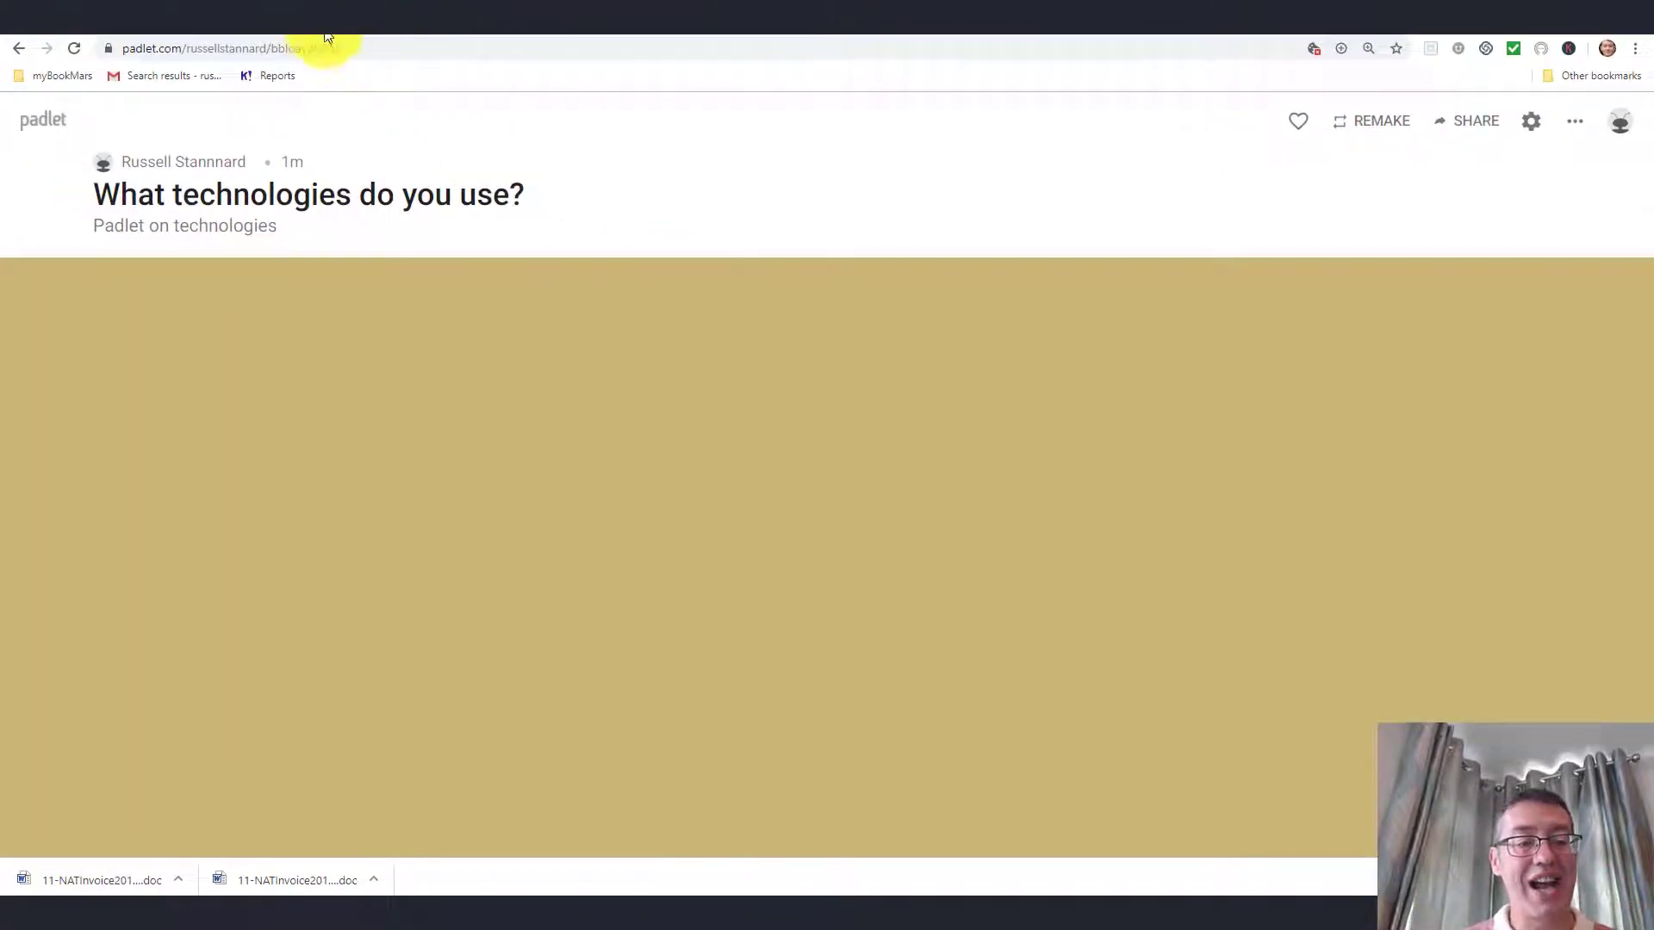
click(316, 47)
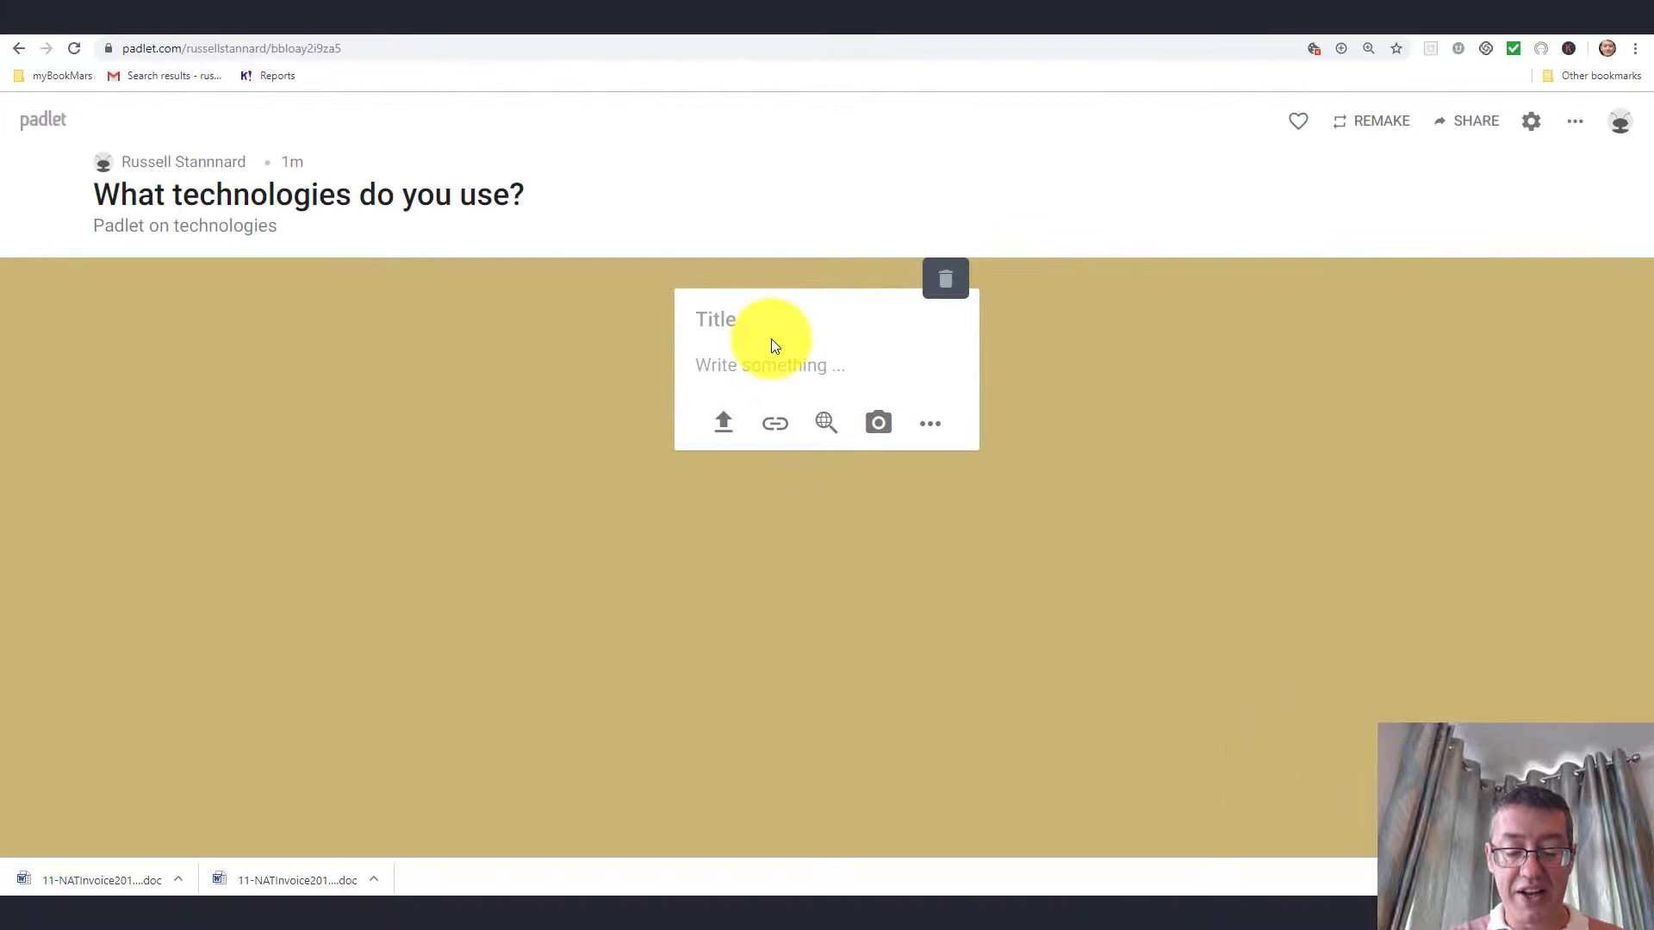
- Write a post titled 'Russell' with the body 'I love screen capture technology'
text(Russell)
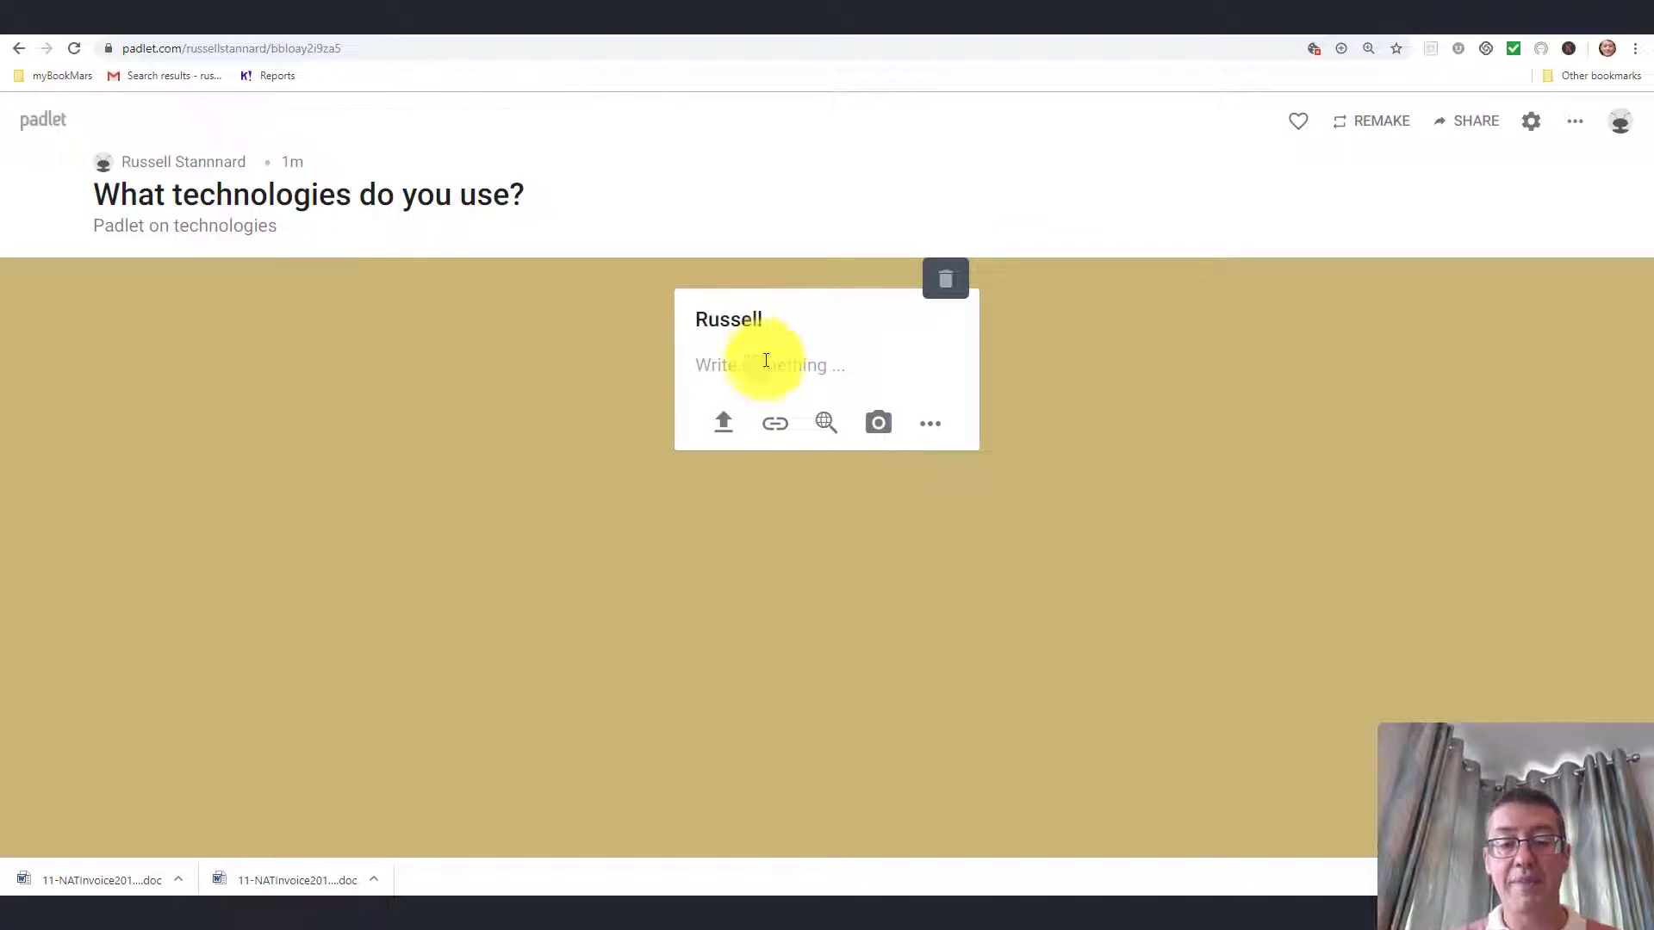
click(765, 365)
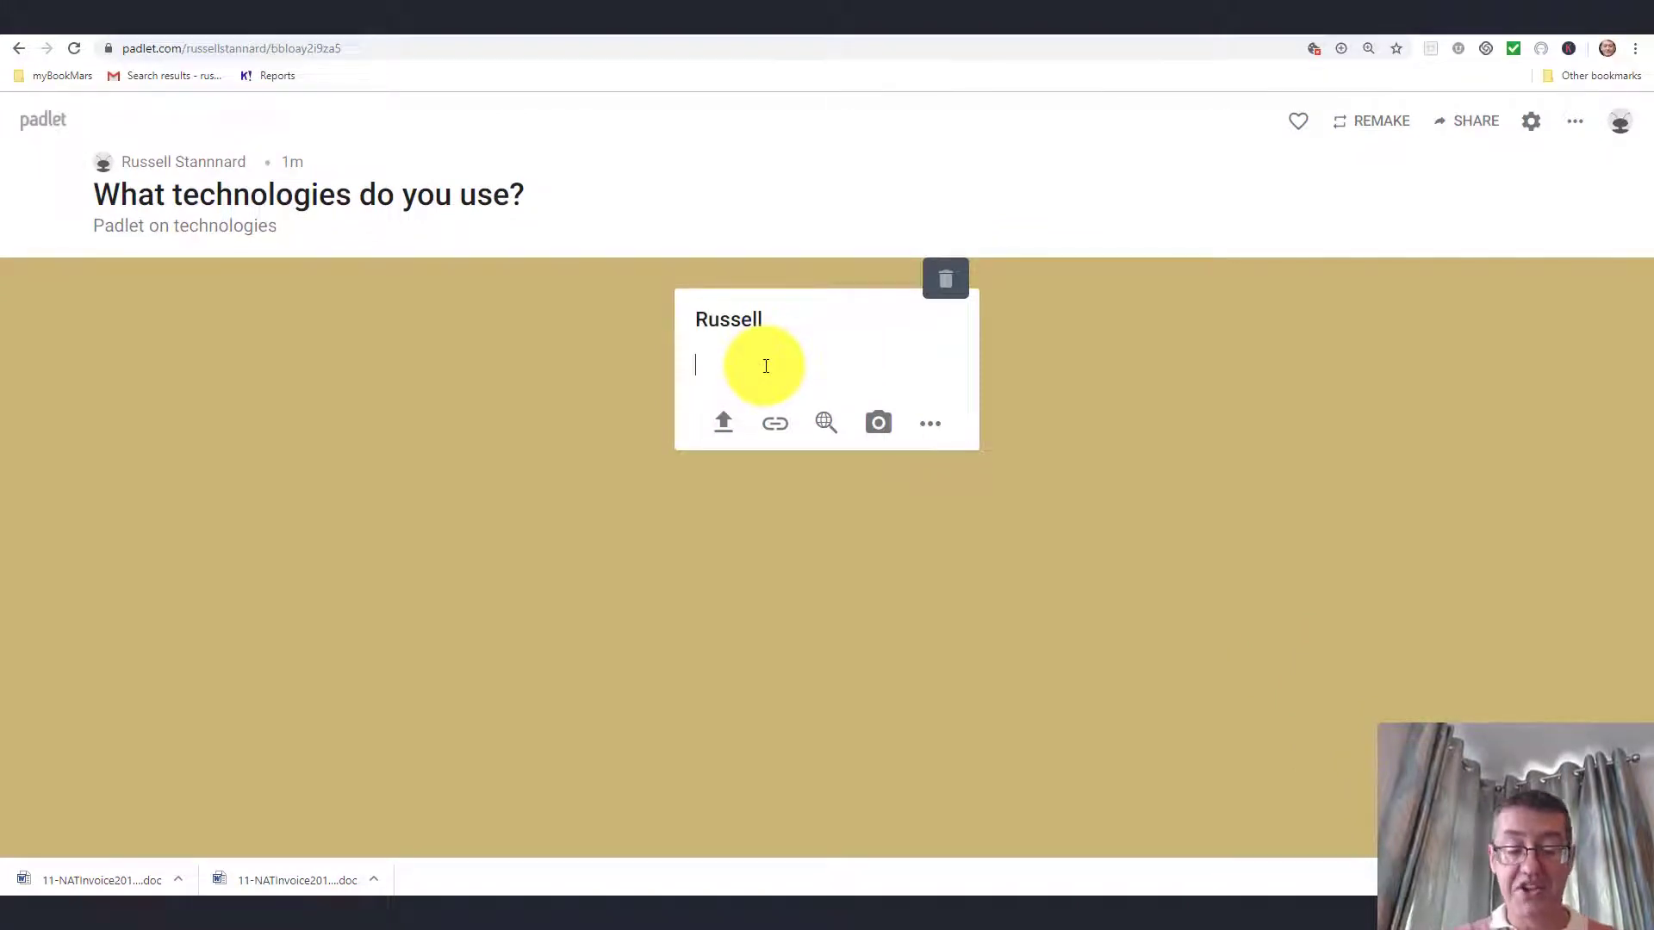
text(I love s)
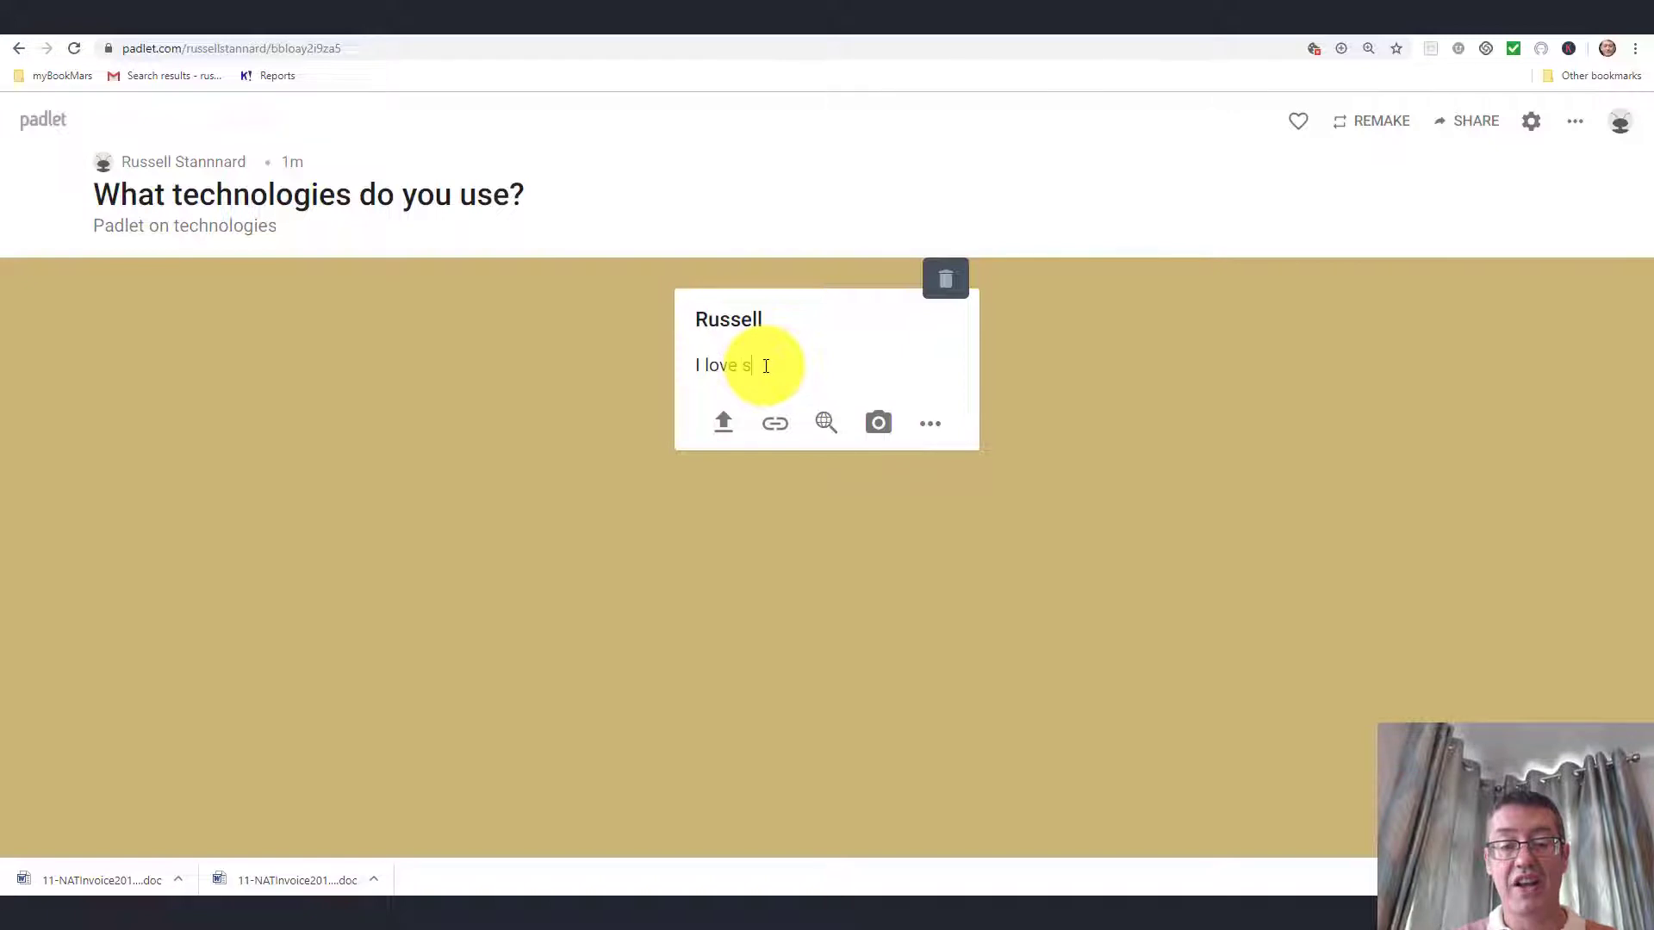
text(creen capture)
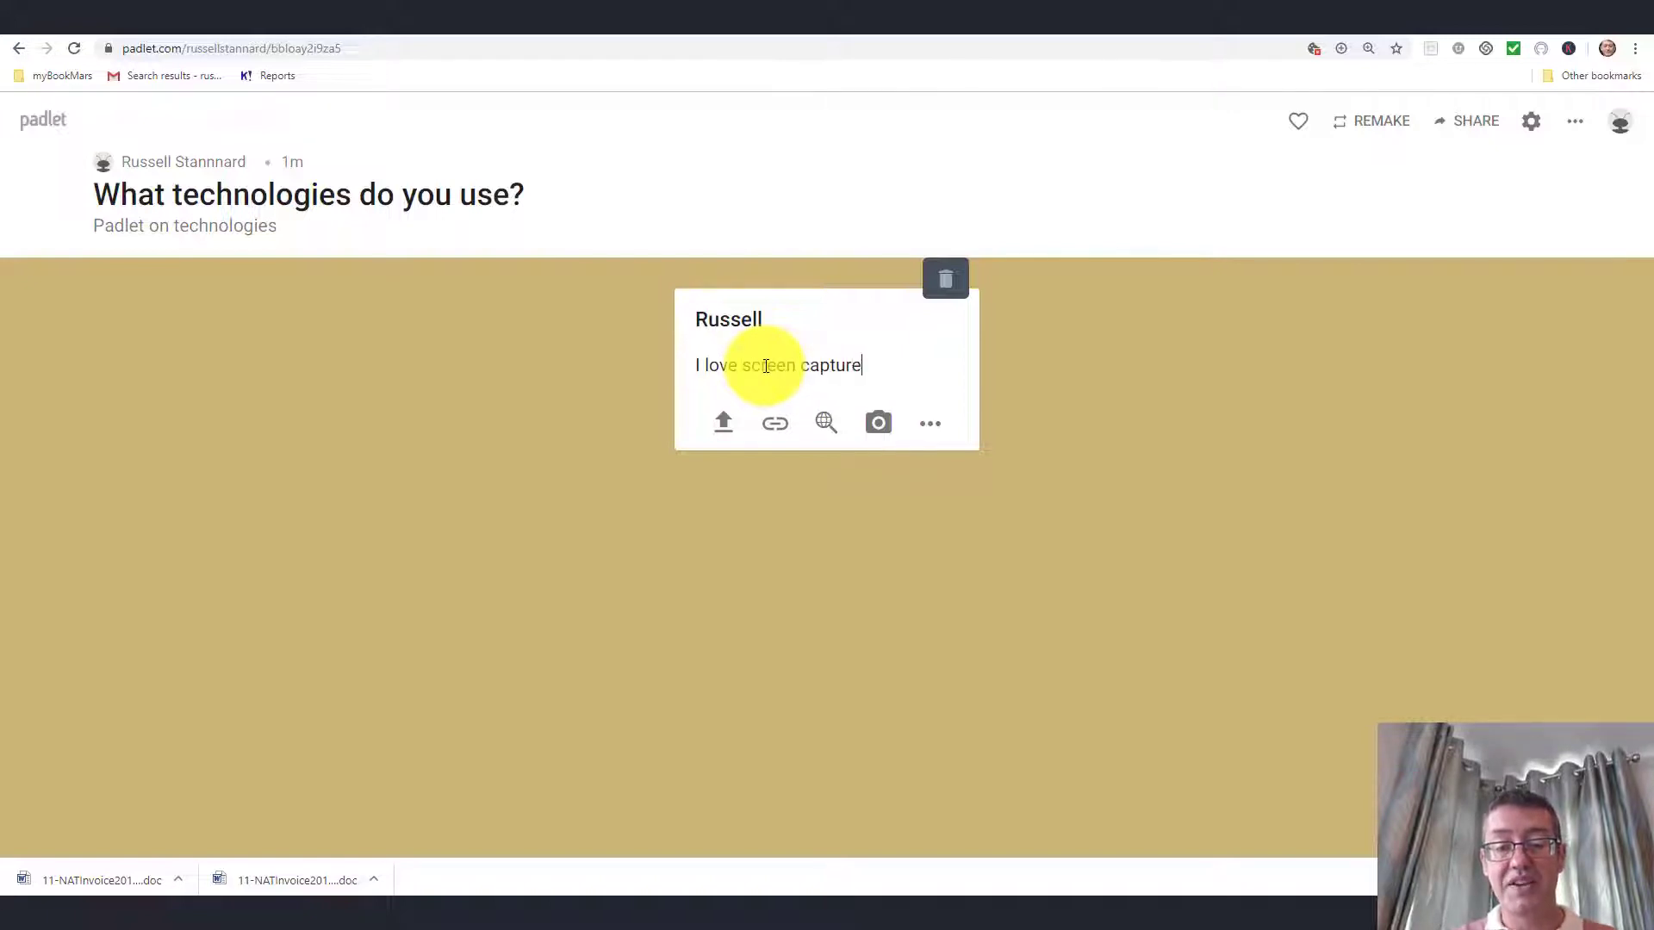
text(technology)
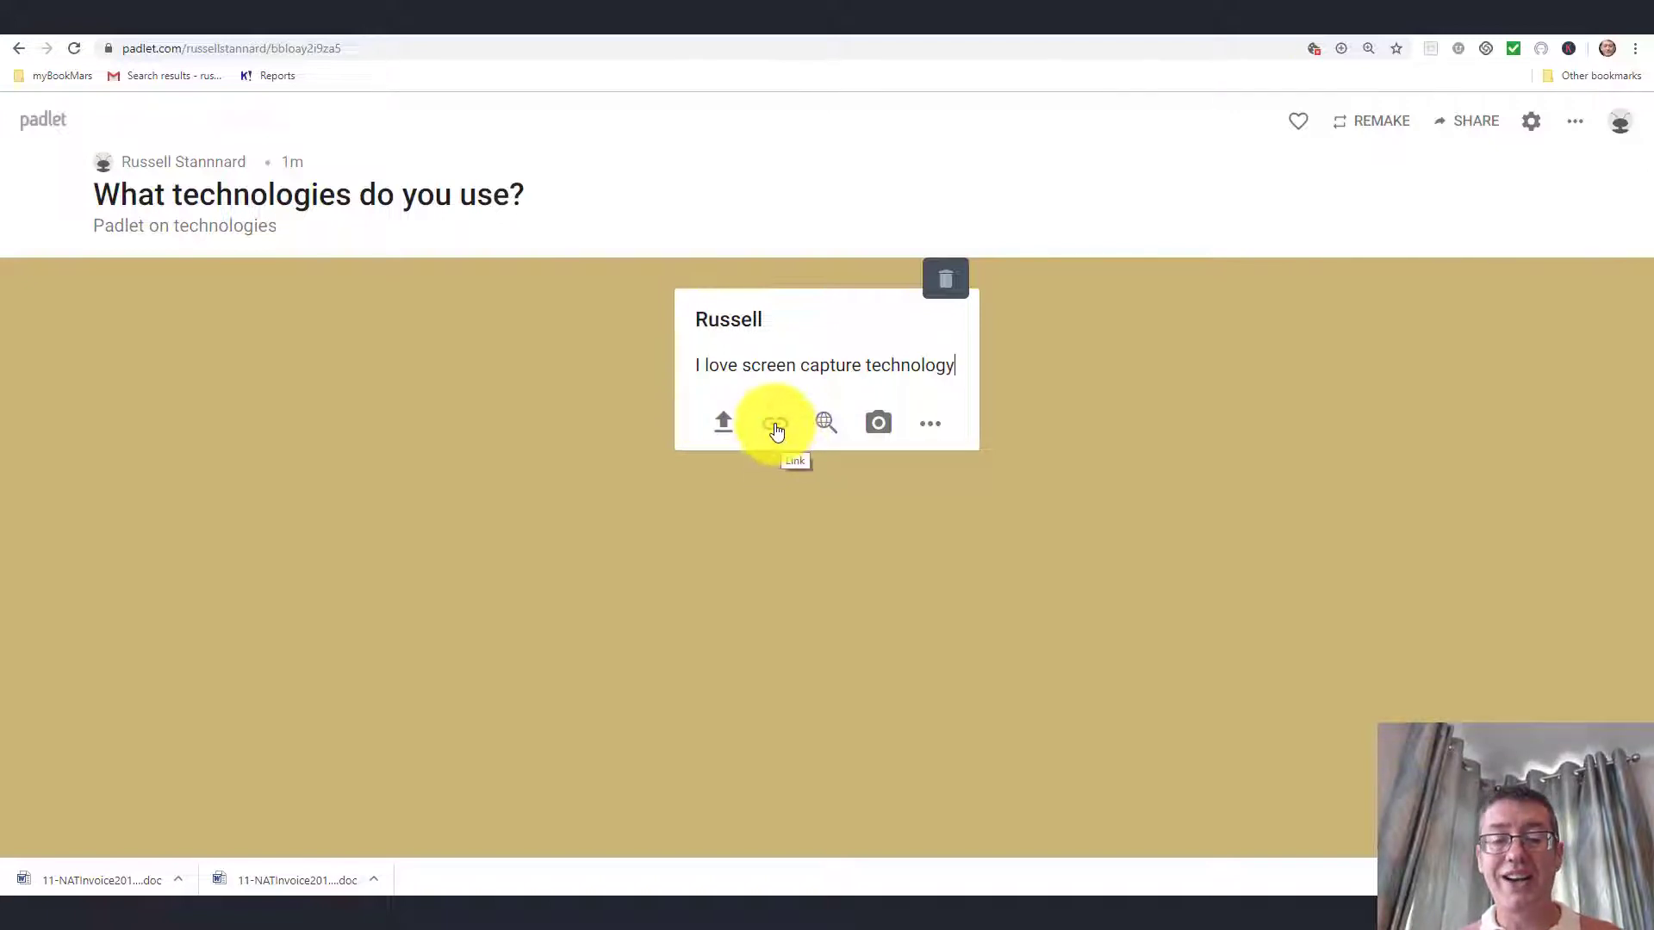
click(775, 423)
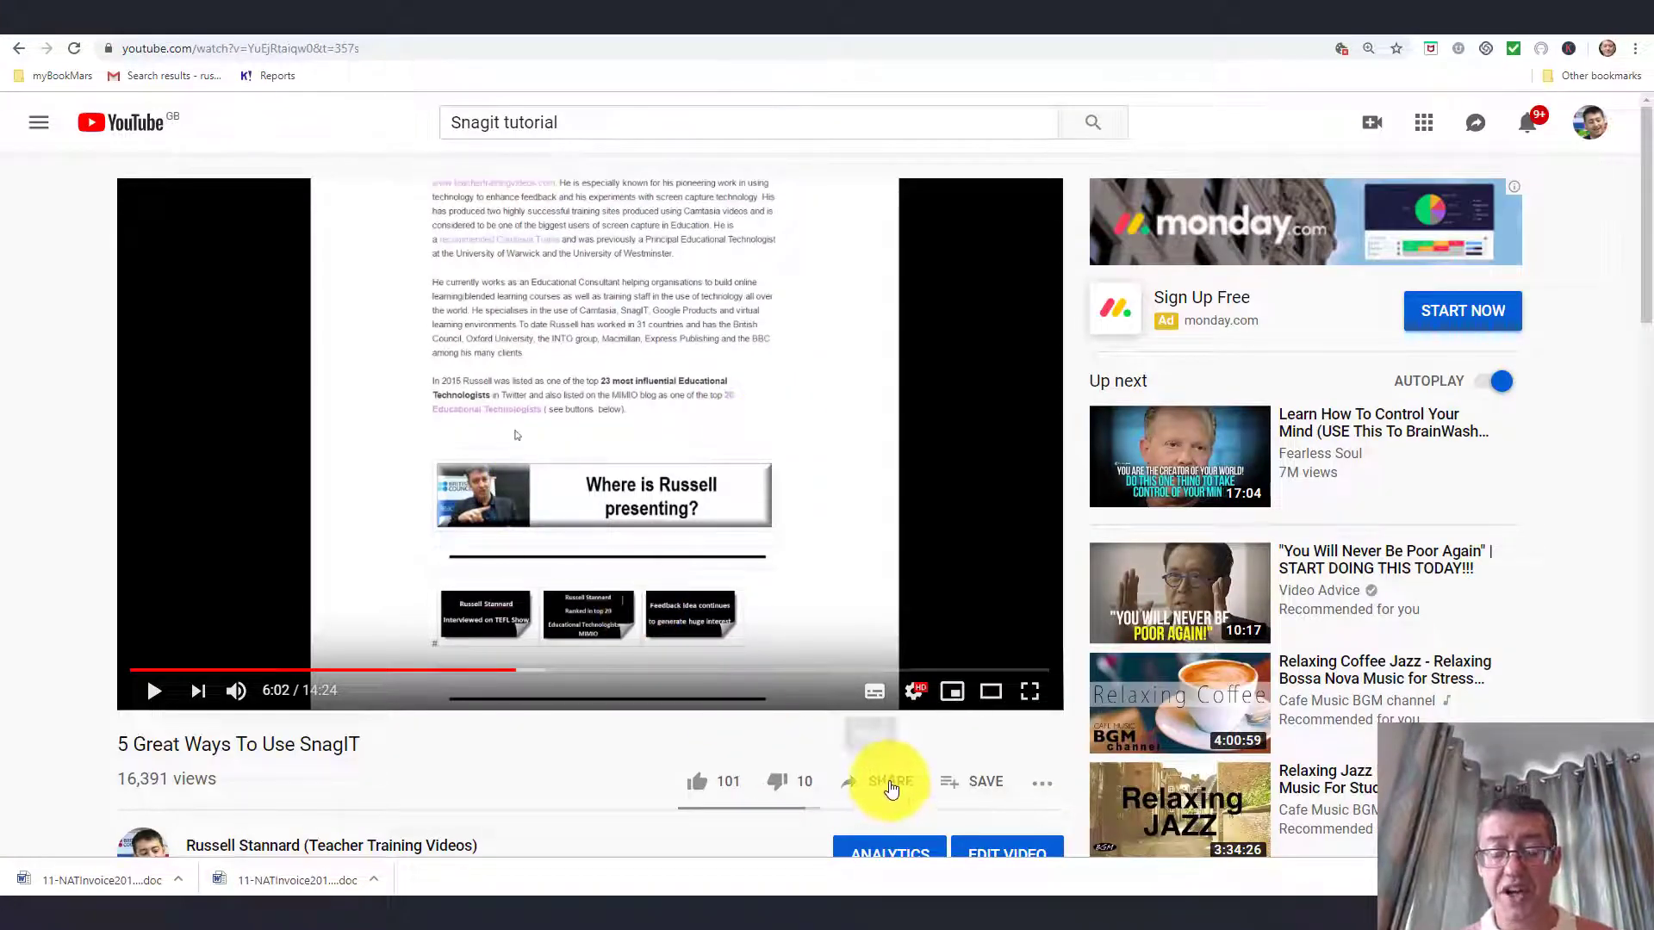
click(884, 781)
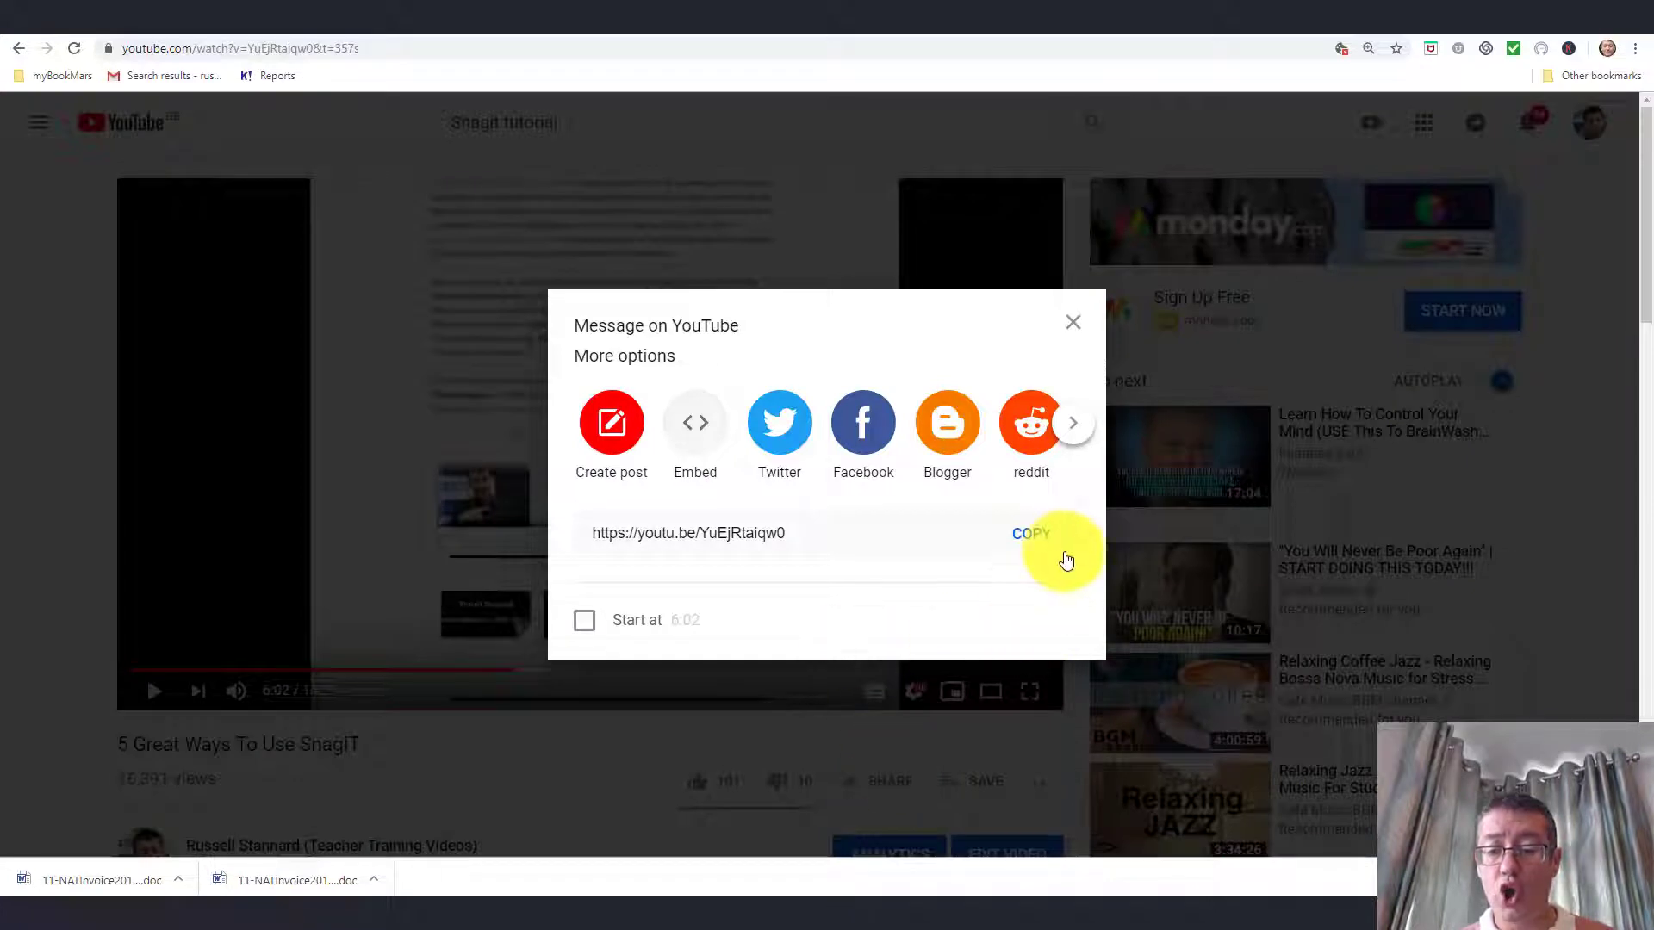
click(1030, 534)
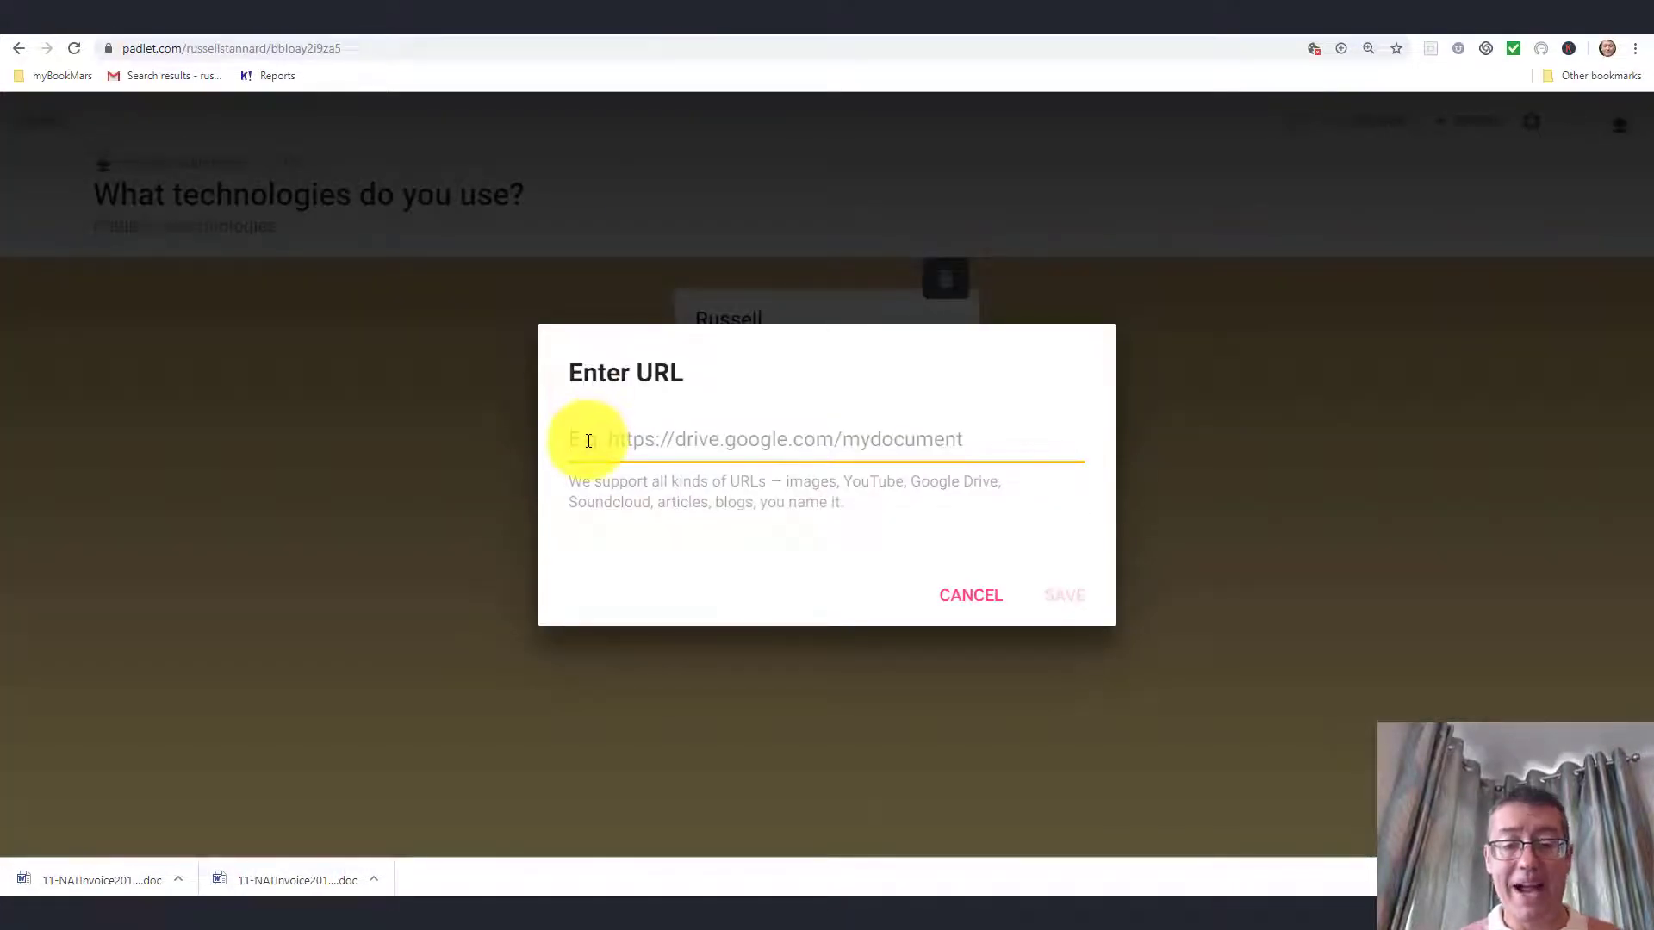
text(https://youtu.be/YuEjRtaiqw0)
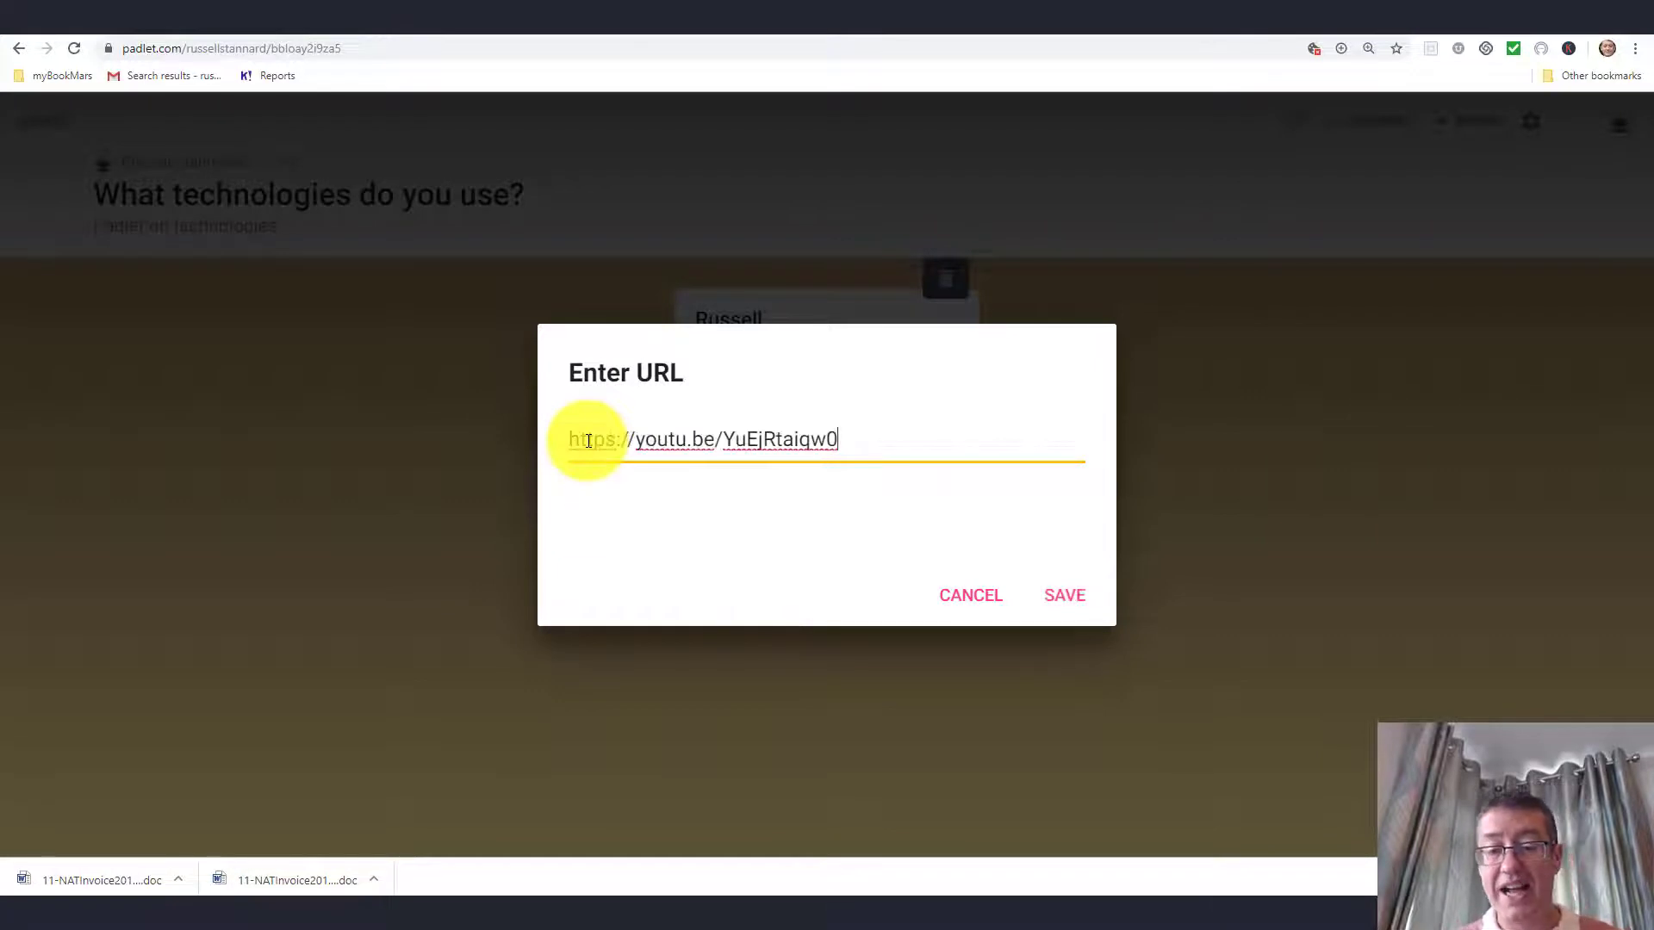
click(1063, 595)
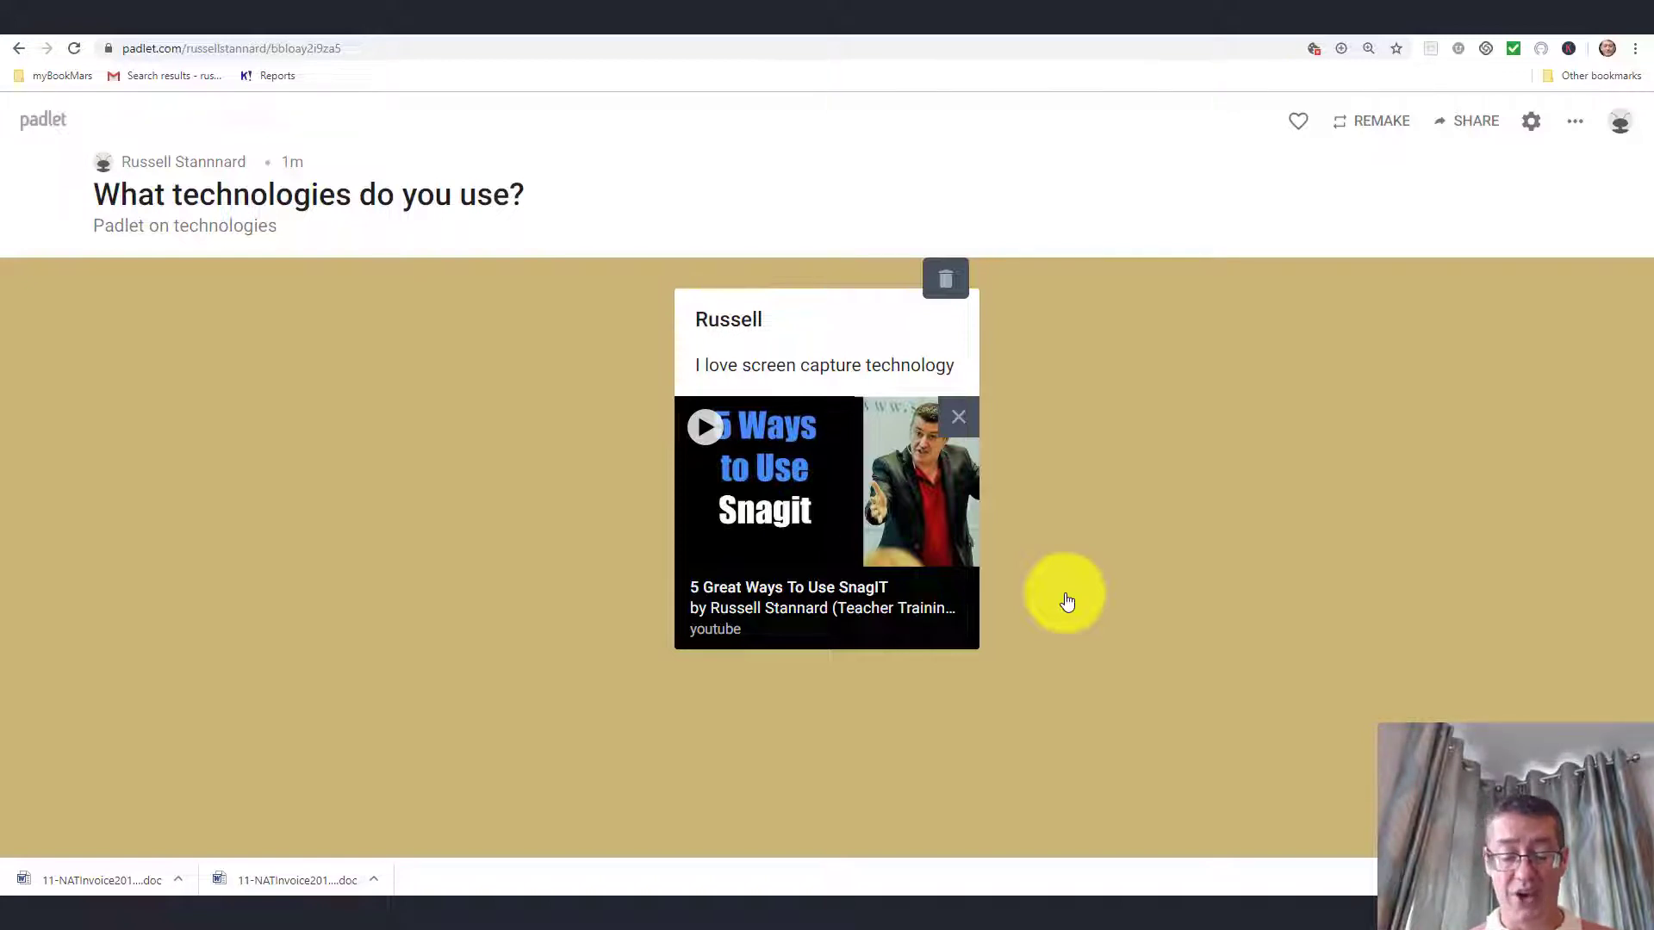
mouse_move(1645, 221)
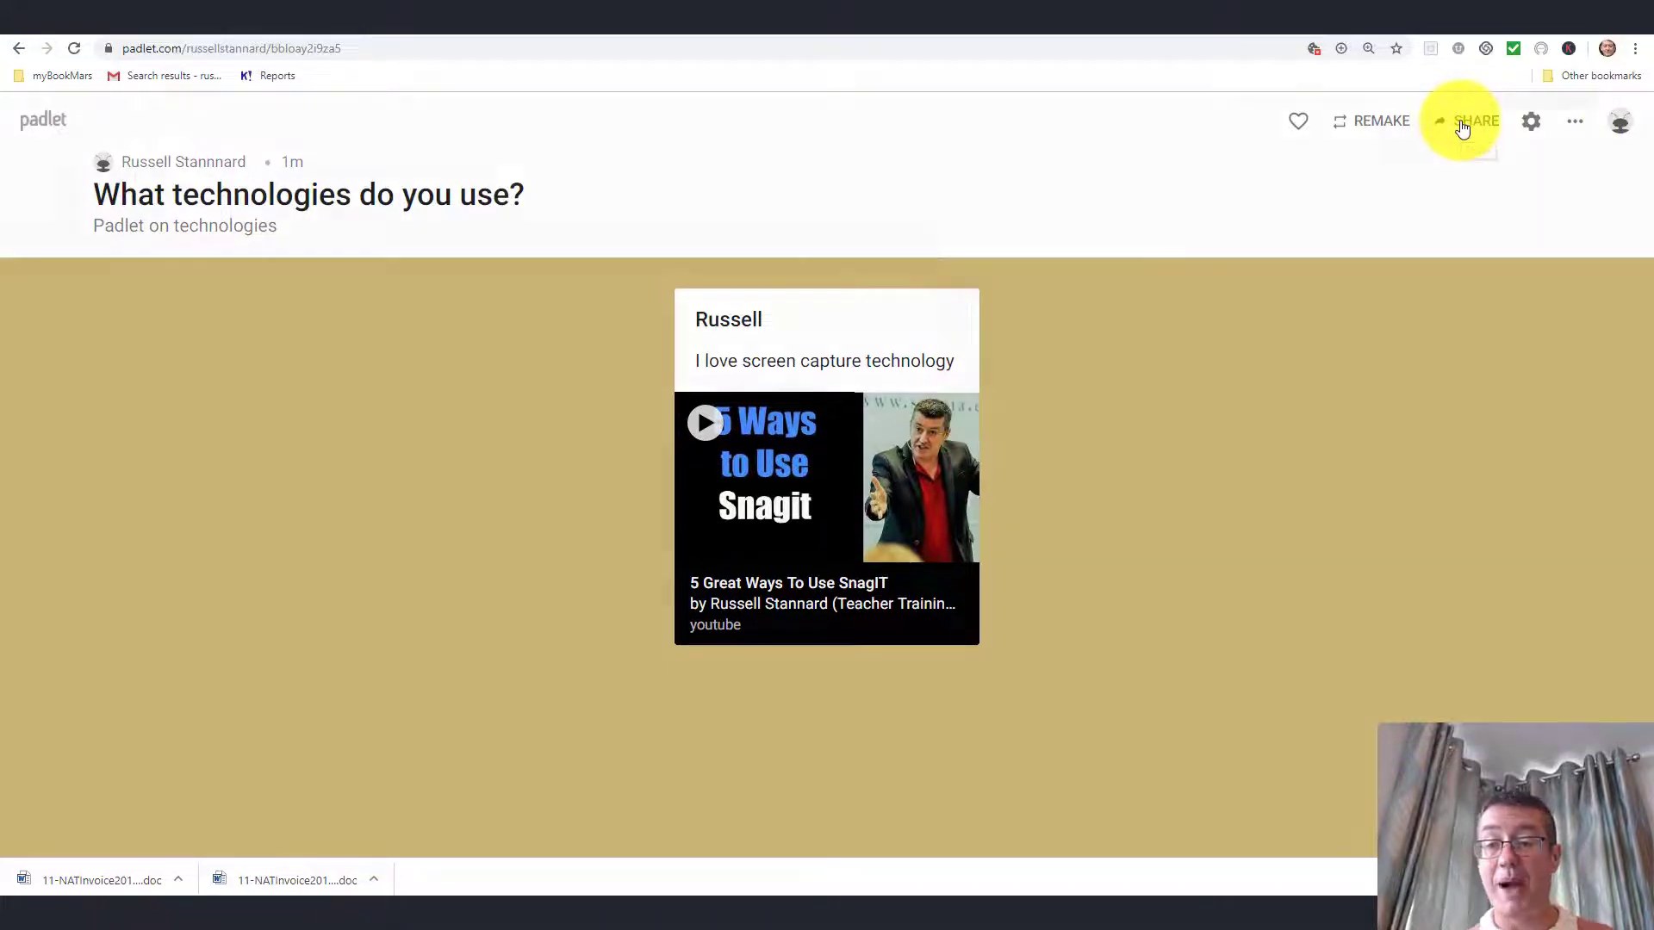
- Open the padlet's sharing options, view the embed code, and return to the Share panel
click(1475, 121)
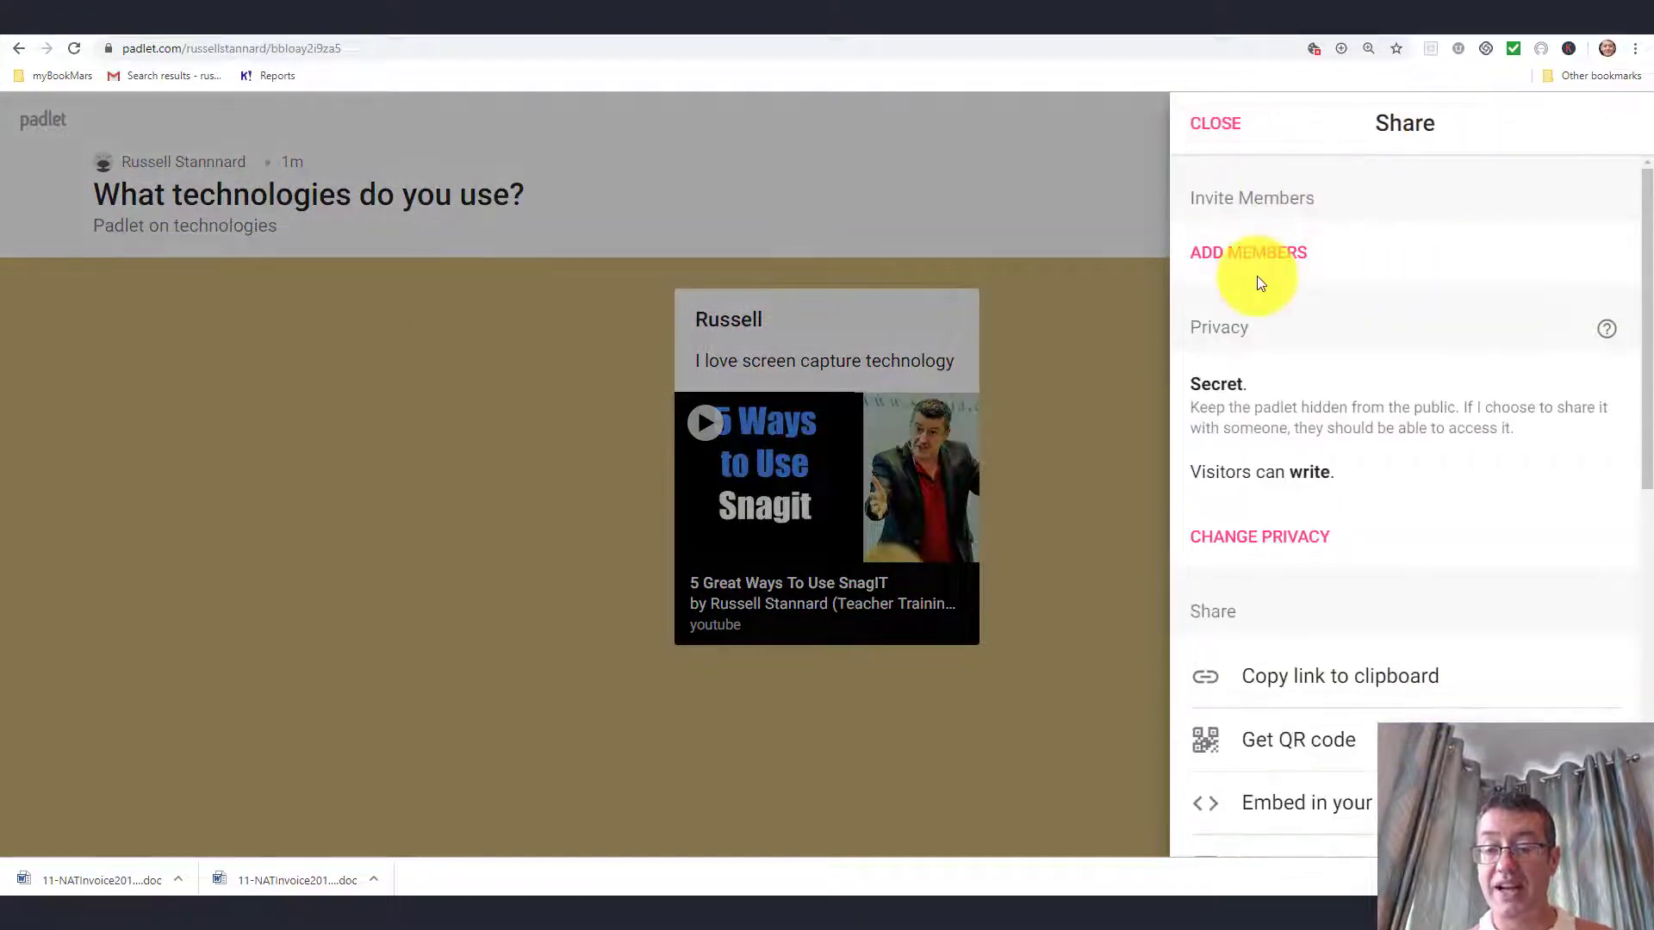
mouse_move(1263, 694)
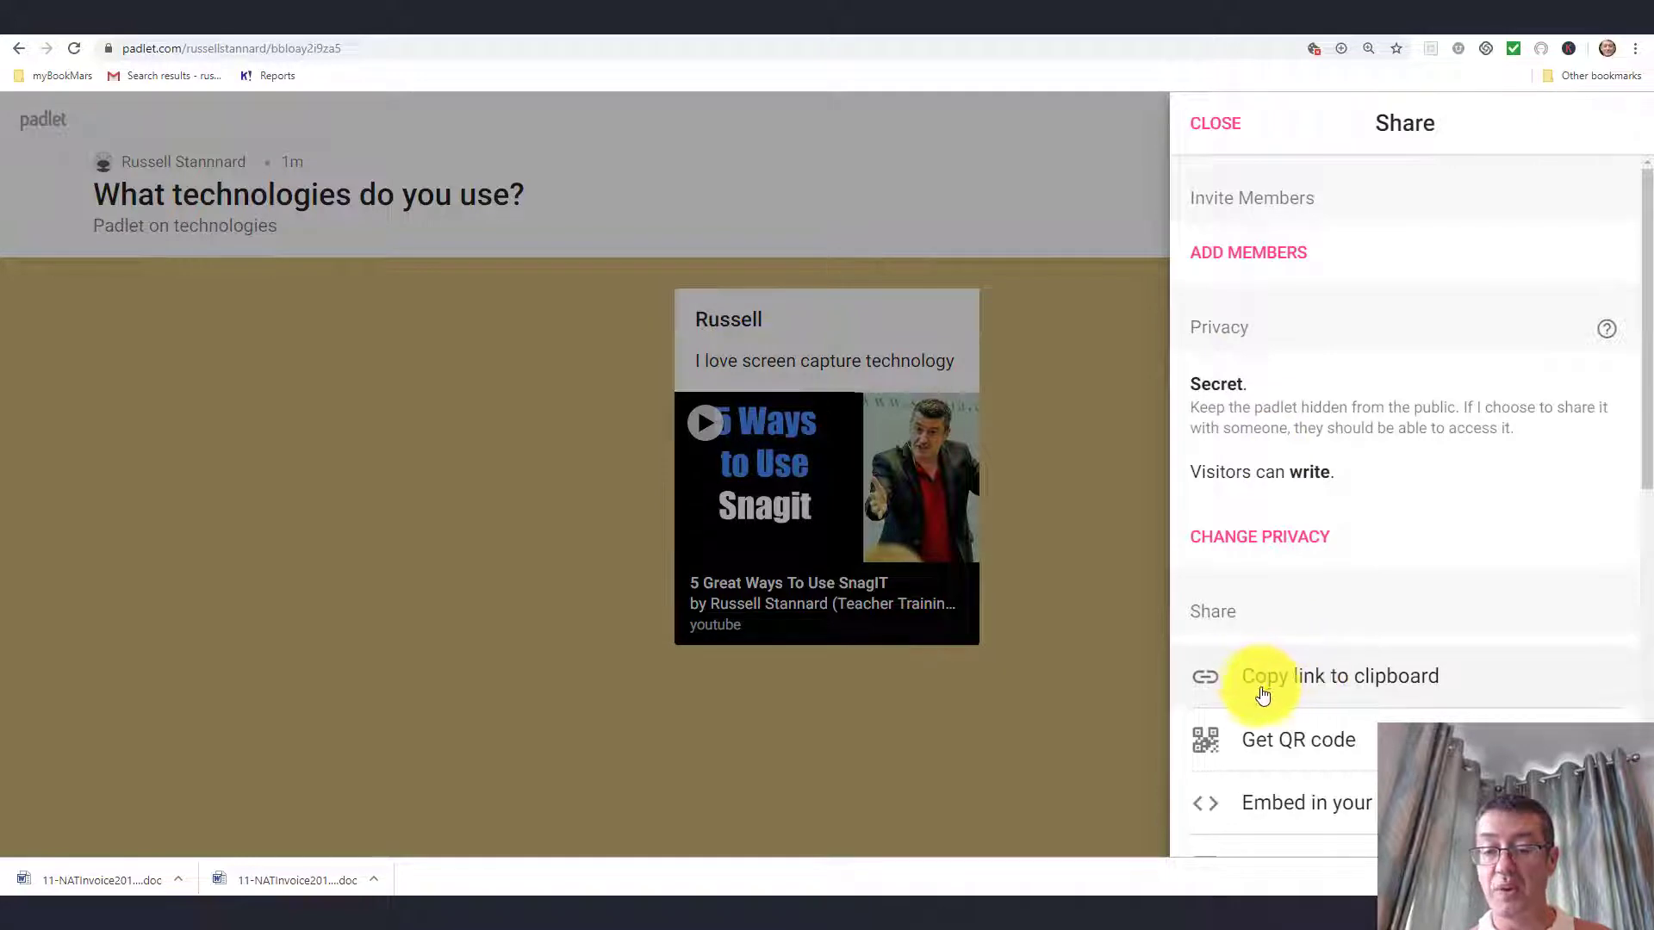
mouse_move(1269, 803)
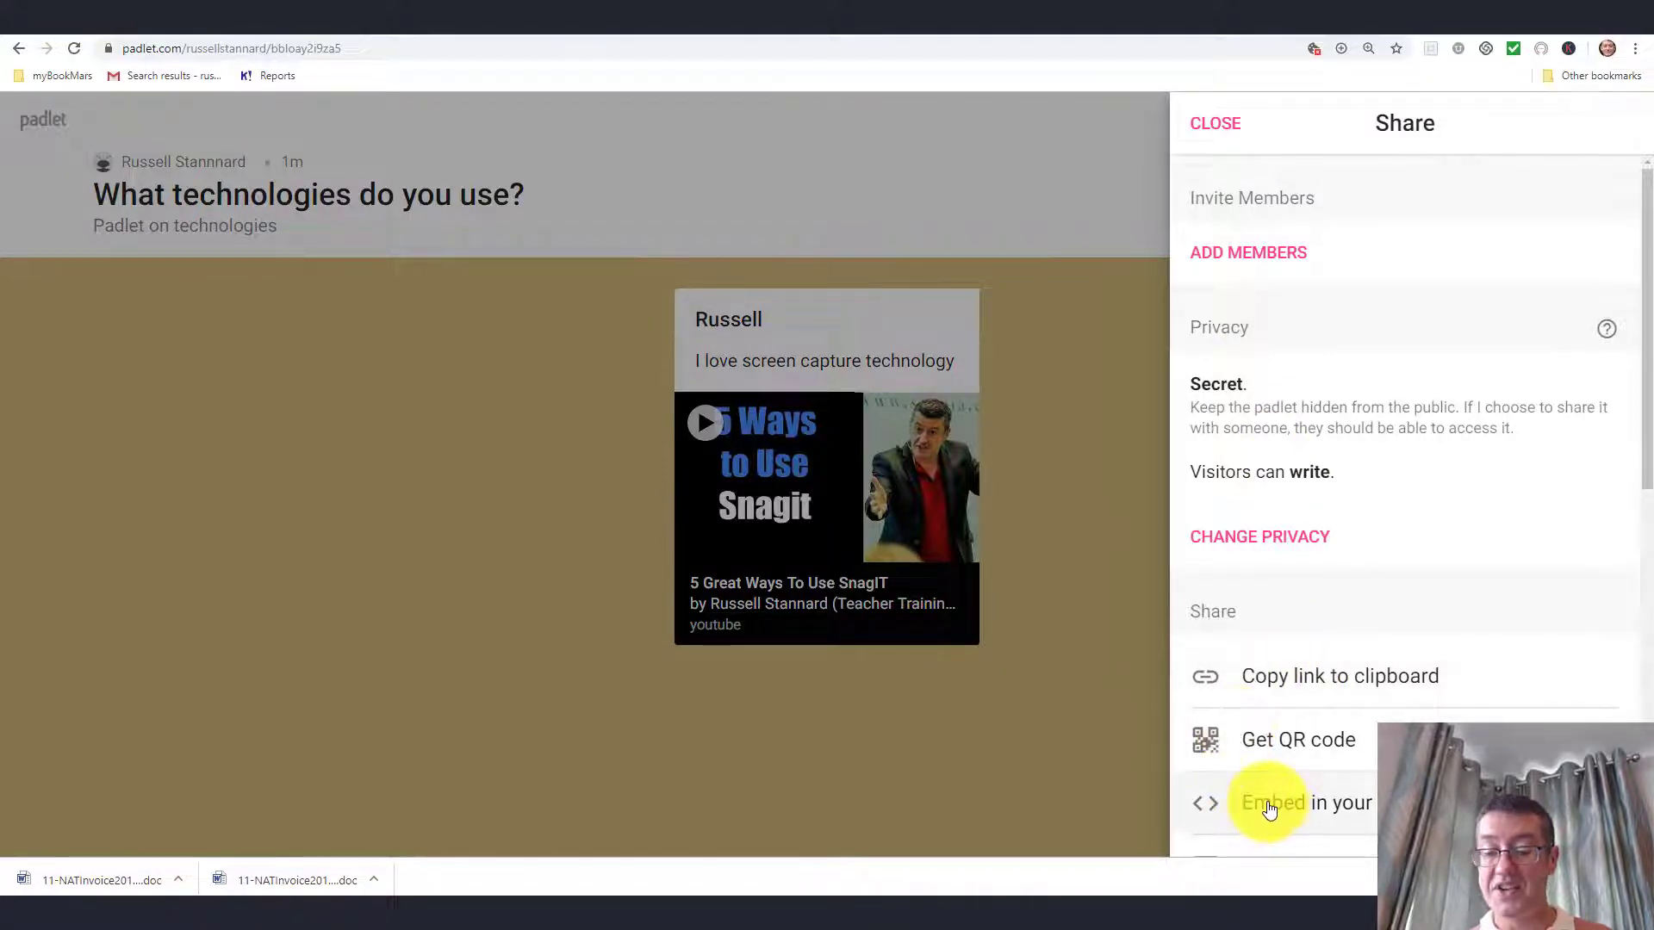
click(1306, 803)
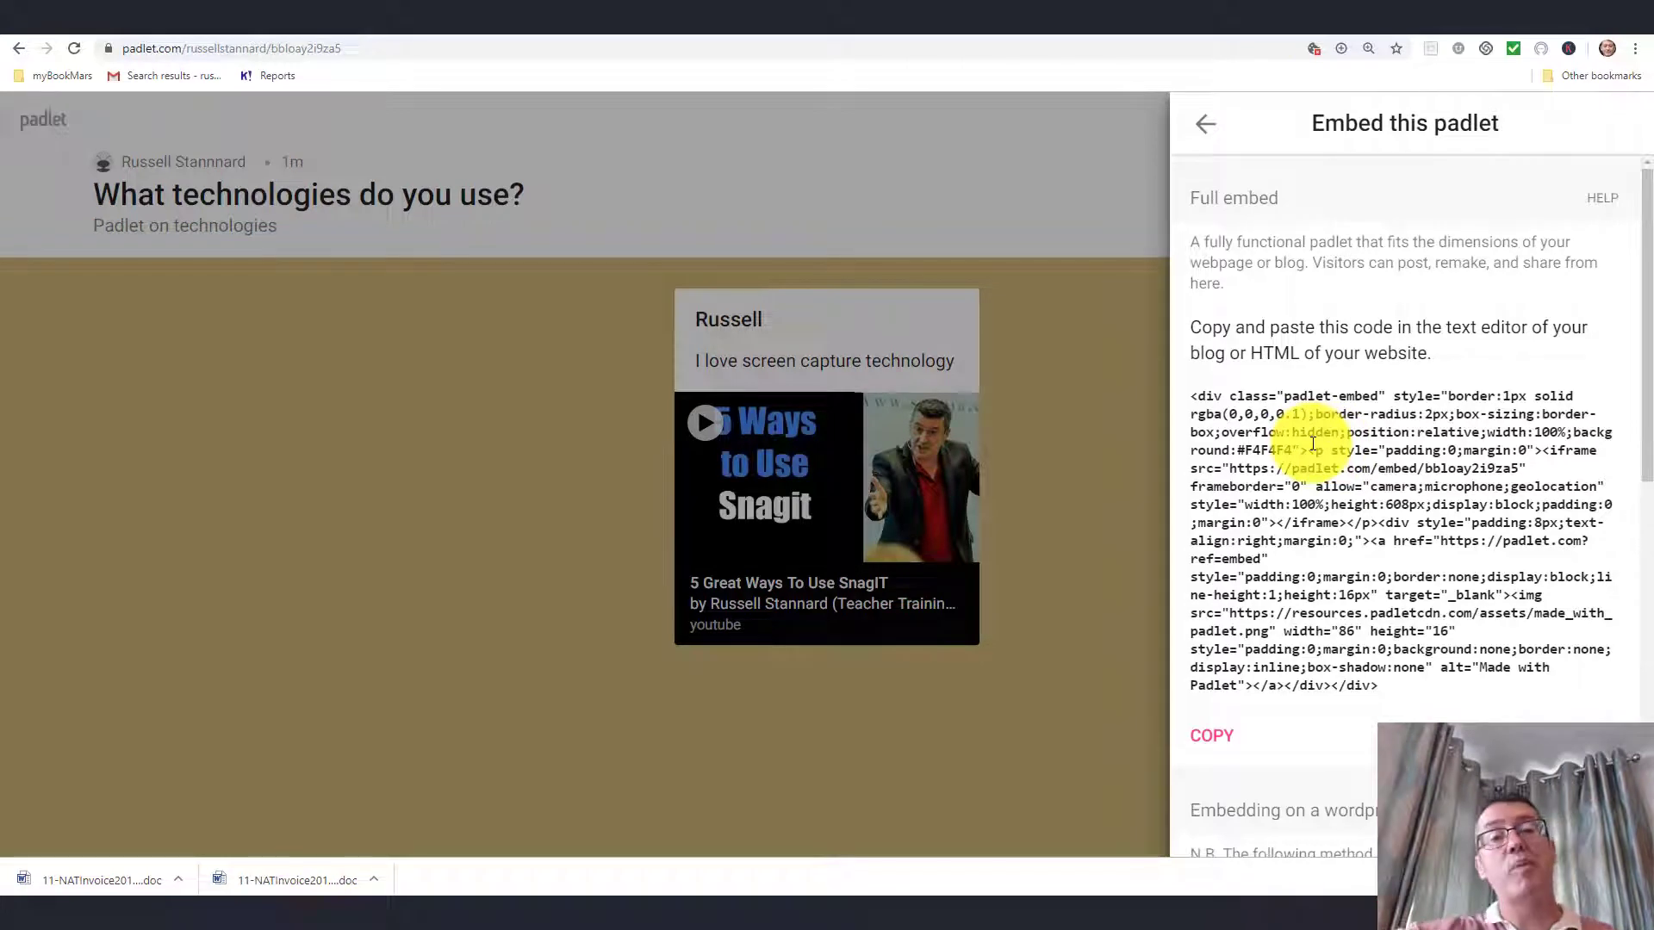
click(1205, 123)
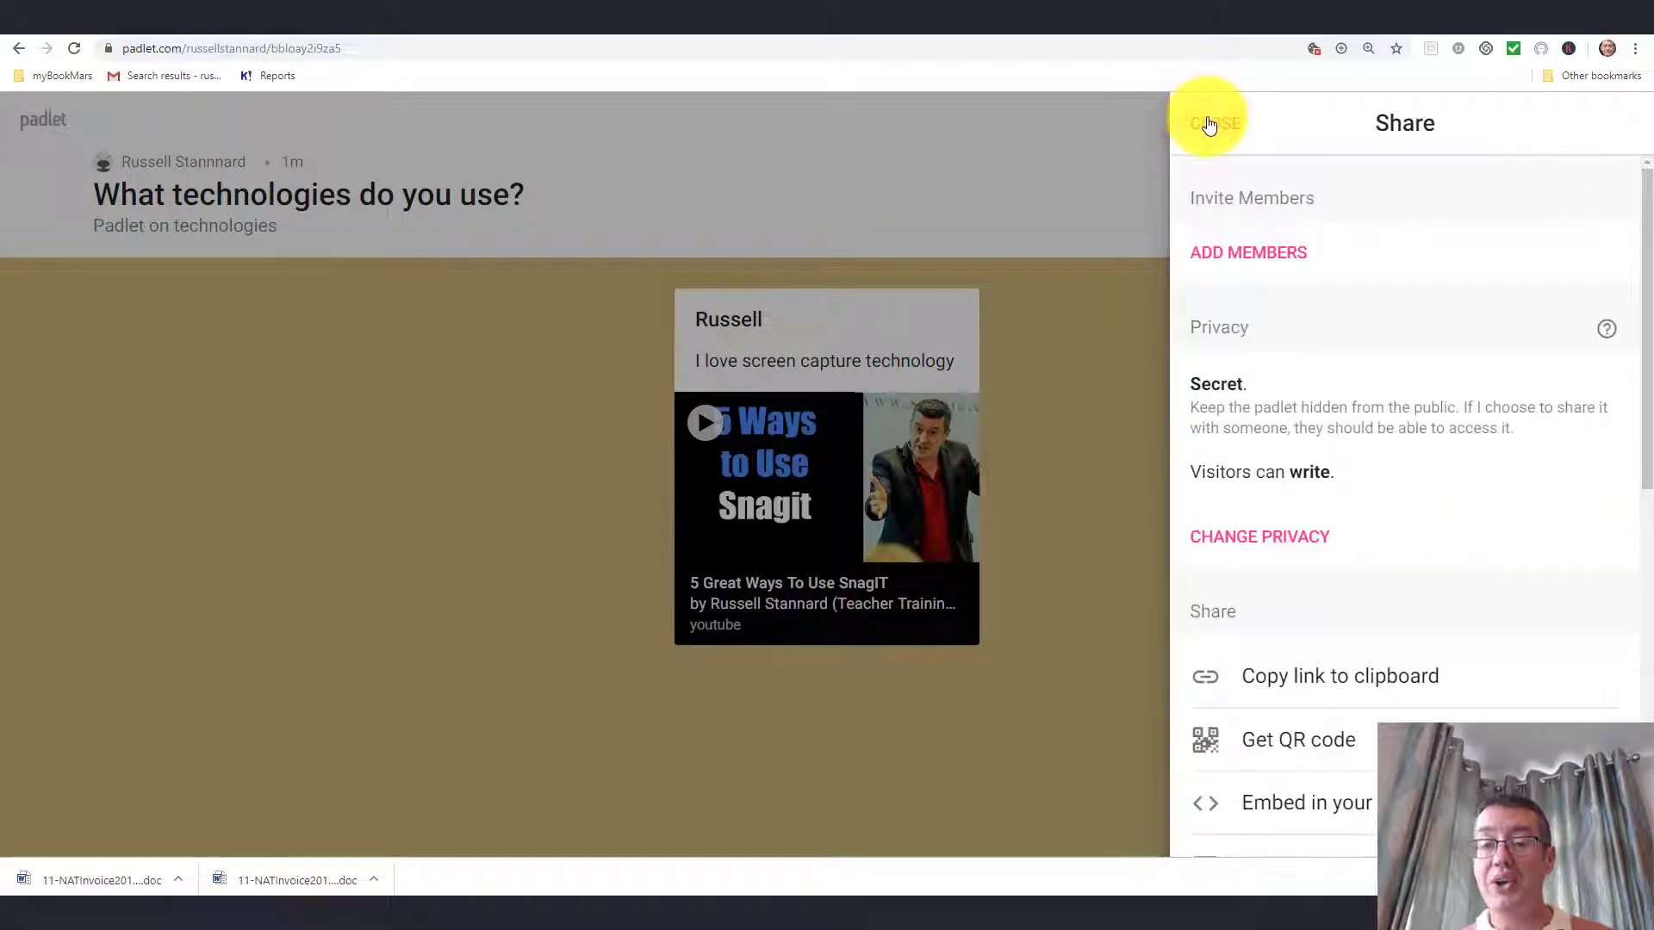
mouse_move(1326, 664)
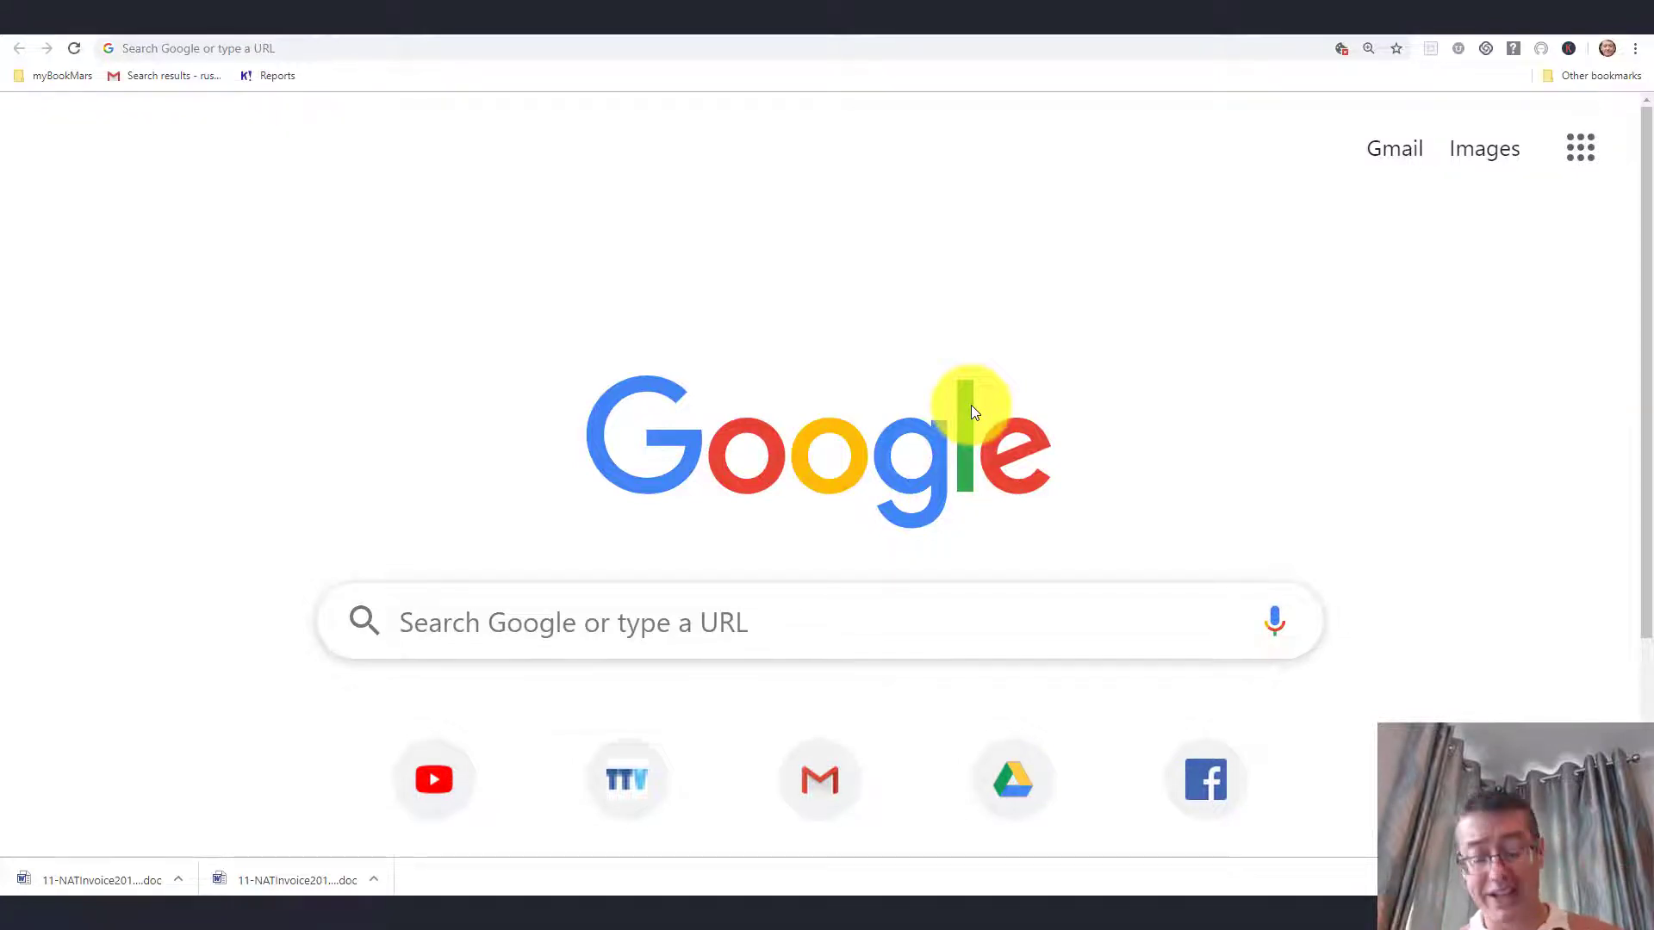
mouse_move(1579, 146)
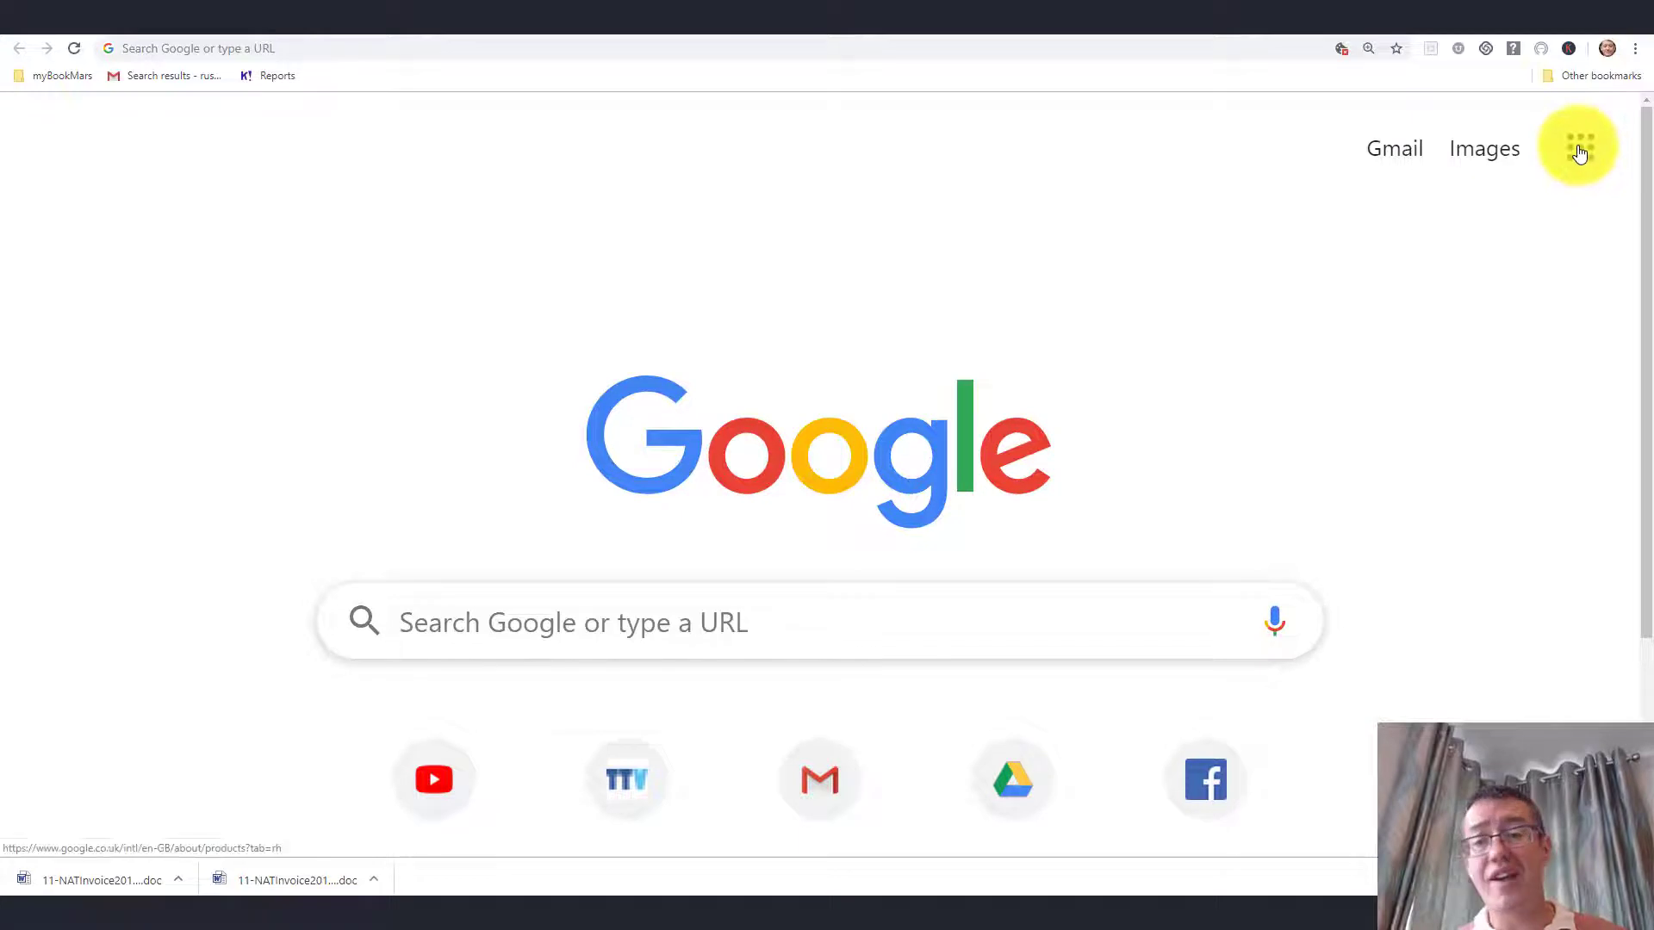
- Go to Google Drive through the apps grid and create a new Google Docs document
click(1578, 148)
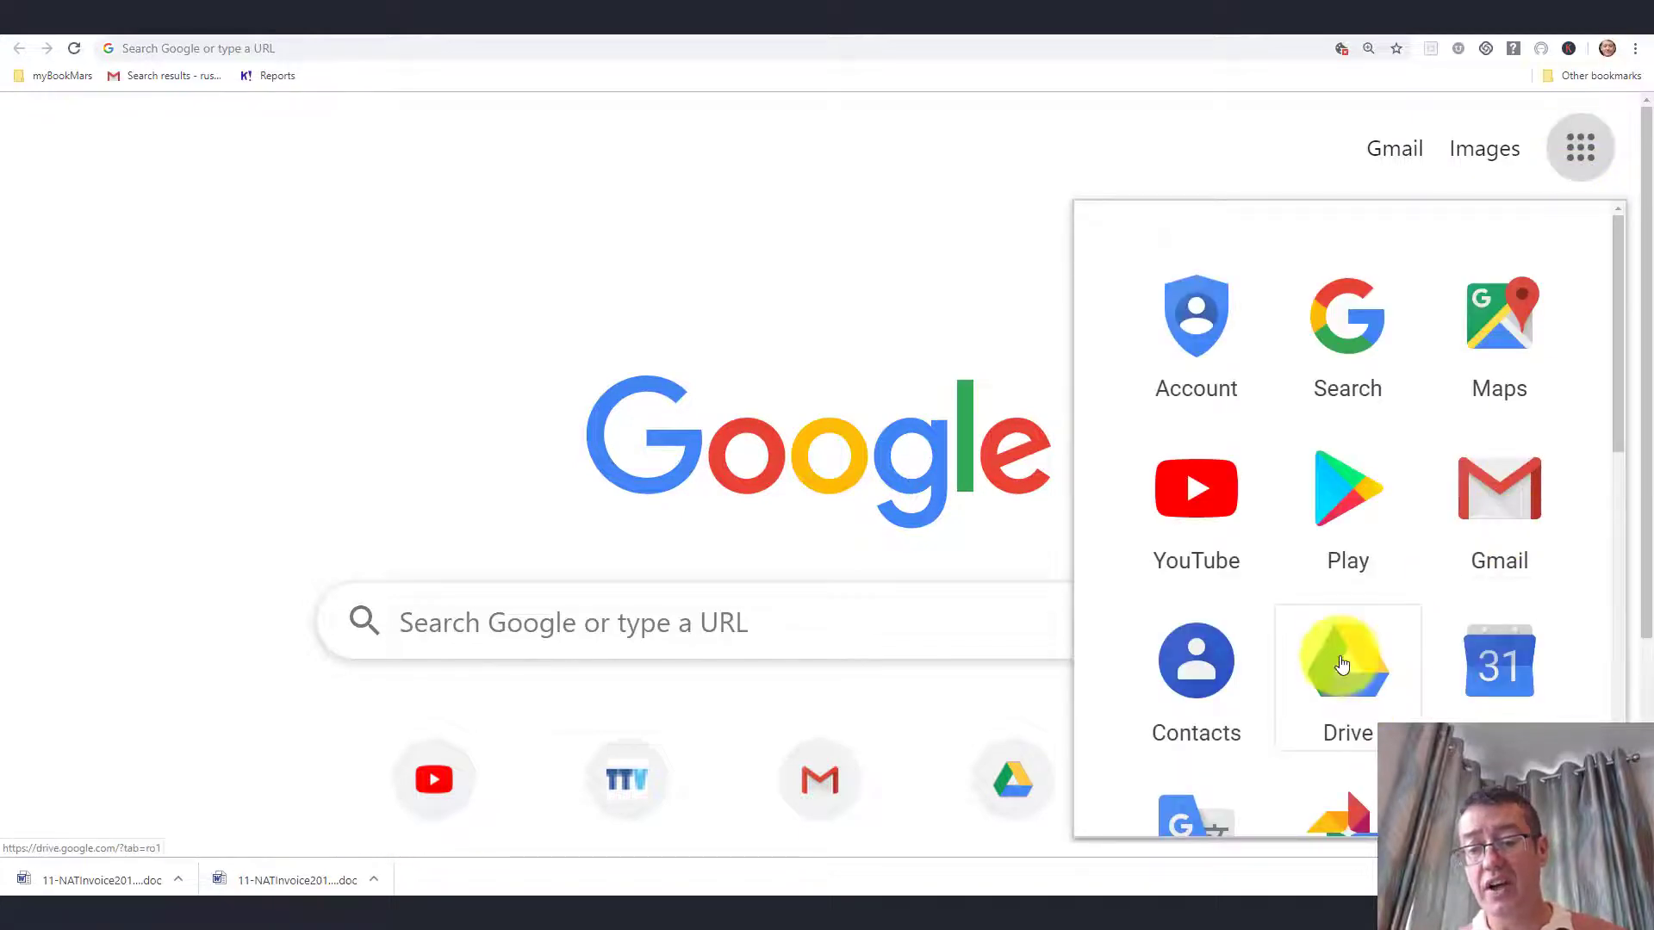
click(1347, 662)
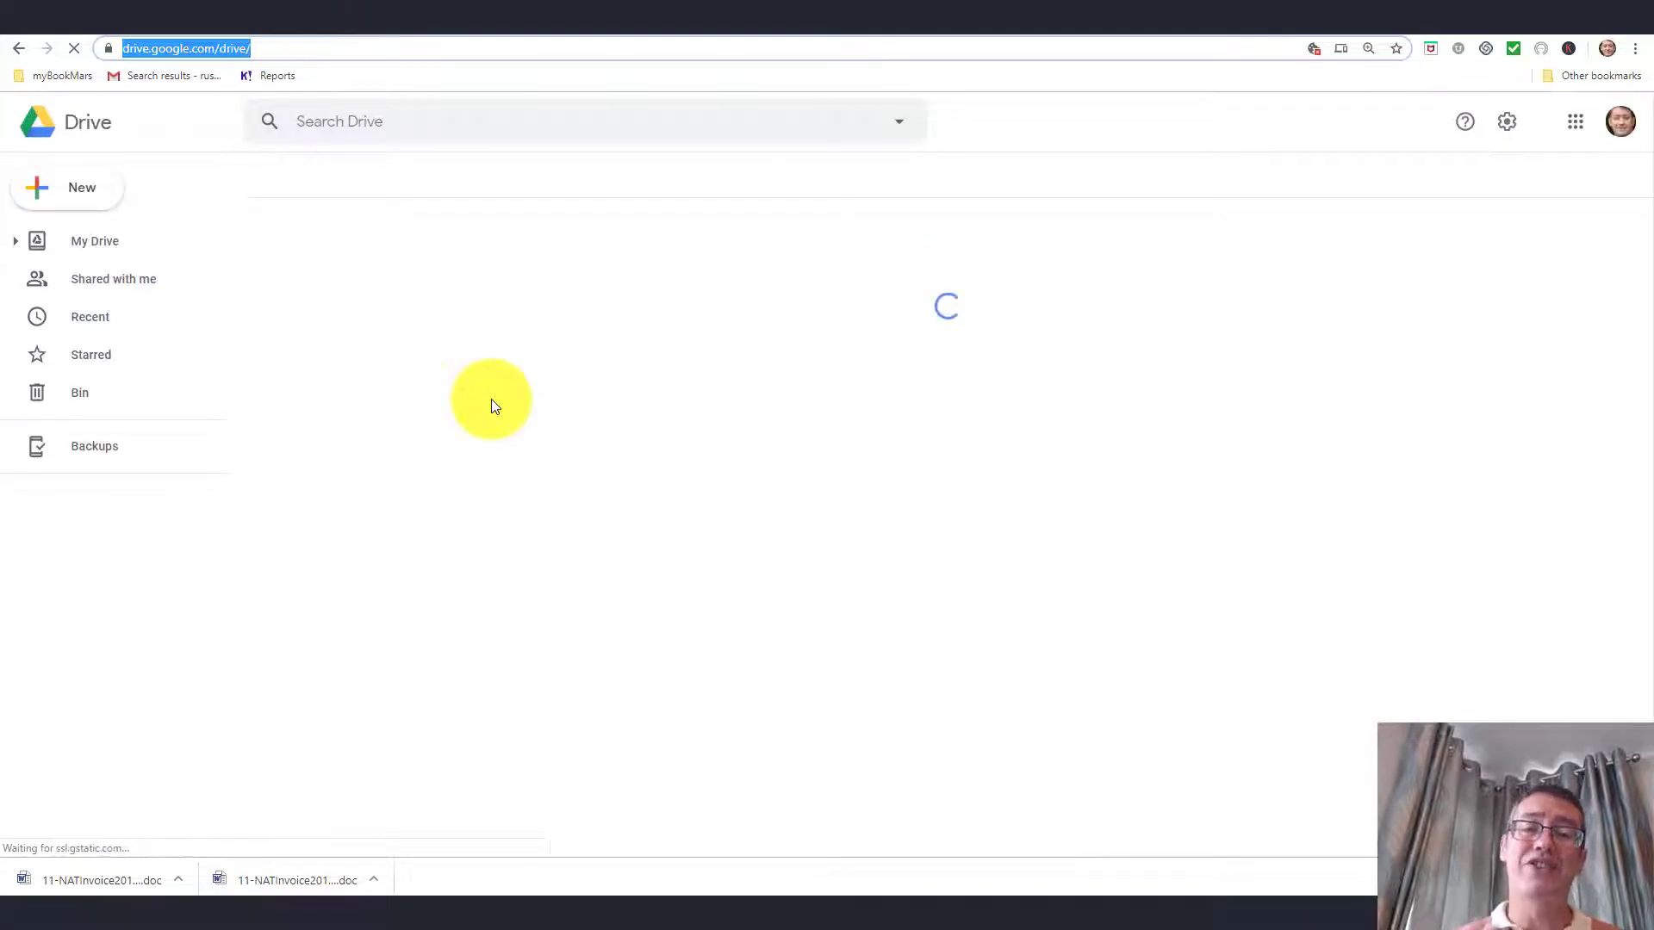
click(95, 241)
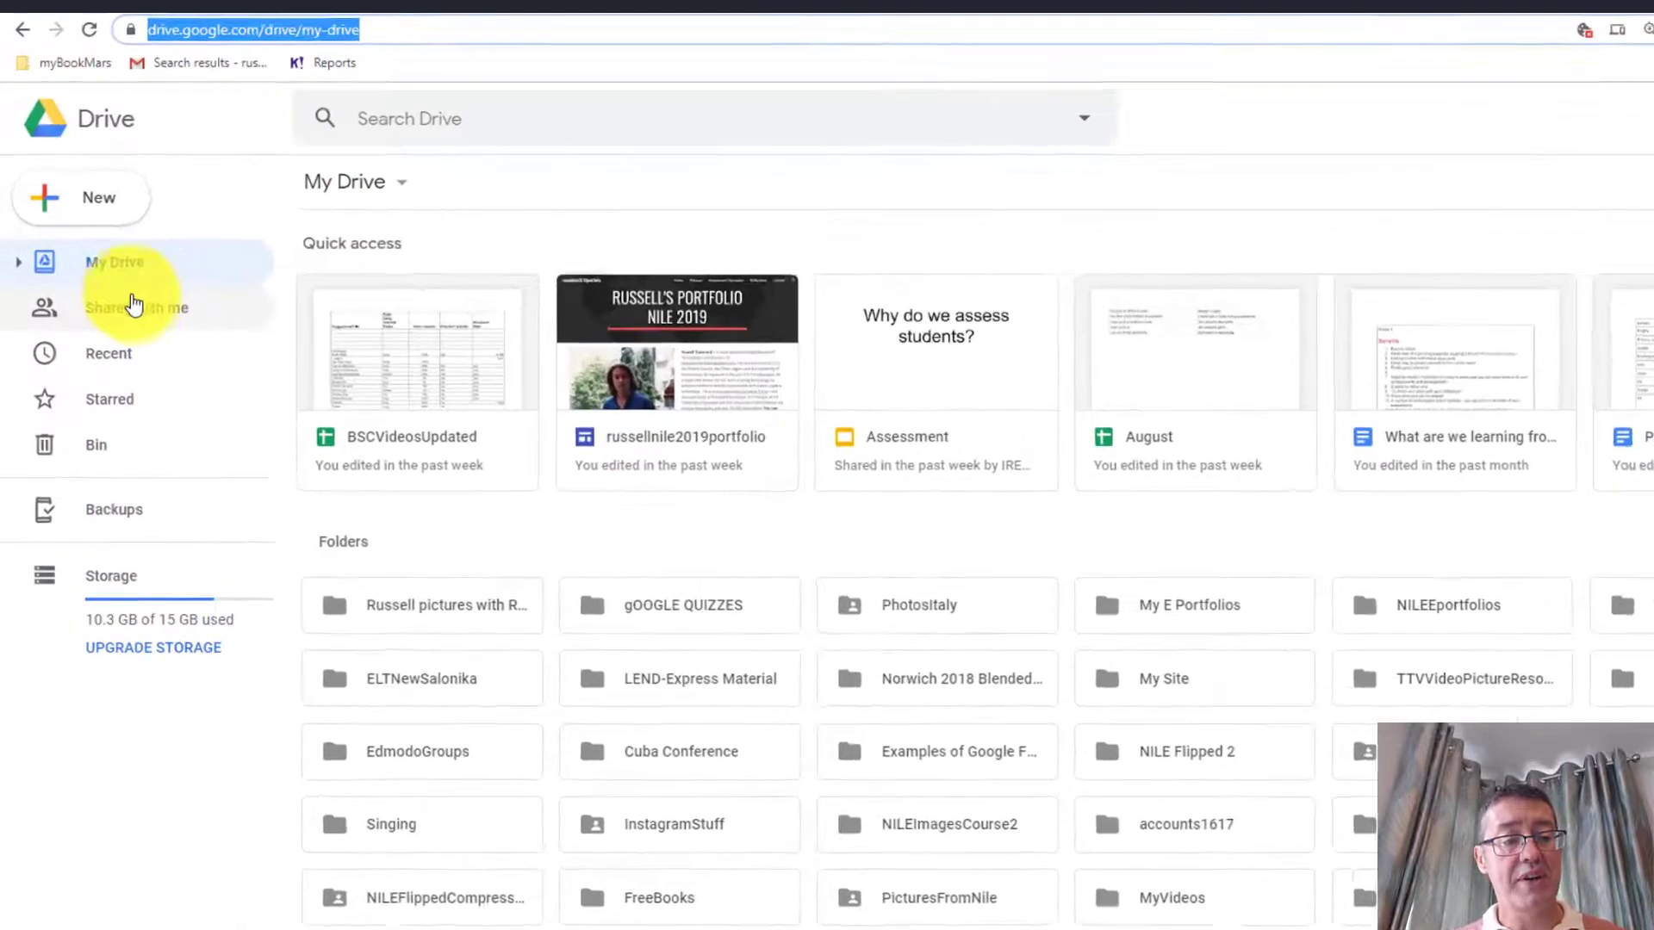
click(80, 197)
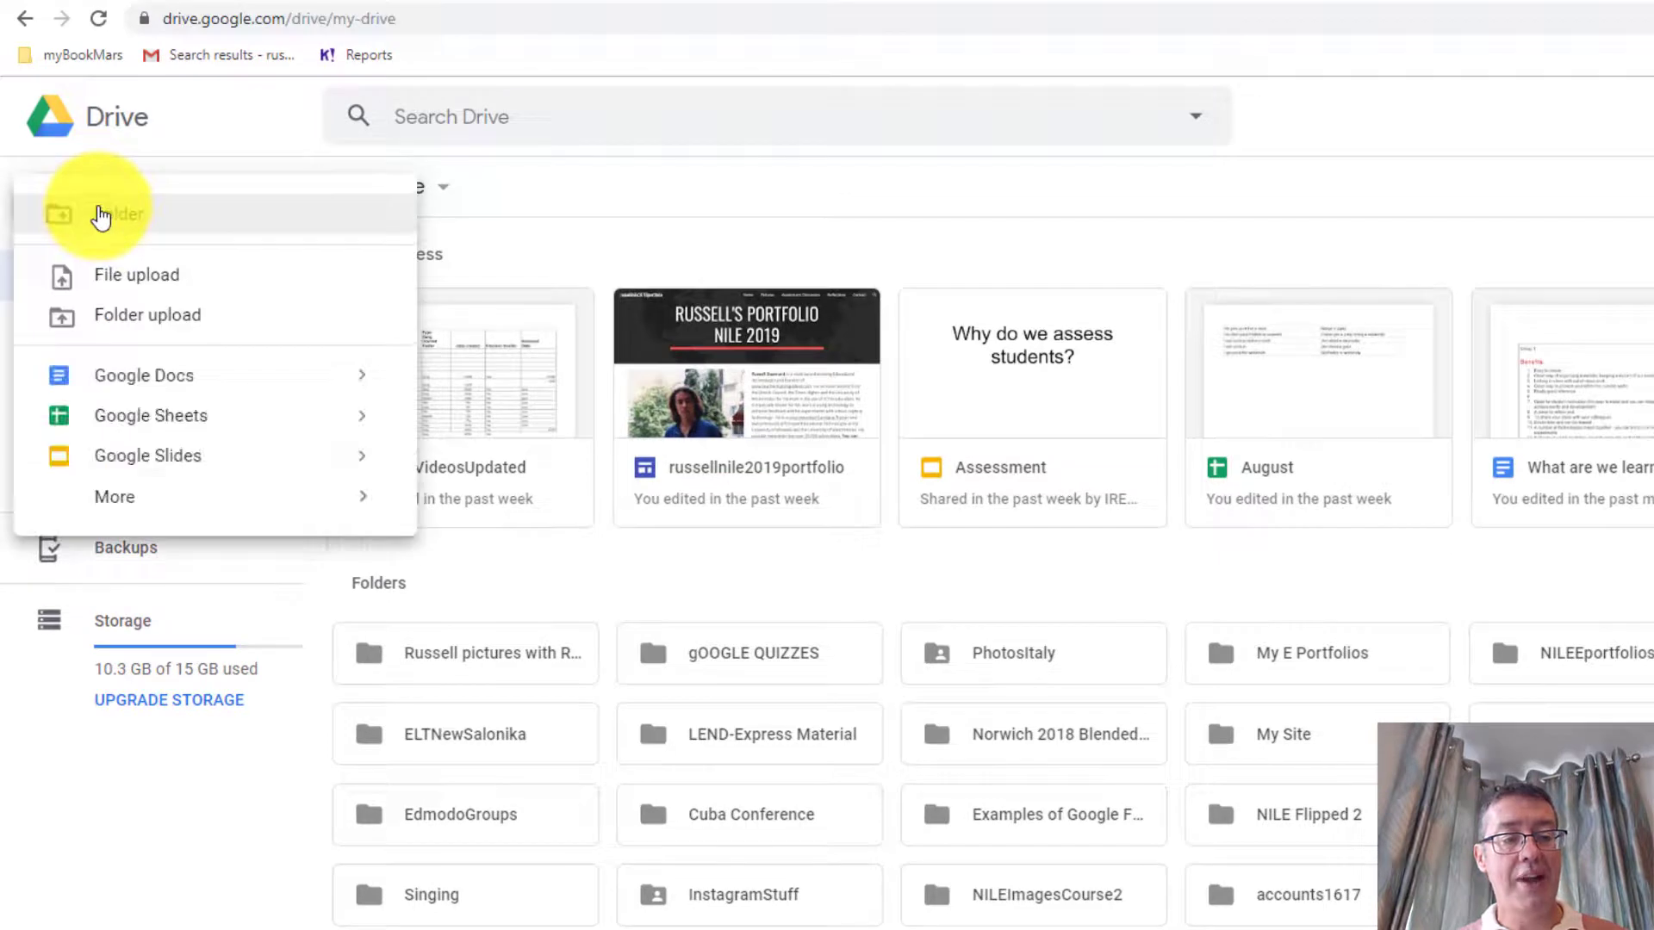
mouse_move(144, 375)
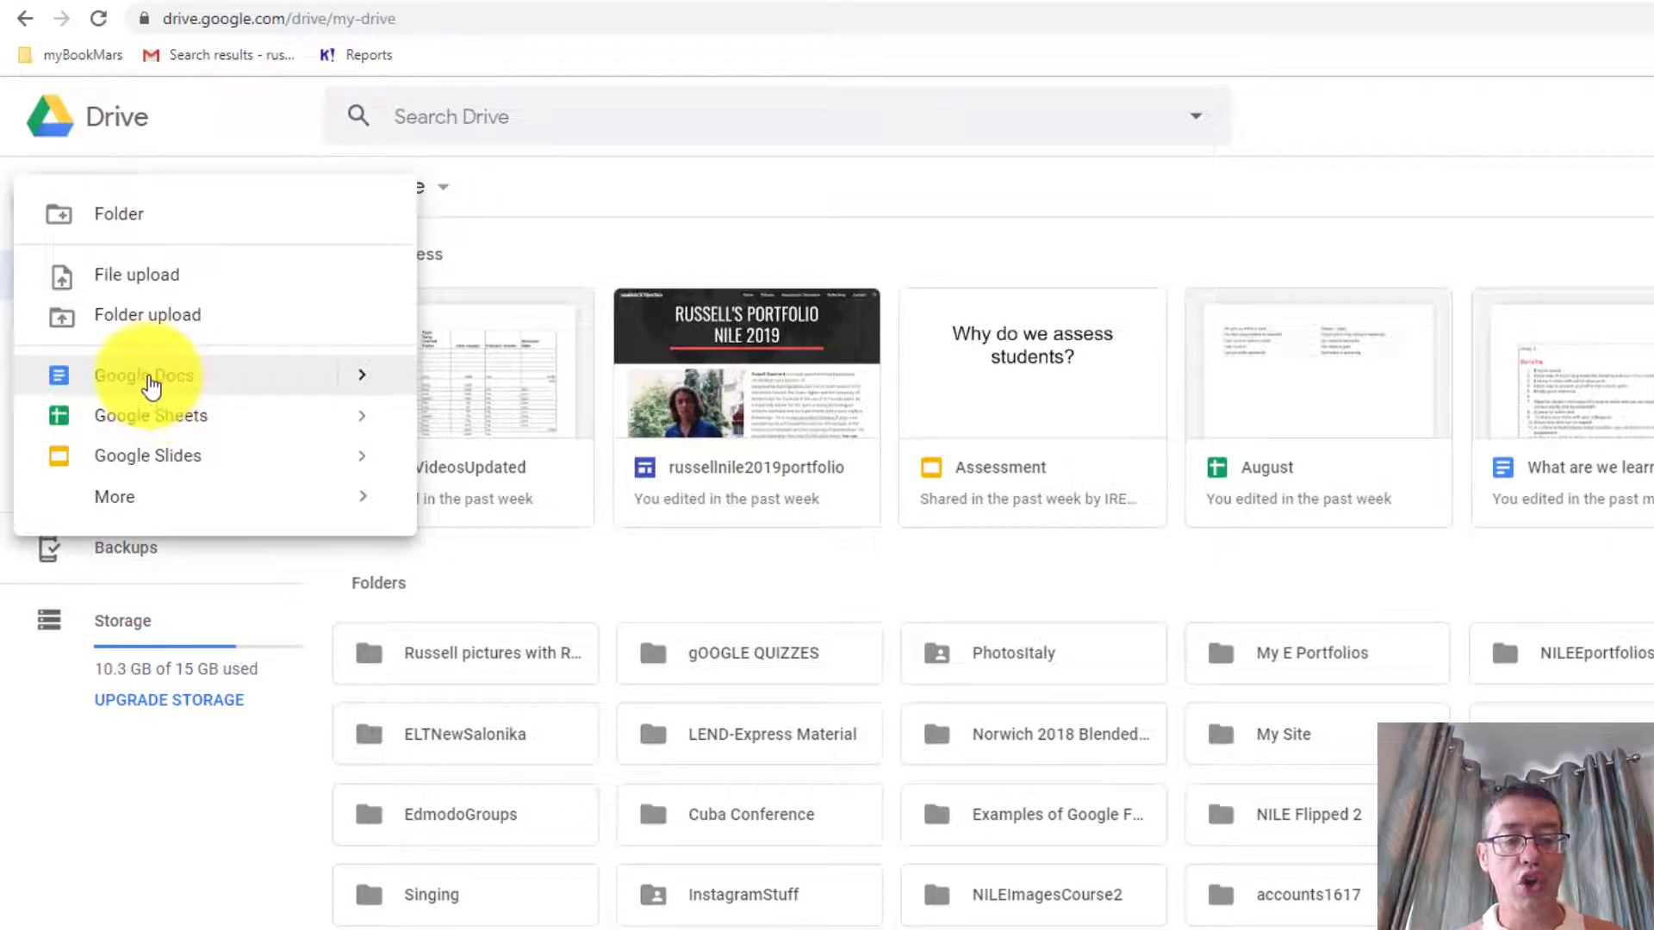
click(147, 376)
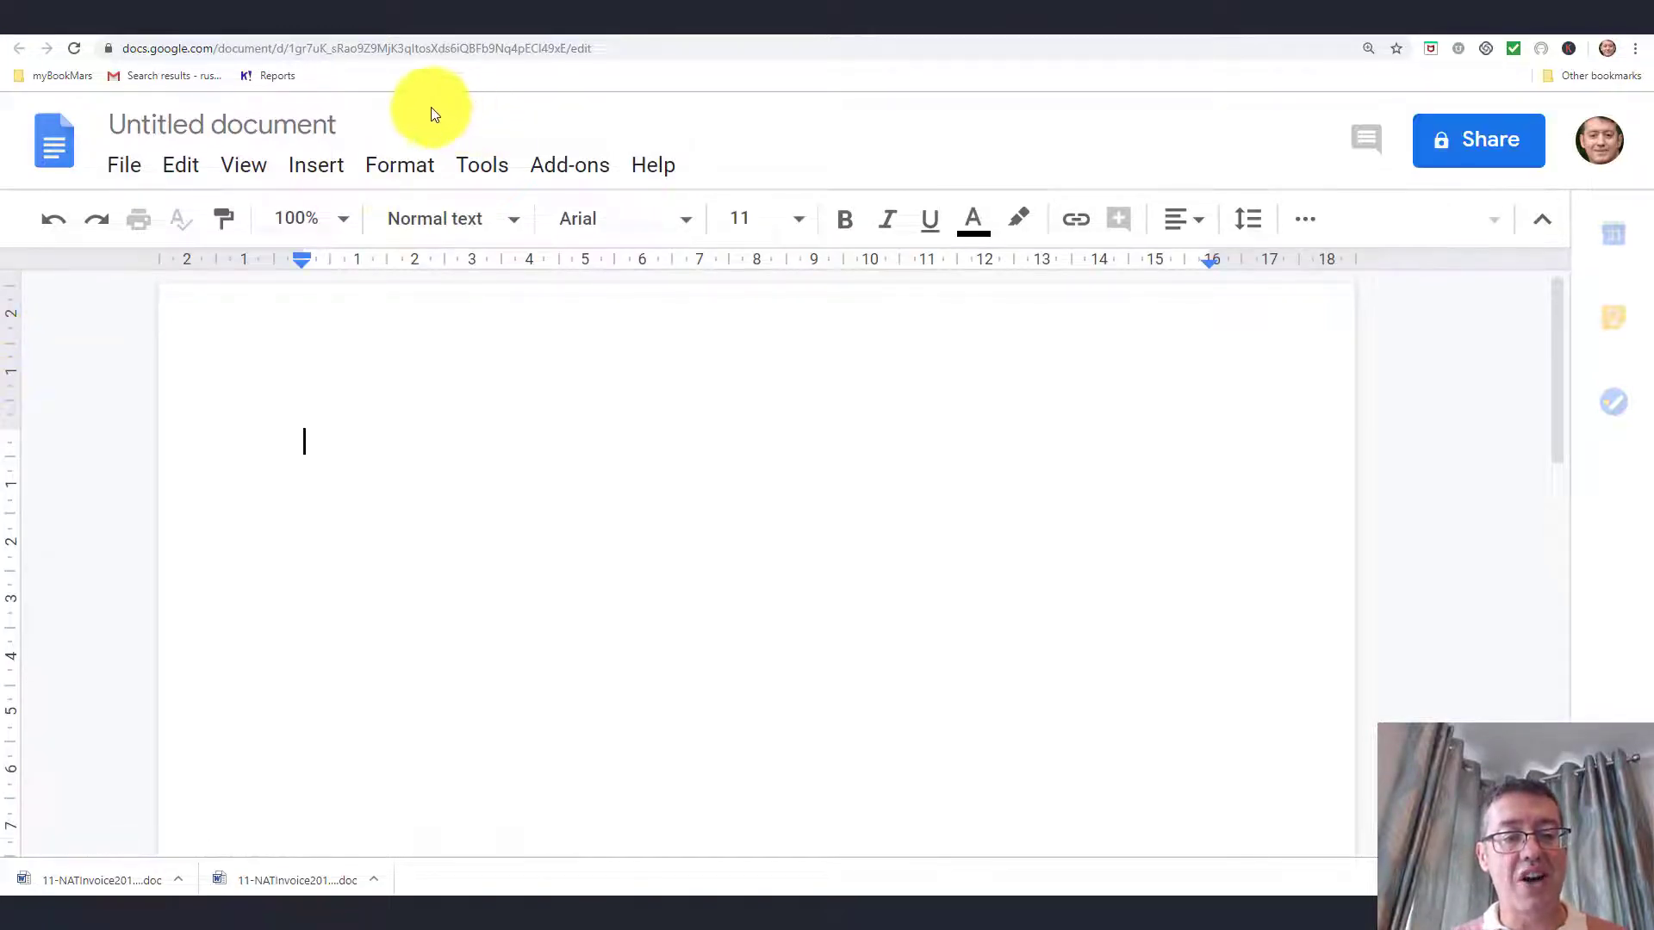
- Rename the untitled document to 'Google Doc Test' and open the Insert menu
click(221, 124)
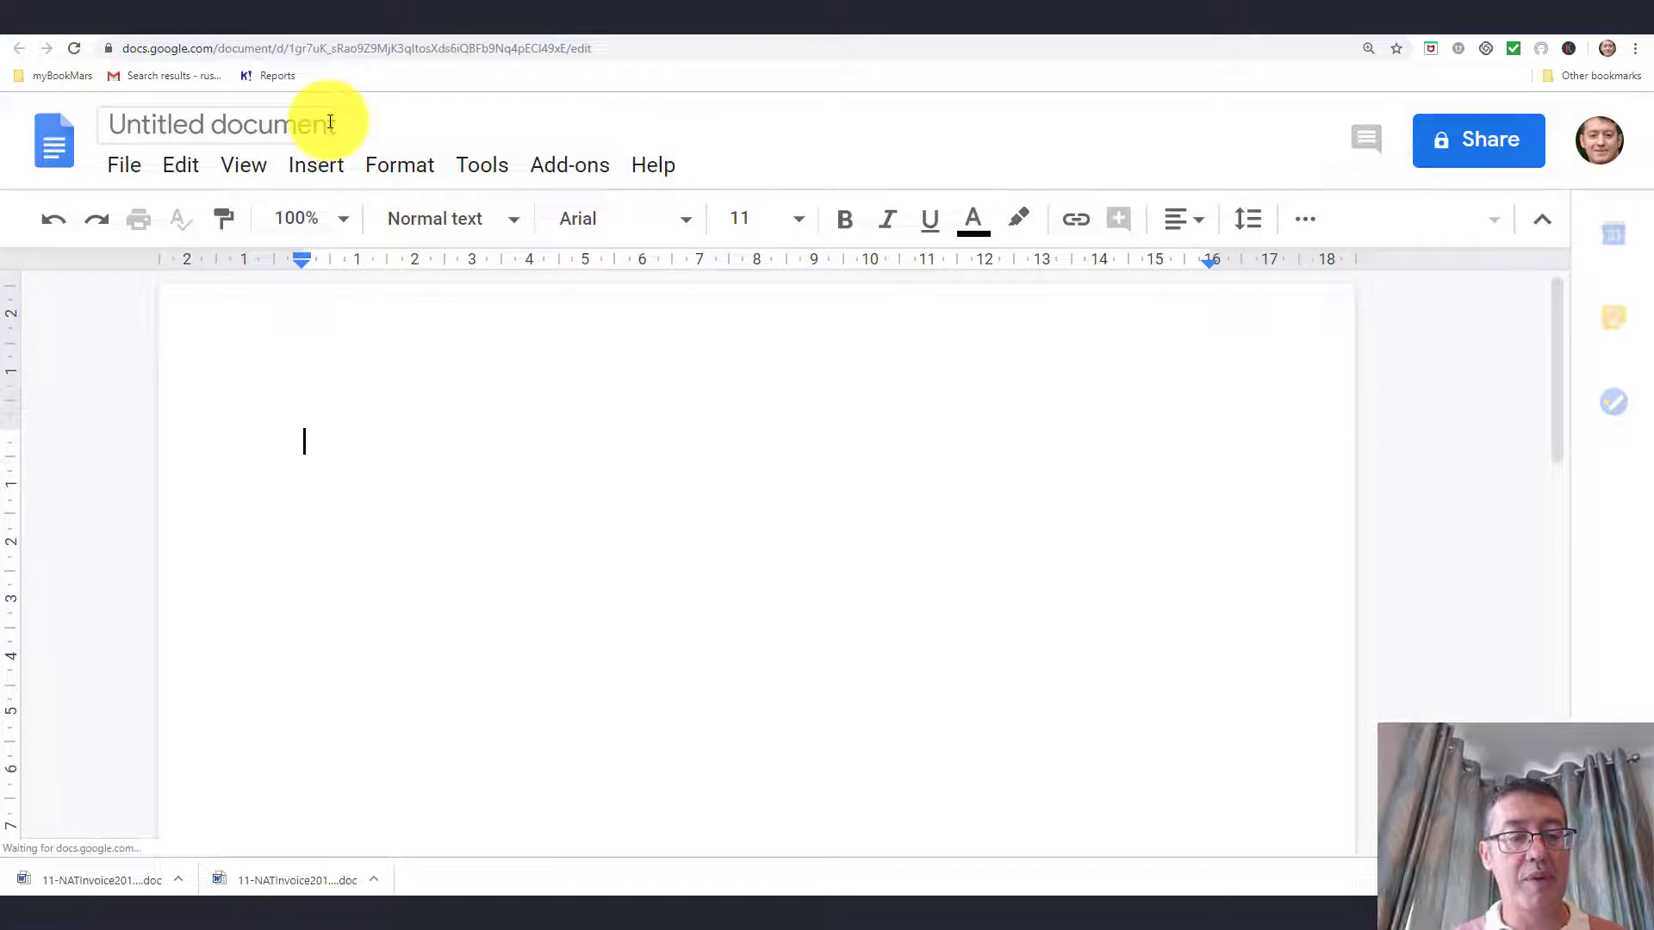
click(221, 124)
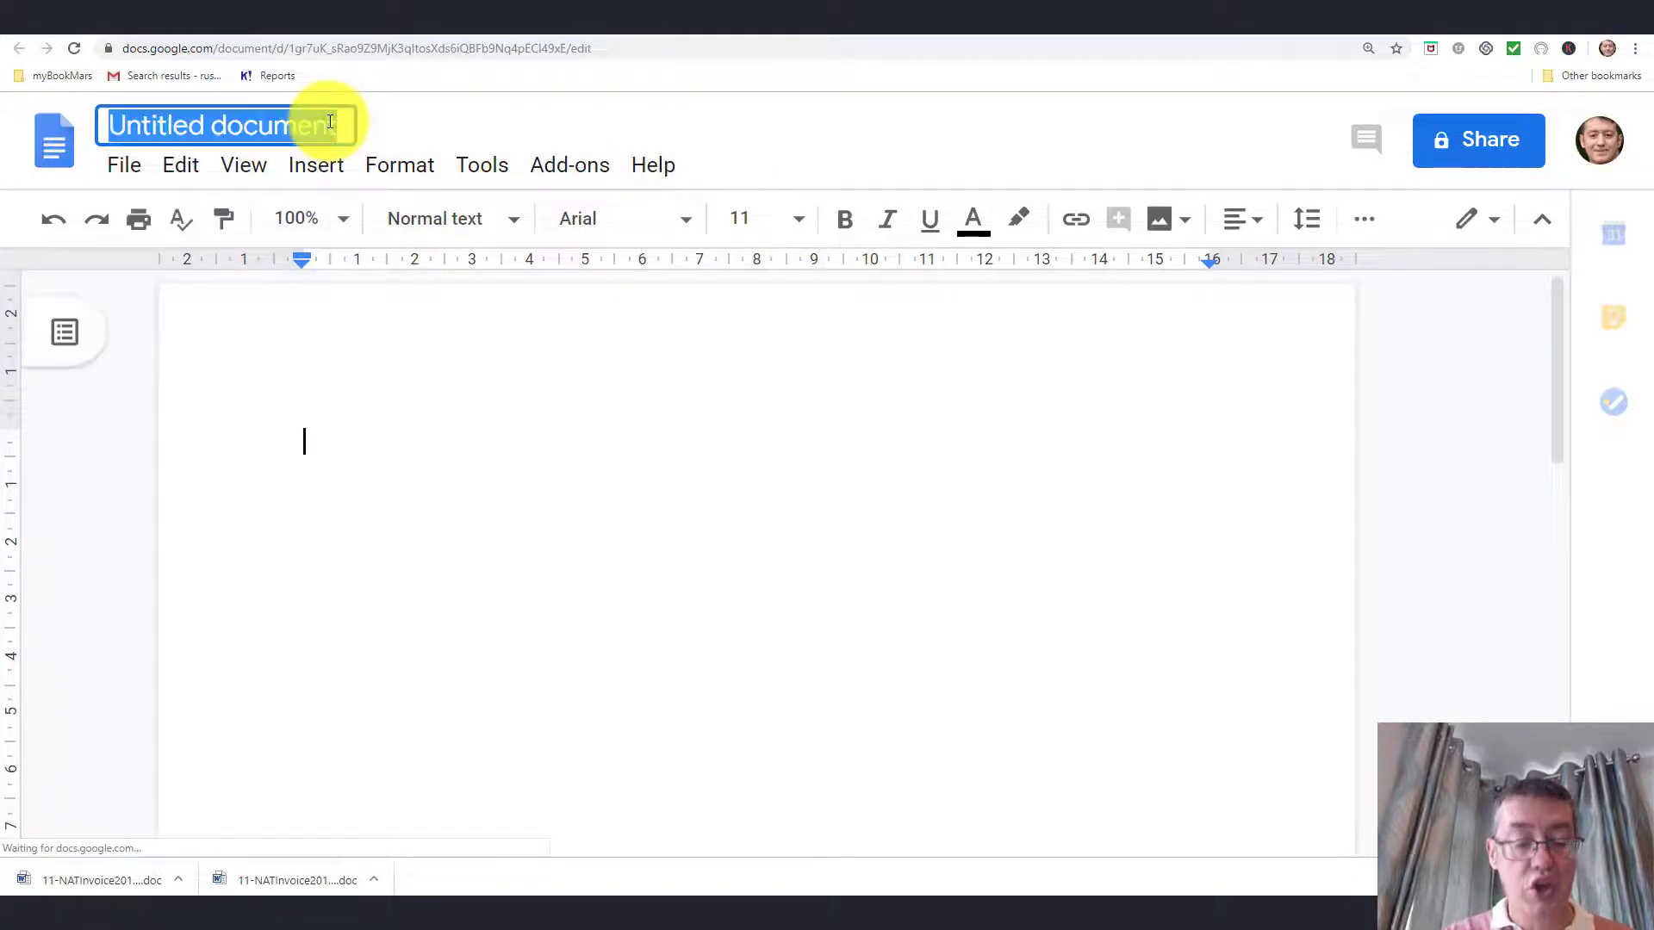
text(Gg)
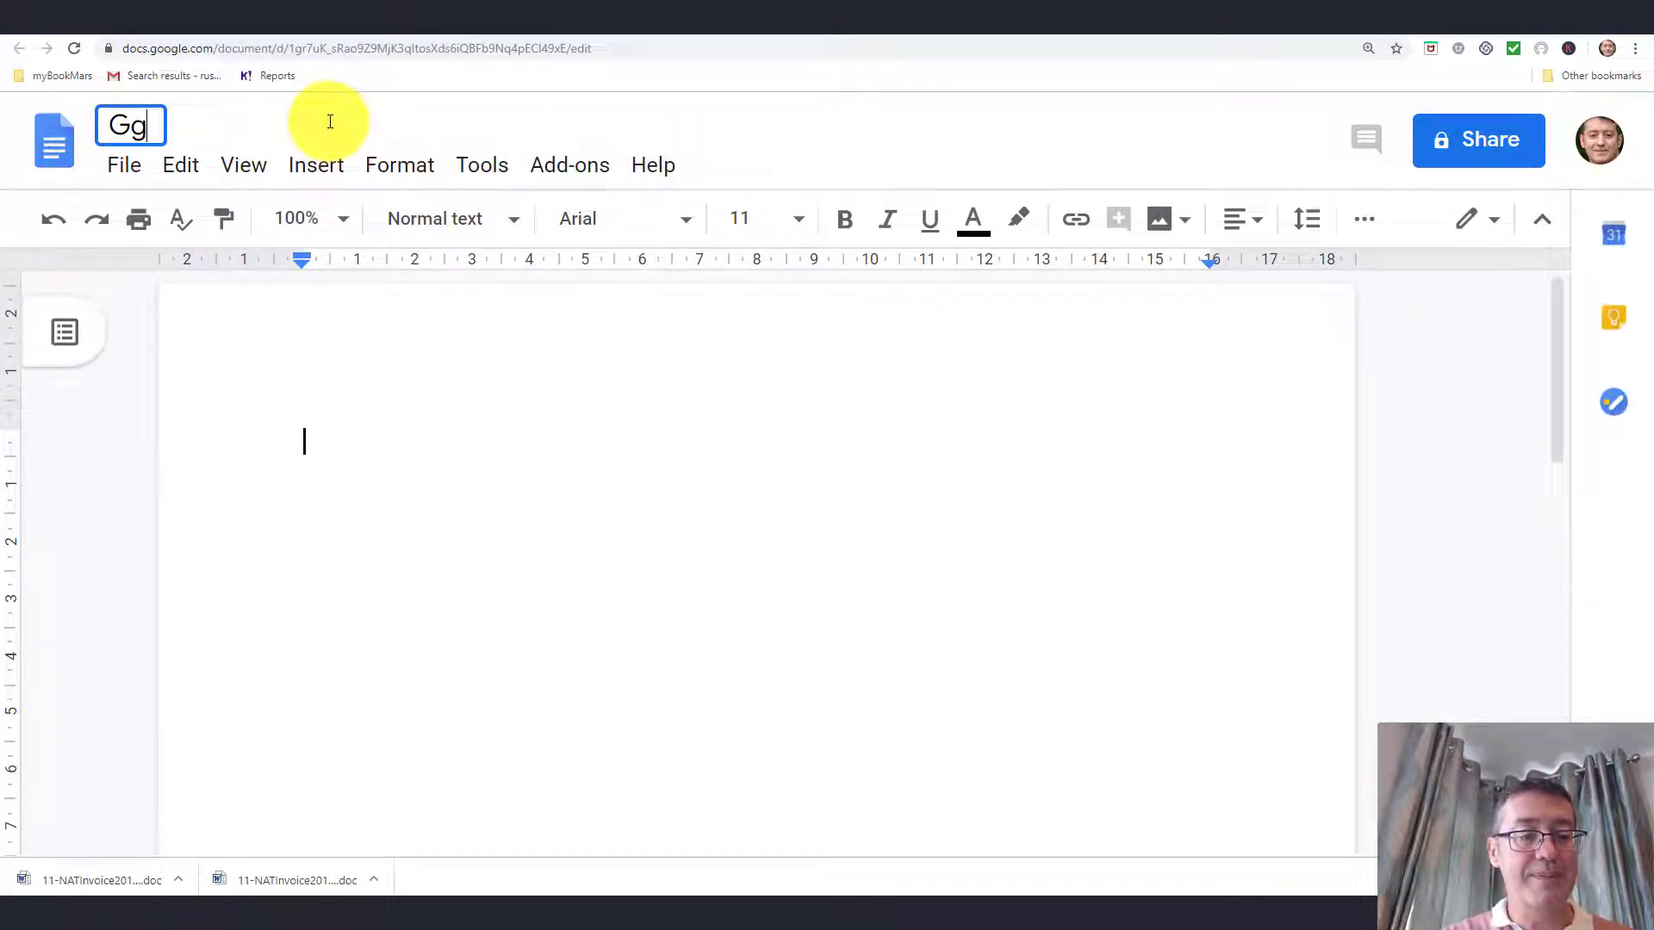
text(oogle Doc Test)
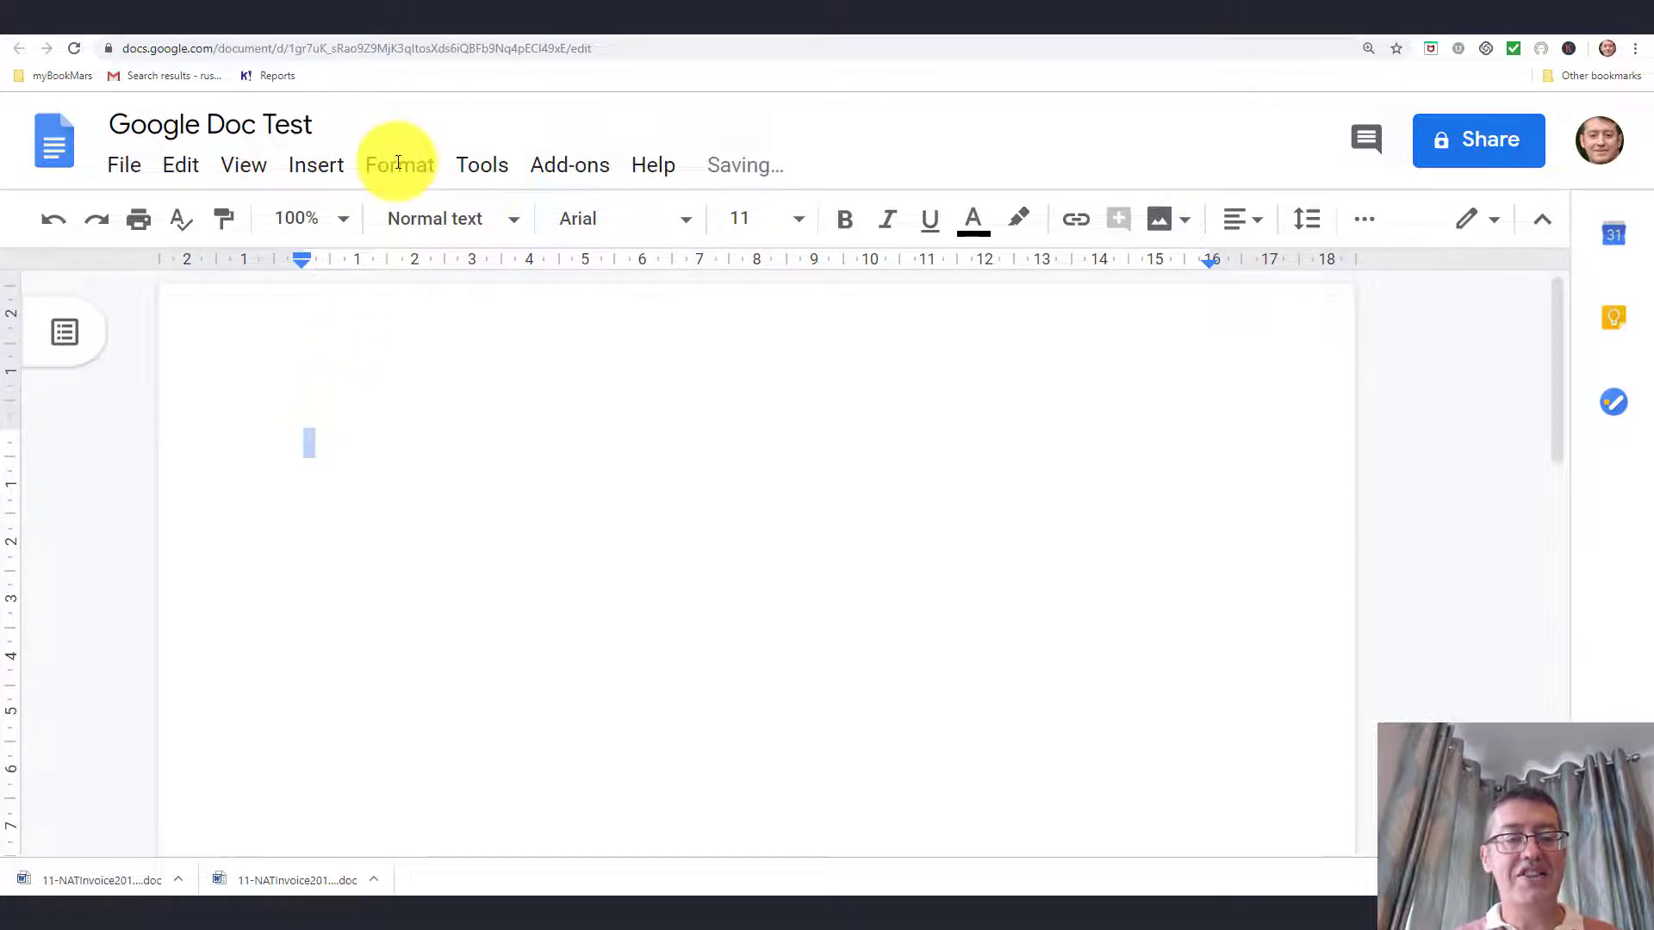
click(315, 164)
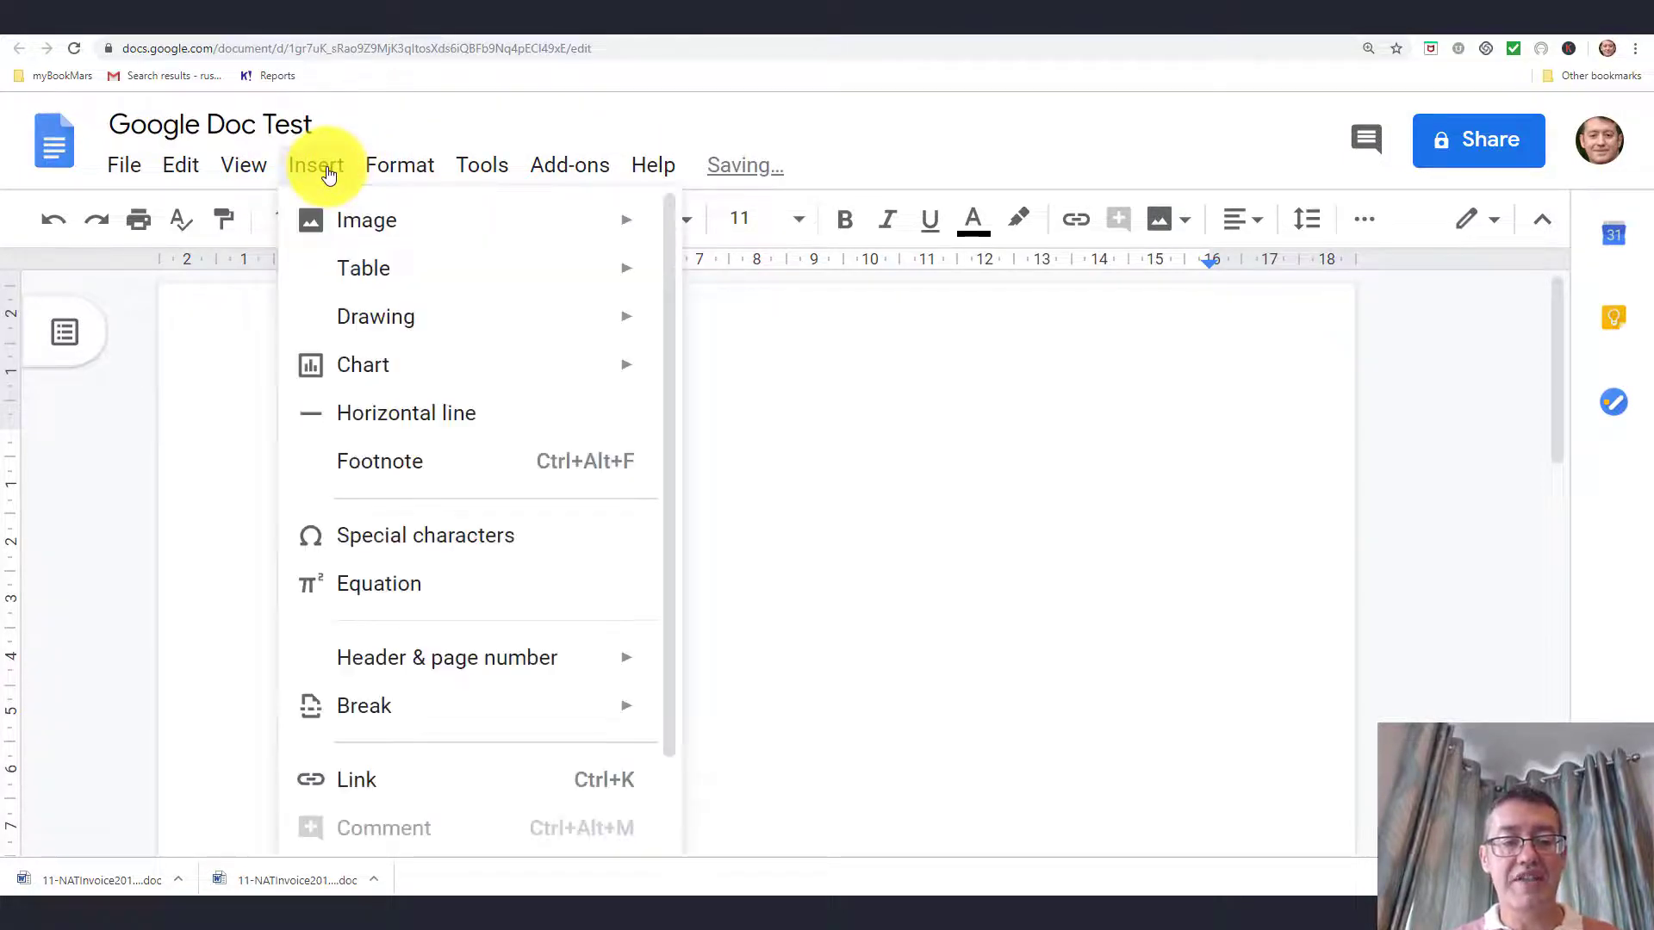
mouse_move(364, 268)
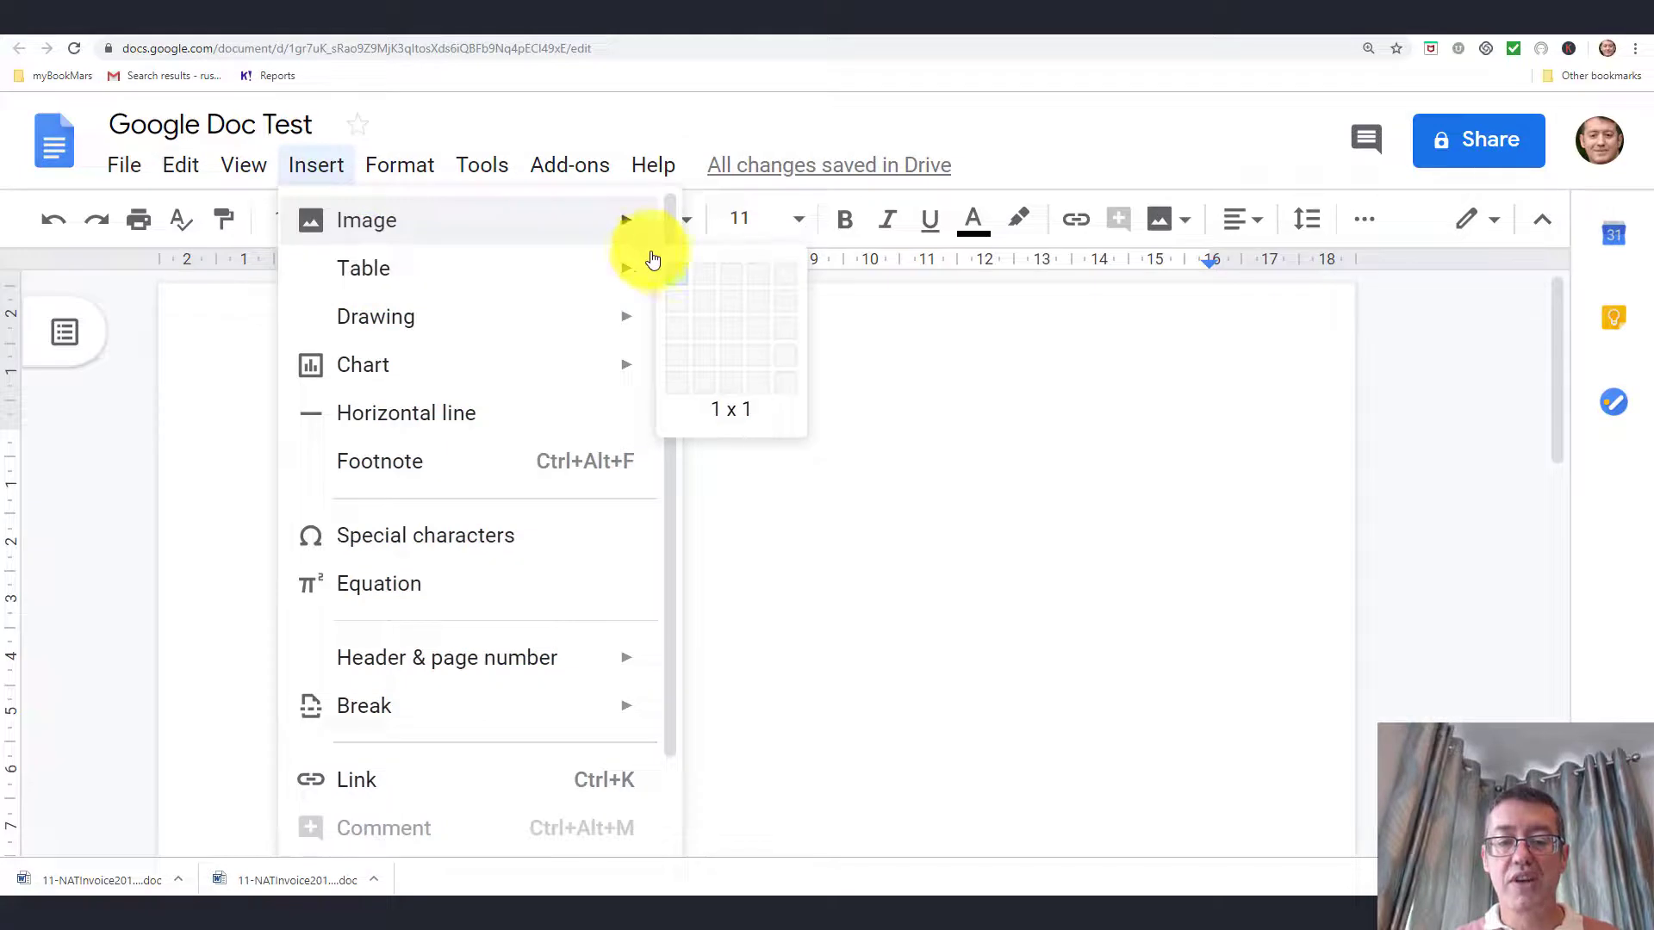
mouse_move(705, 335)
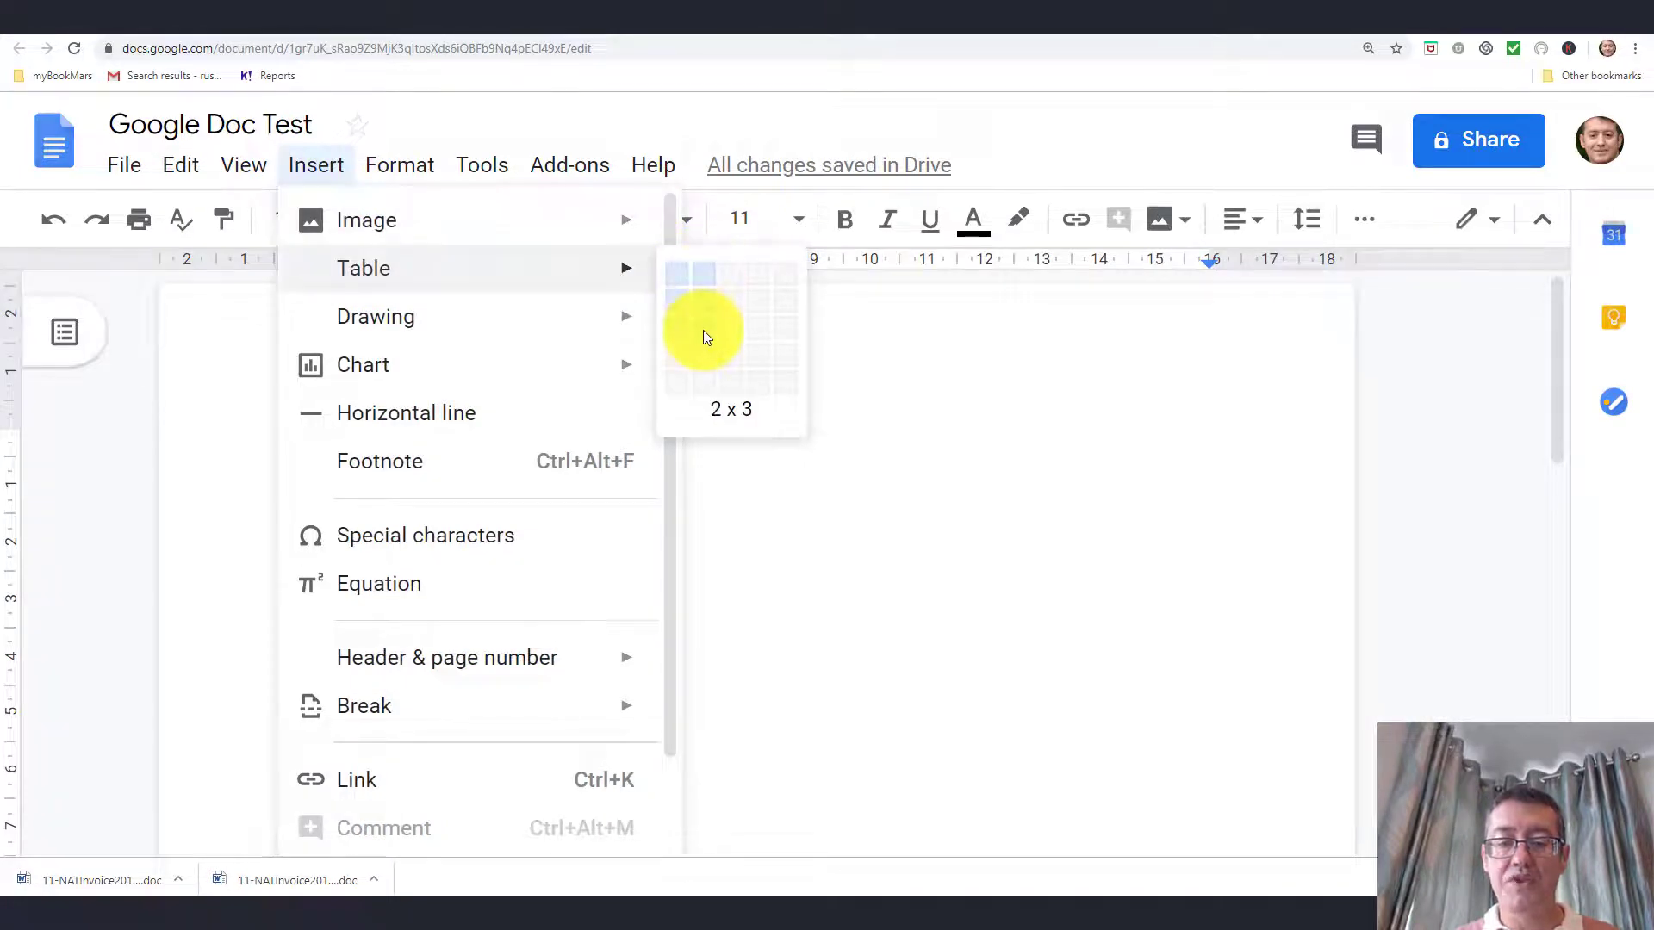
- Label the table's left column Group 1, Group 2 and Group 3, with tall answer cells beside them
click(705, 335)
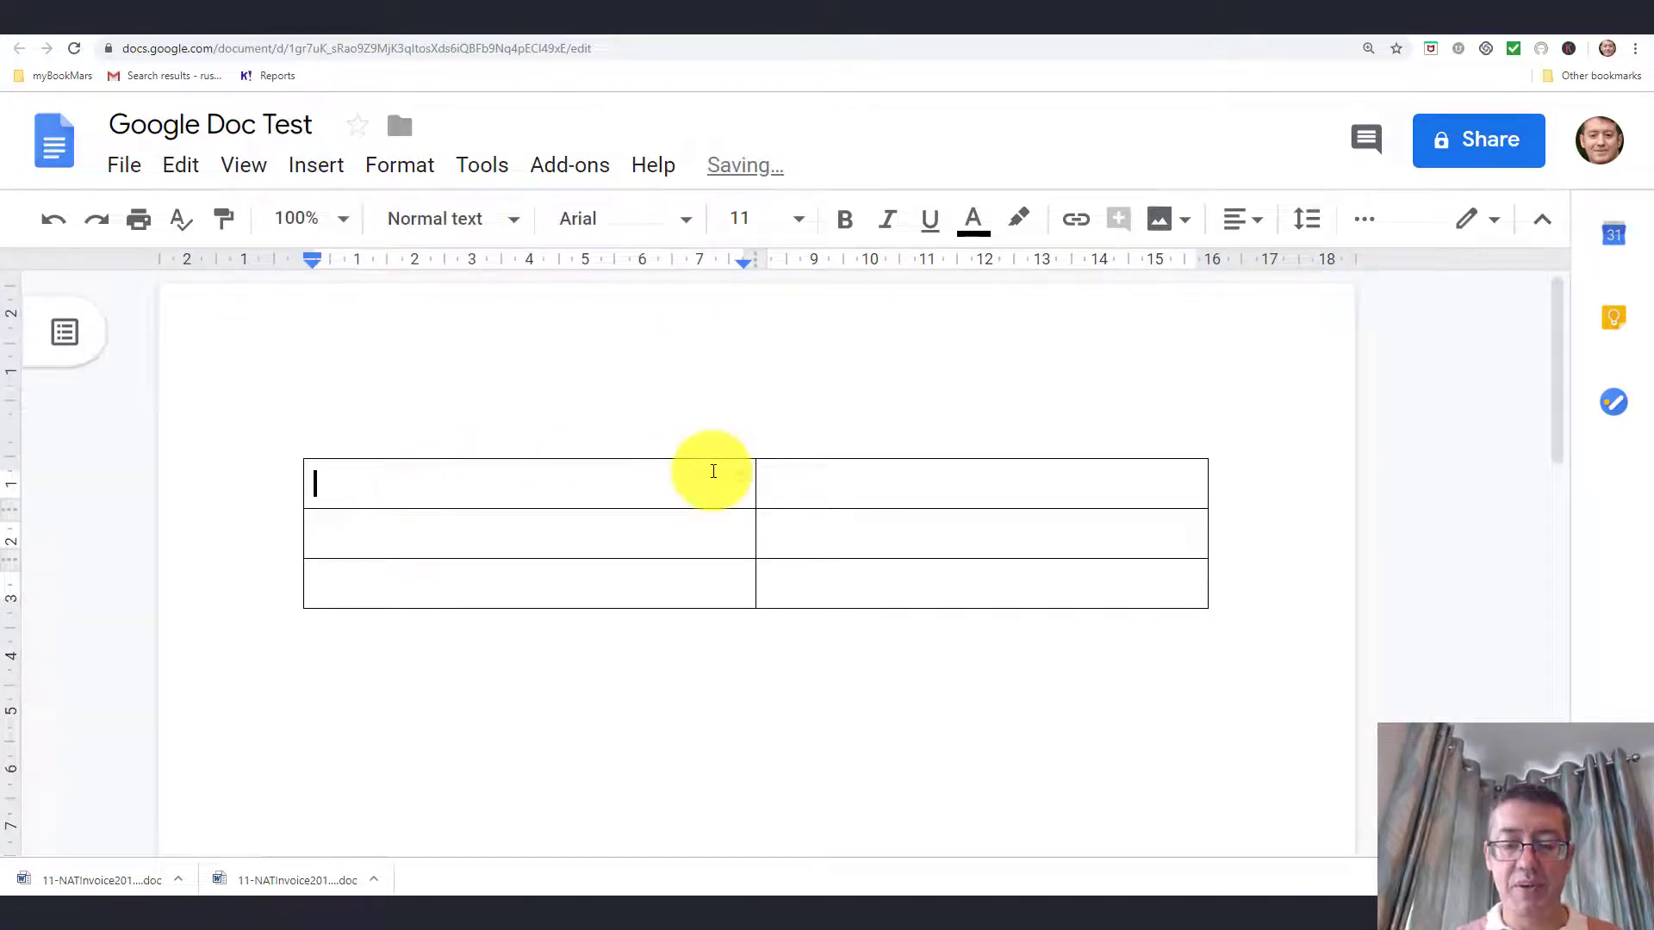
mouse_move(685, 488)
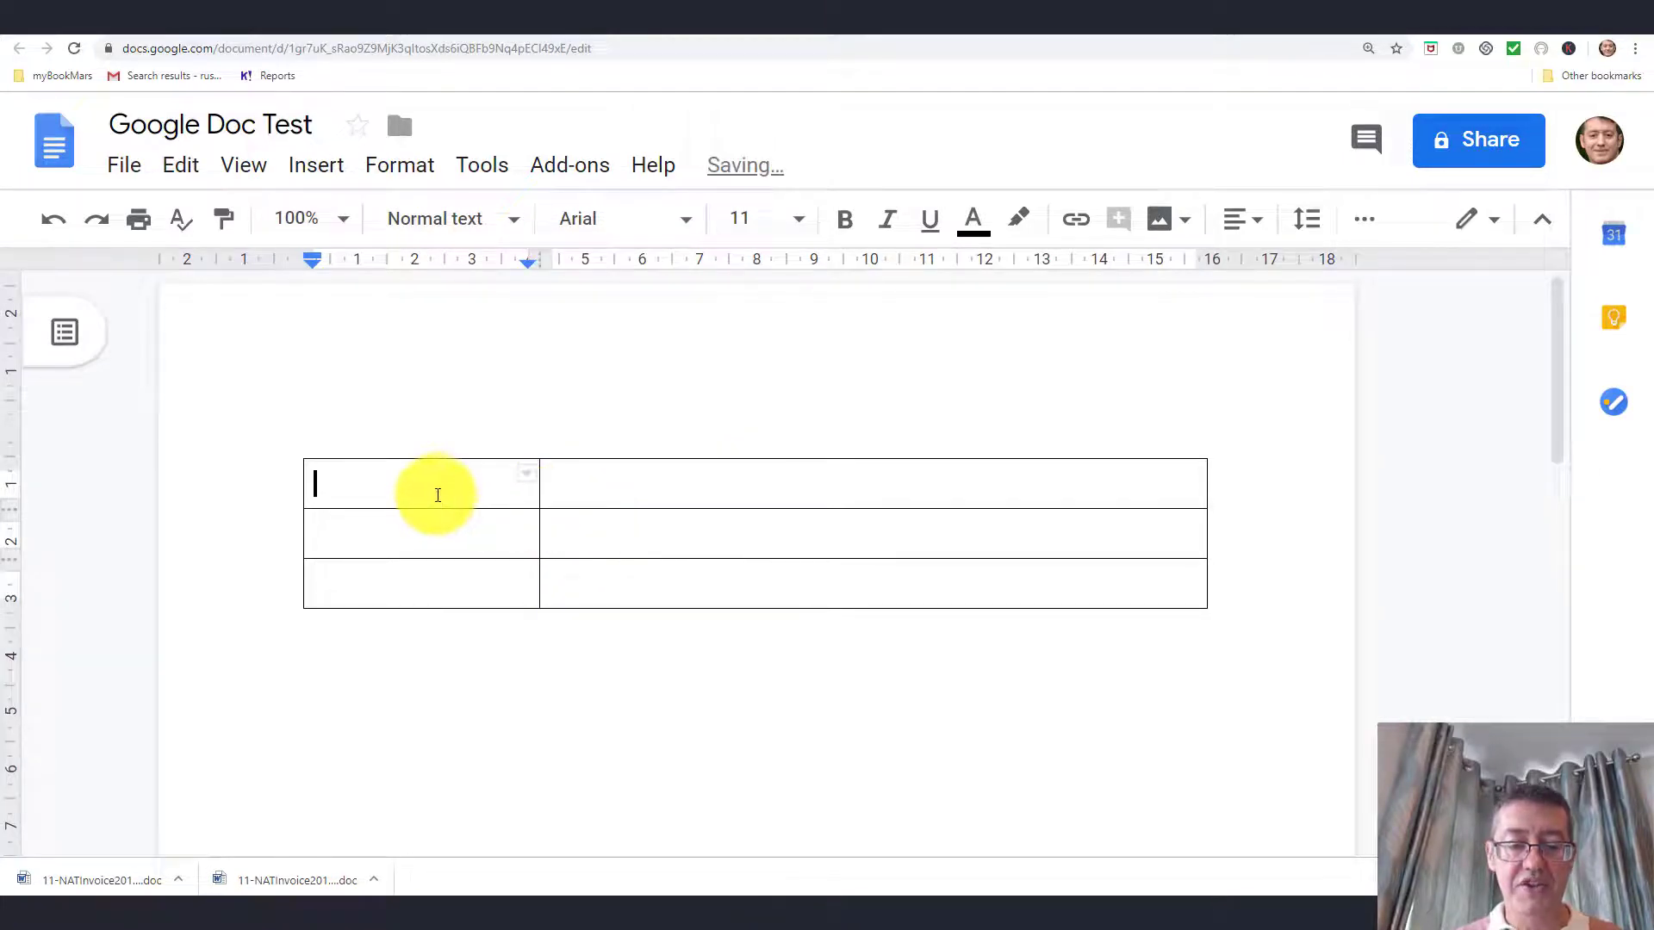
text(Grop)
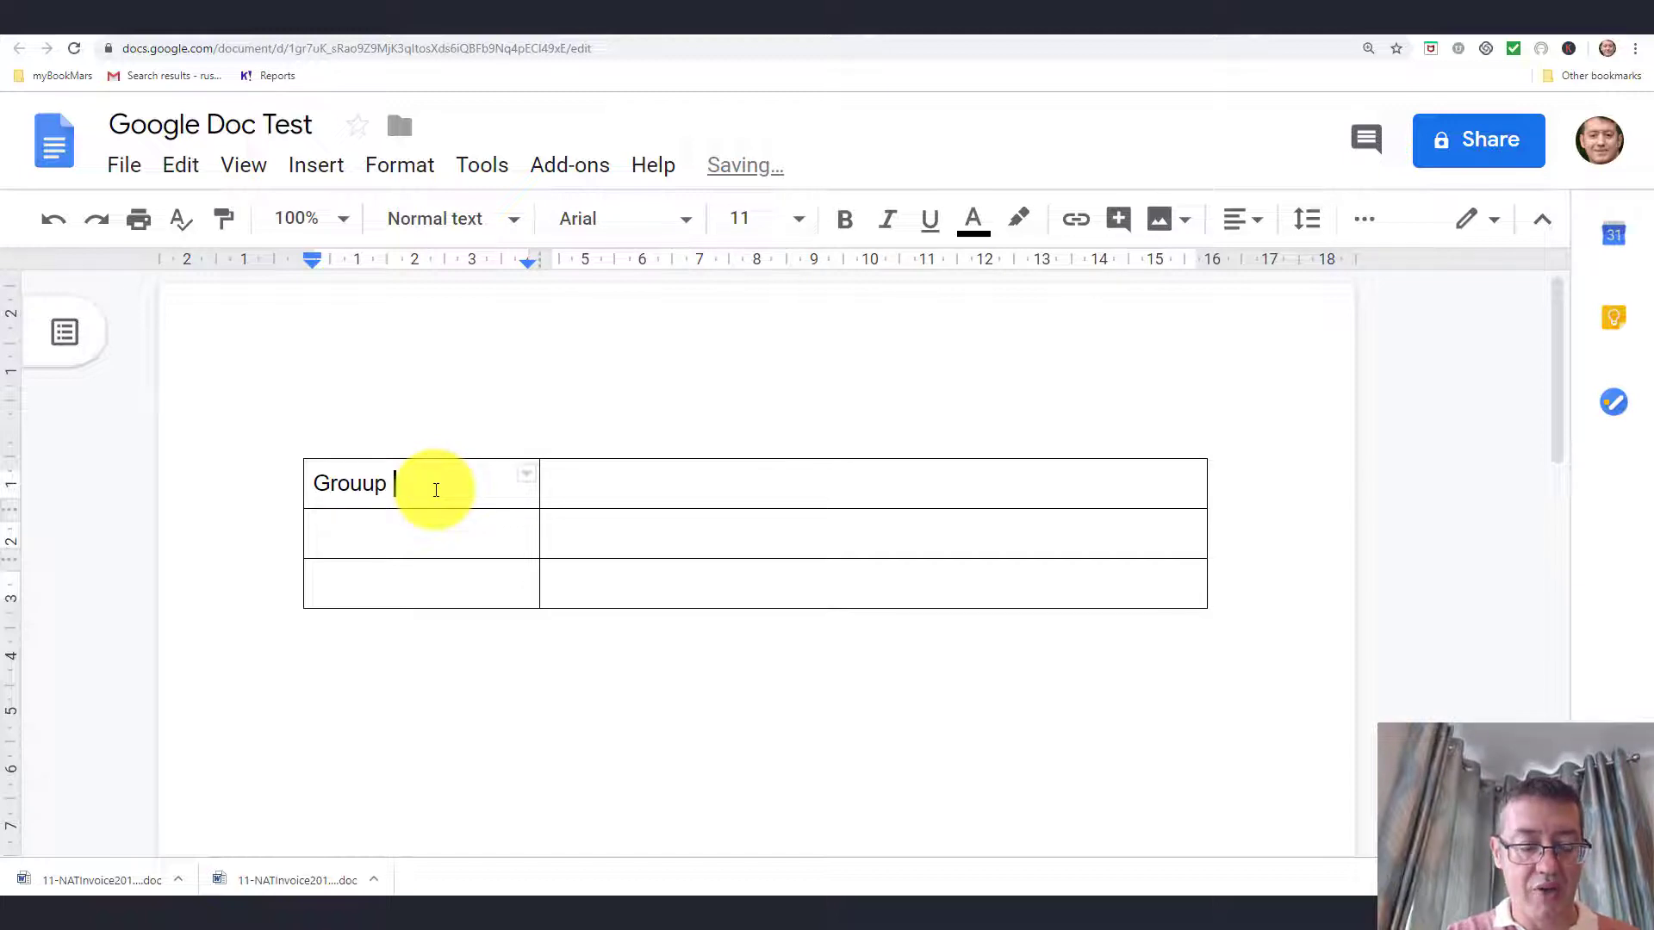
text(Group 1)
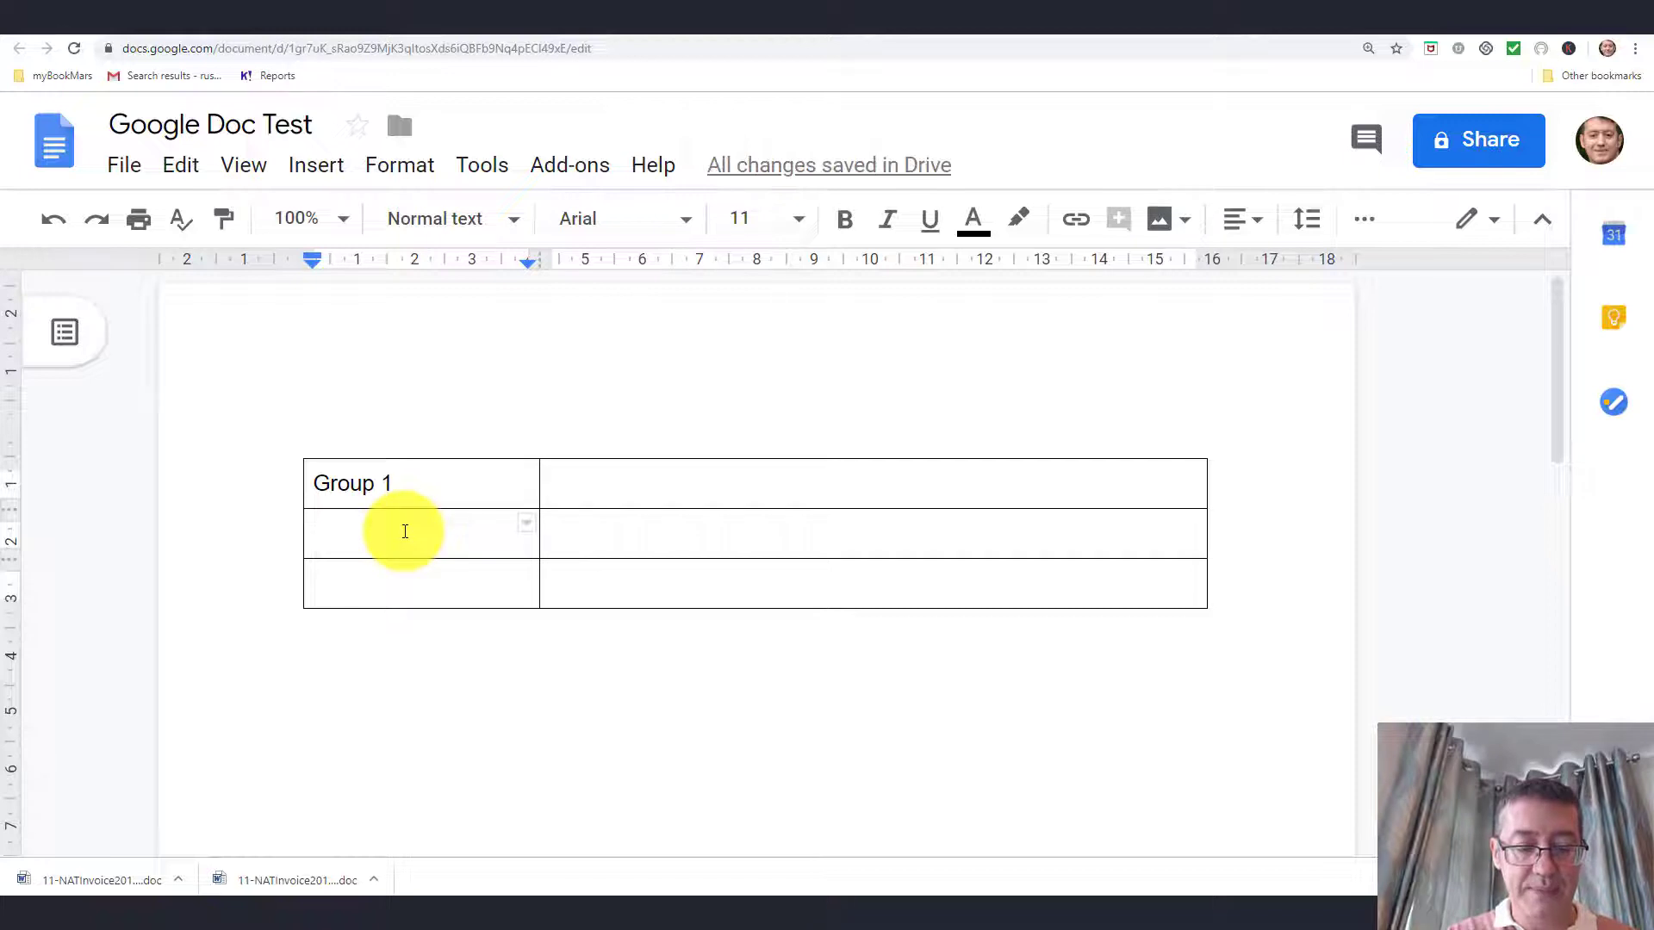
text(Group 2)
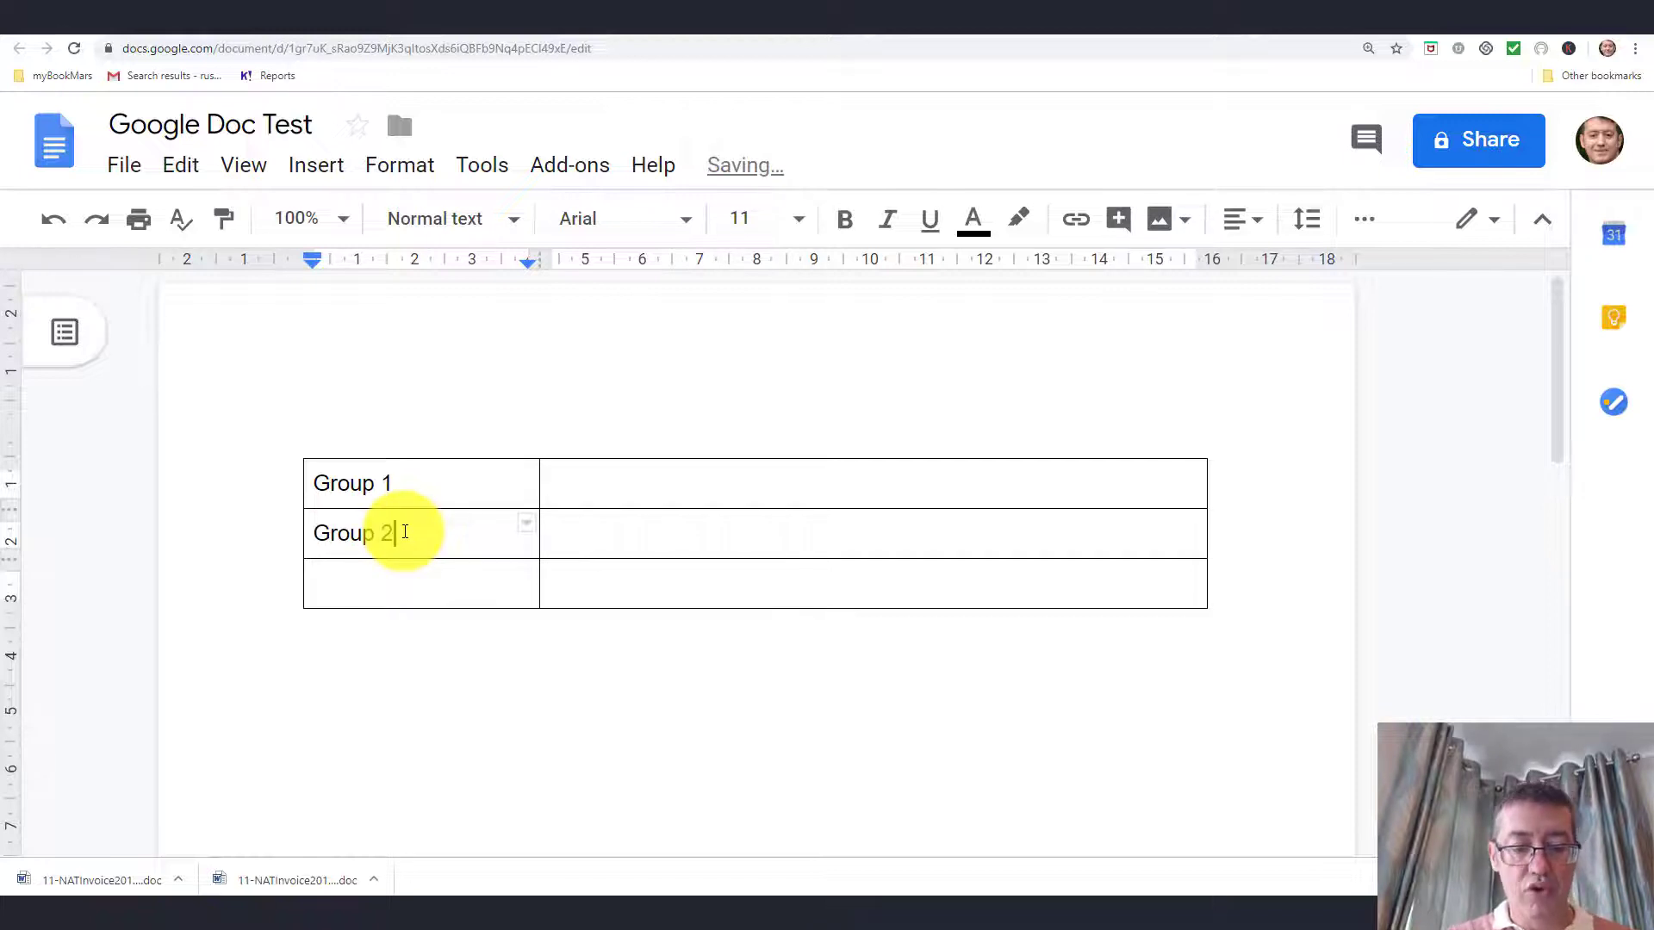
text(Gr)
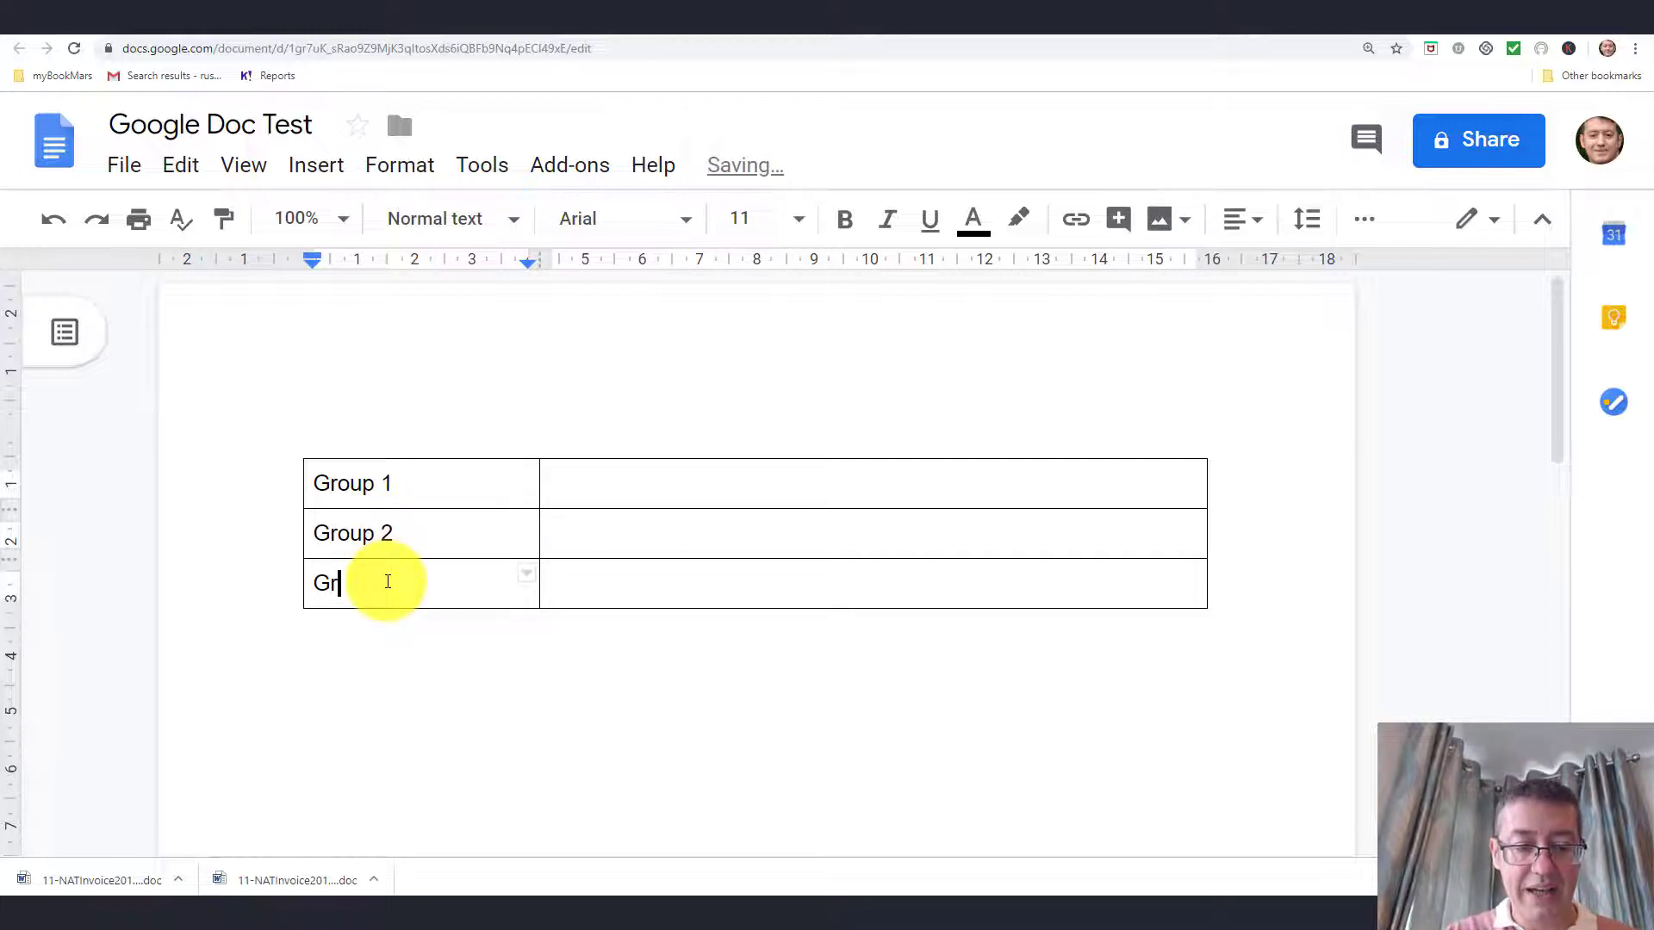
text(oup)
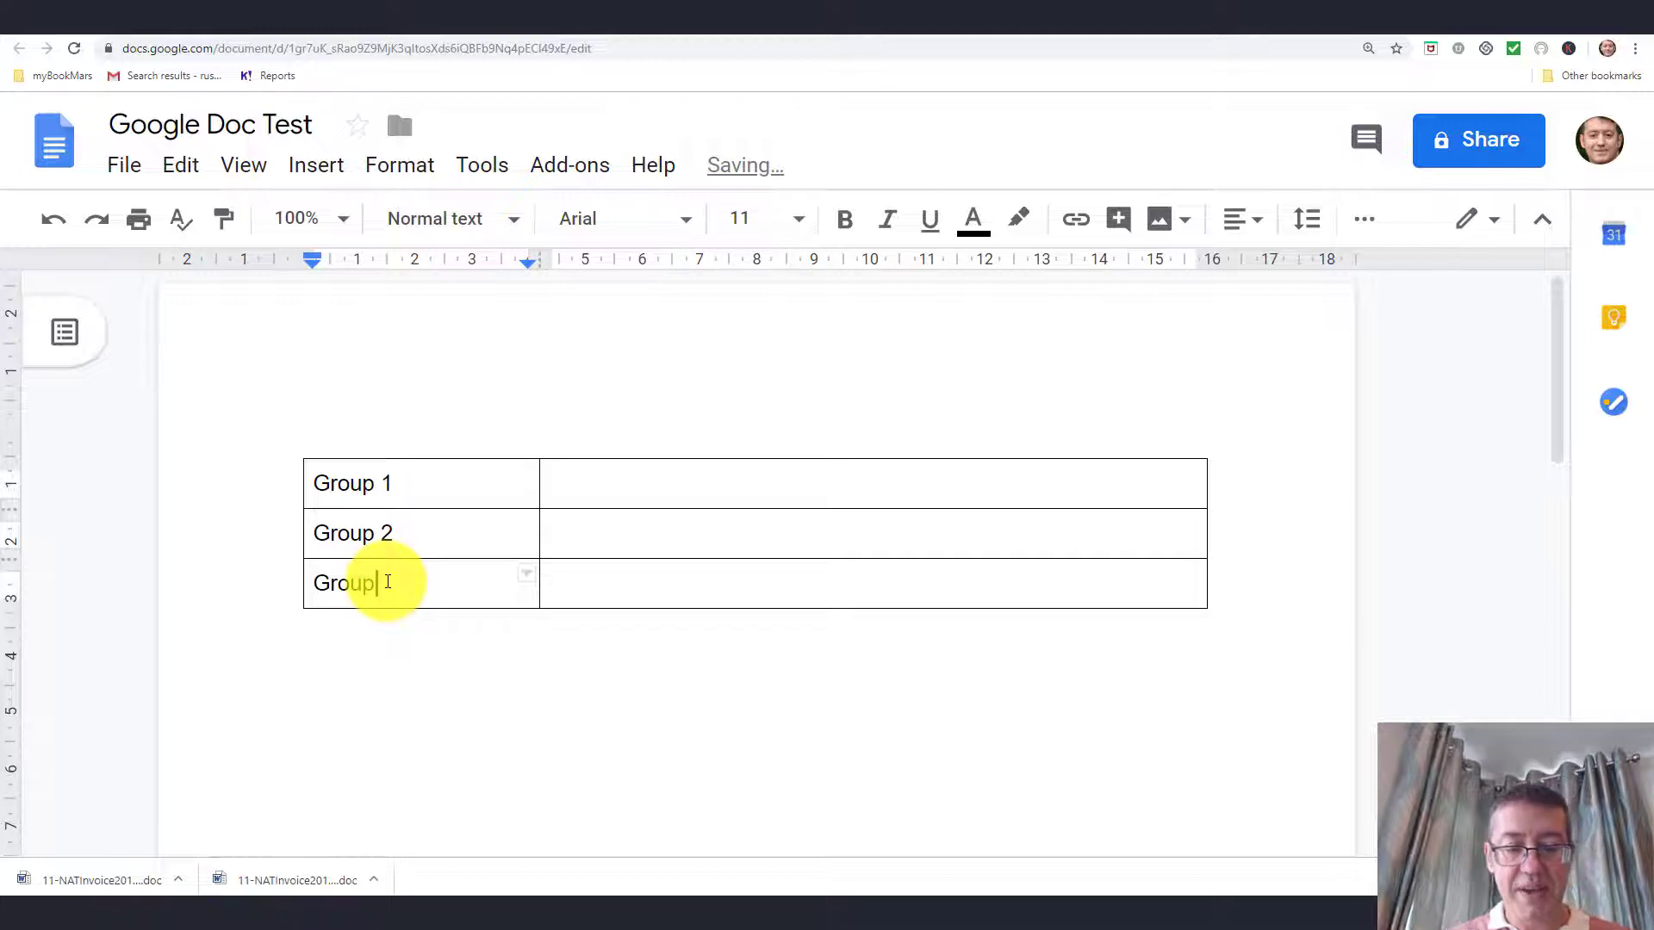
text(3)
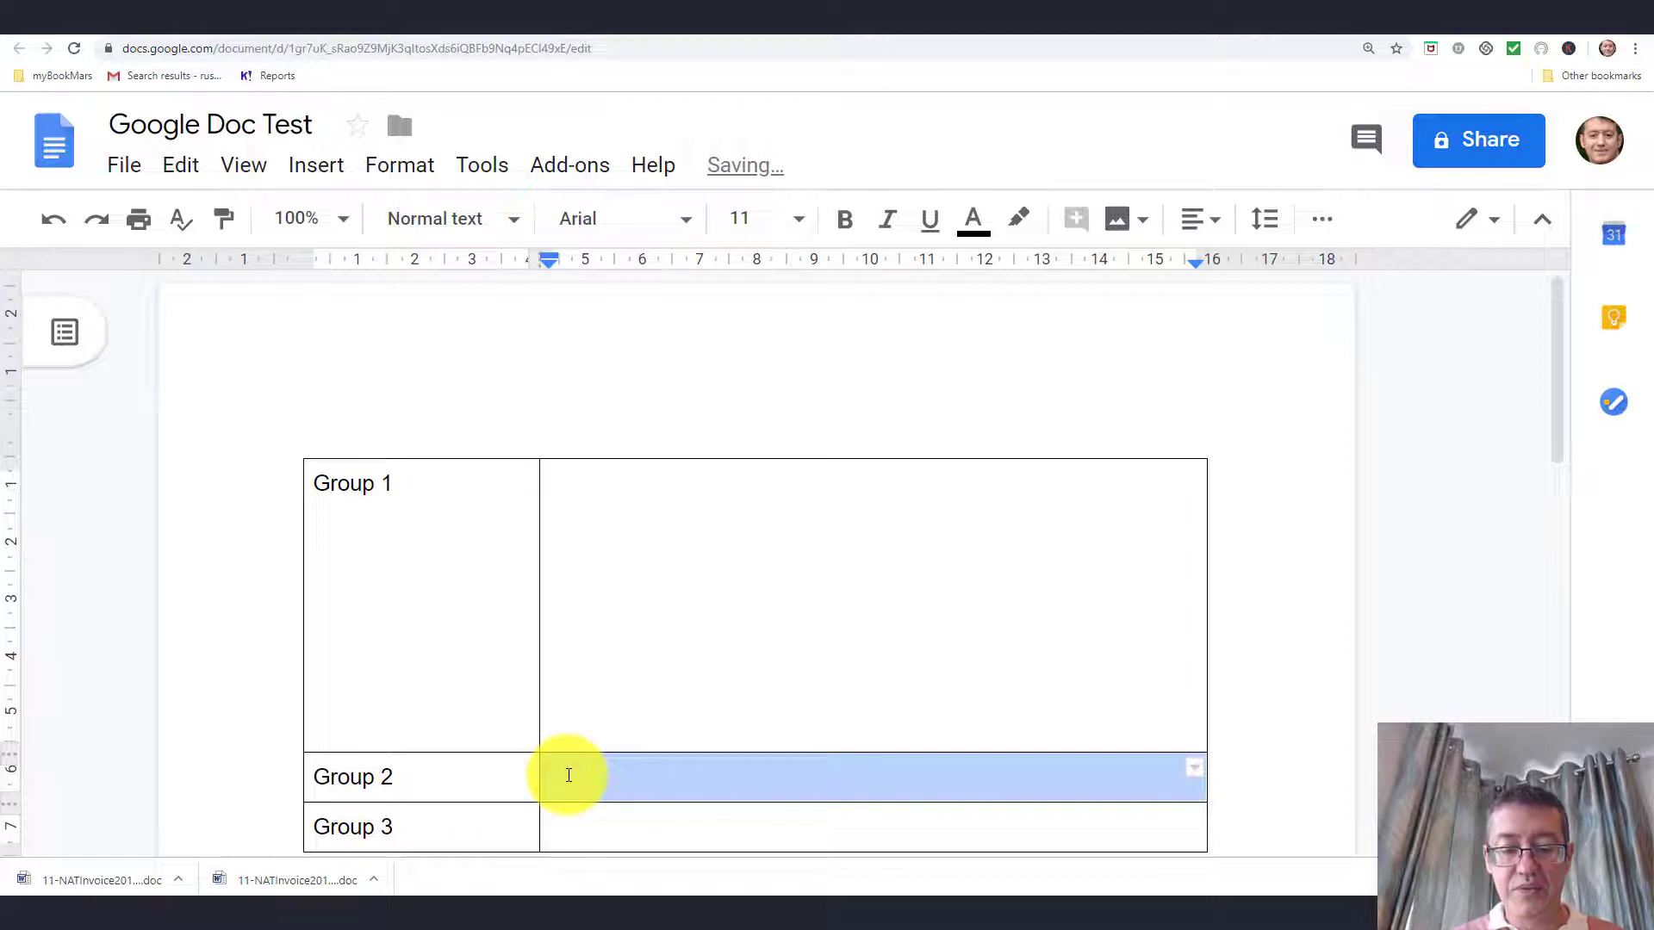
click(568, 776)
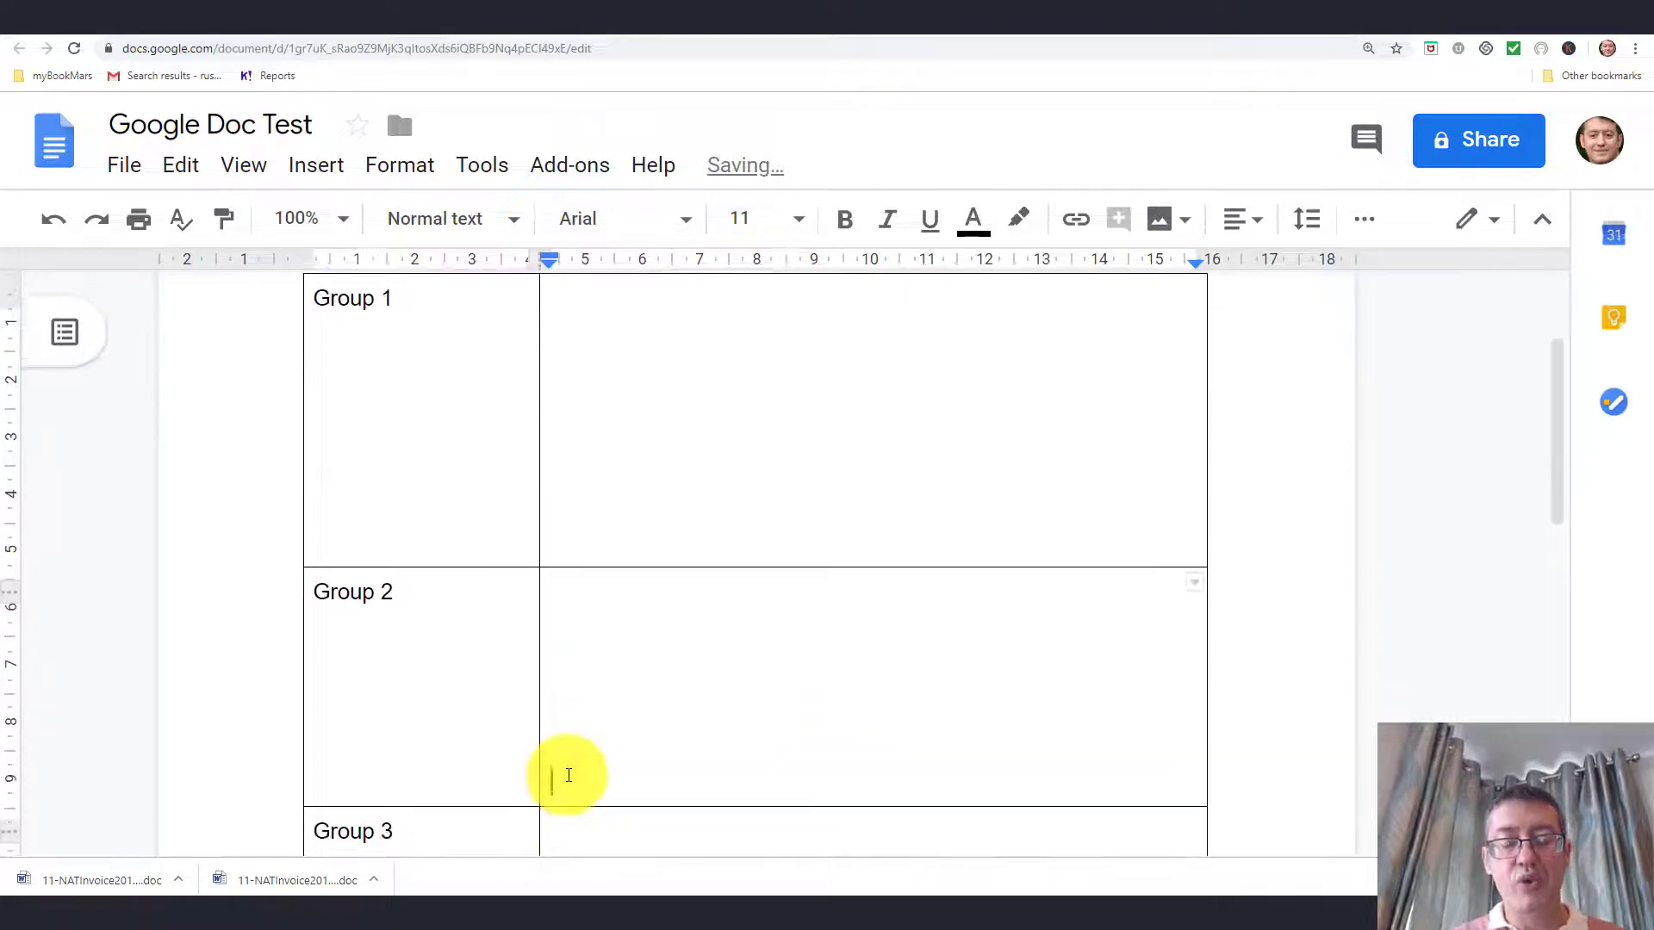
scroll(down, 3)
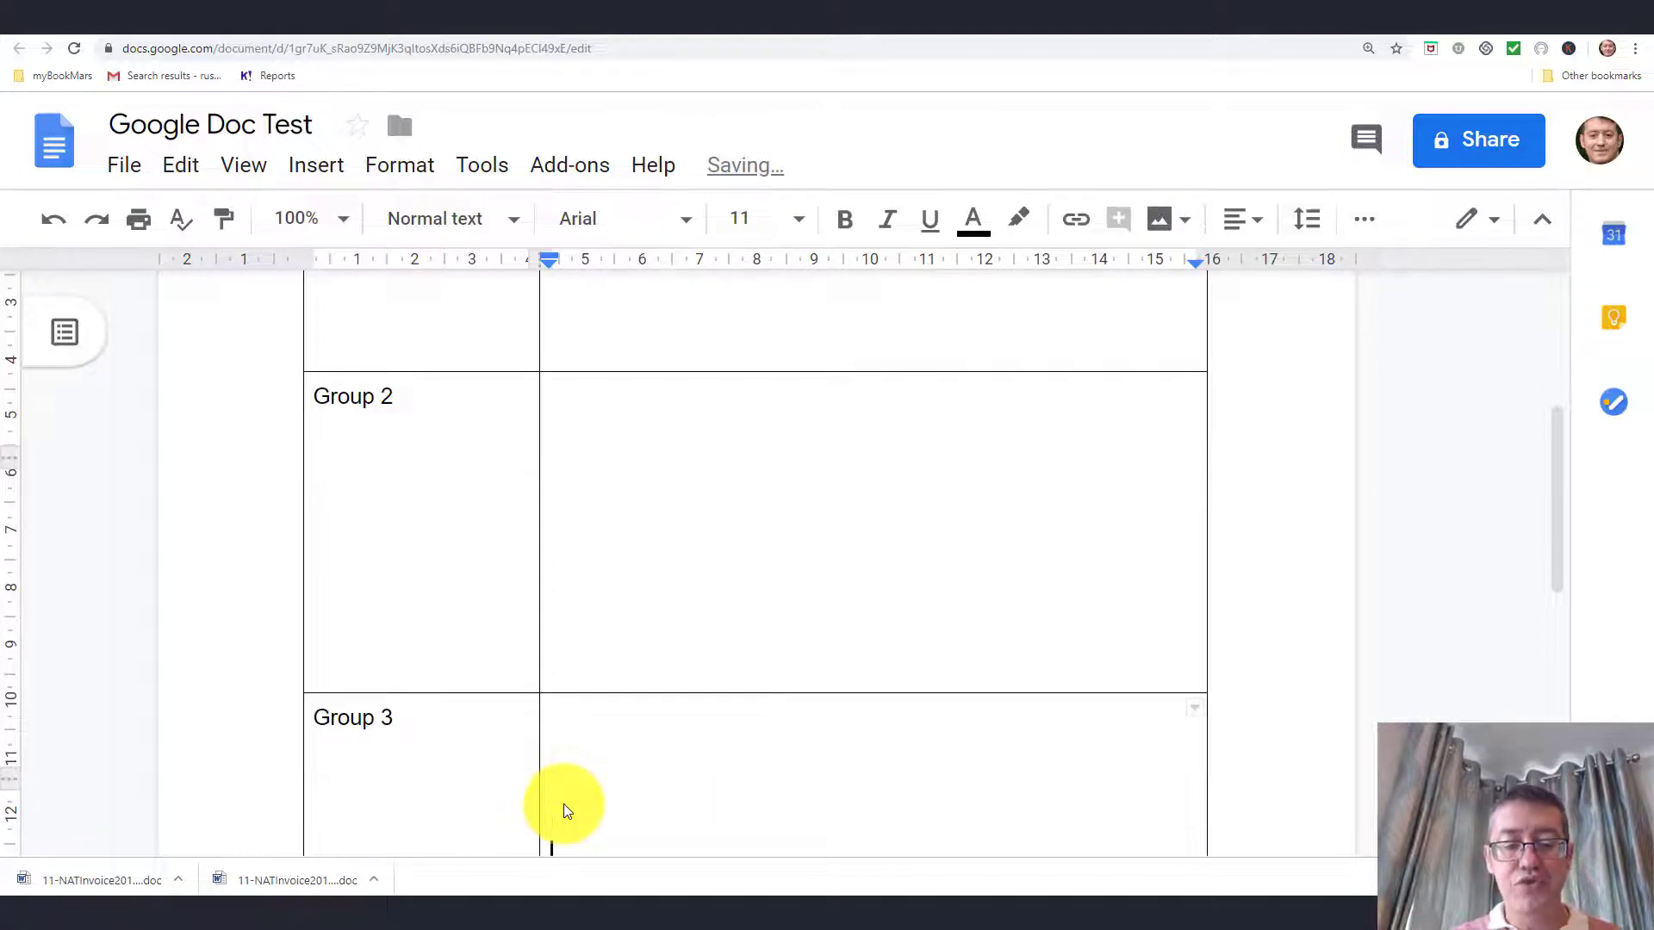
scroll(down, 3)
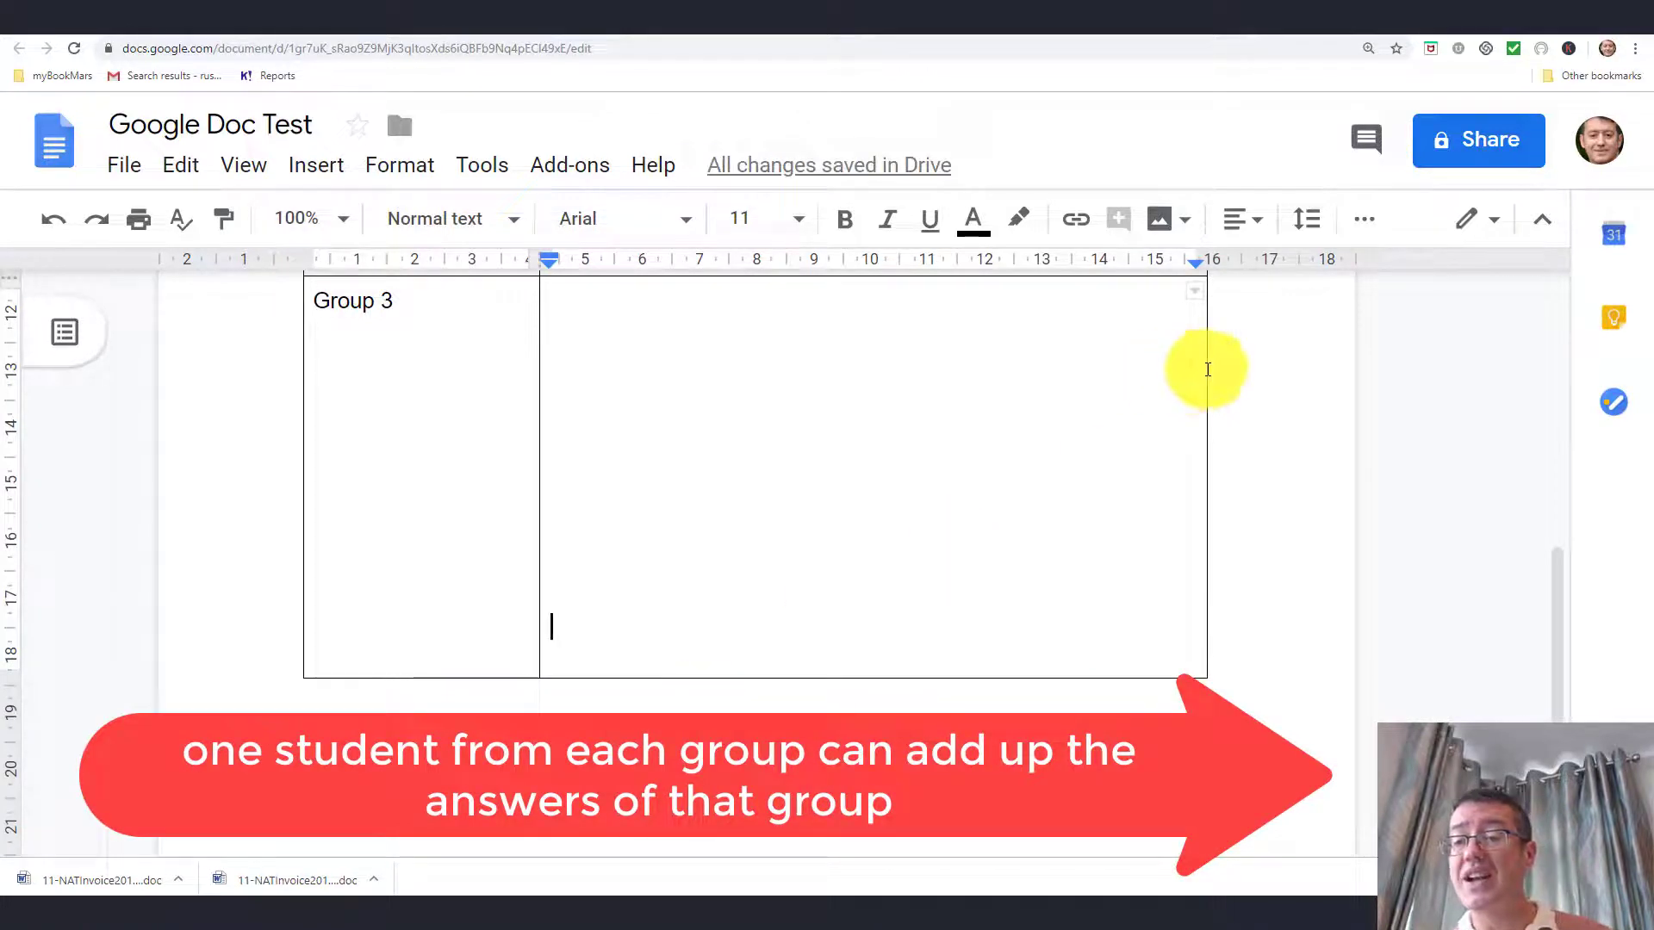
- Set Google Doc Test to 'Anyone with the link can edit' and copy its link
click(1478, 140)
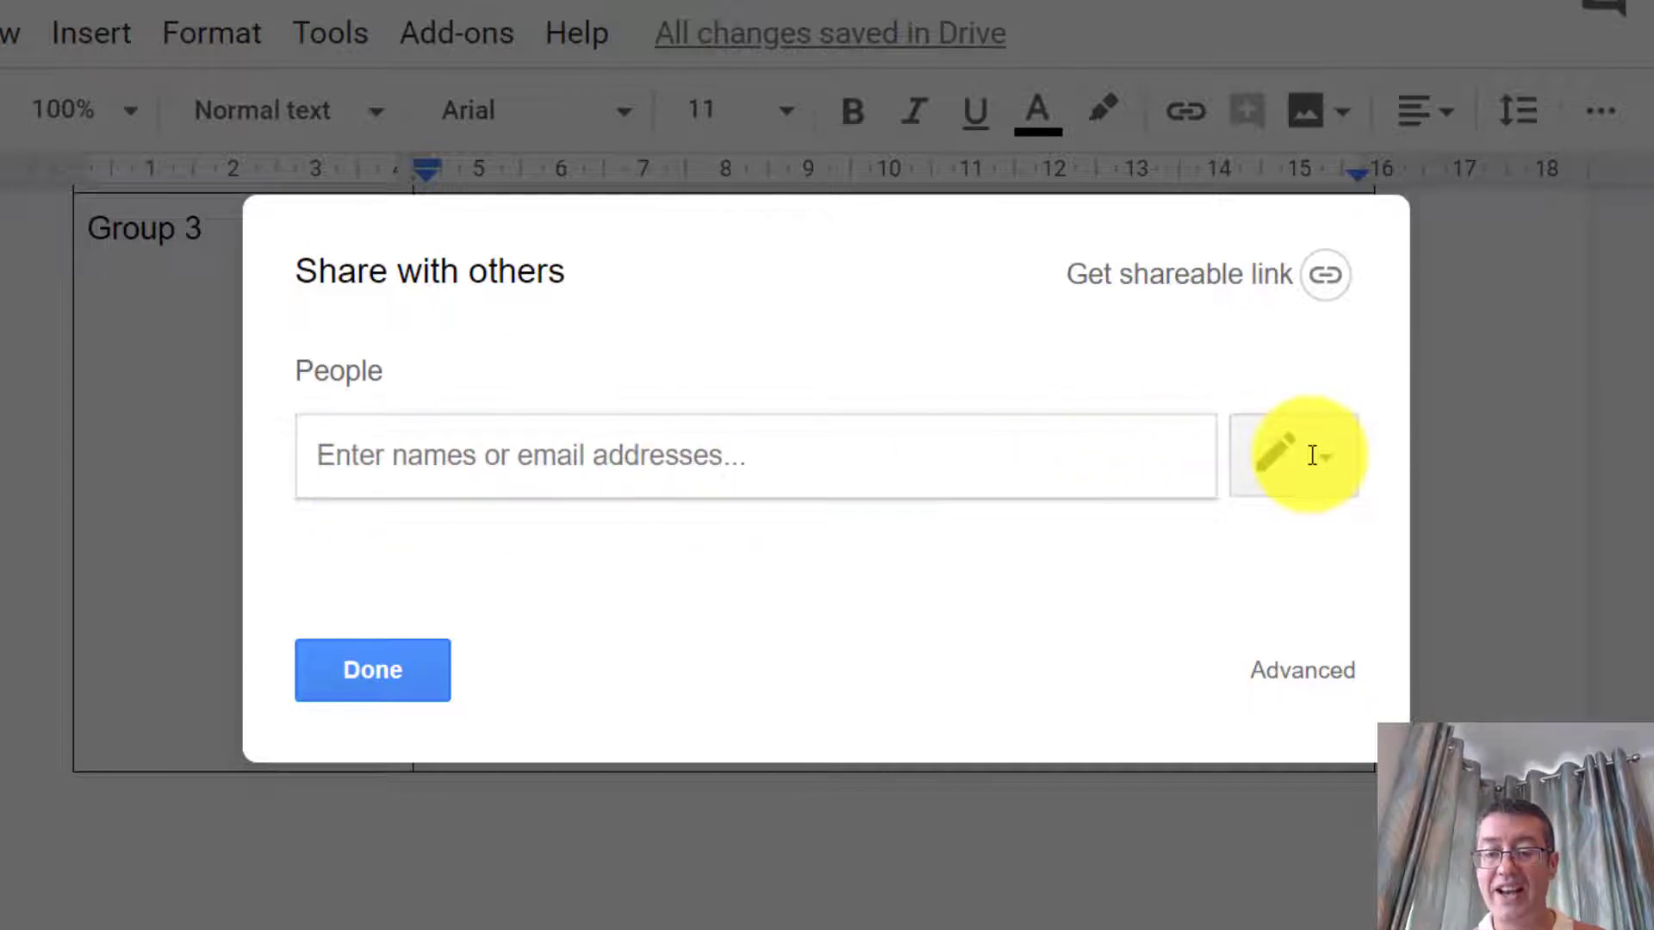
click(1320, 455)
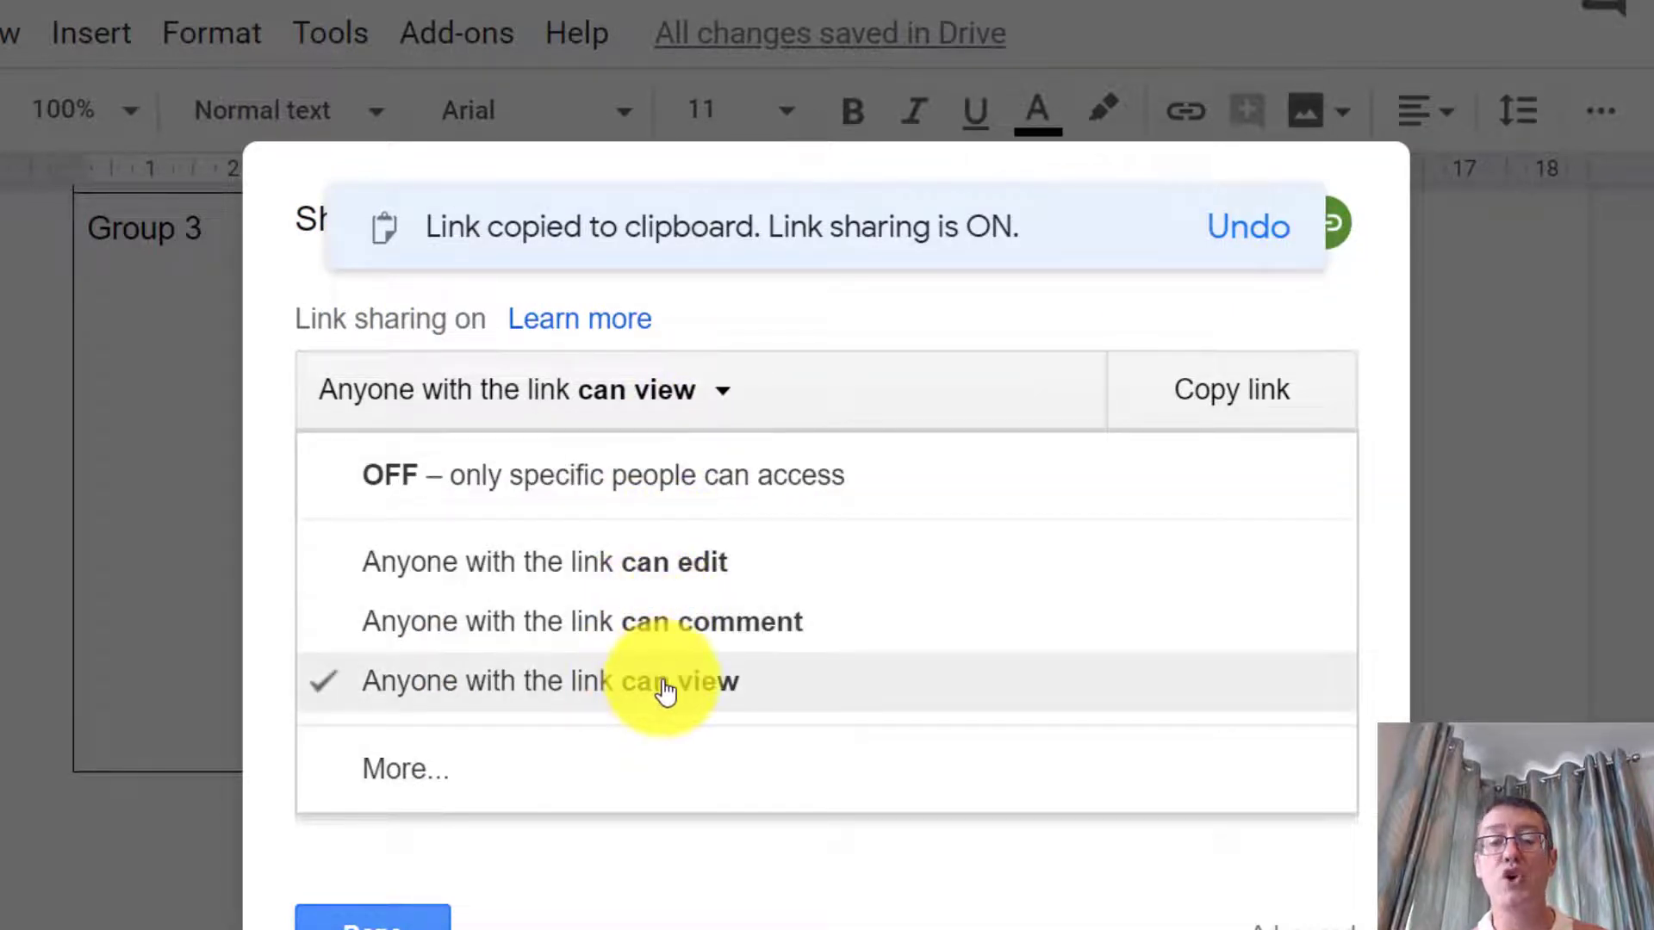
mouse_move(654, 560)
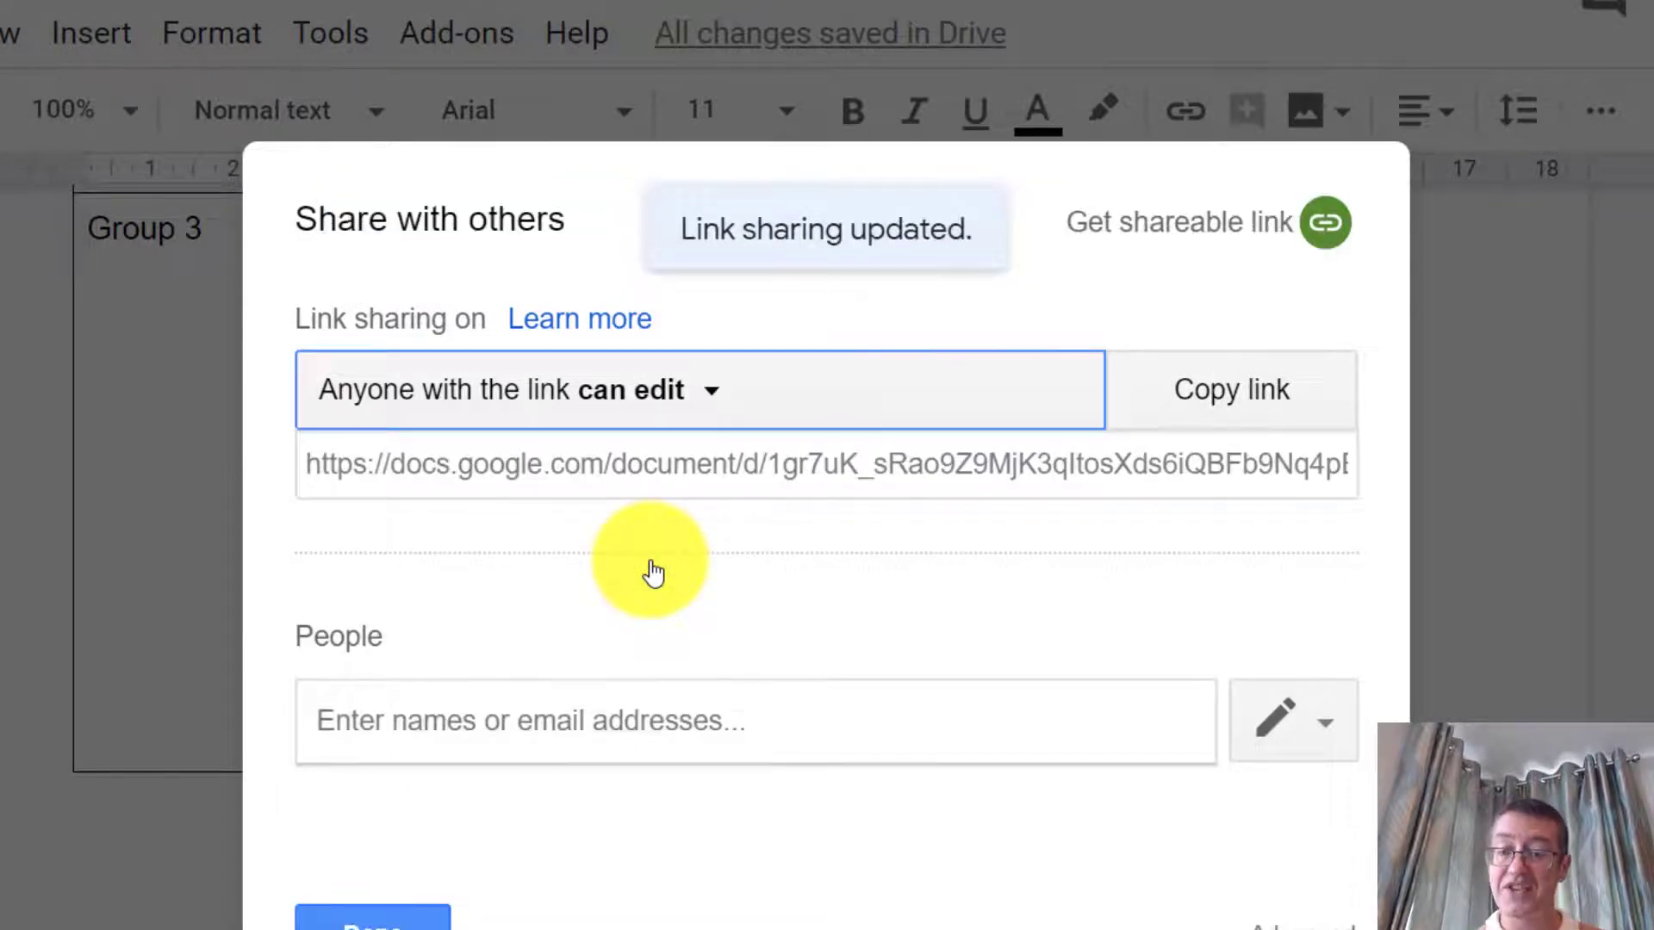
mouse_move(1230, 389)
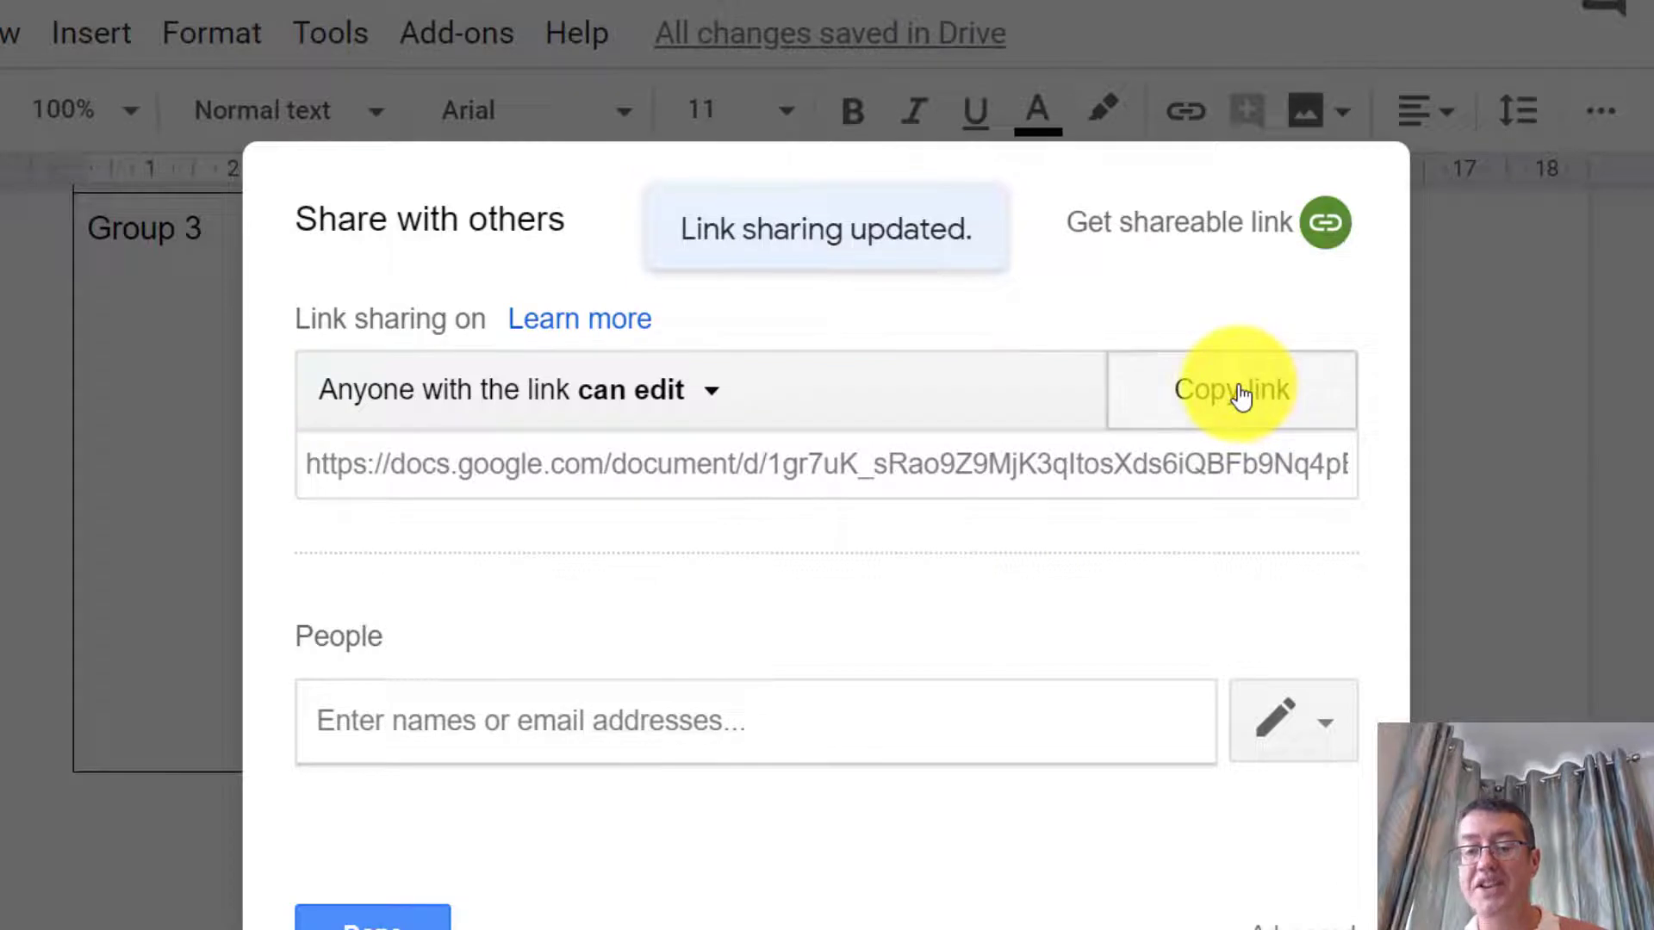
click(1230, 389)
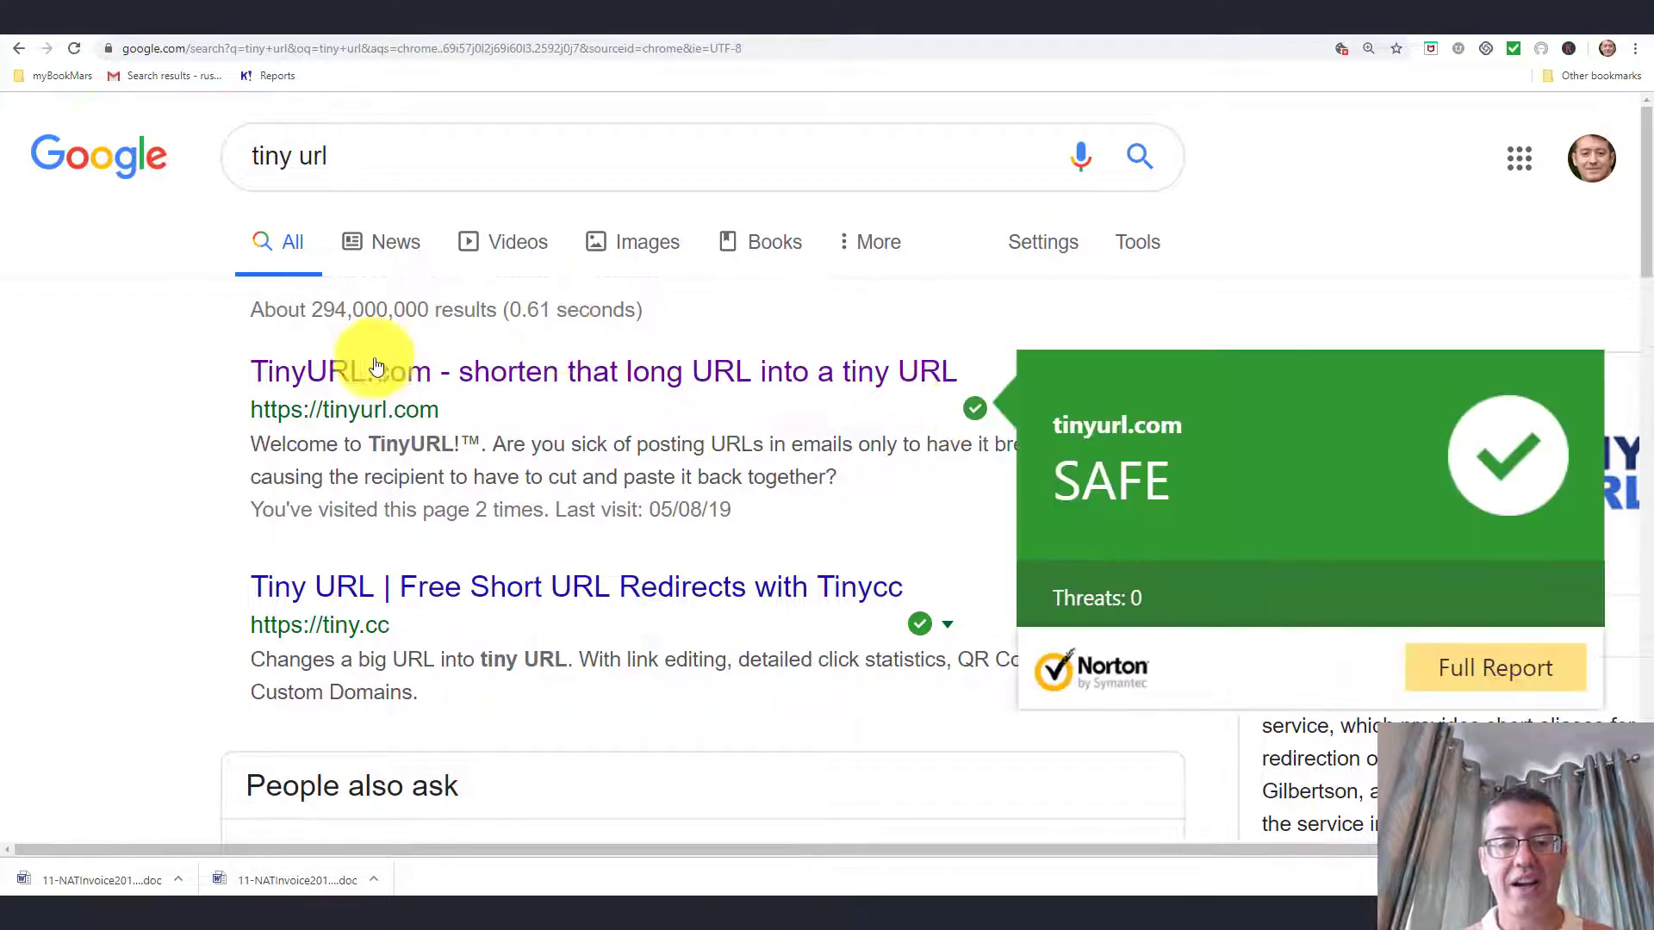
- Shorten the pasted Google Doc link to tinyurl.com/y5j5bwvu and copy the short link
click(340, 371)
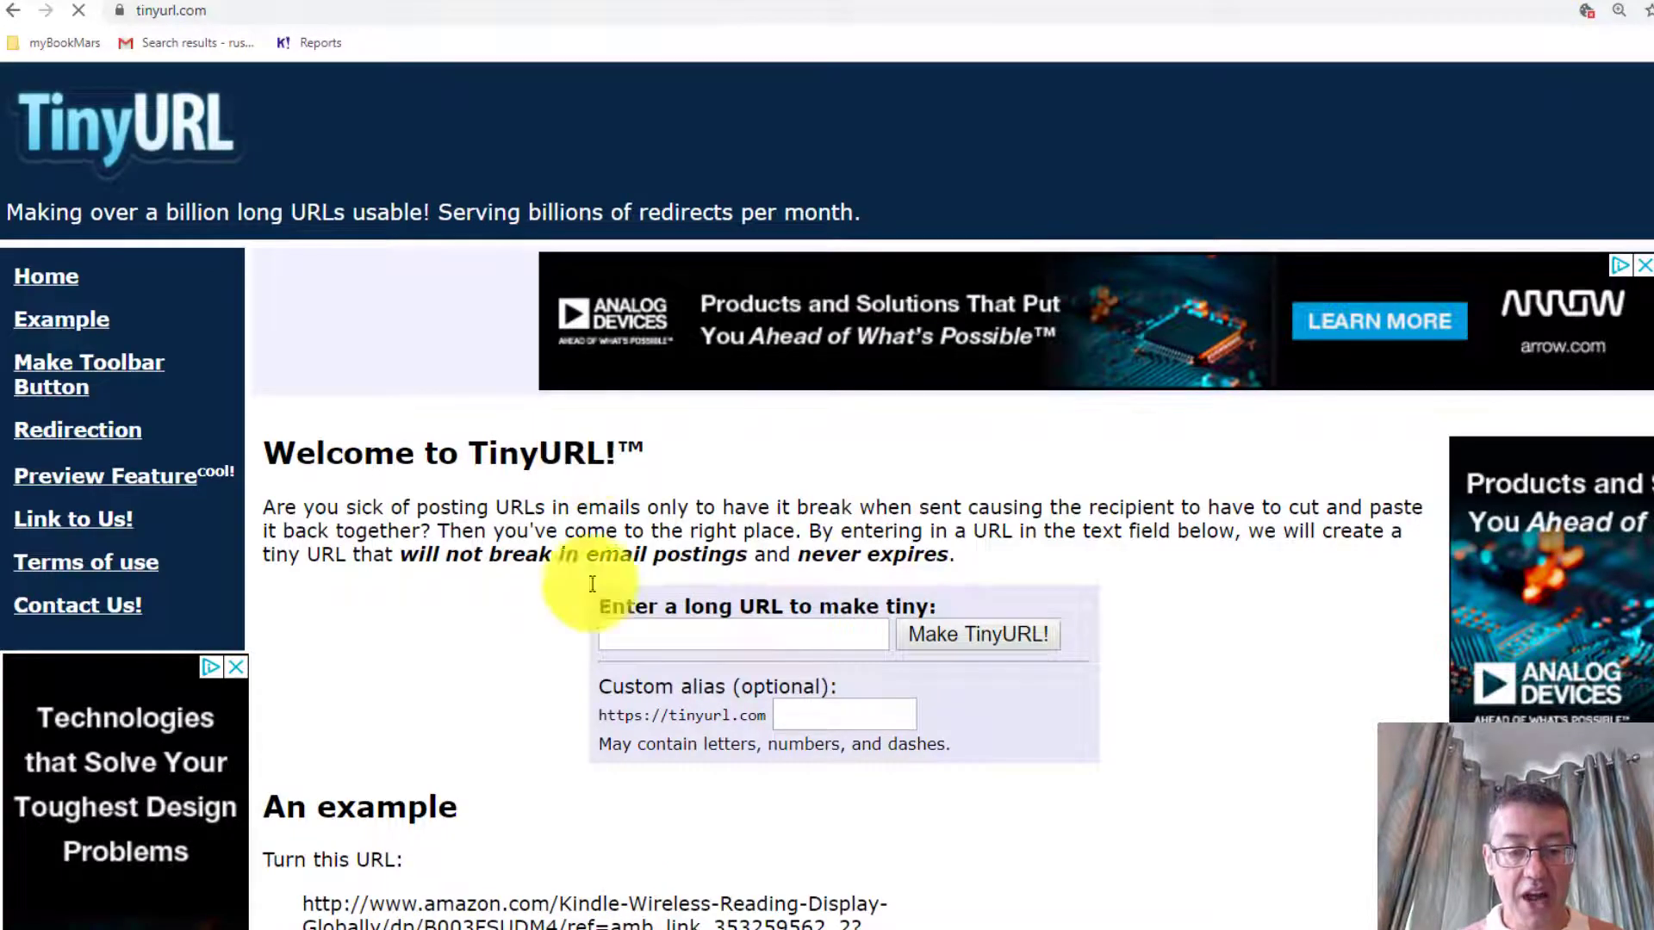
click(743, 634)
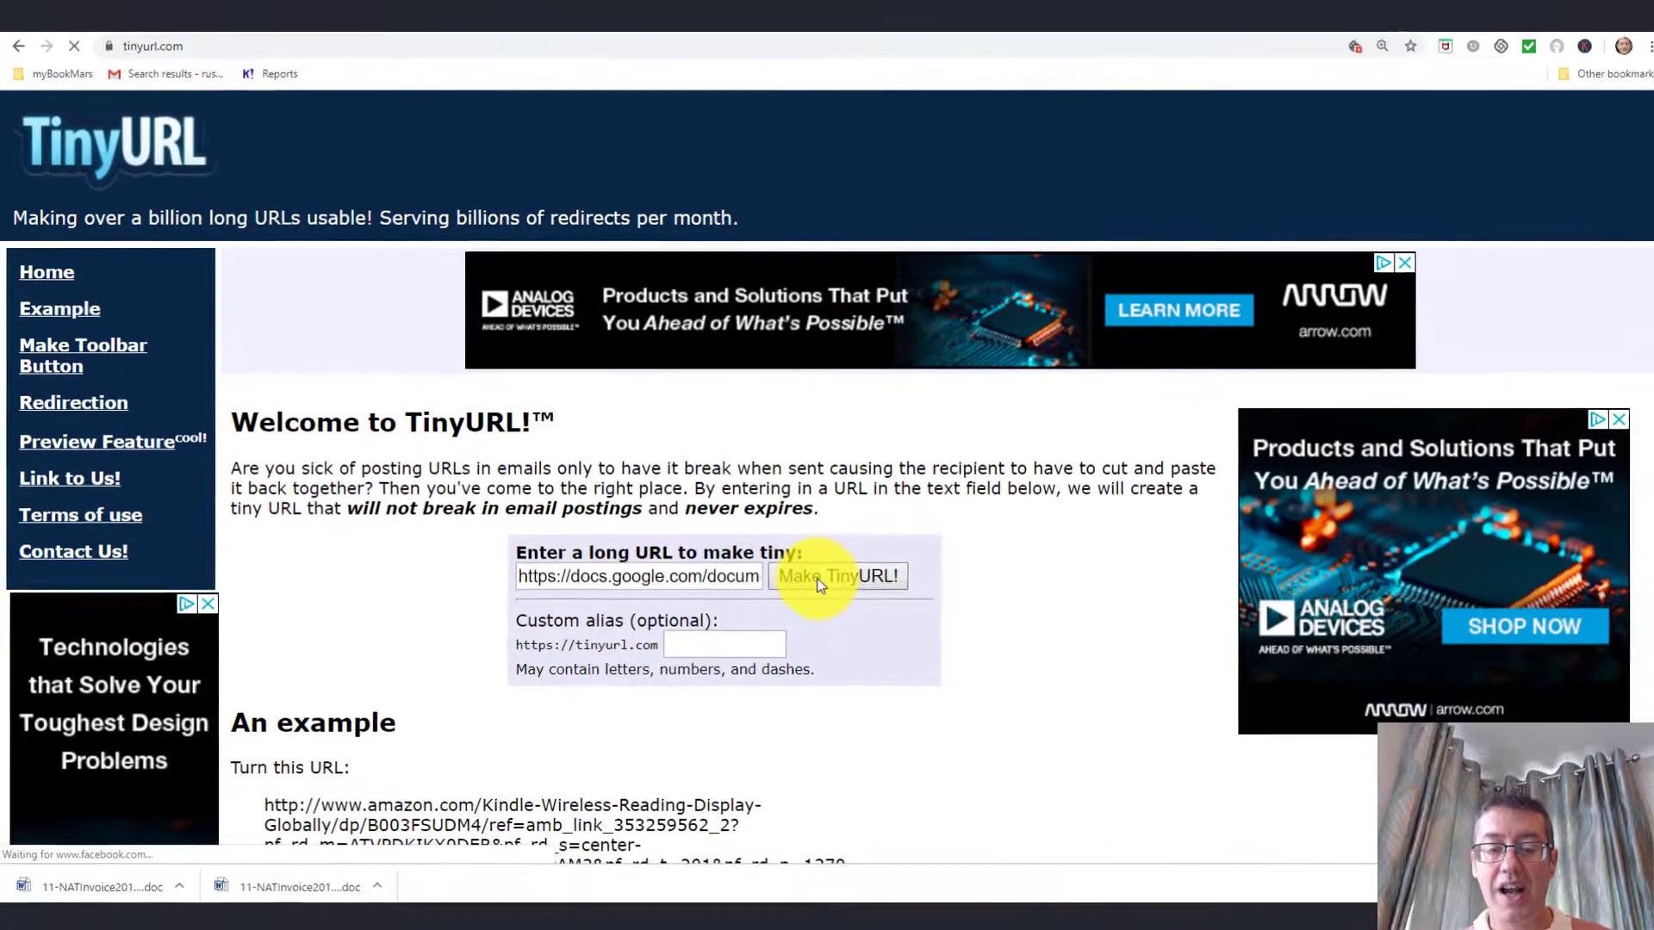
click(836, 576)
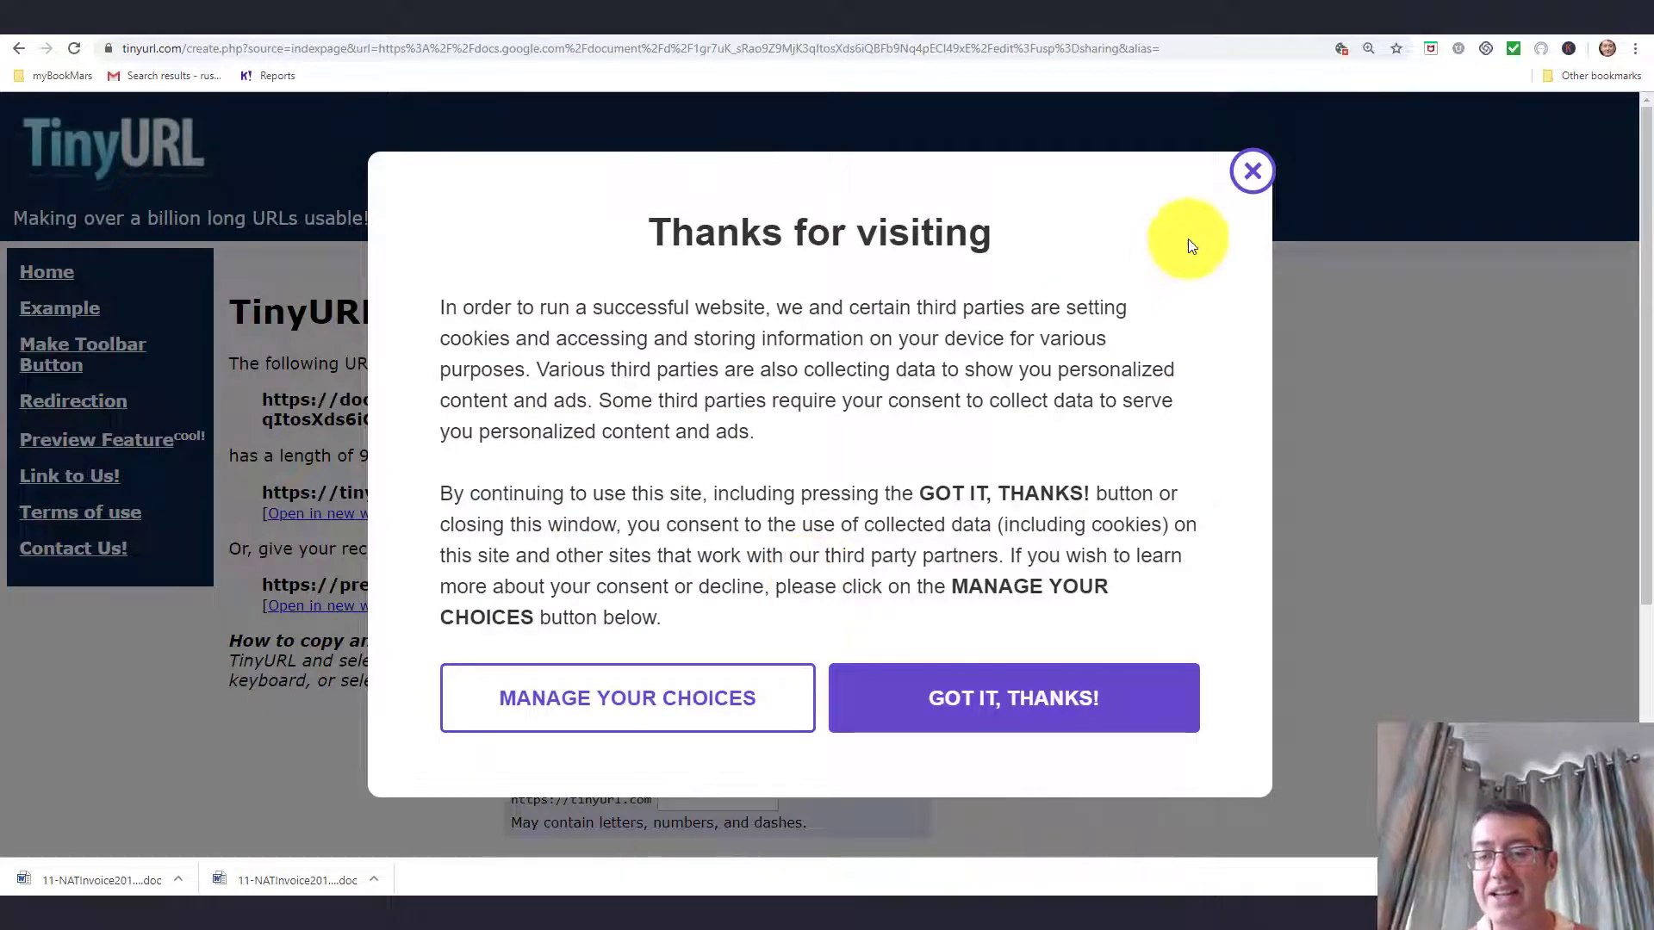
click(1011, 697)
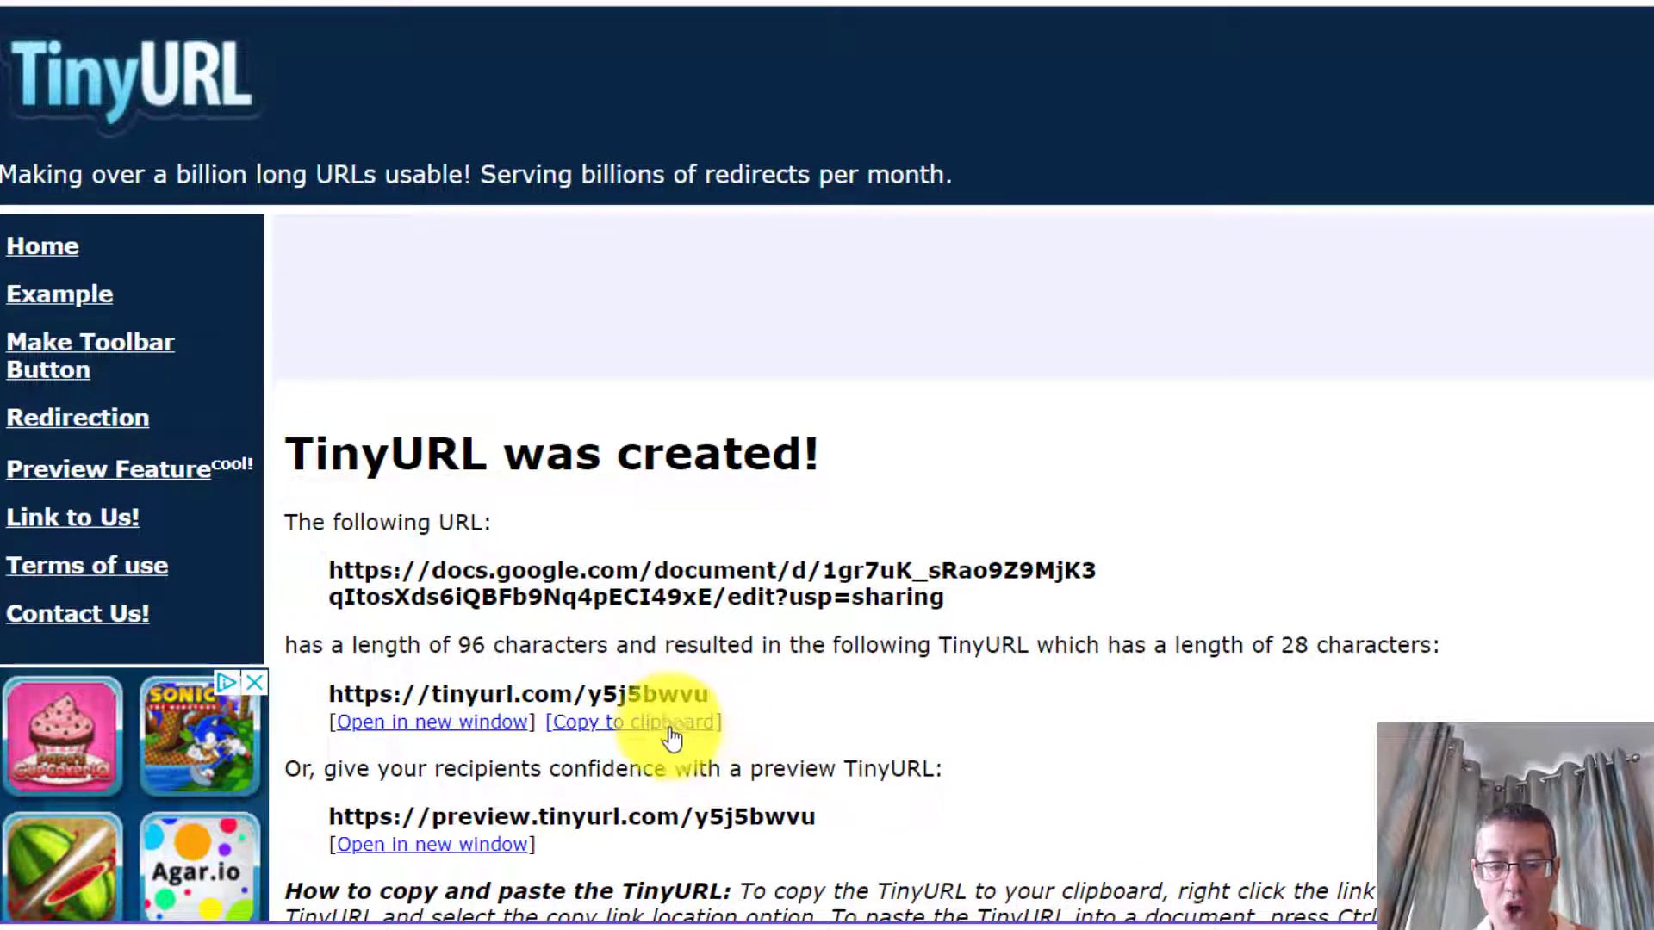
click(634, 722)
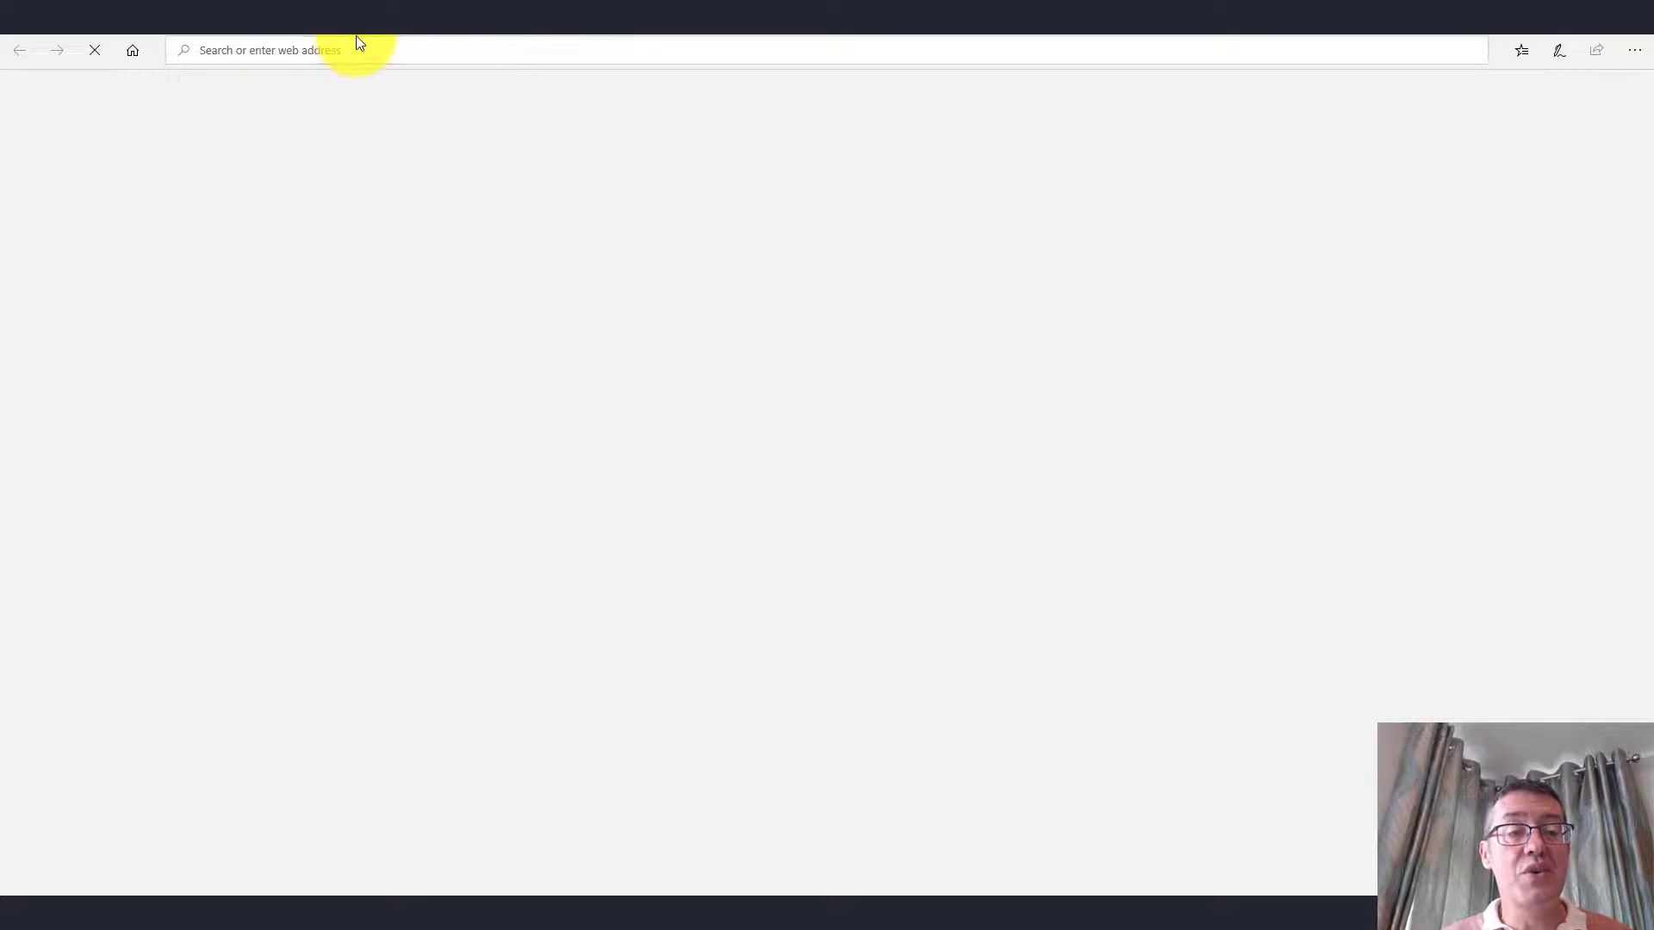
click(316, 50)
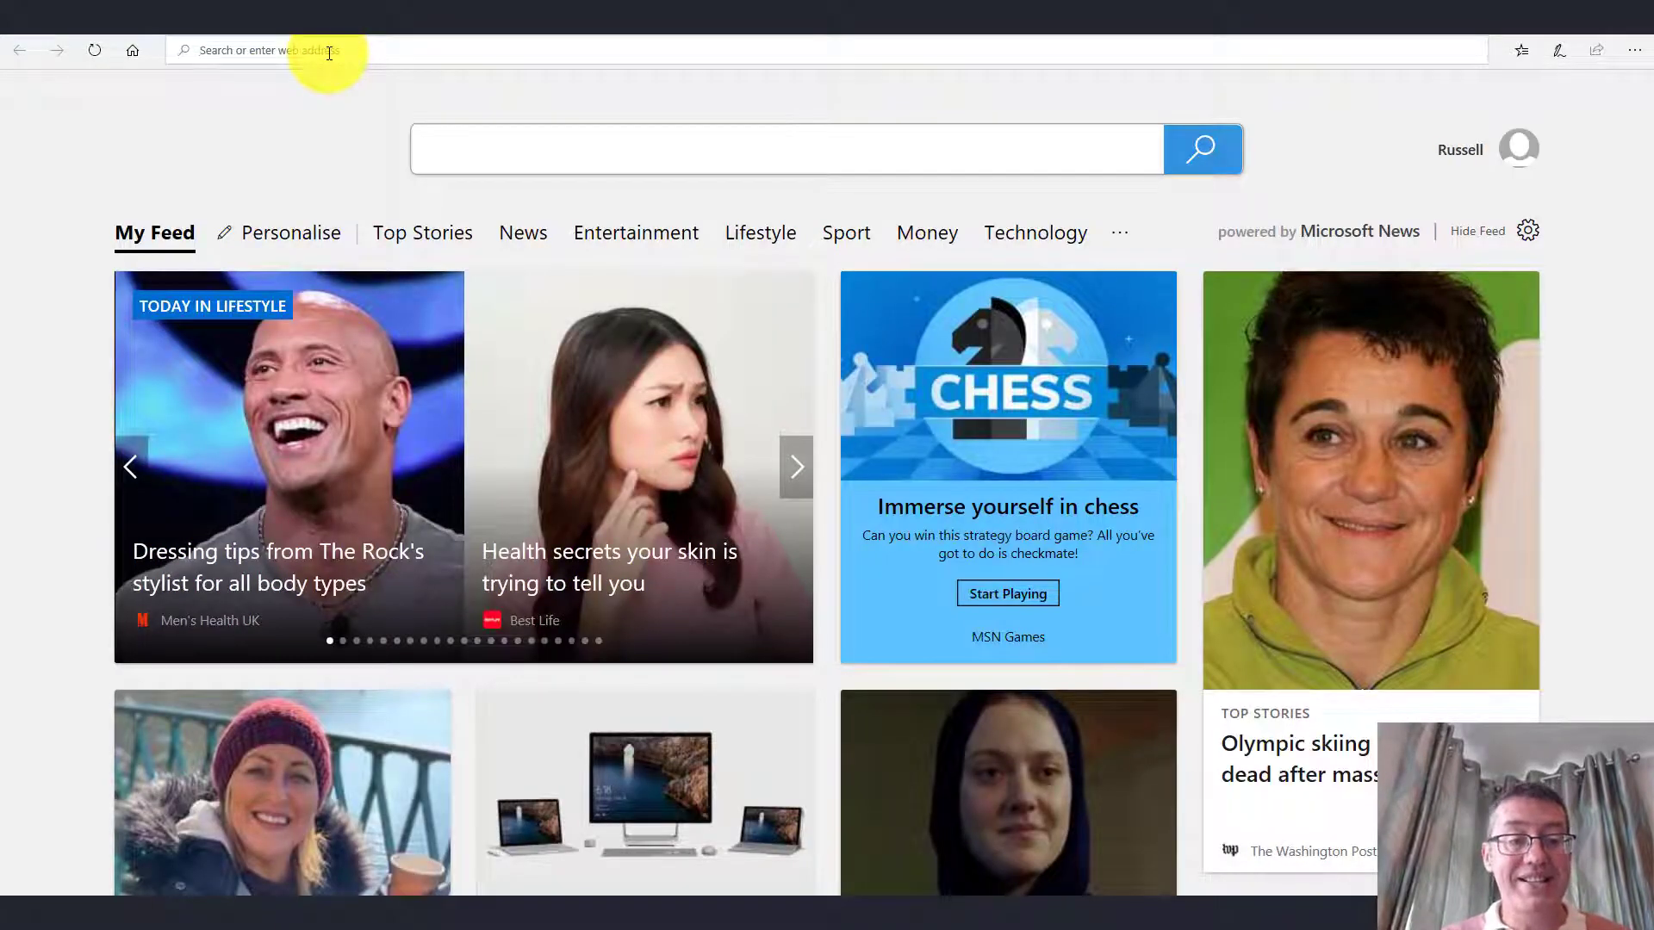
text(https://tinyurl.com/y5j5bwvu)
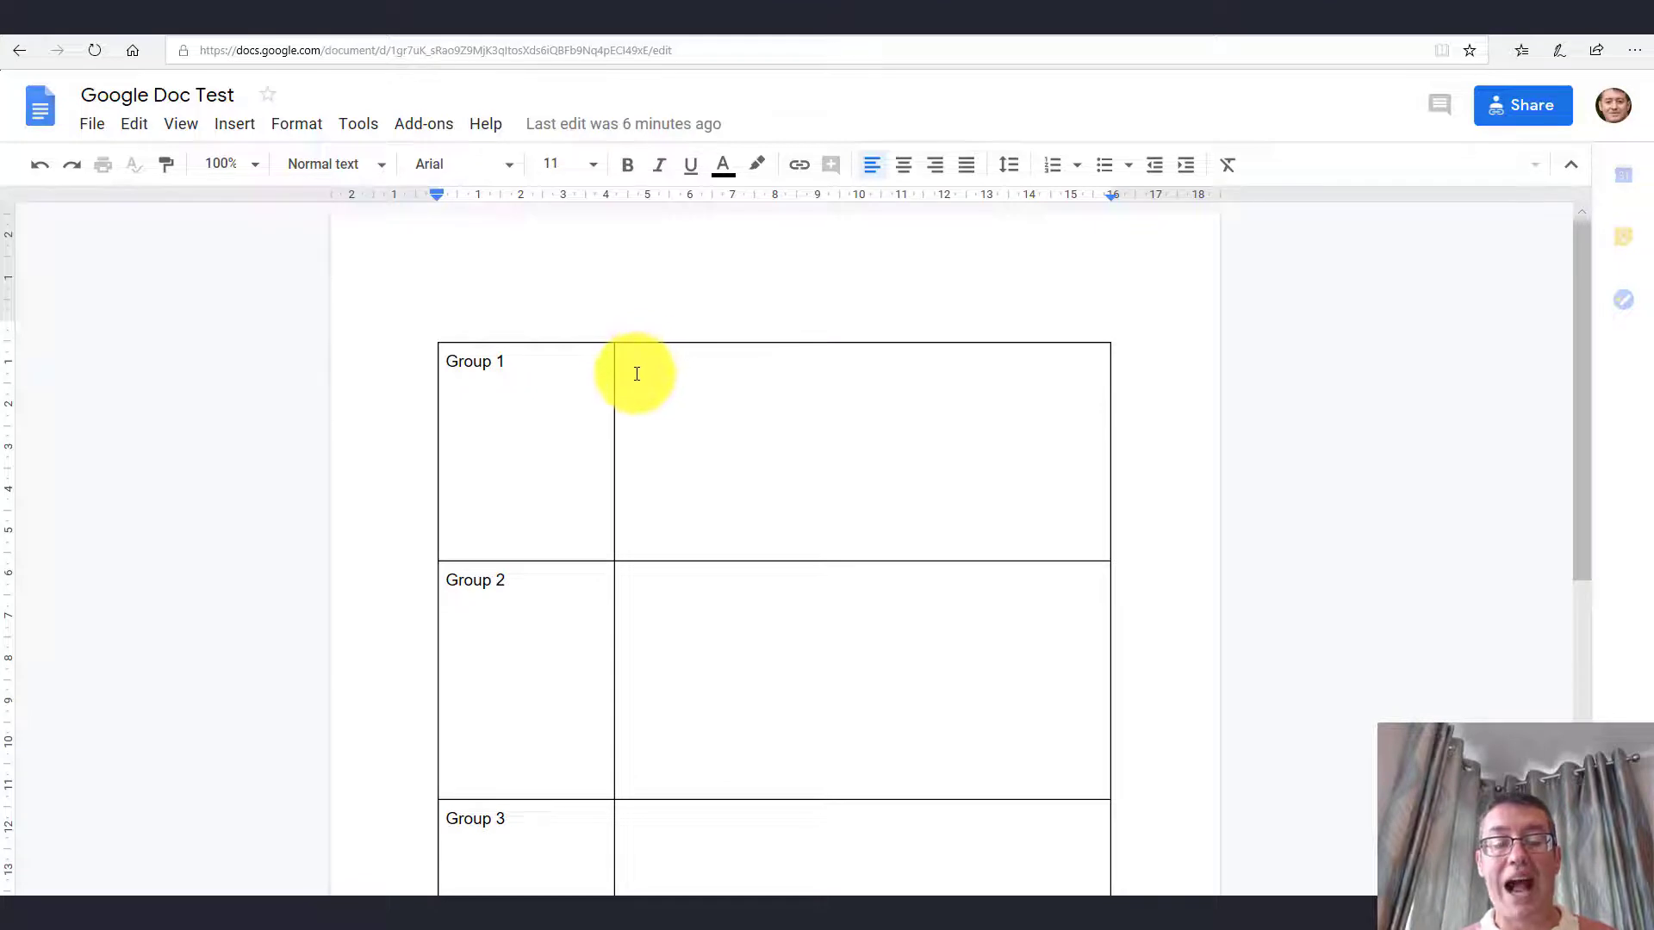
- Type random test letters into the Group 1 answer cell from Edge
click(632, 370)
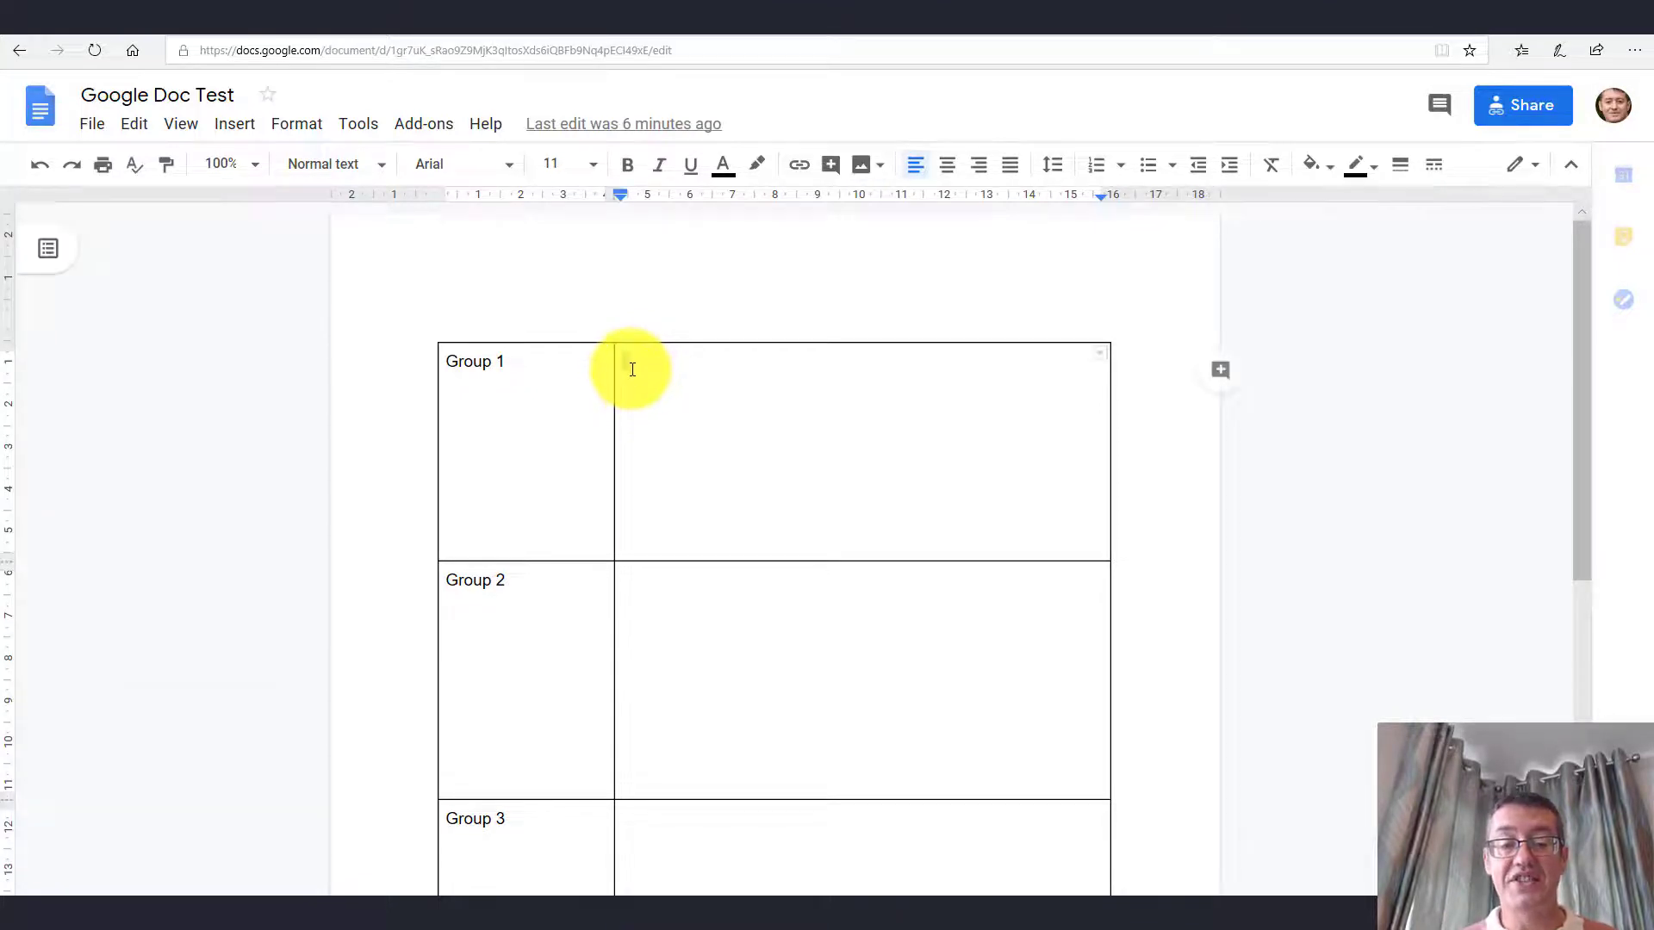
click(631, 362)
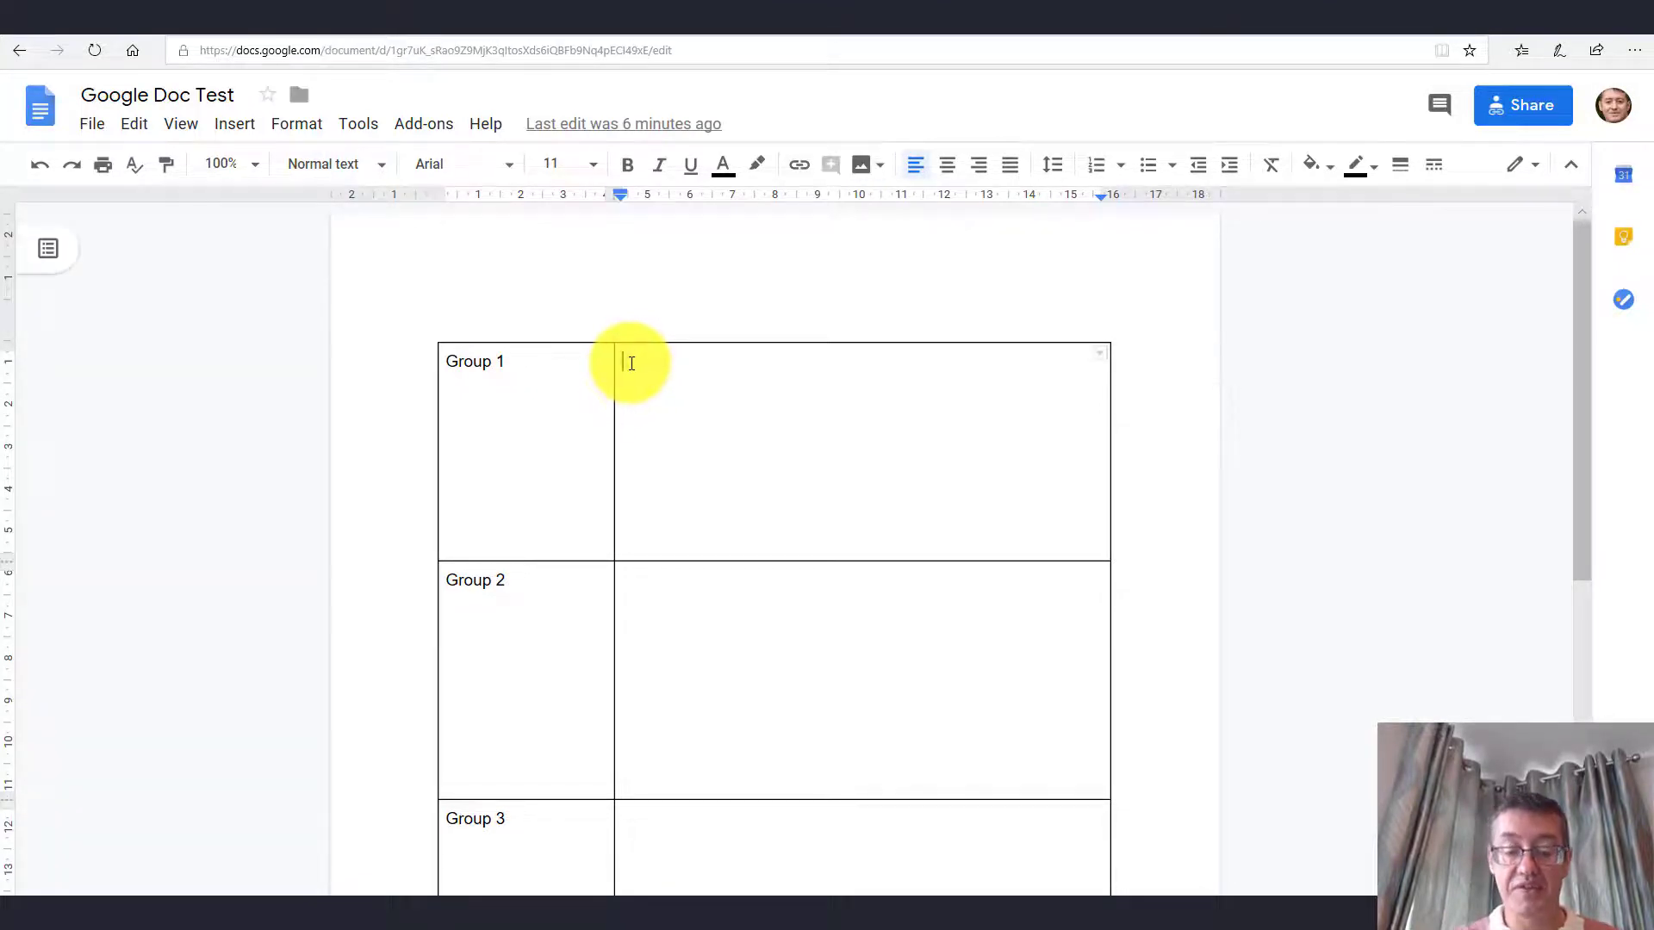
text(wfjsofjopFJP)
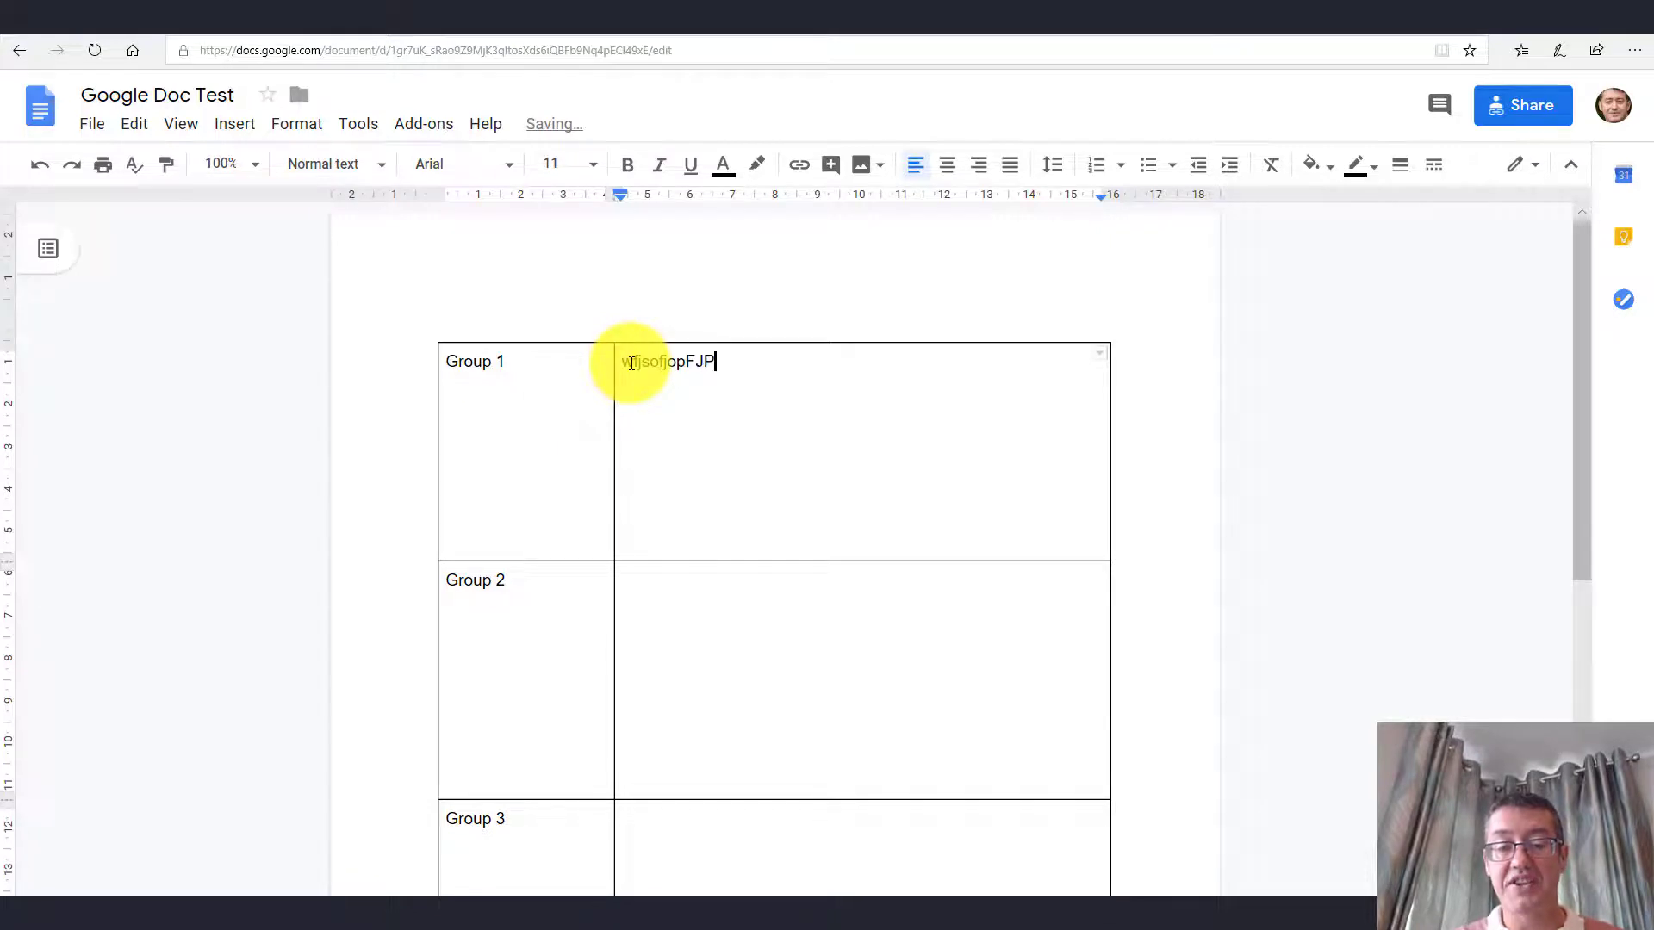
text(SFJPsfjpoFJPOFJP)
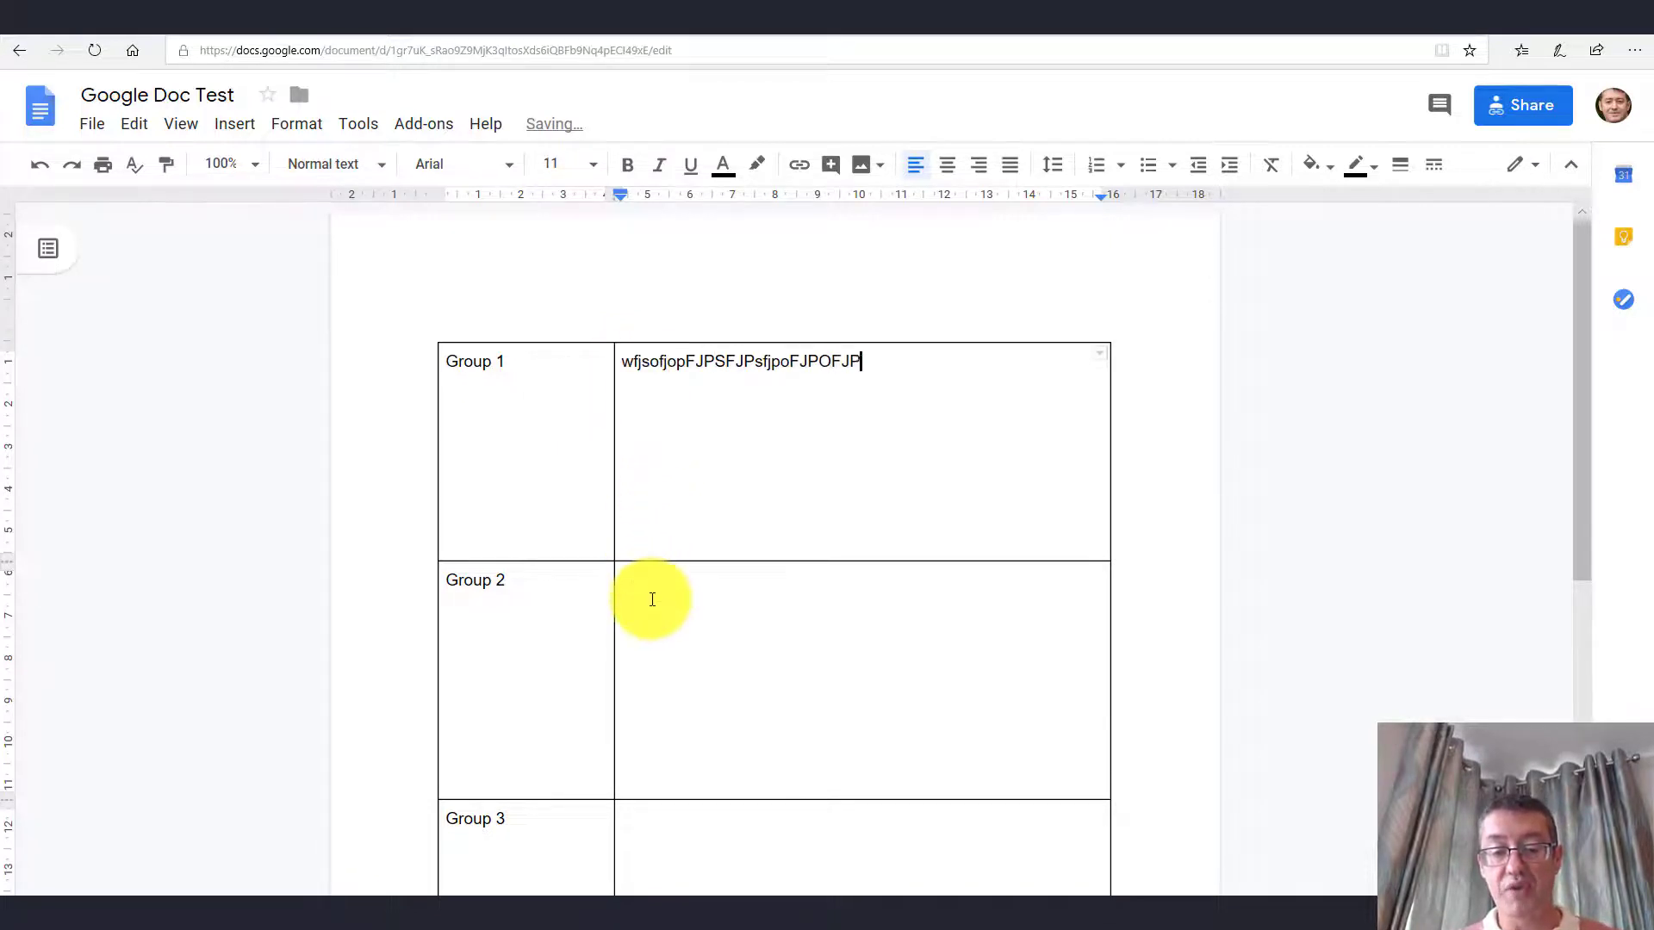
text(OASFJOPAFJOPAFJOPAF)
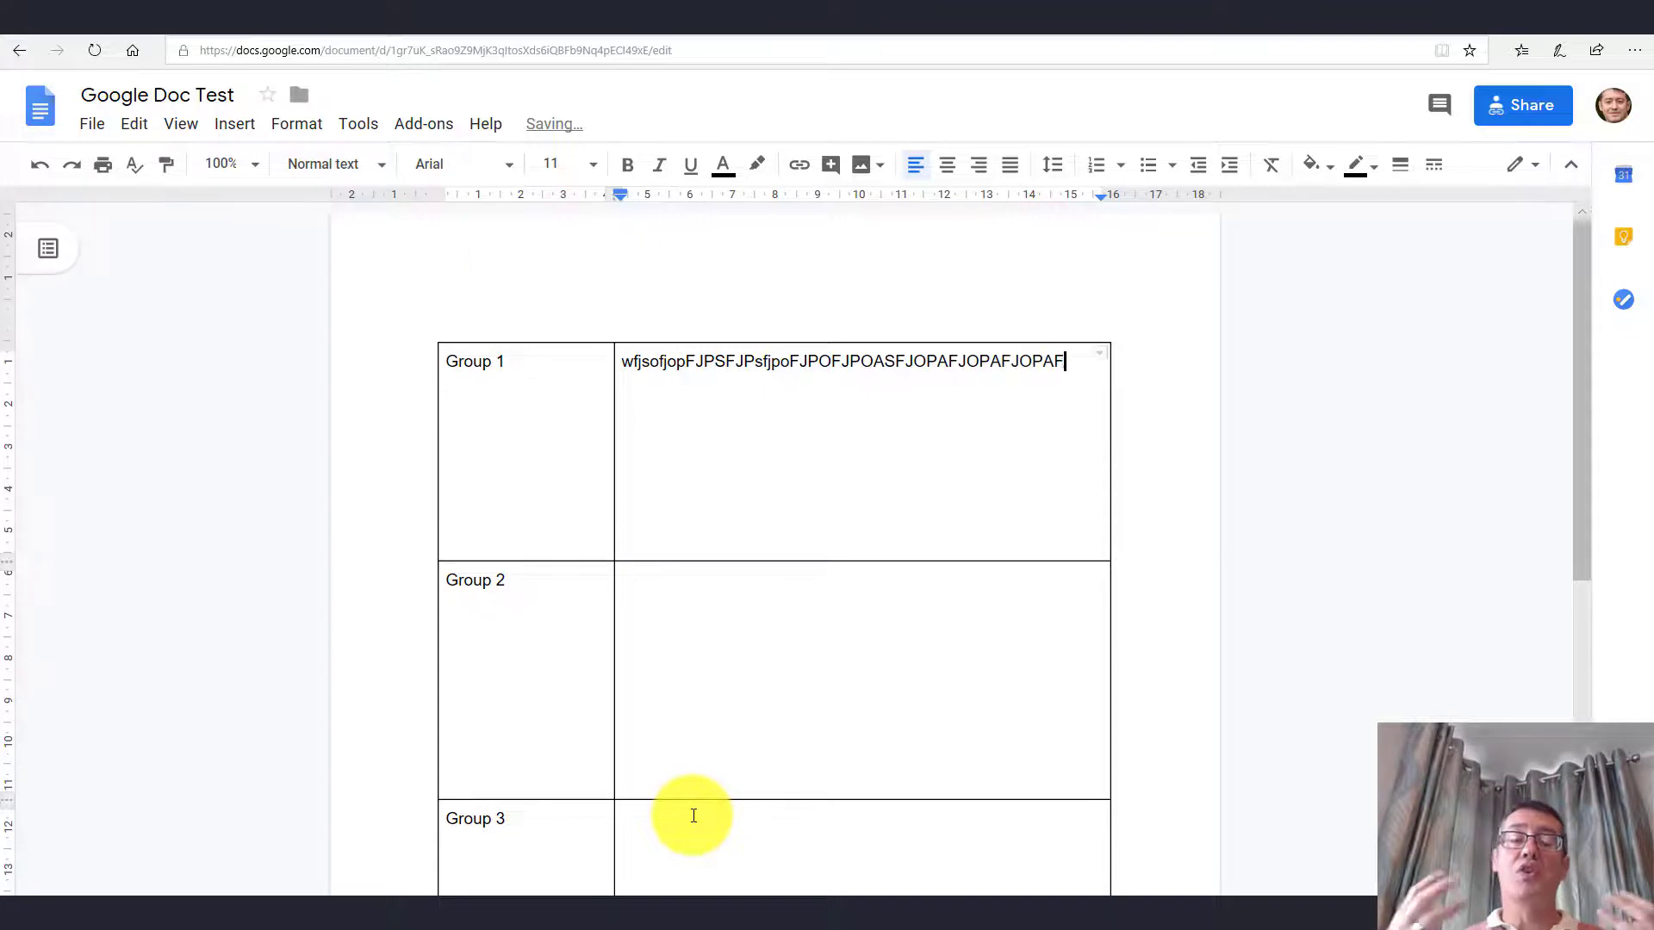
text(AFJPOAFJFAPAOJS)
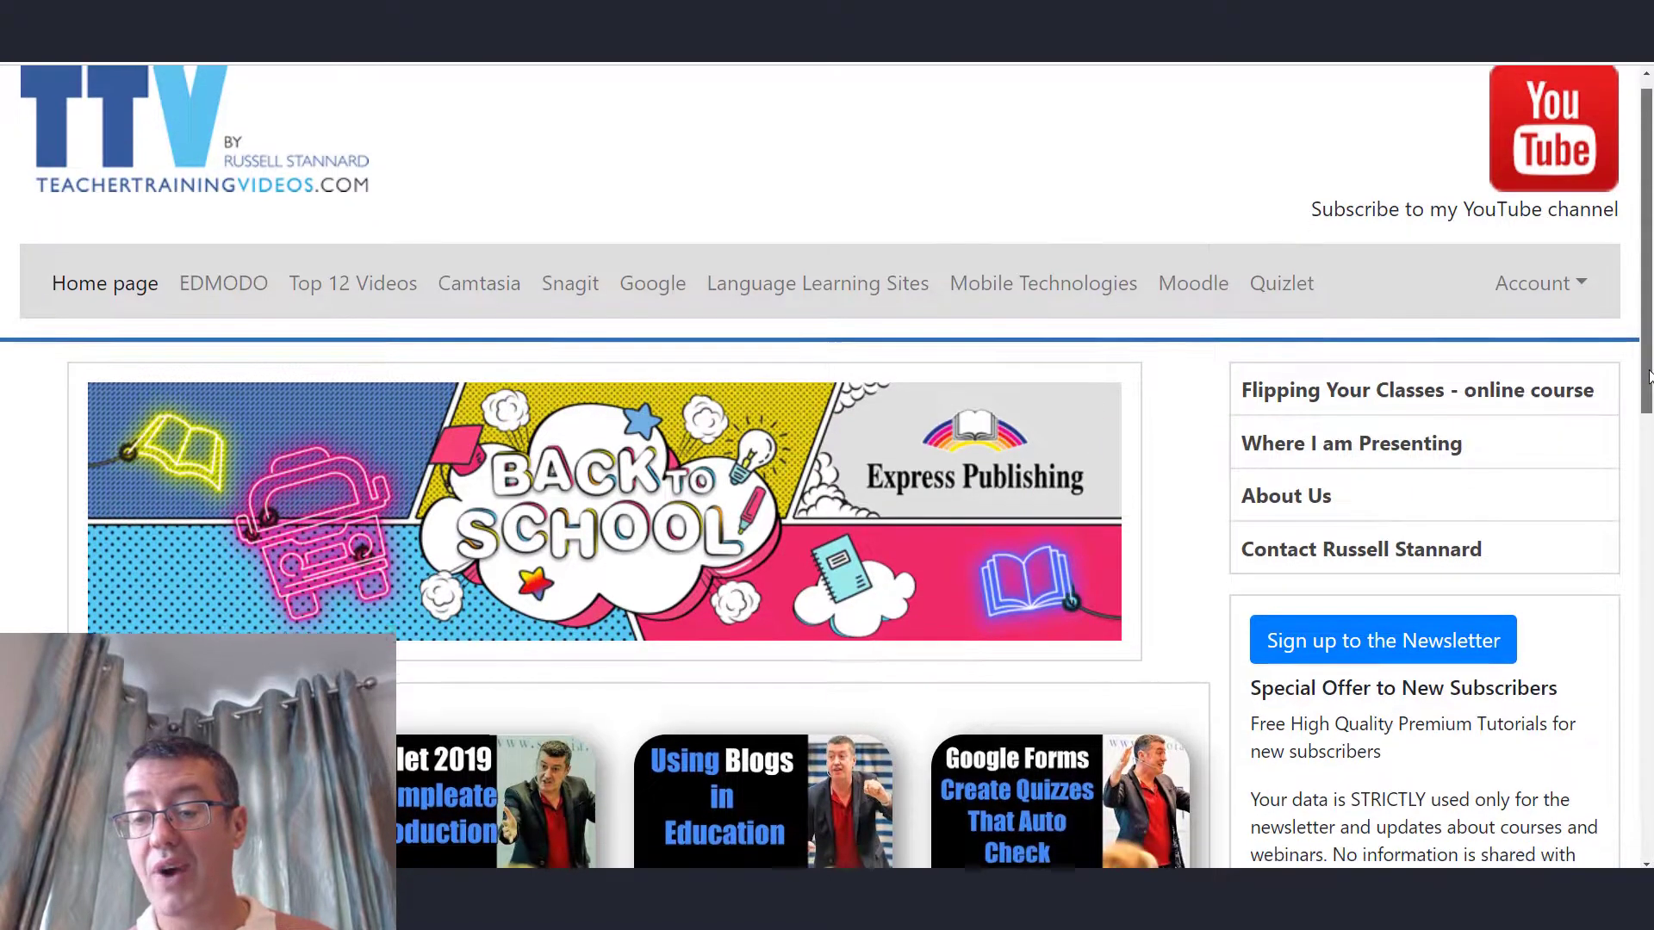
scroll(down, 3)
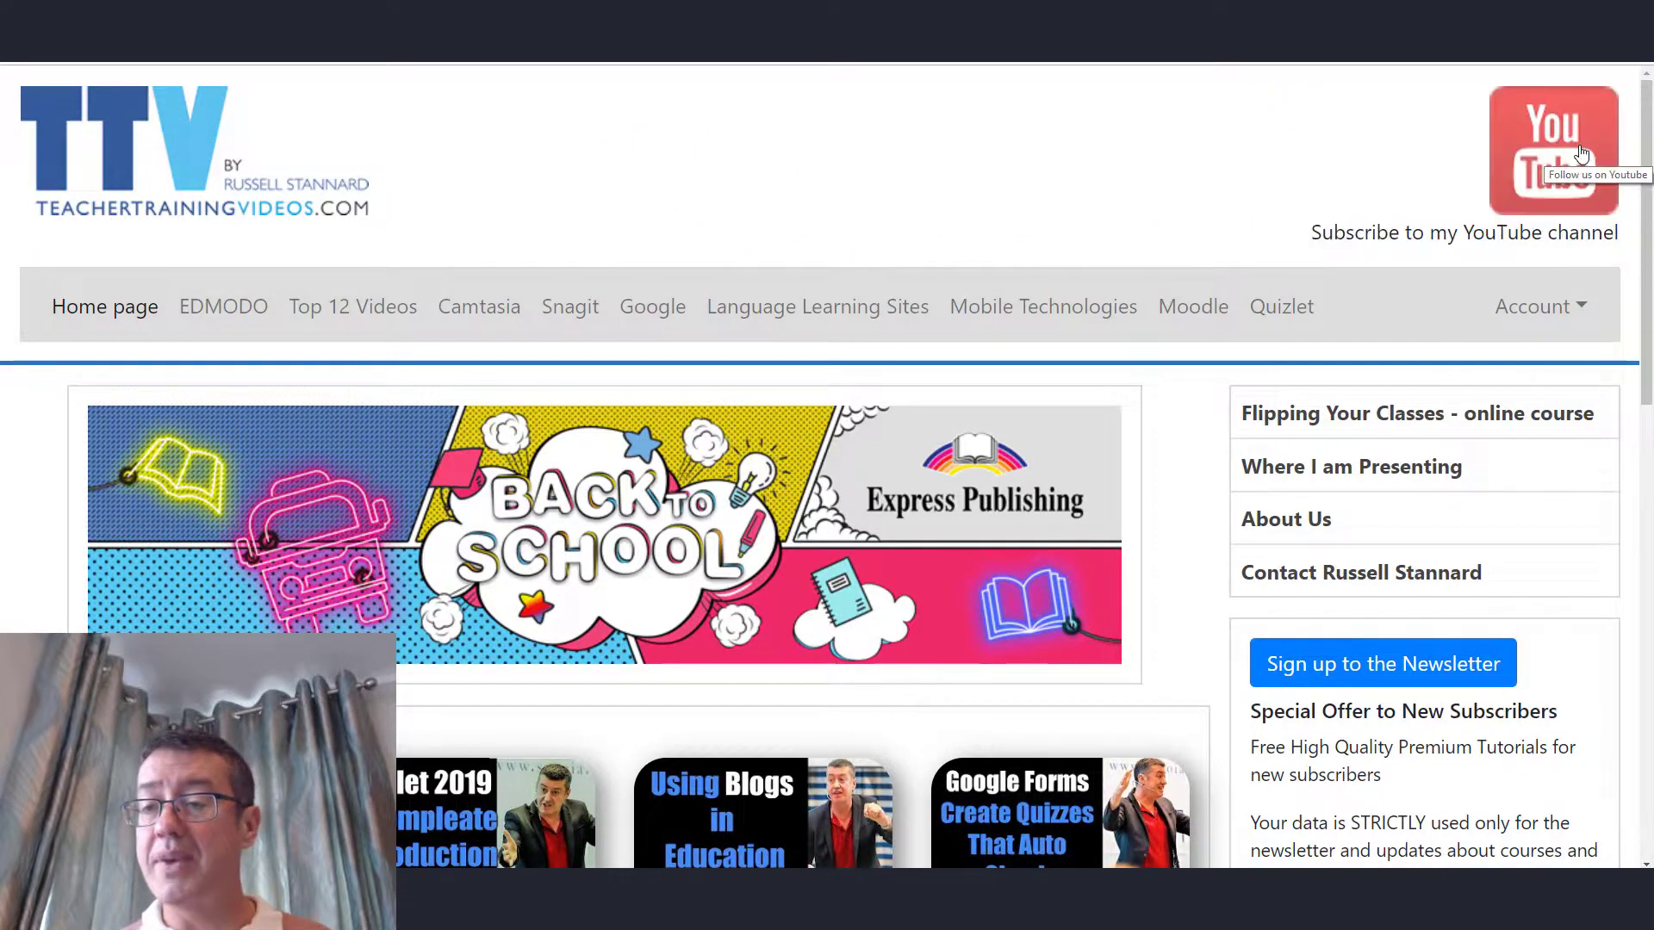
scroll(down, 3)
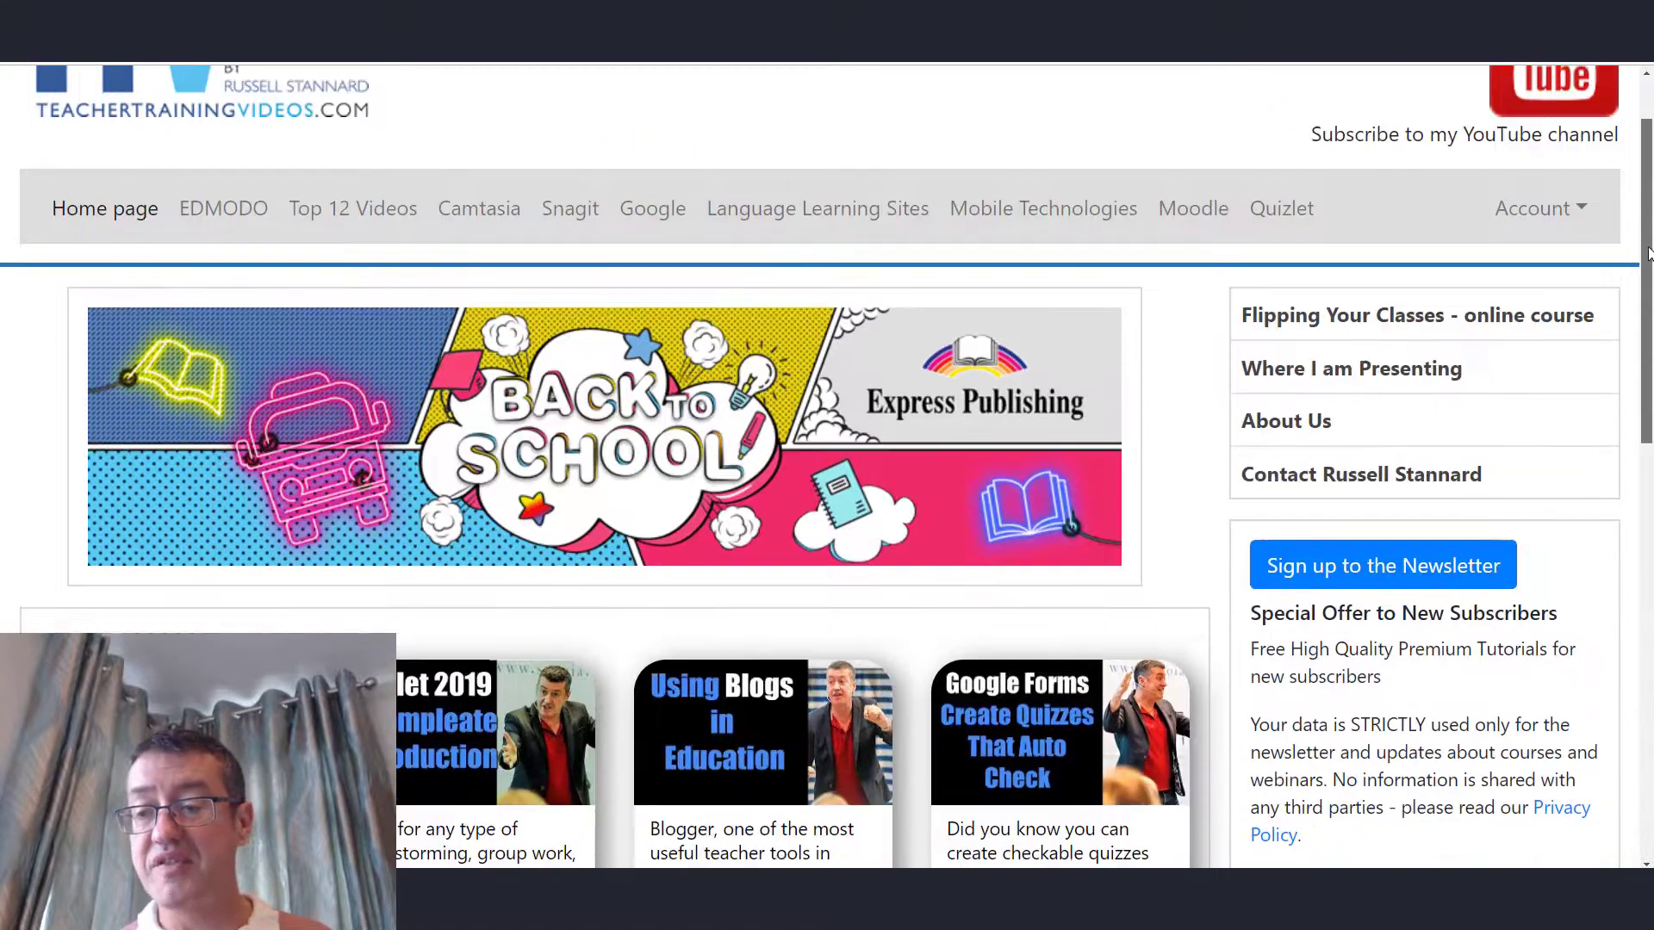
scroll(down, 3)
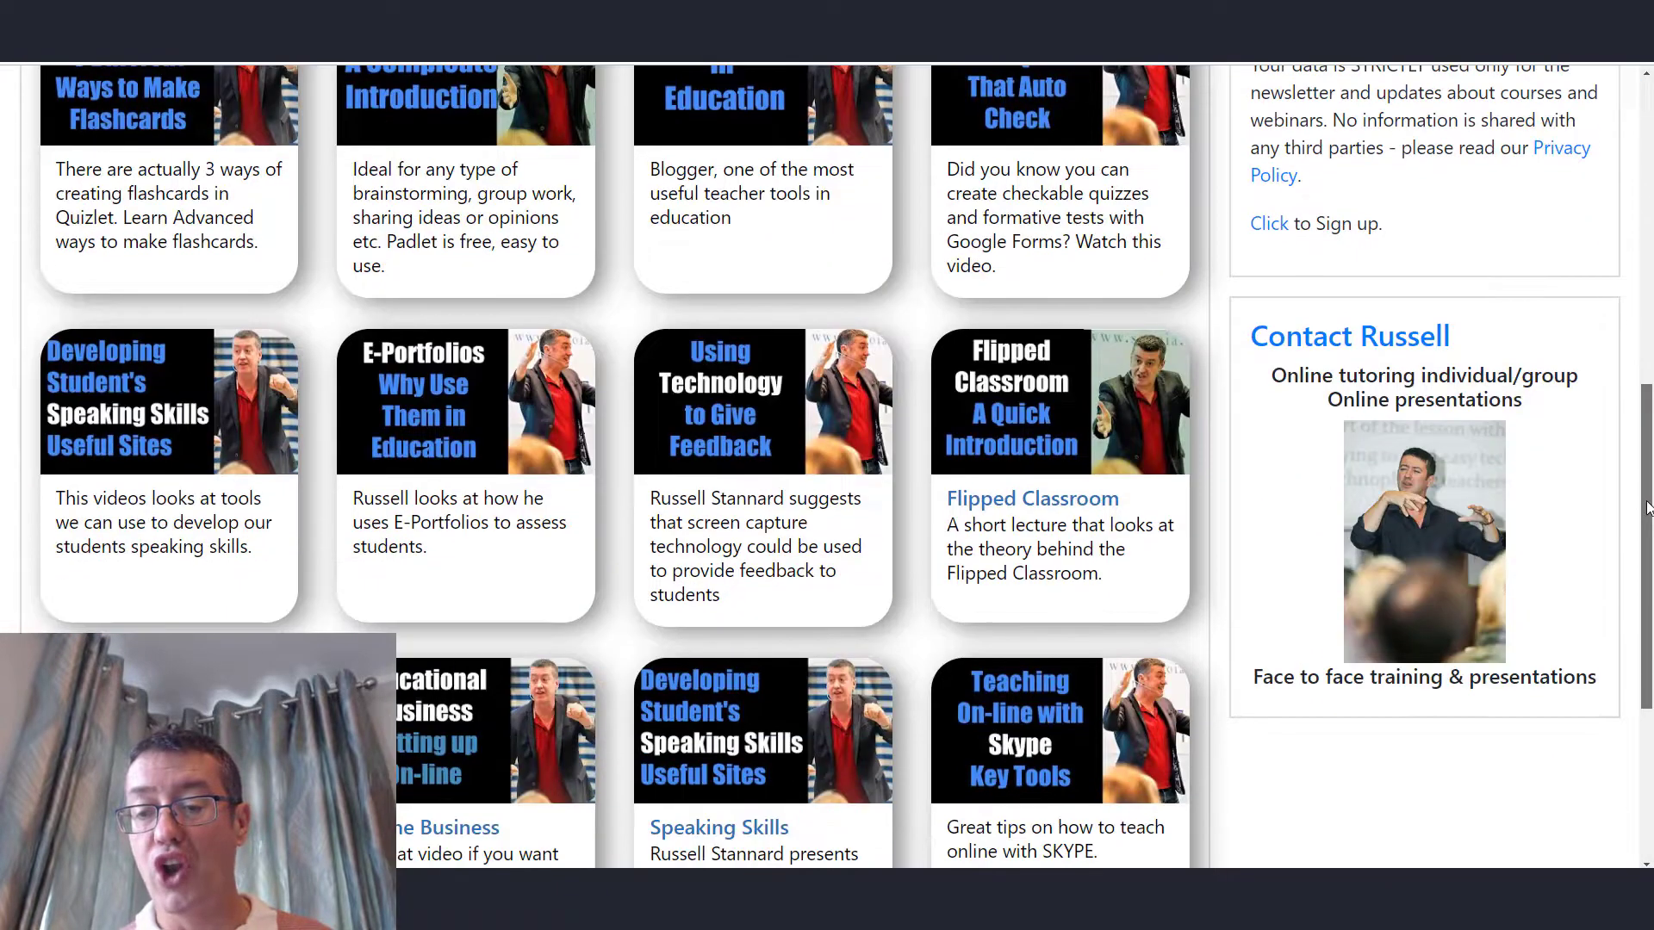
scroll(down, 3)
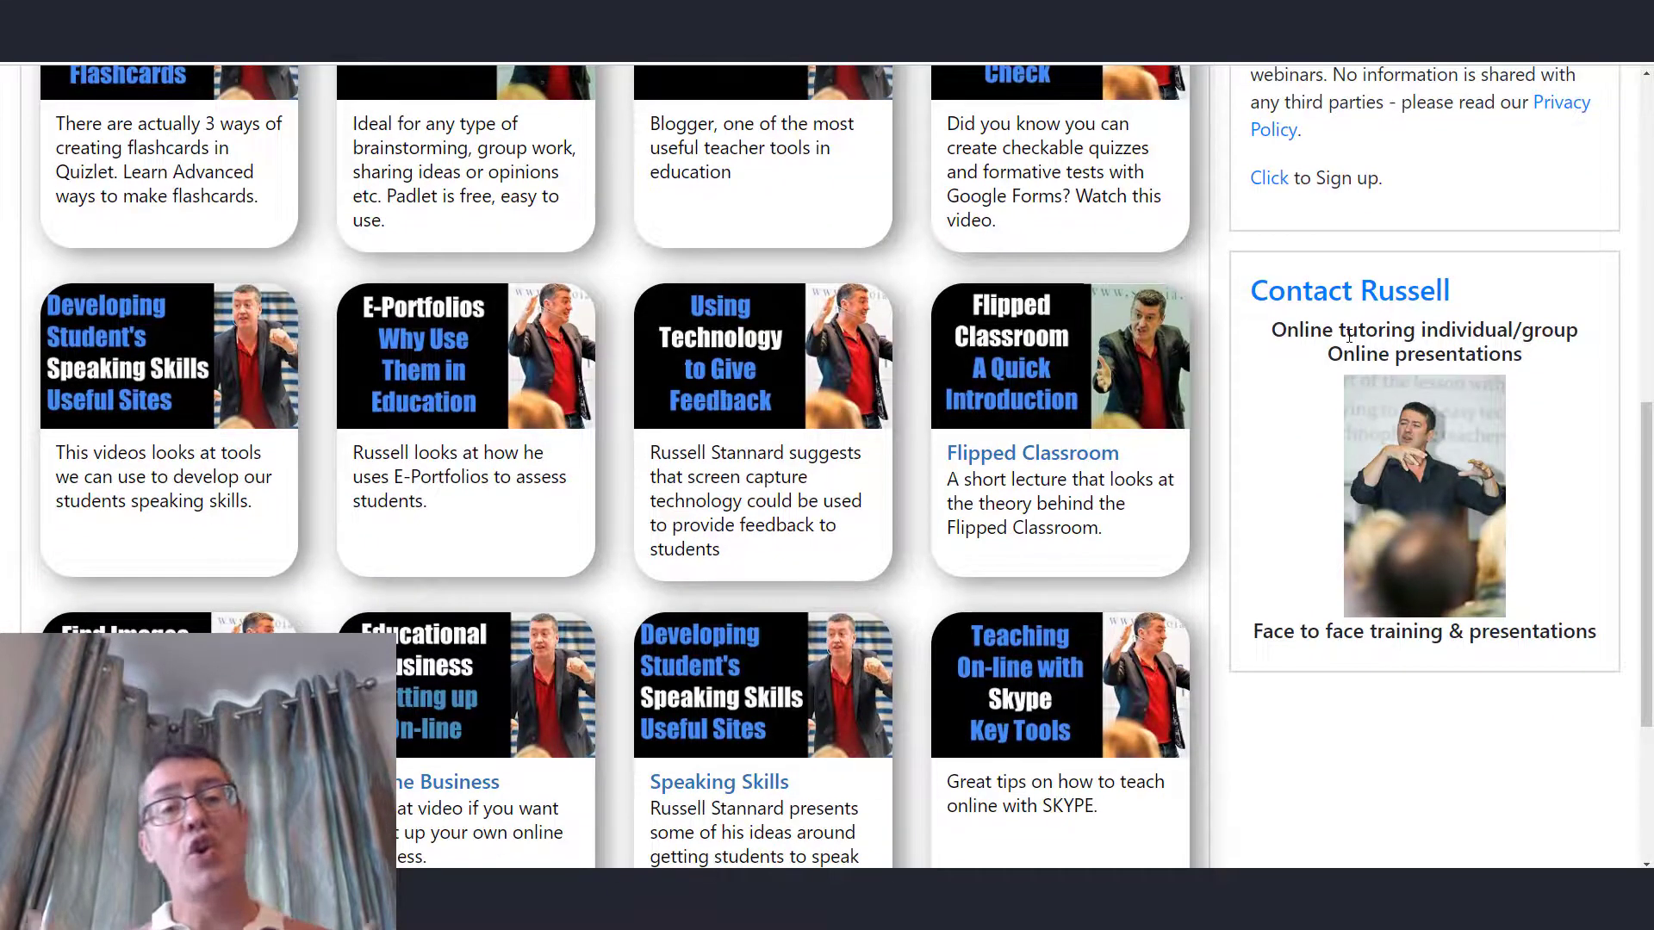